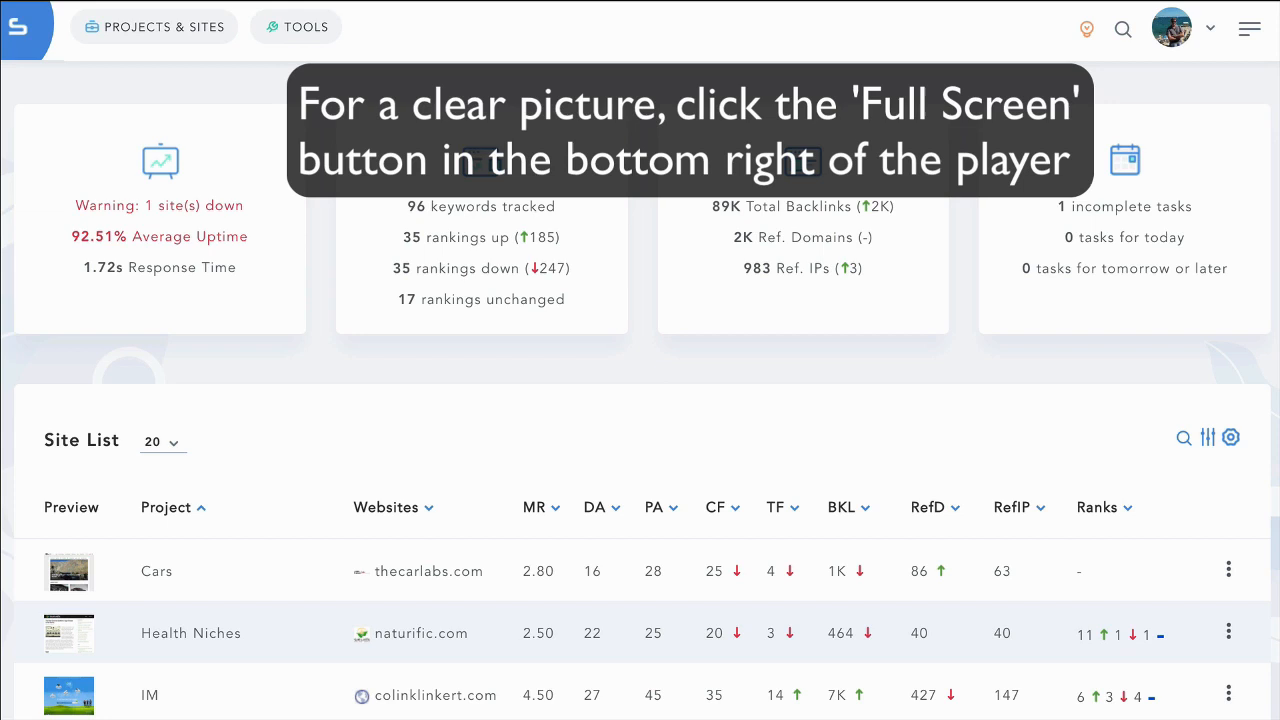
pyautogui.moveTo(698, 399)
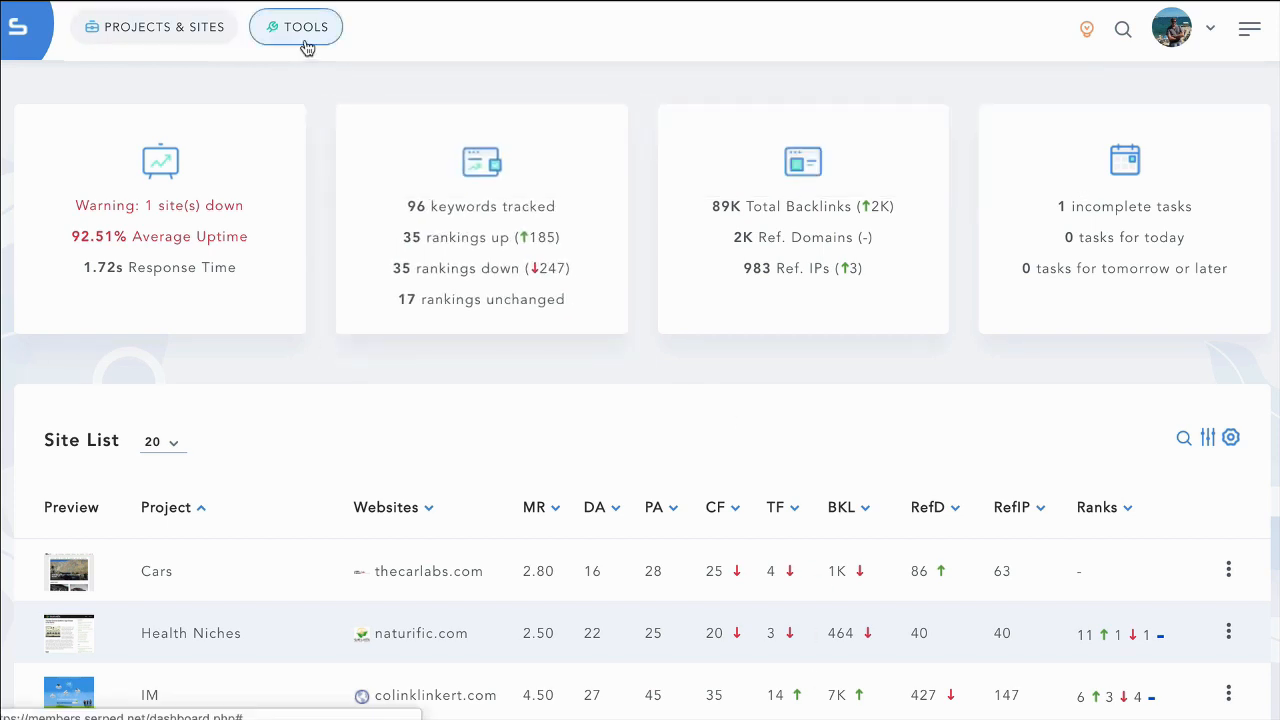
# Open the TOOLS menu to browse all tool categories, including Site Manager.
pyautogui.click(300, 27)
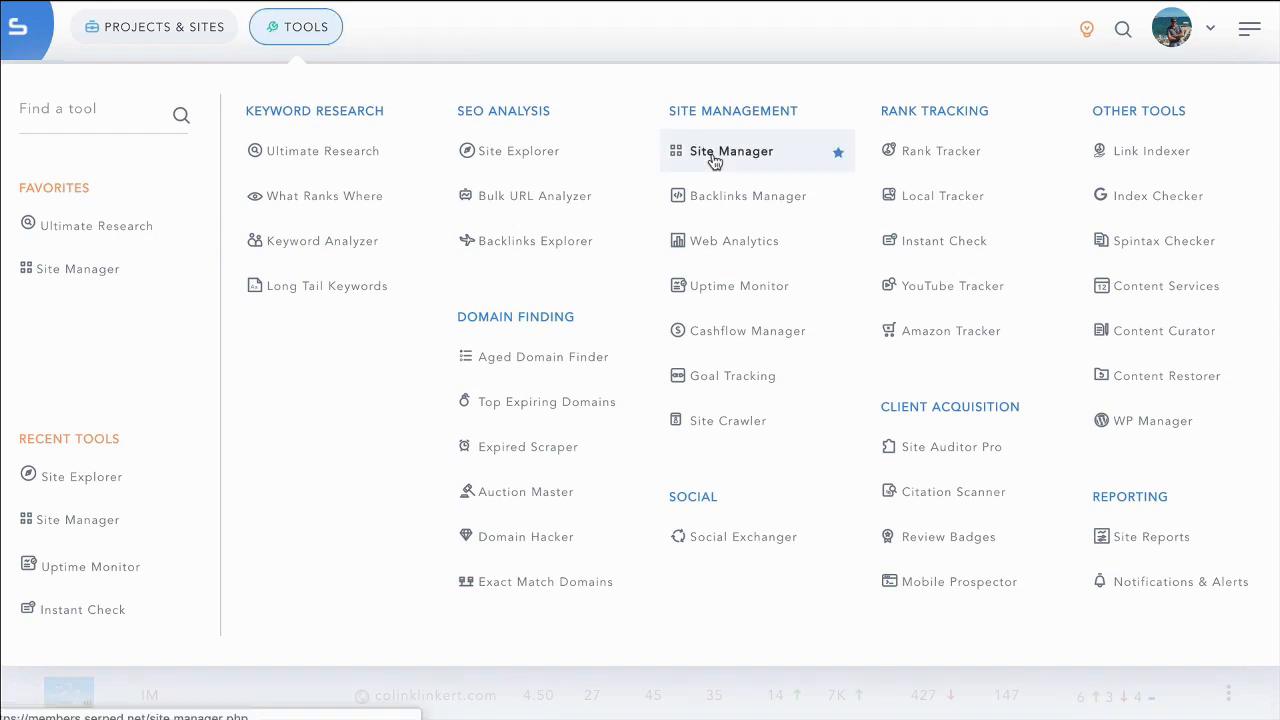
pyautogui.moveTo(357, 207)
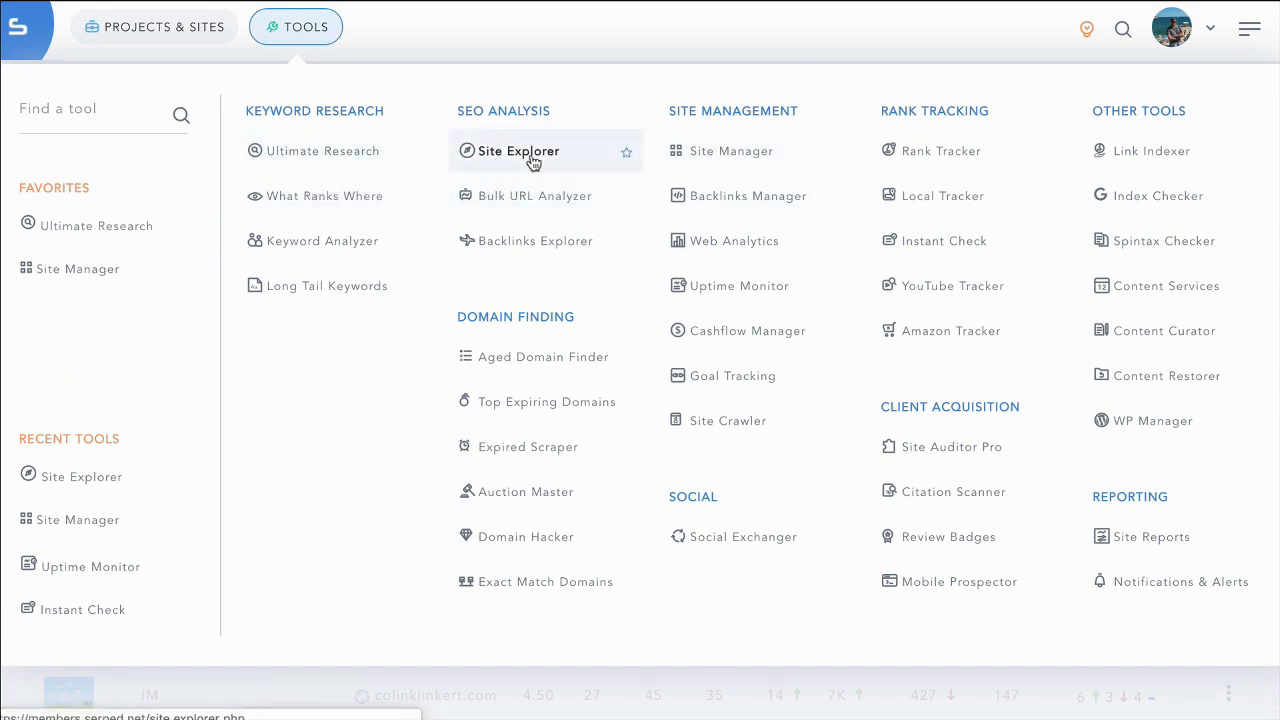
pyautogui.moveTo(533, 196)
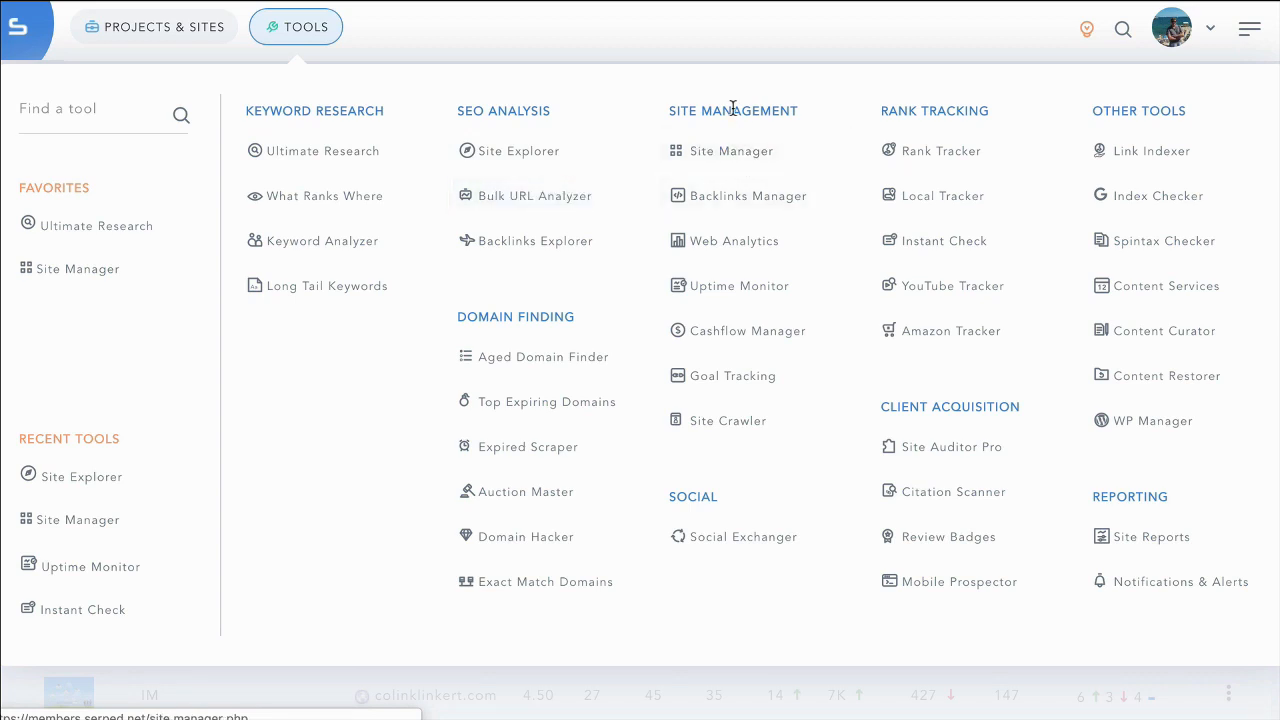
pyautogui.moveTo(933, 111)
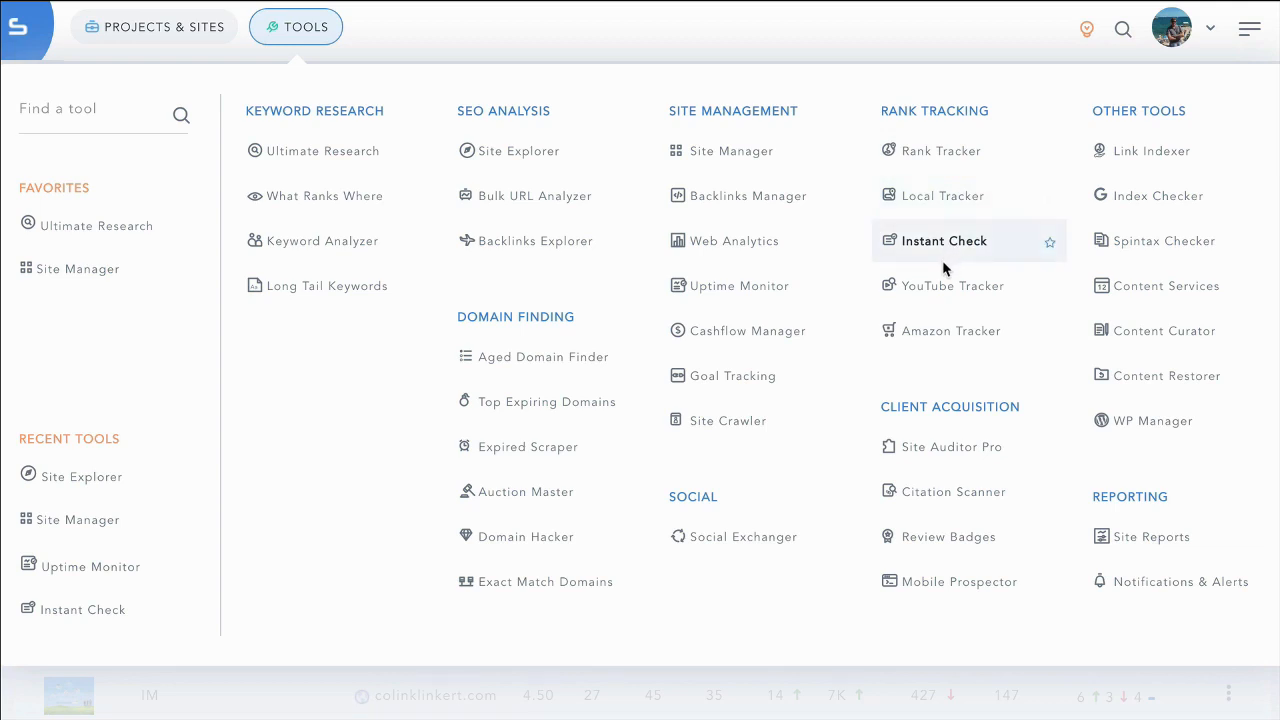
pyautogui.moveTo(969, 331)
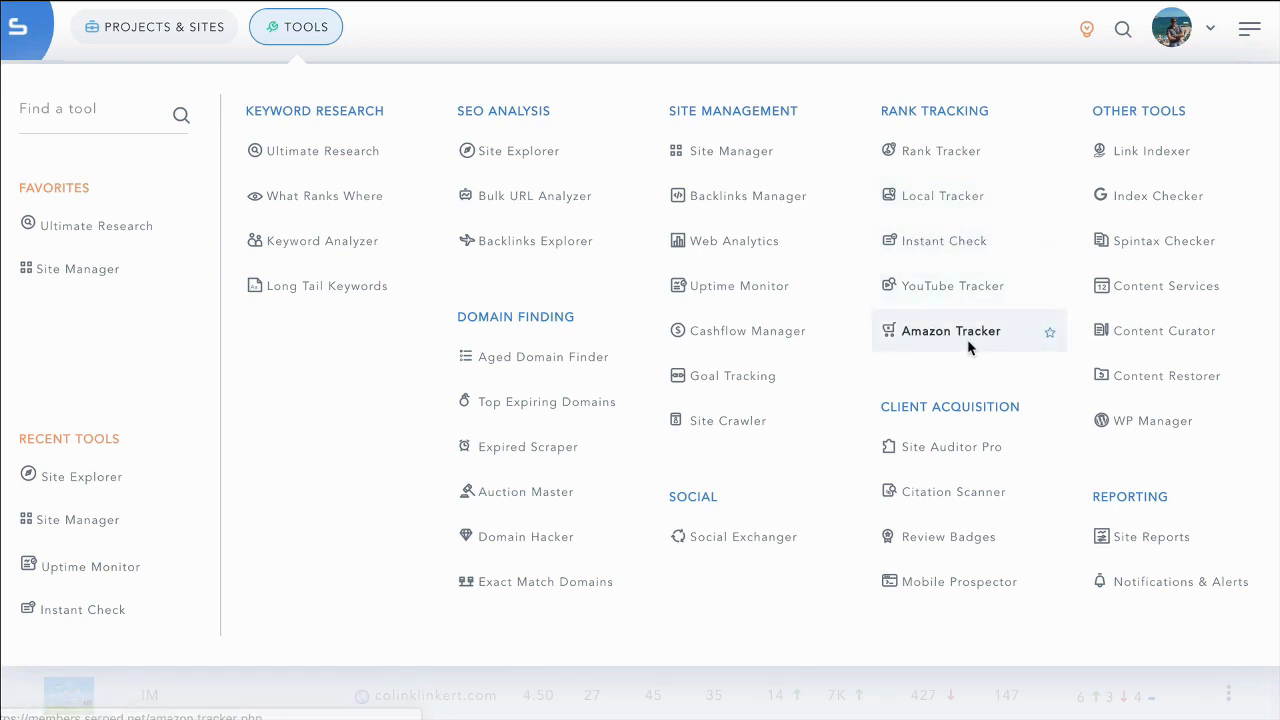
pyautogui.moveTo(933, 406)
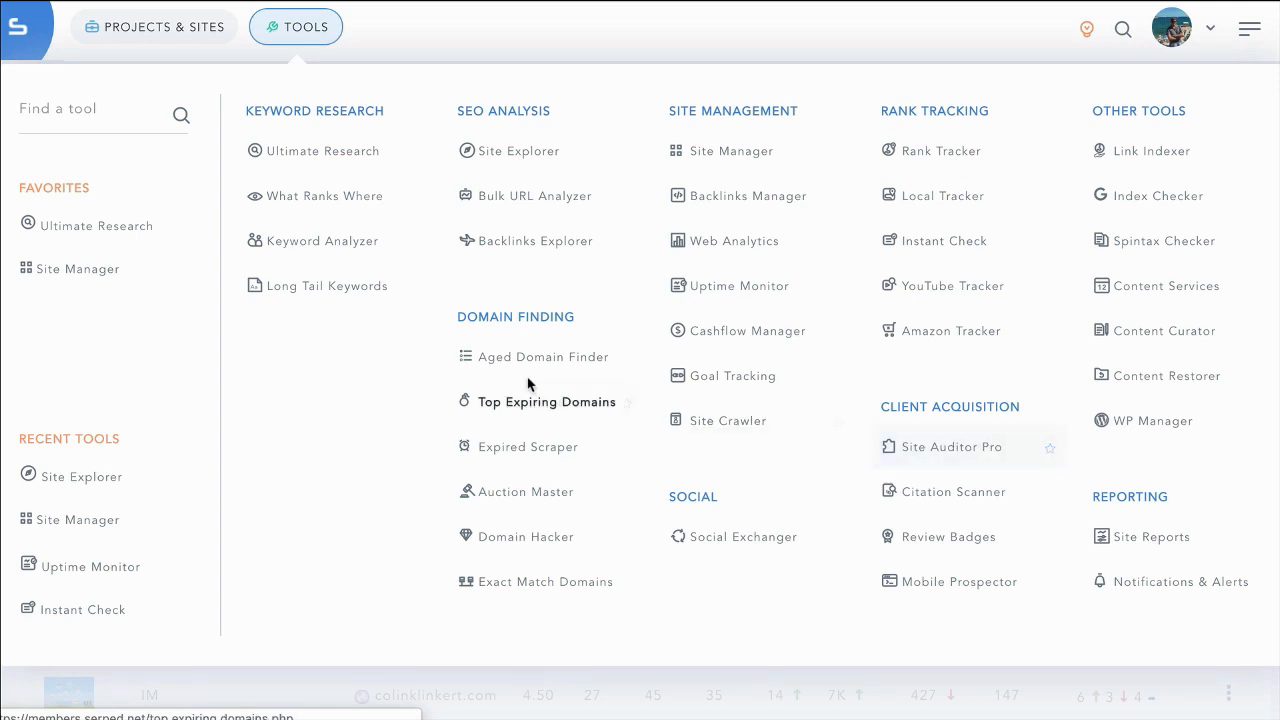
pyautogui.moveTo(526, 140)
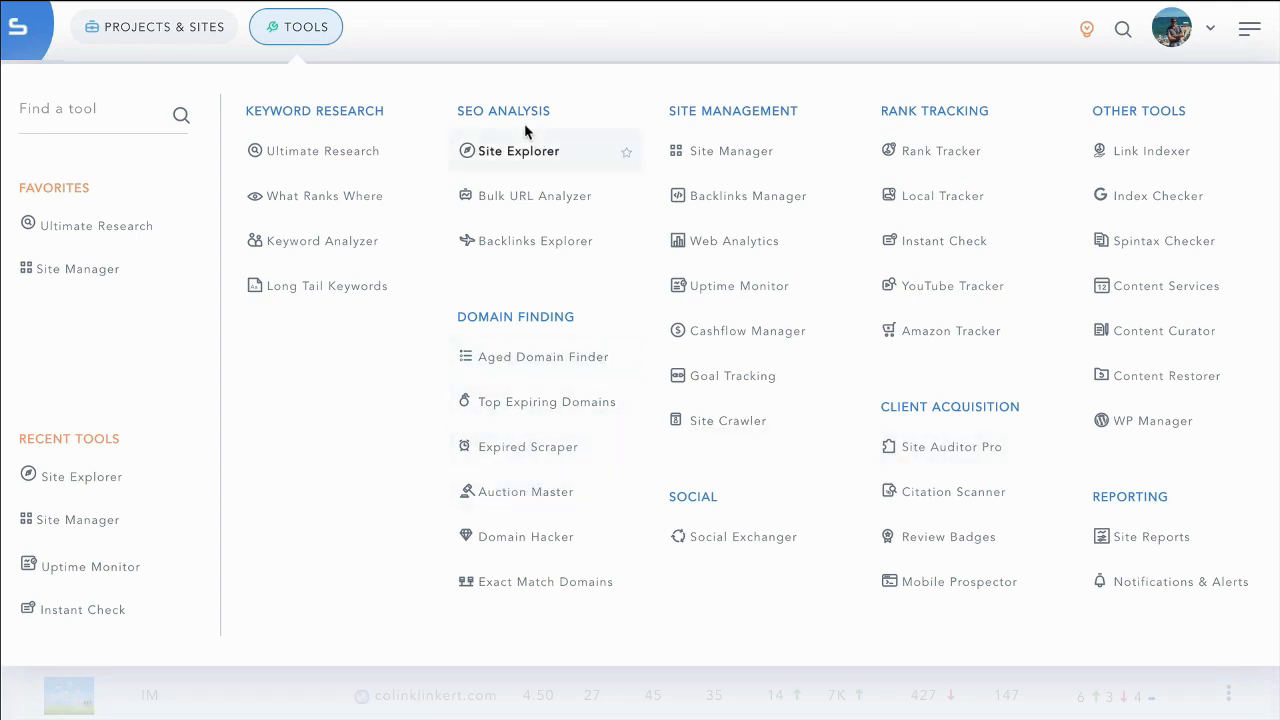
pyautogui.moveTo(330, 158)
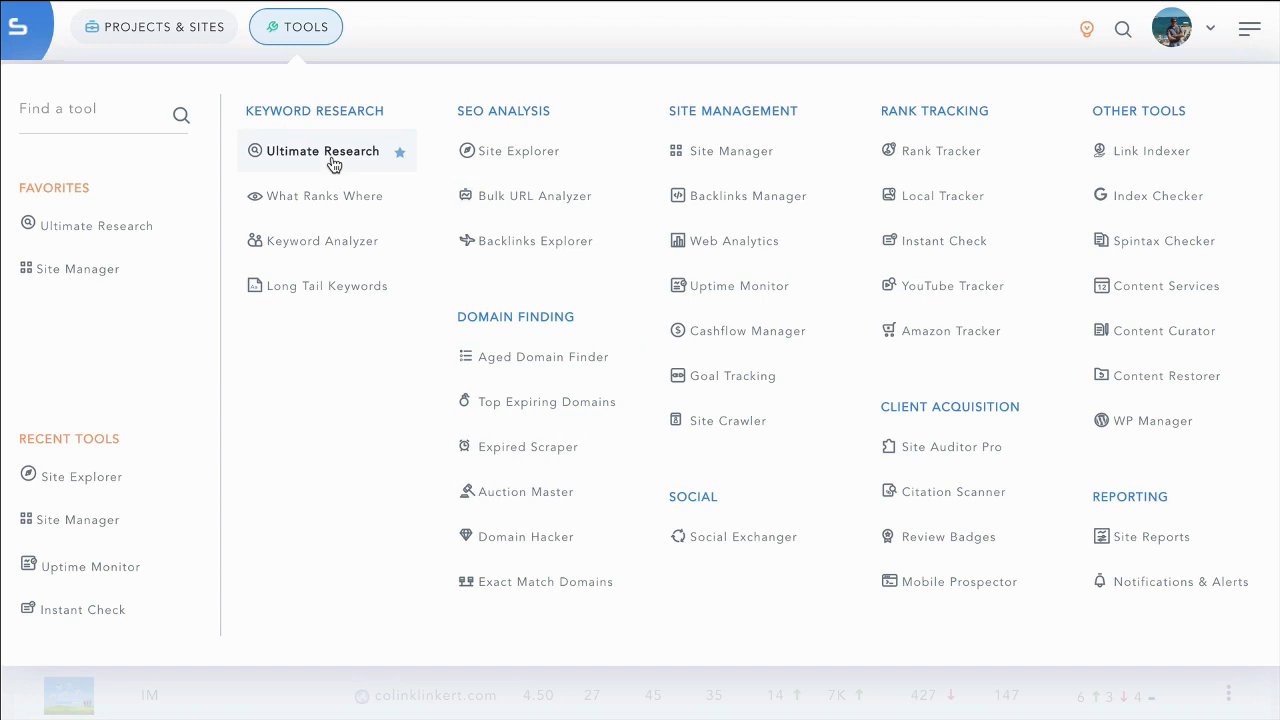
pyautogui.moveTo(324, 213)
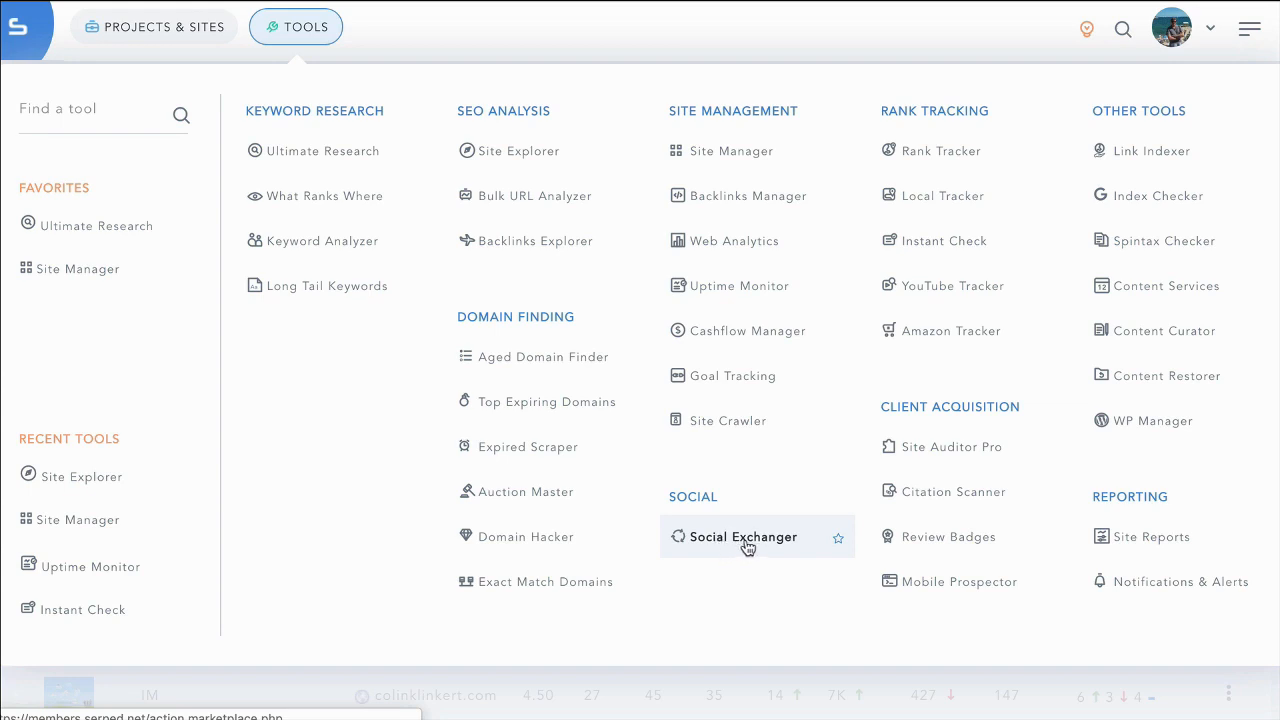
pyautogui.moveTo(753, 547)
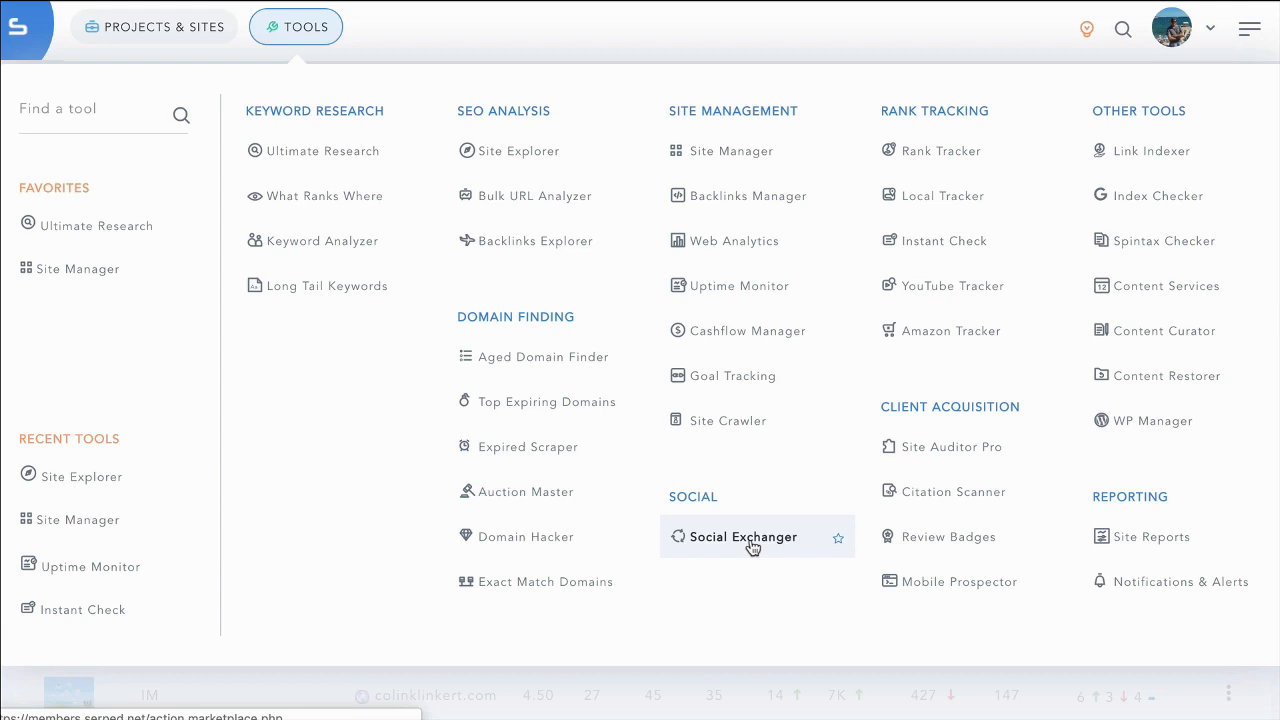
pyautogui.moveTo(1164, 150)
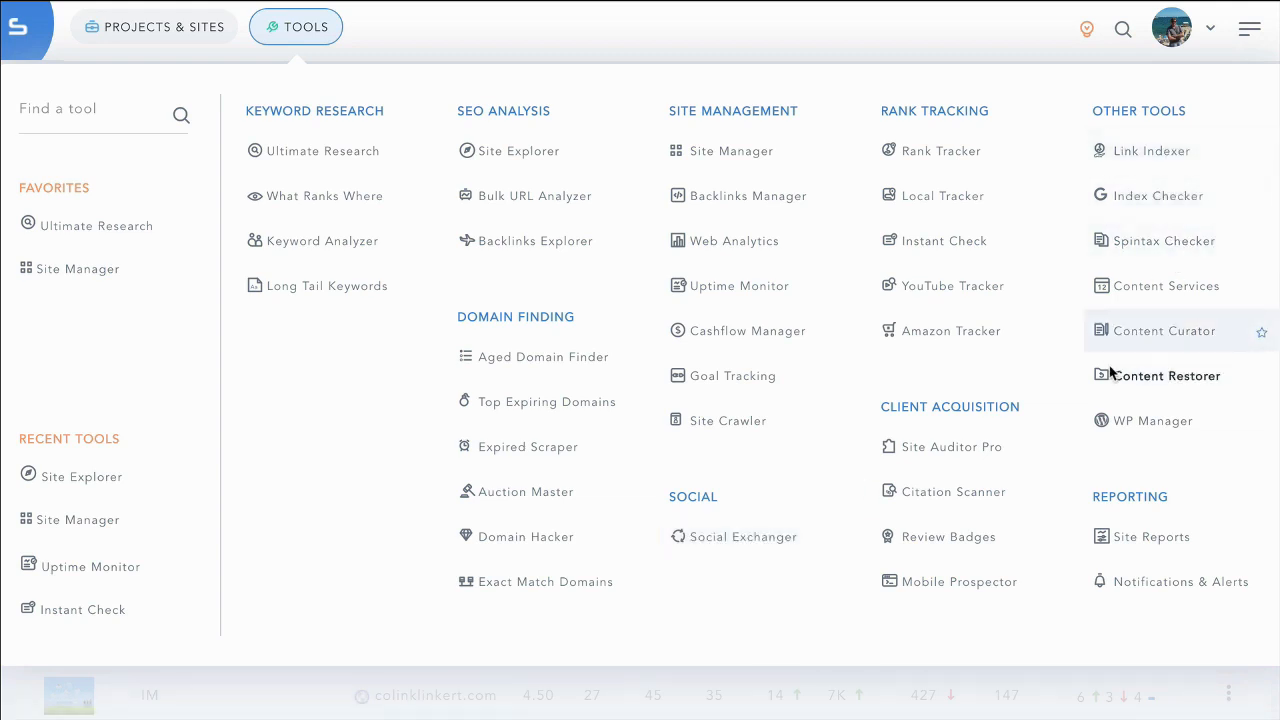
pyautogui.moveTo(1160, 385)
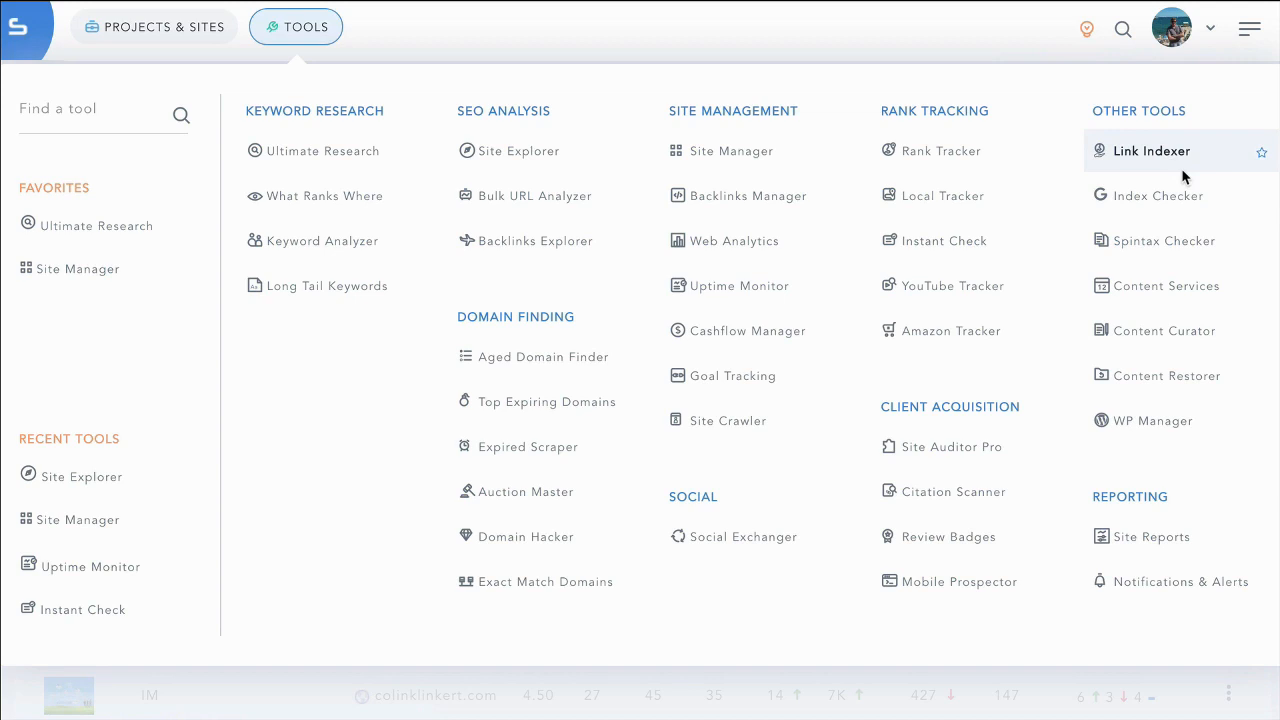
pyautogui.moveTo(542, 420)
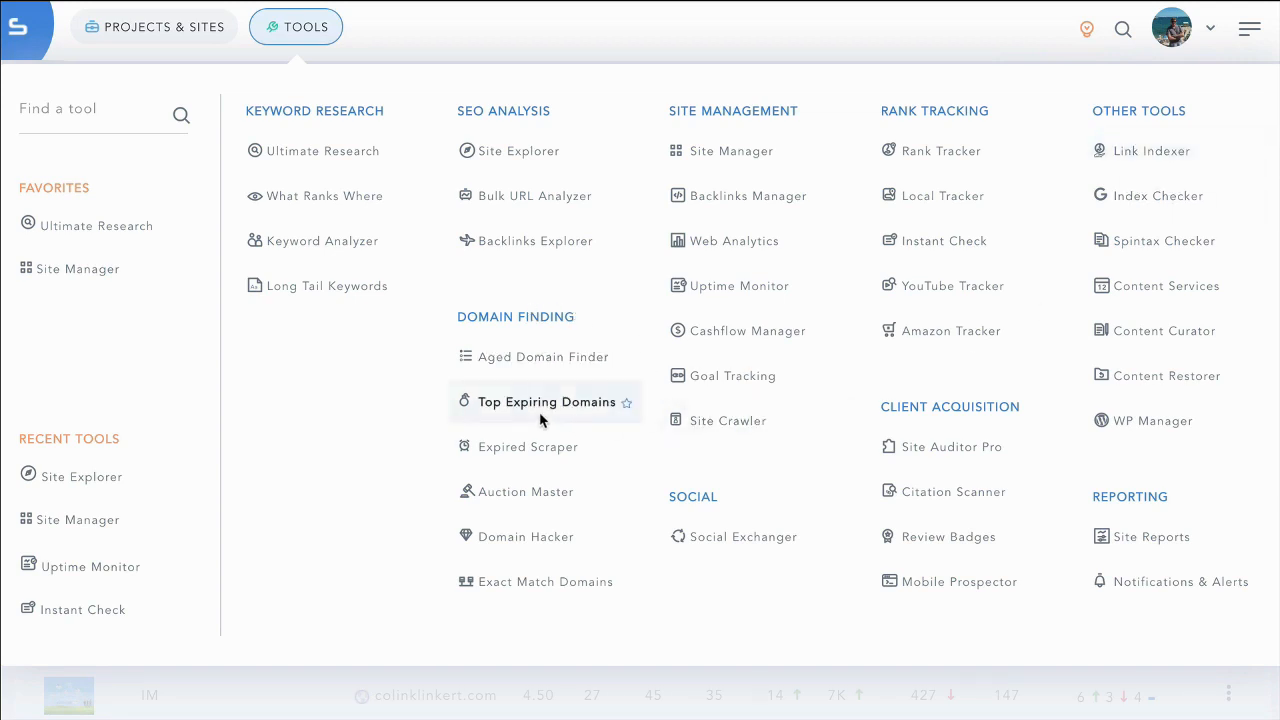
pyautogui.moveTo(566, 415)
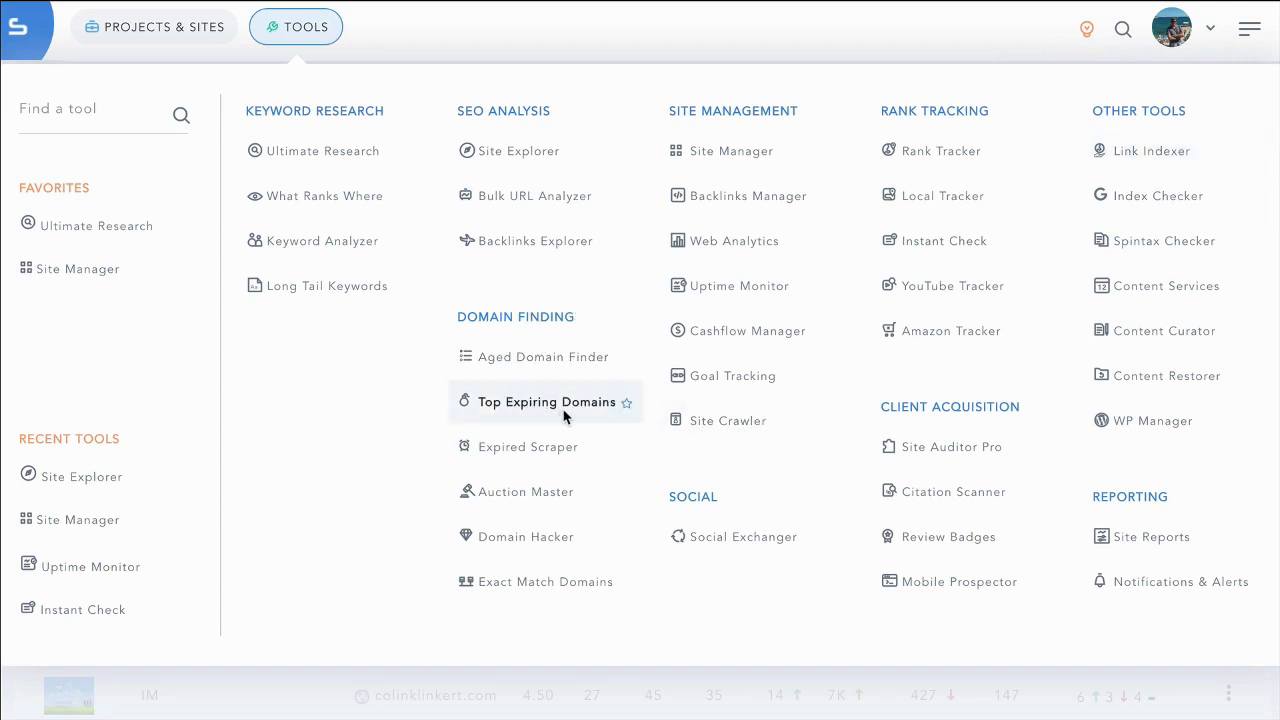
pyautogui.moveTo(530, 467)
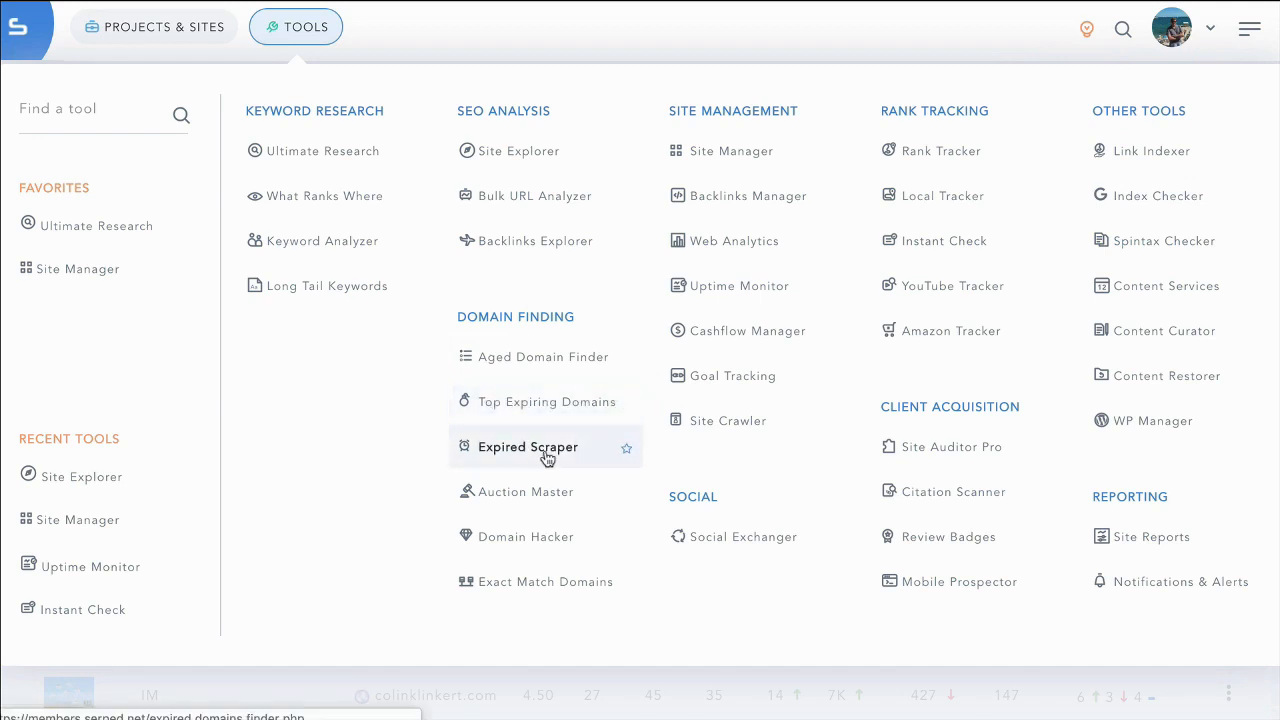
pyautogui.moveTo(553, 459)
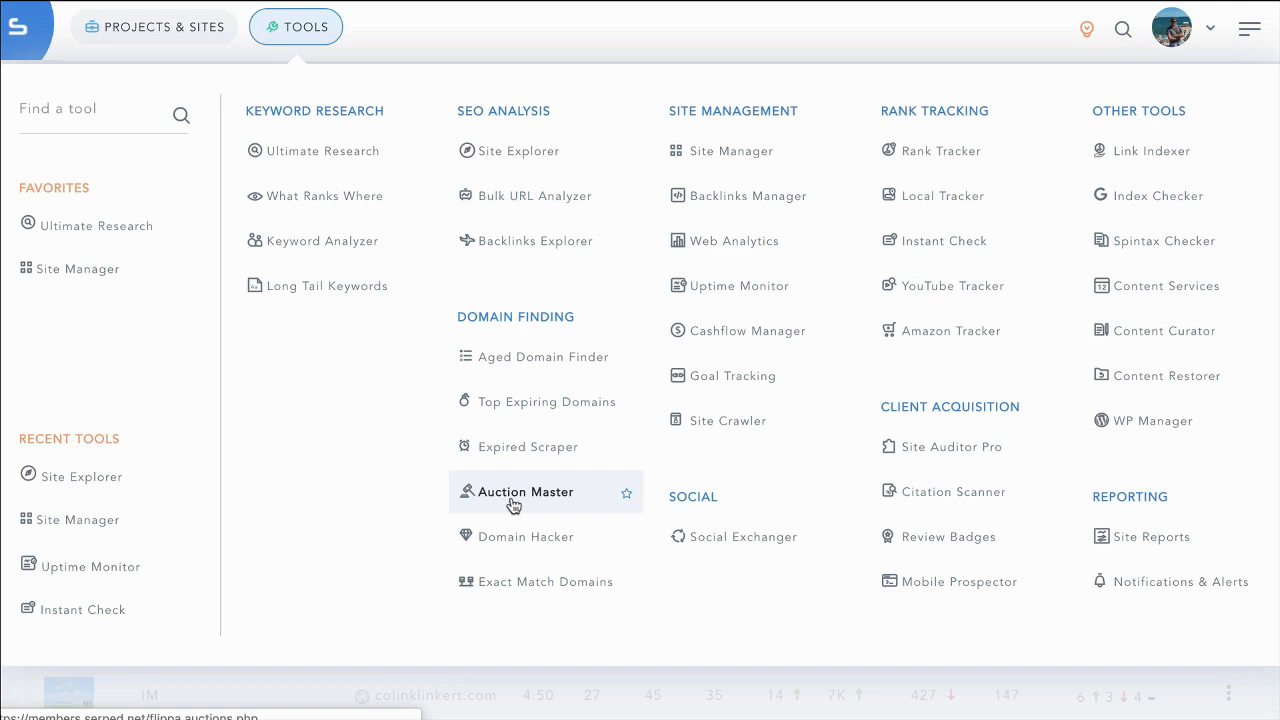
pyautogui.moveTo(532, 510)
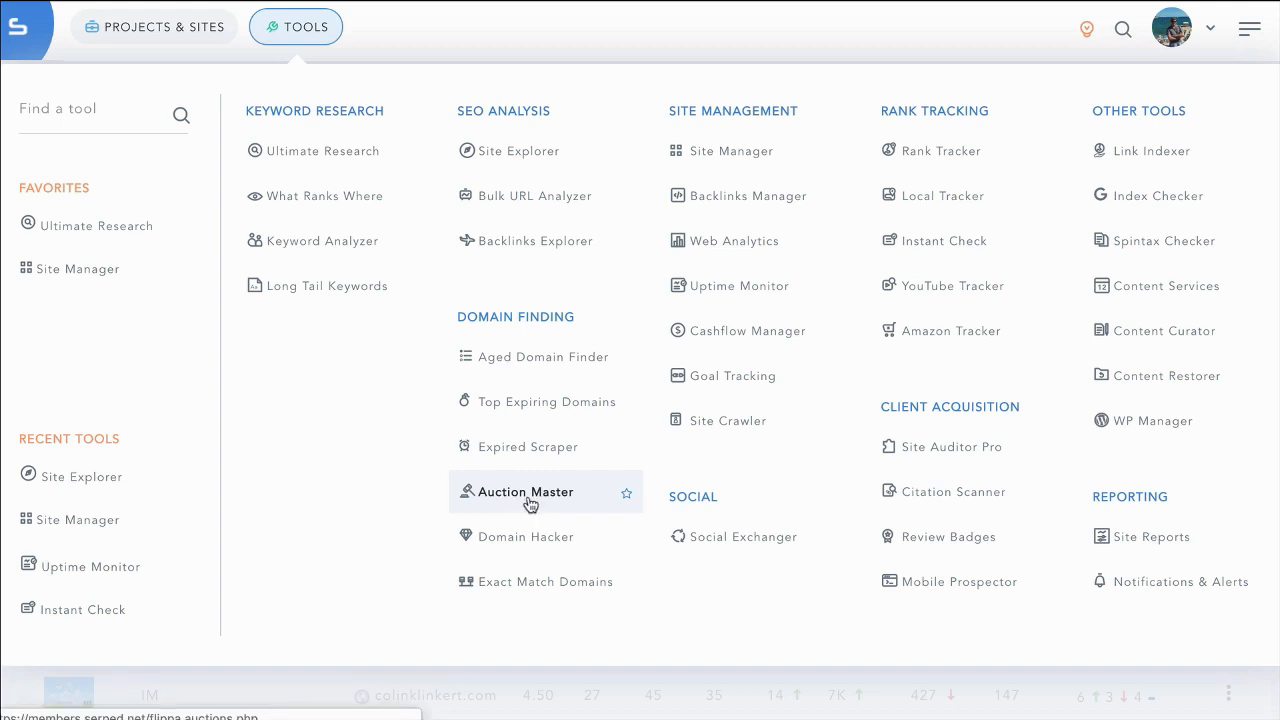
pyautogui.moveTo(529, 503)
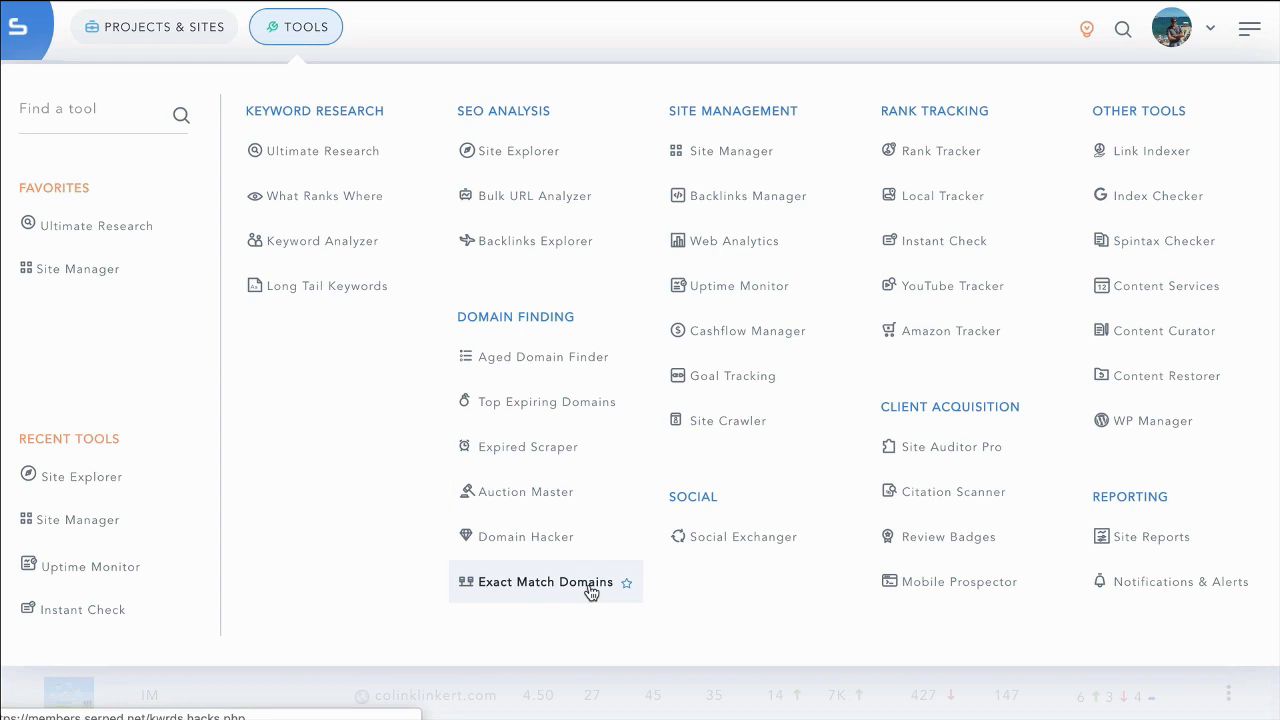
pyautogui.moveTo(559, 587)
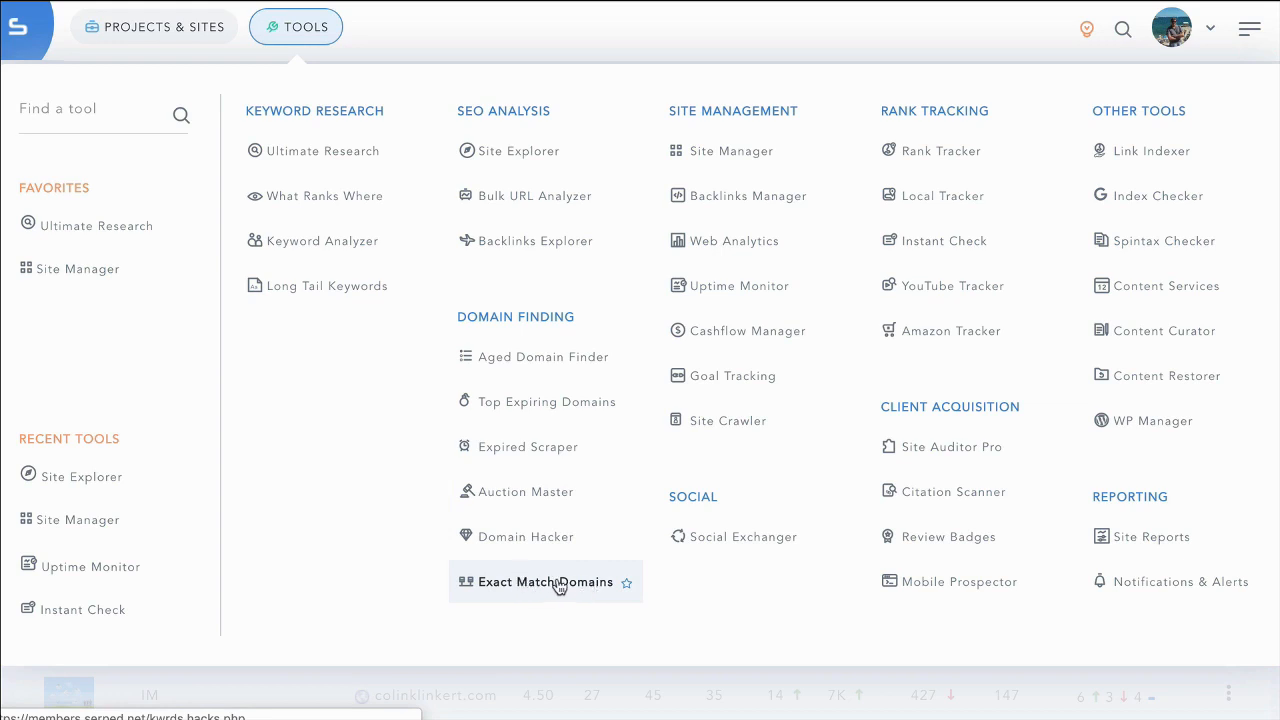
pyautogui.moveTo(547, 593)
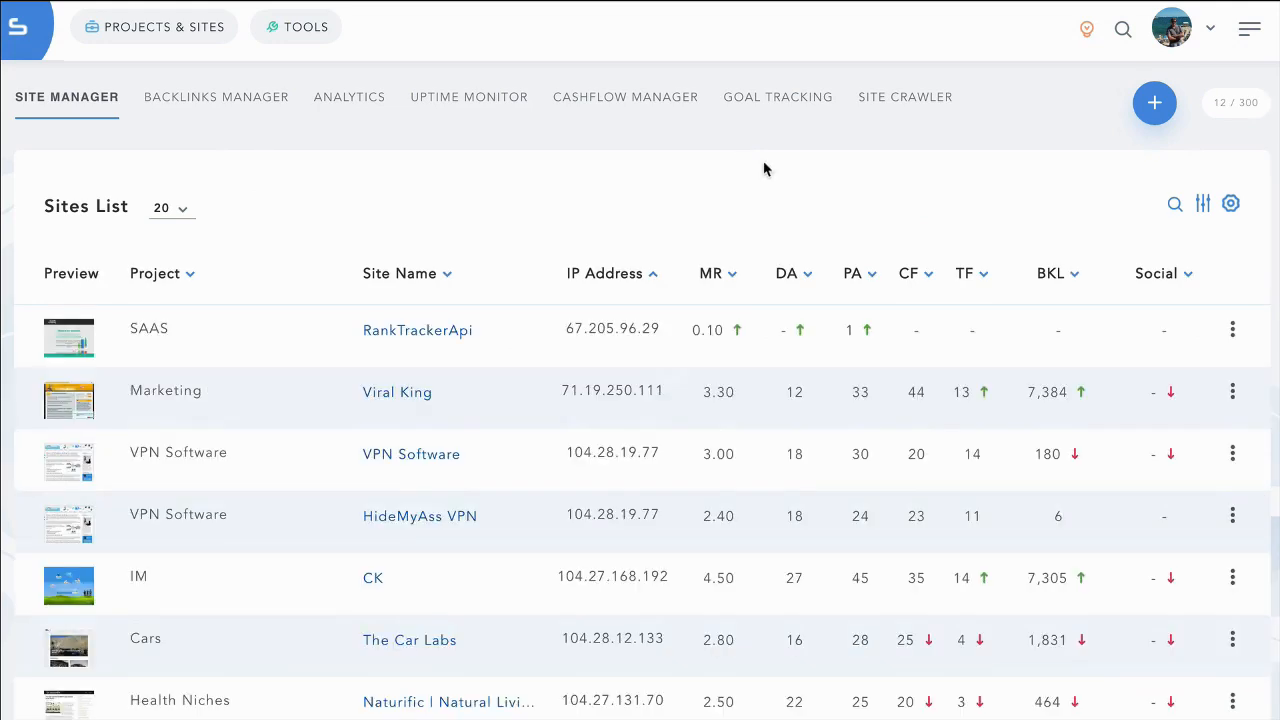
pyautogui.moveTo(1203, 487)
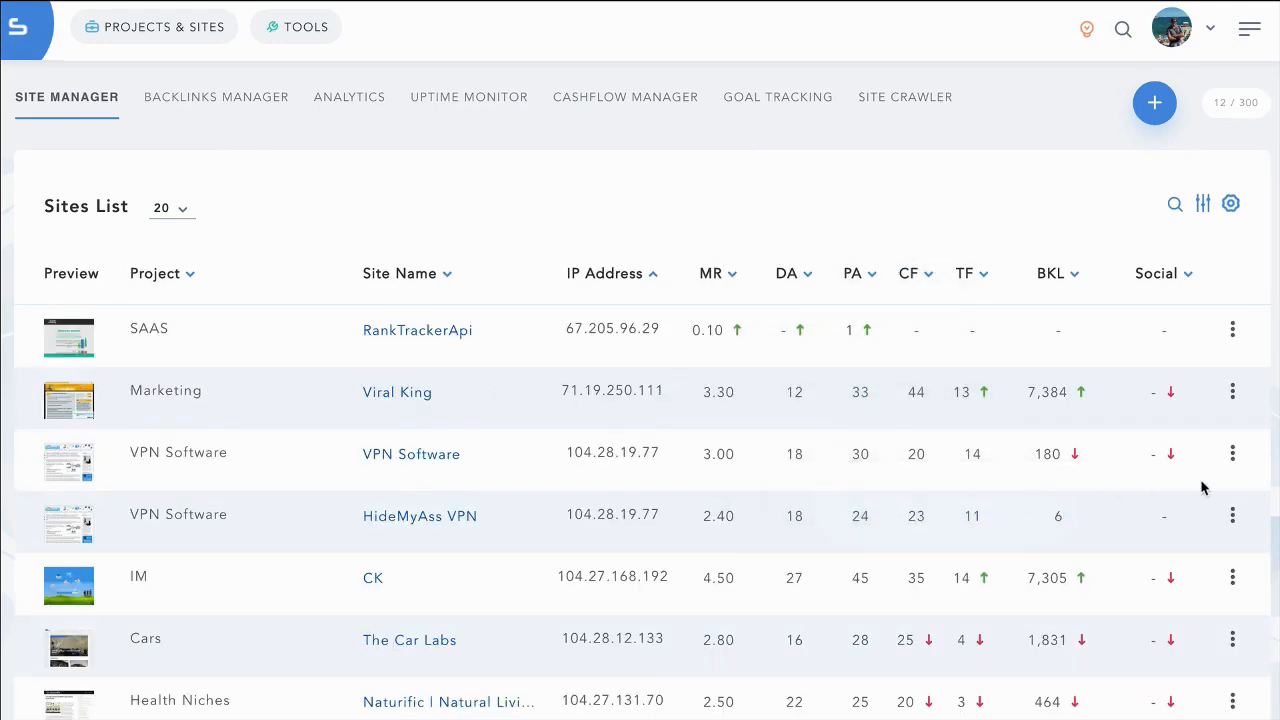
# Open Site Statistics for serped.com from its row's action menu.
pyautogui.click(1232, 450)
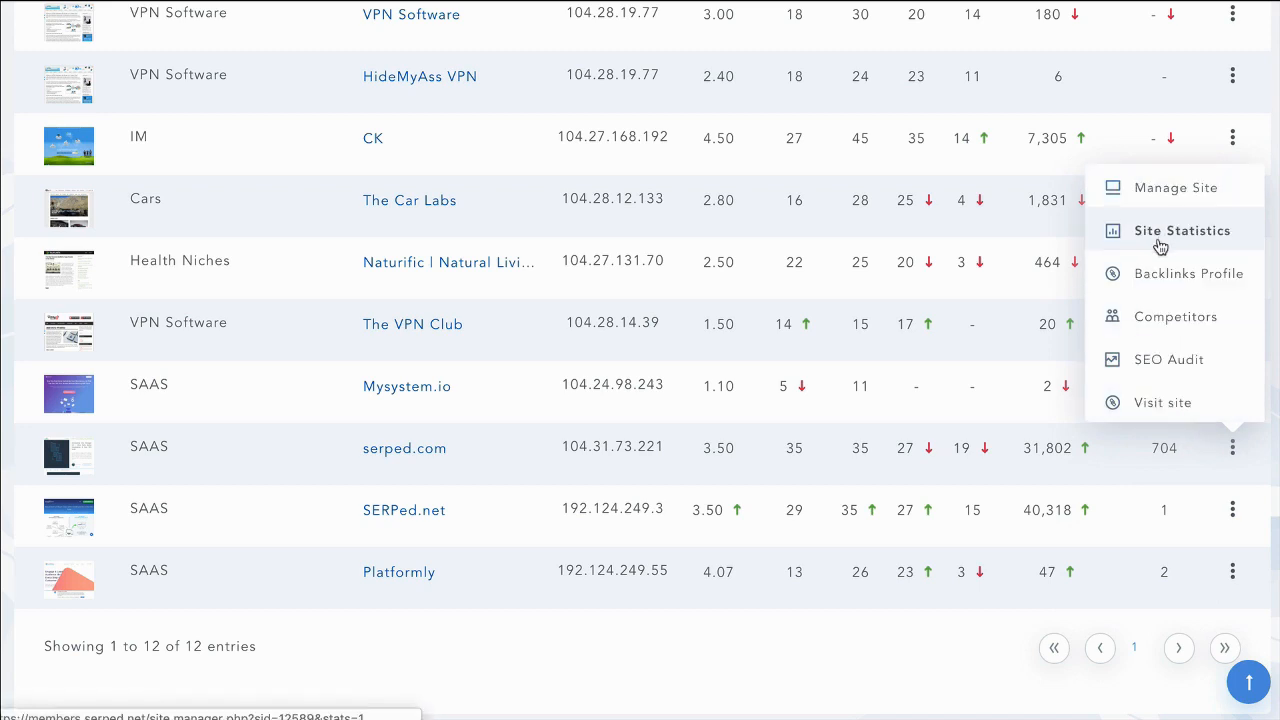
pyautogui.click(1182, 231)
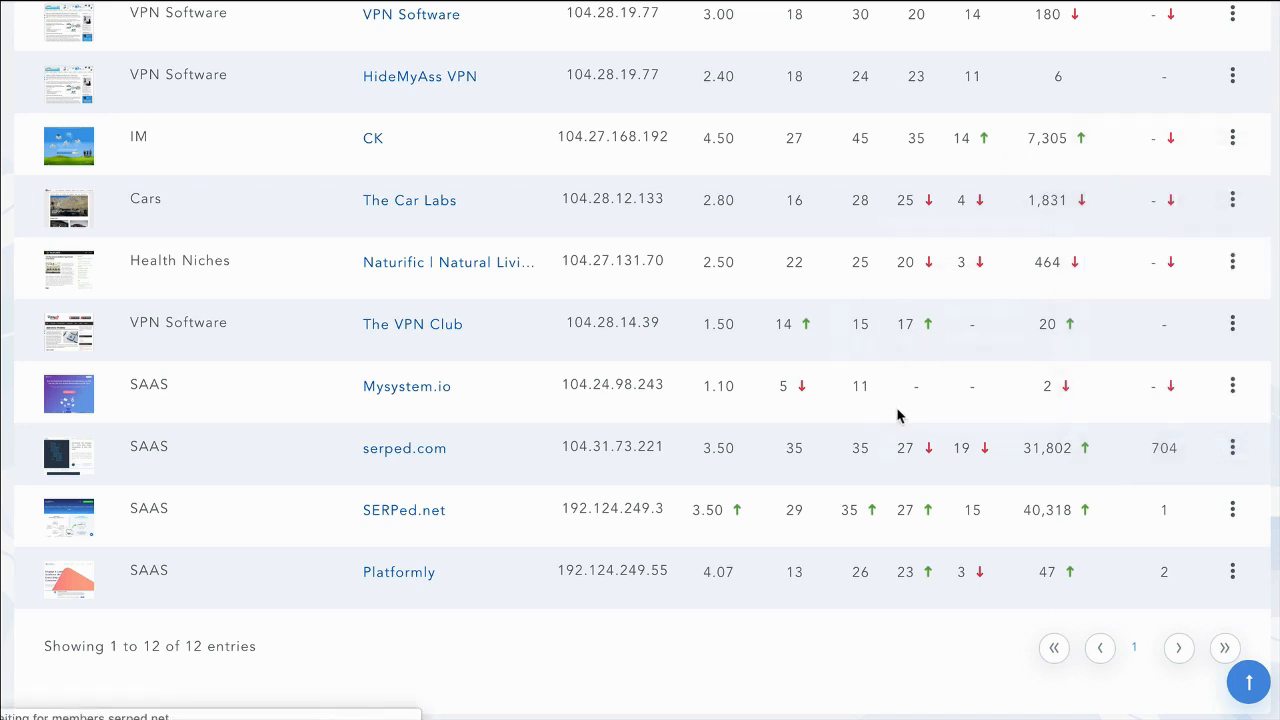
pyautogui.click(404, 448)
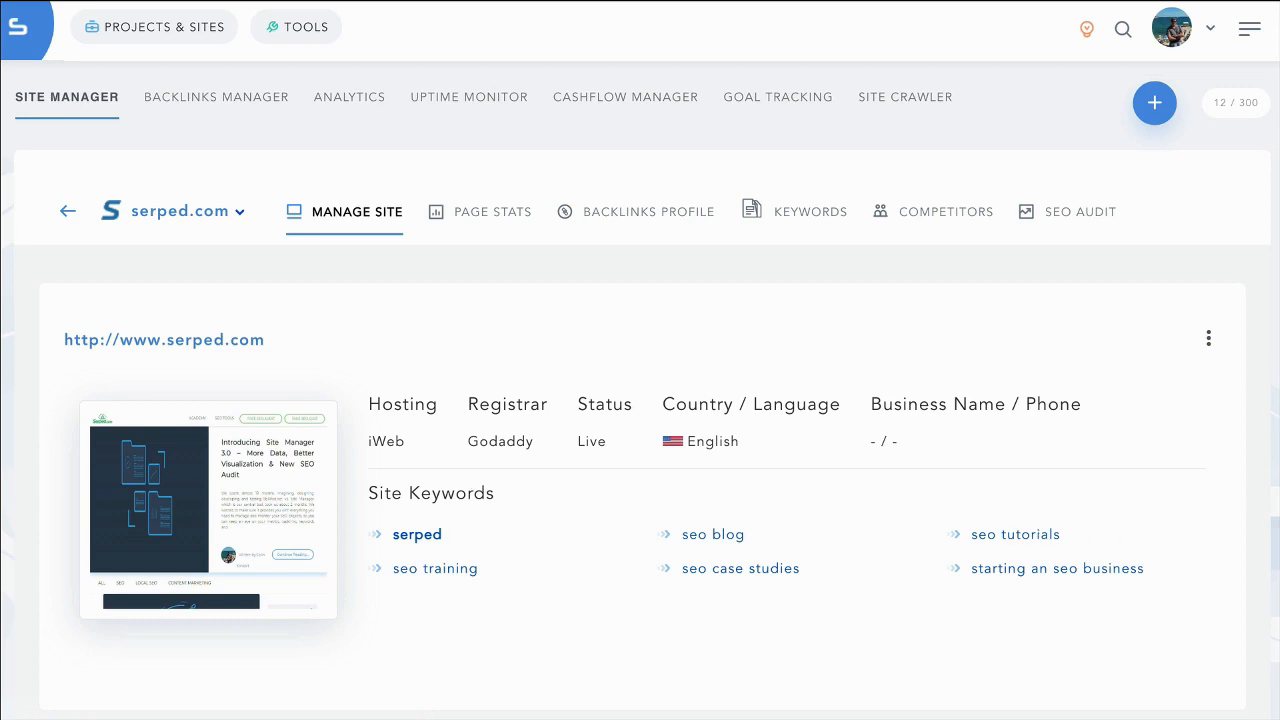
pyautogui.scroll(-3)
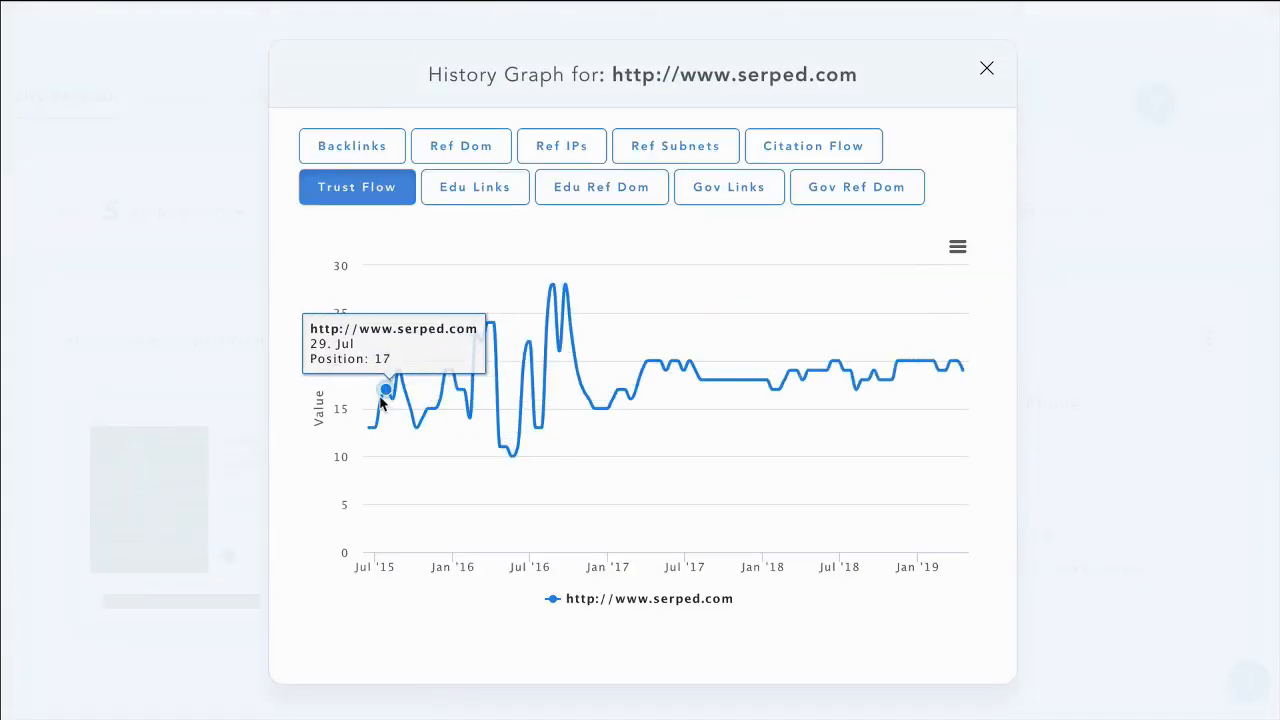
# View serped.com's Trust Flow and Backlinks history graphs, then close the graph.
pyautogui.click(352, 145)
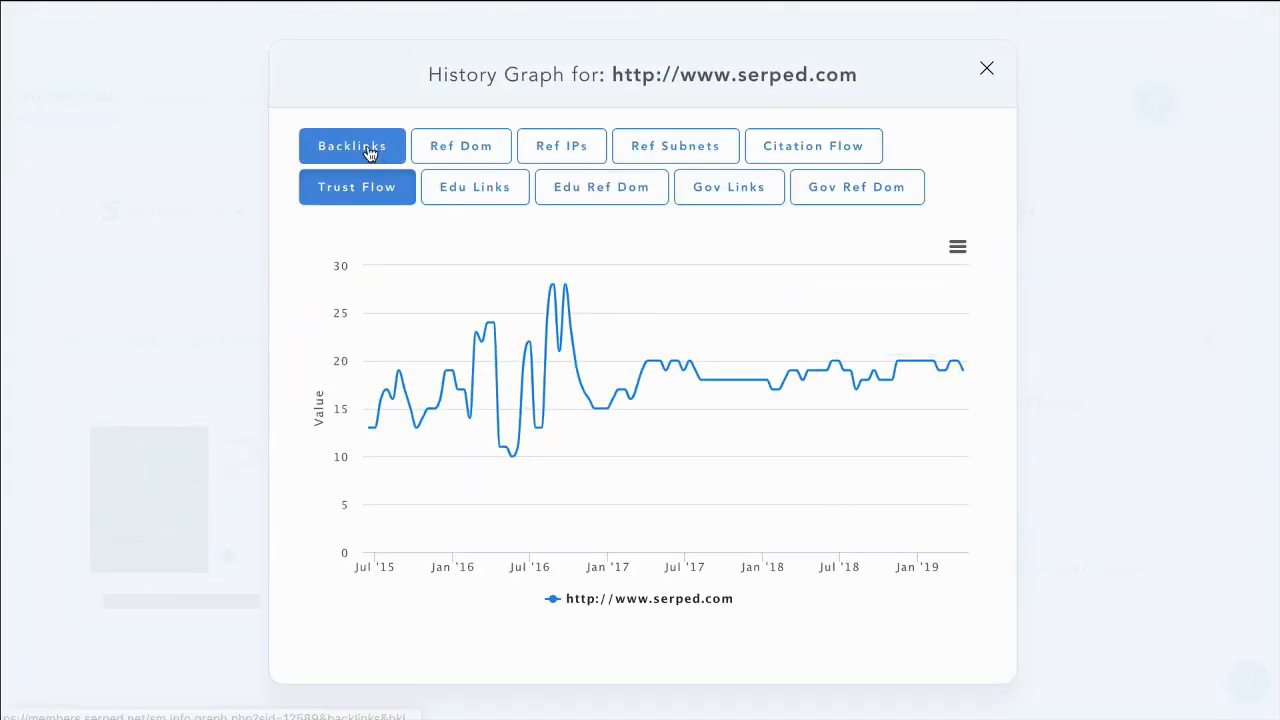
pyautogui.click(352, 145)
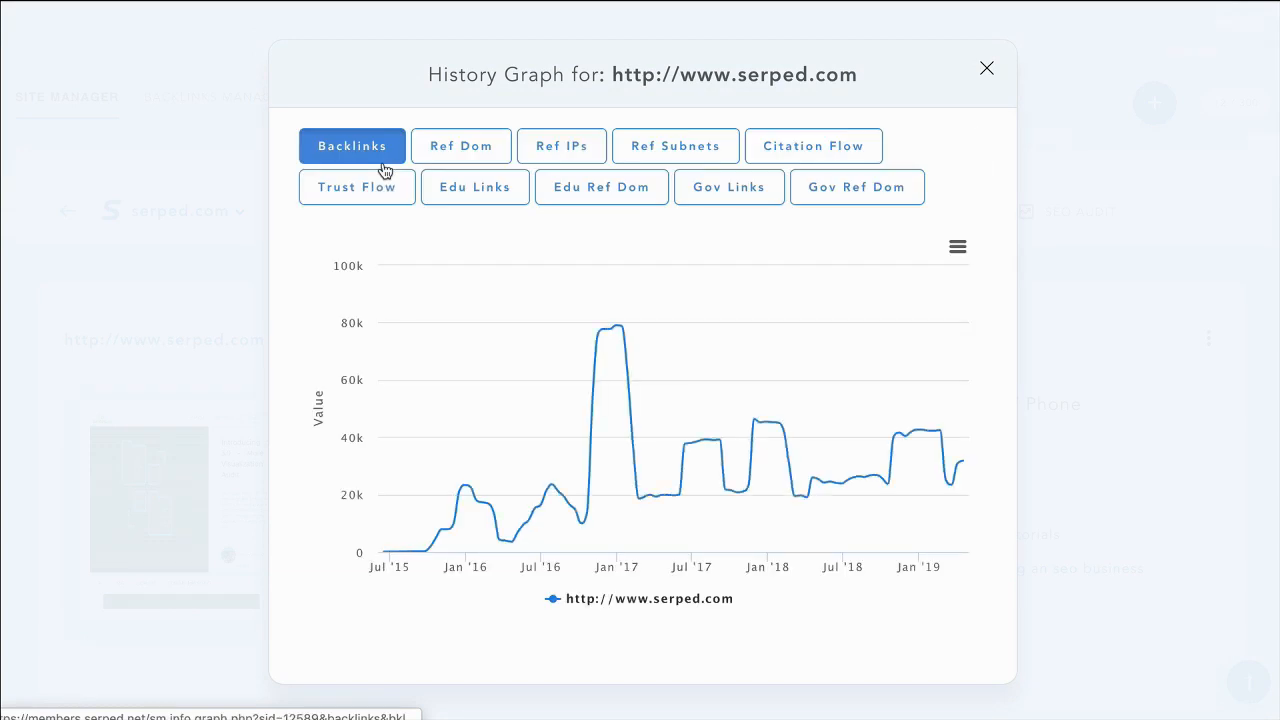
pyautogui.click(956, 246)
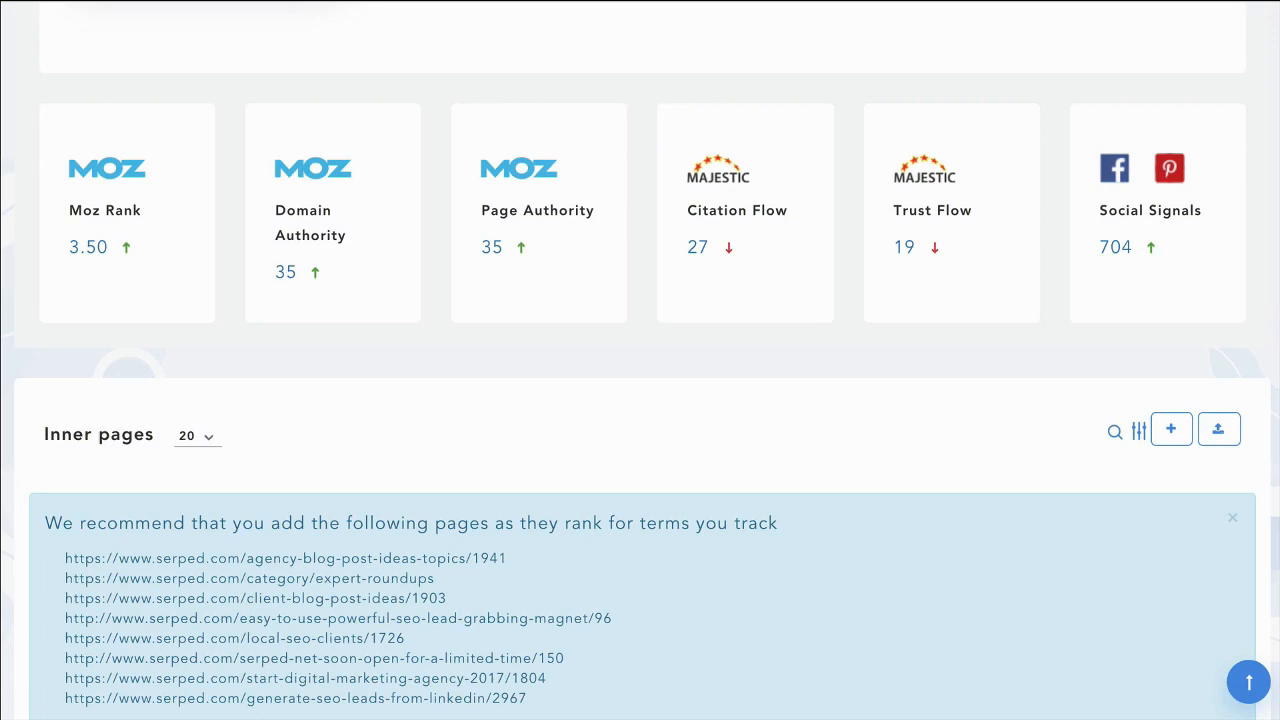
# Review the competitor table against ahrefs.com, moz.com and semrush.com, then go to Backlinks Manager.
pyautogui.scroll(-3)
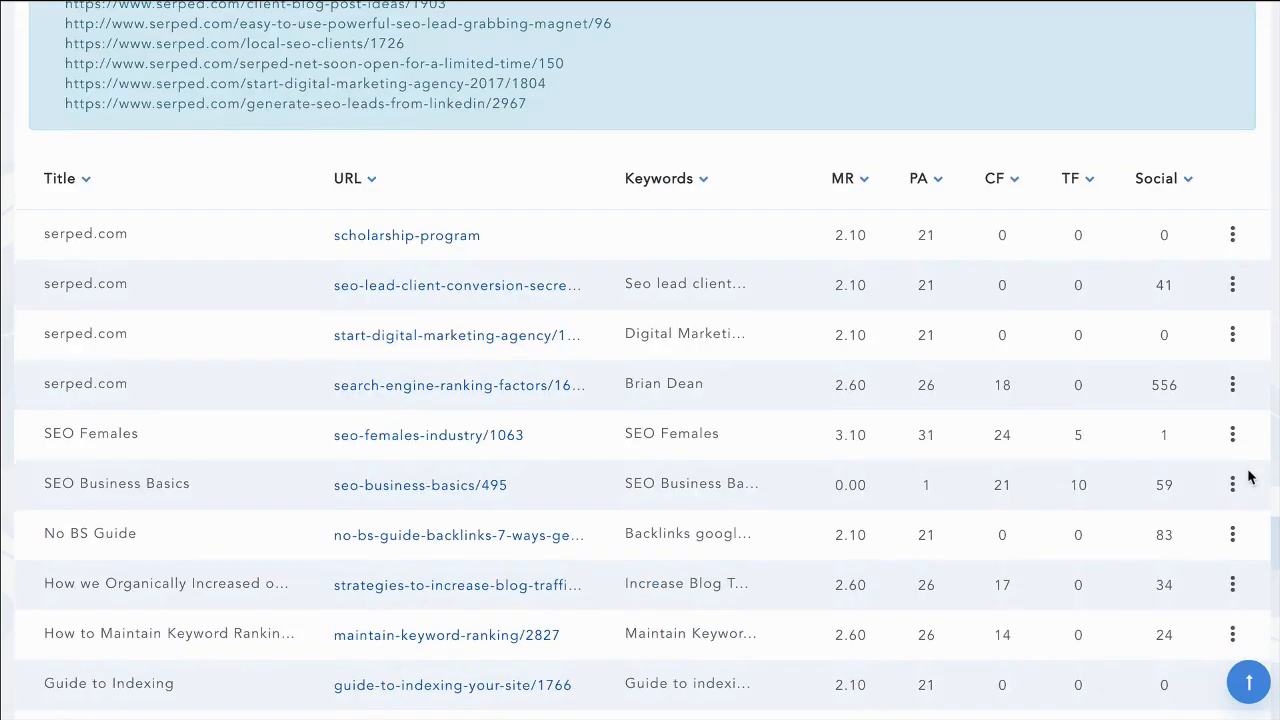
pyautogui.scroll(-3)
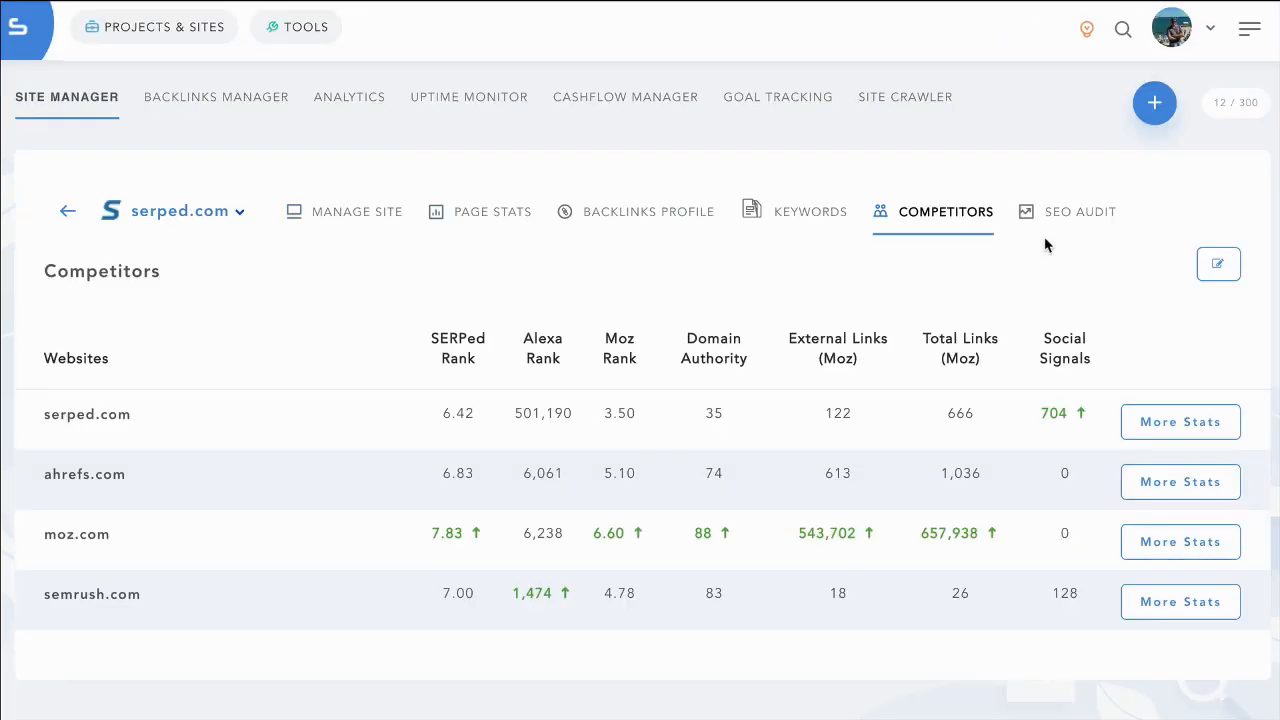
pyautogui.moveTo(227, 108)
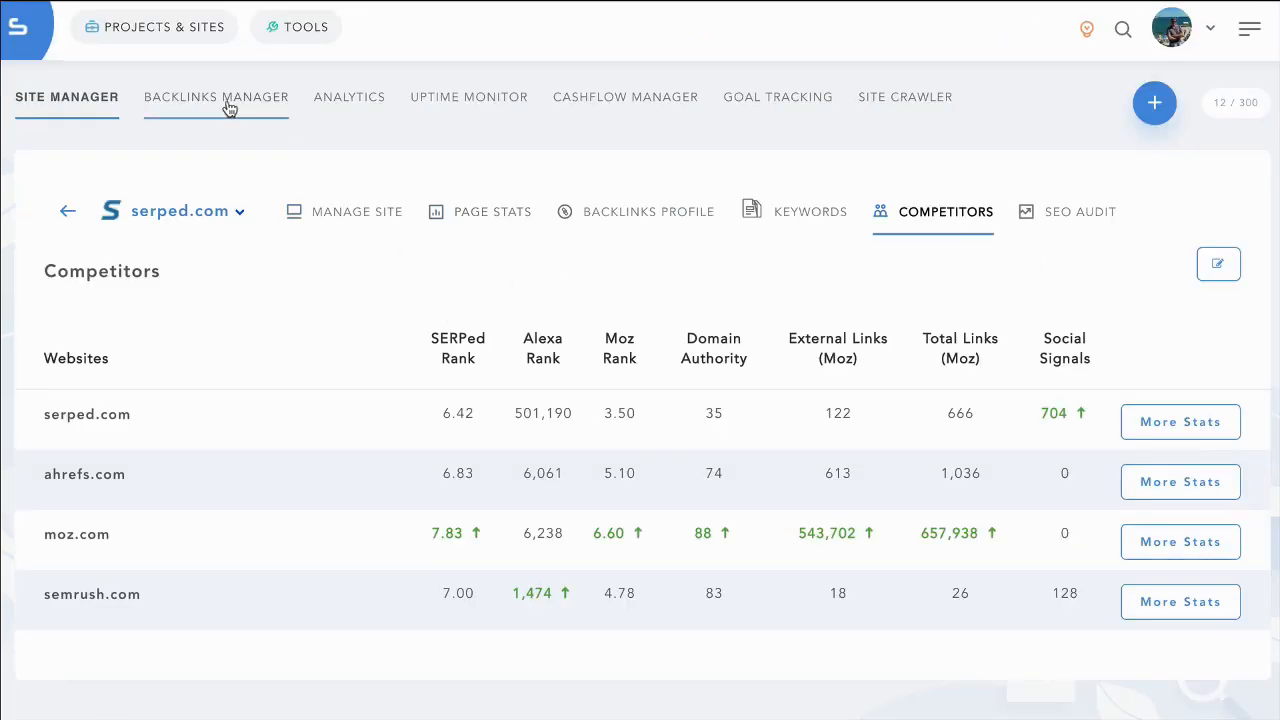
pyautogui.click(216, 97)
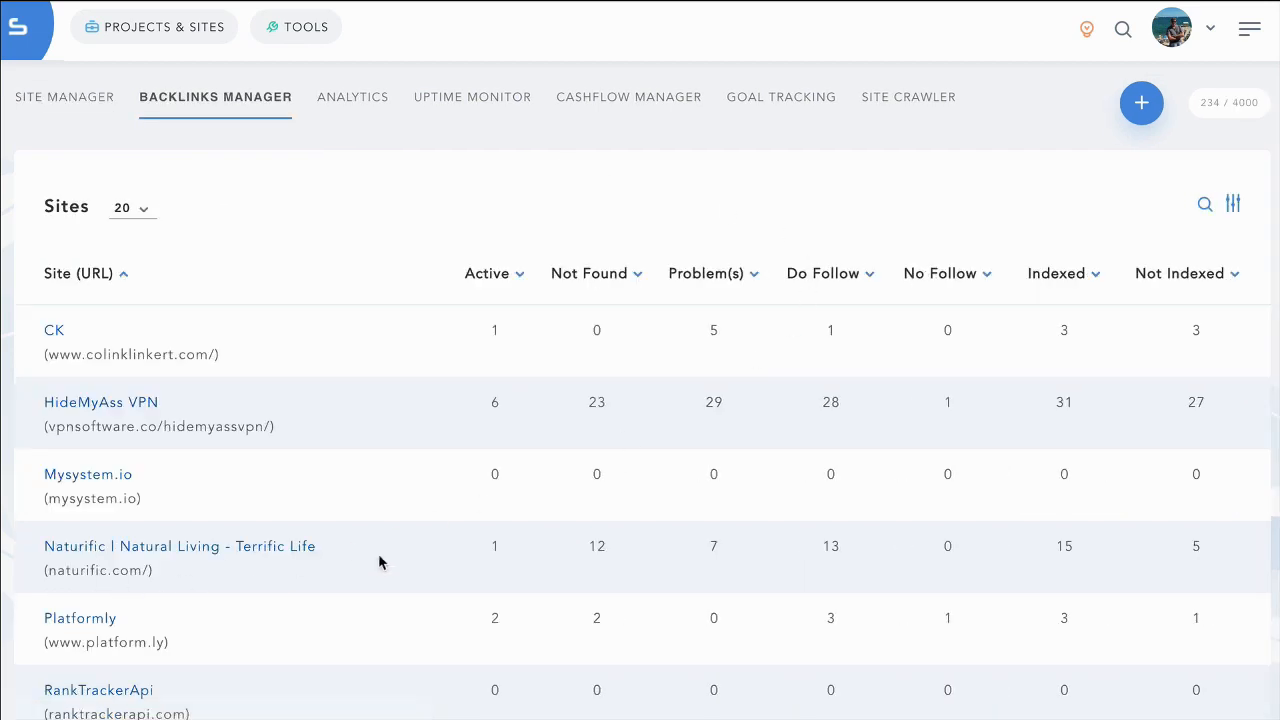
pyautogui.moveTo(947, 564)
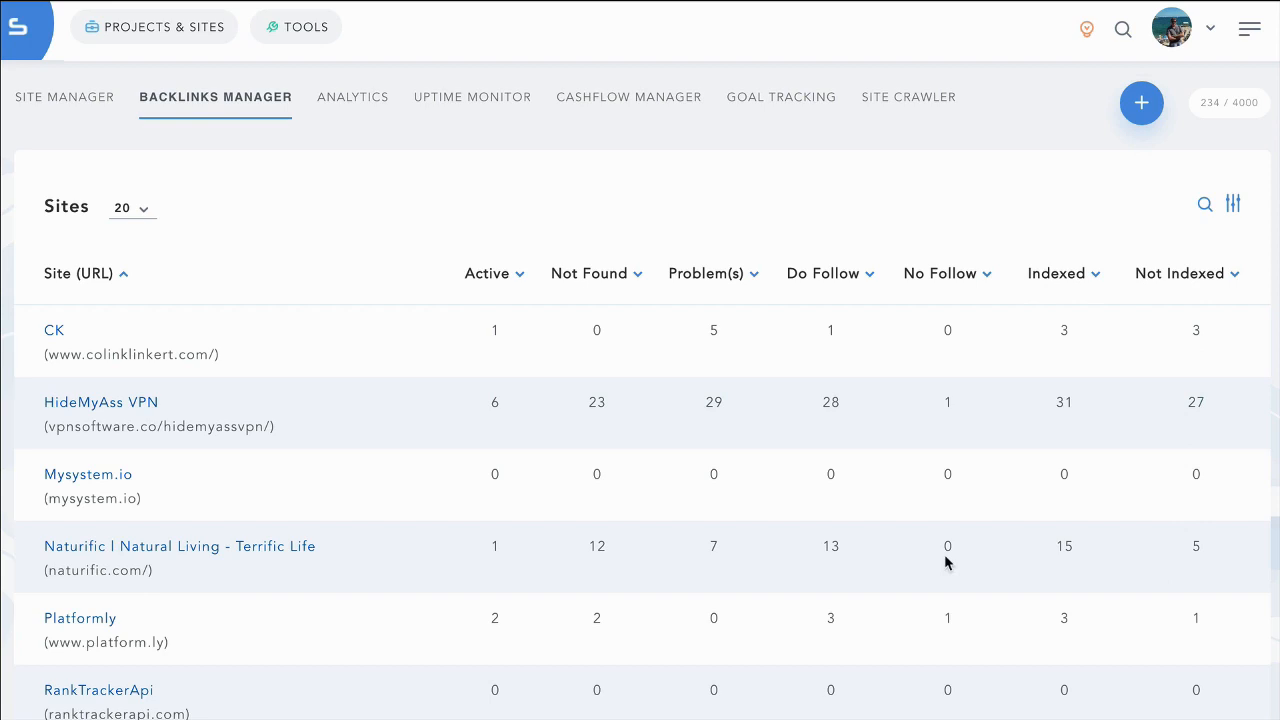
pyautogui.moveTo(298, 564)
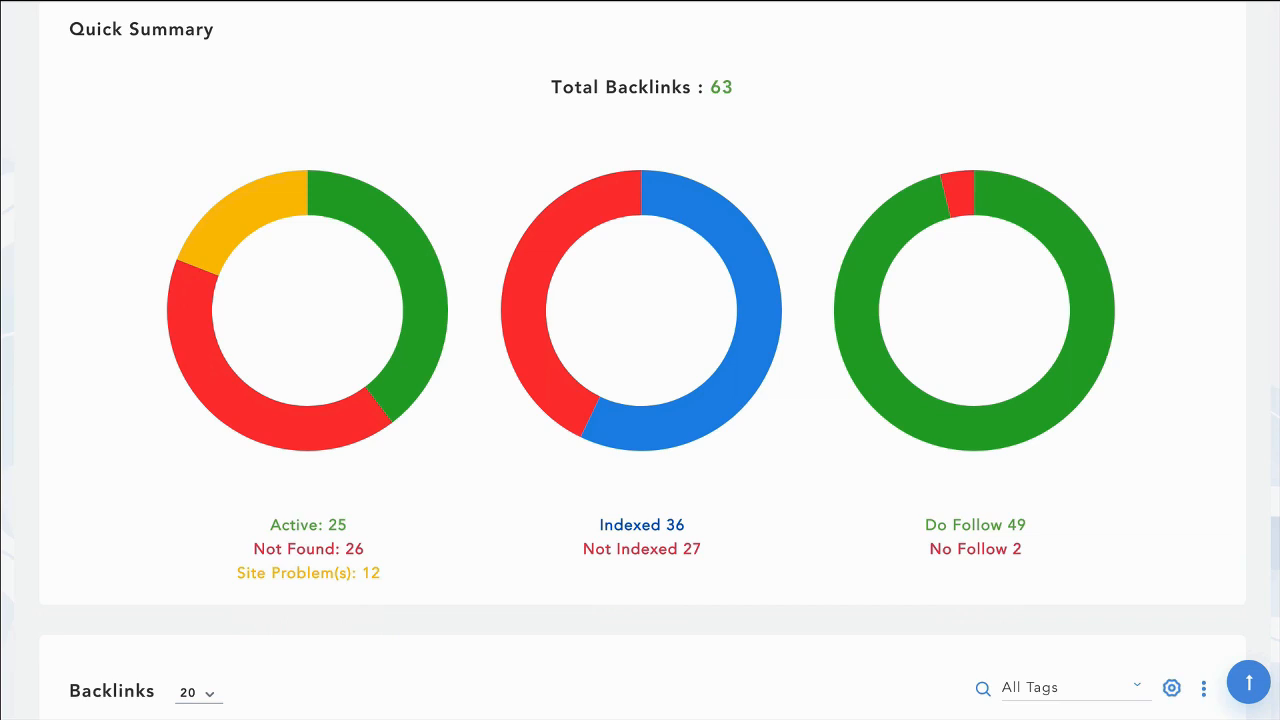
pyautogui.moveTo(283, 556)
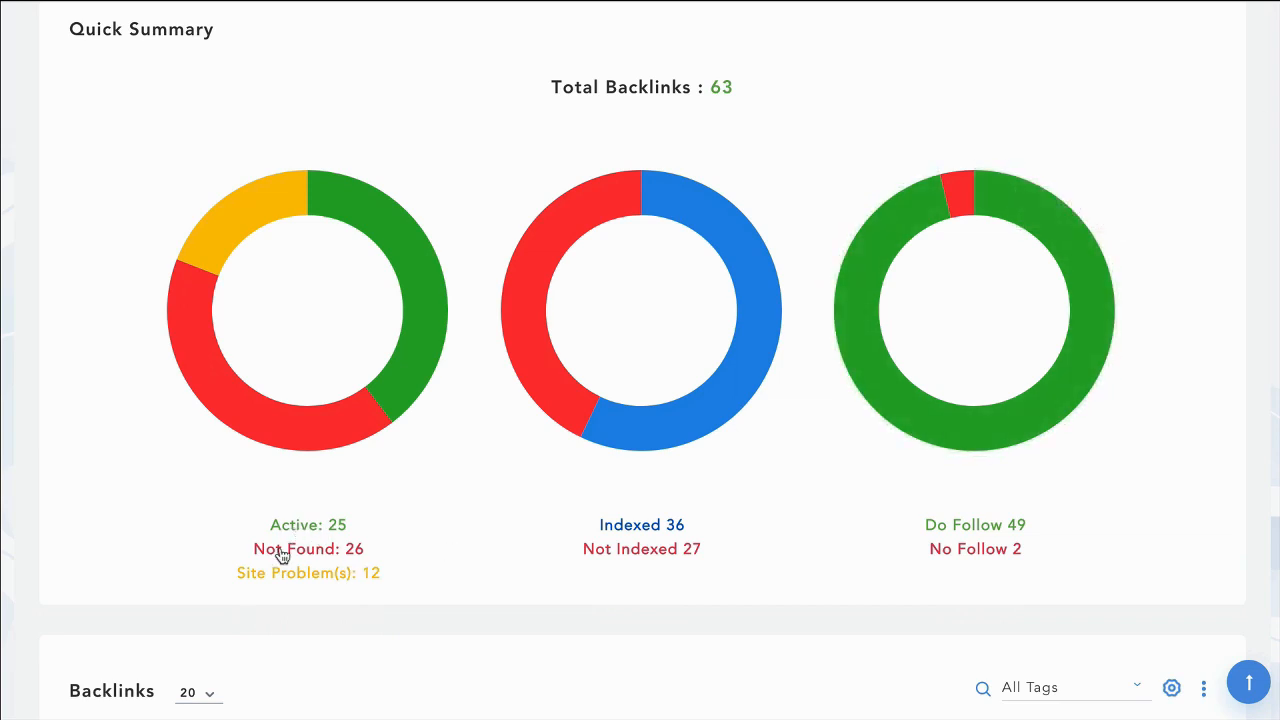
pyautogui.moveTo(370, 580)
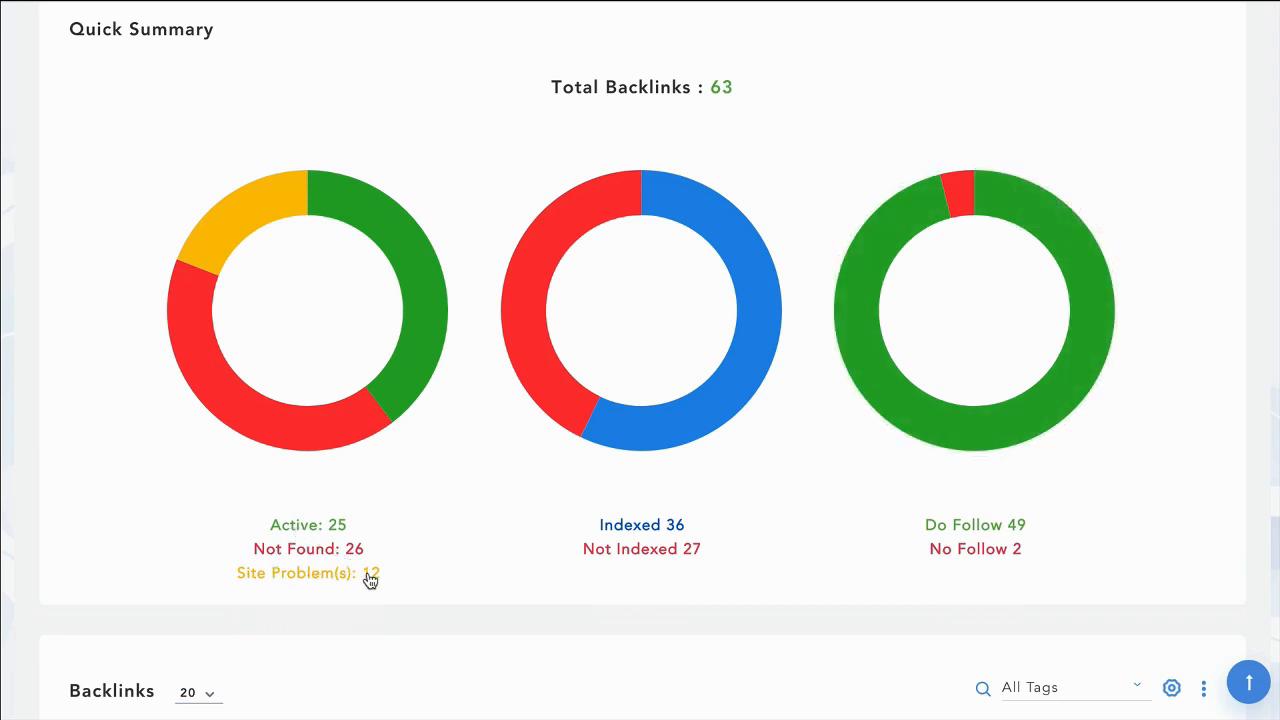
pyautogui.moveTo(647, 534)
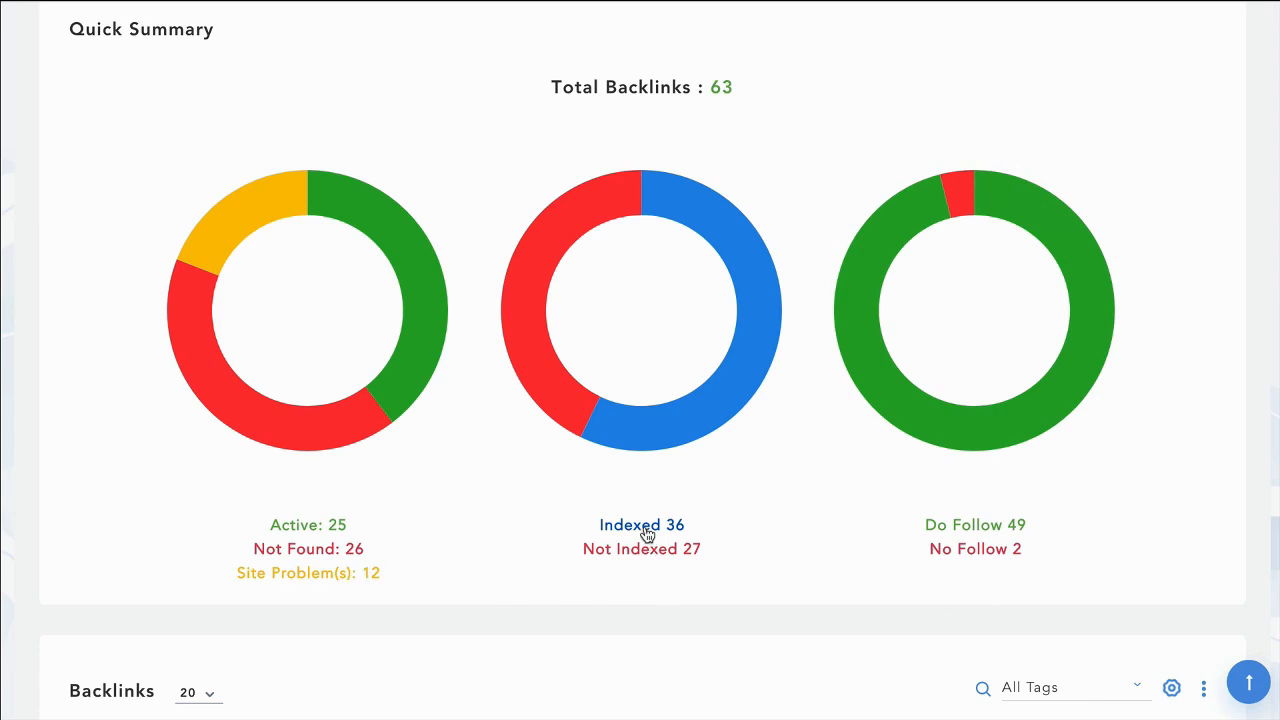
pyautogui.moveTo(747, 559)
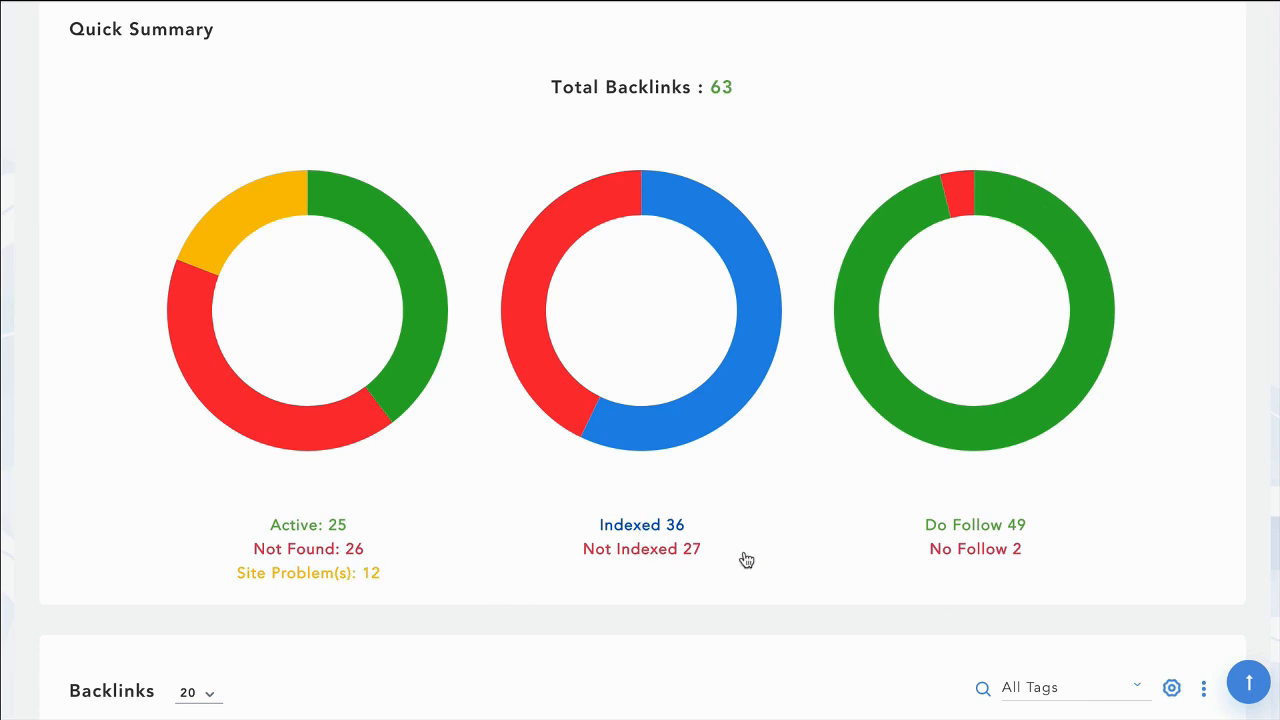
# Scroll through the 63-backlink Quick Summary charts and the Backlinks table columns and rows.
pyautogui.scroll(-3)
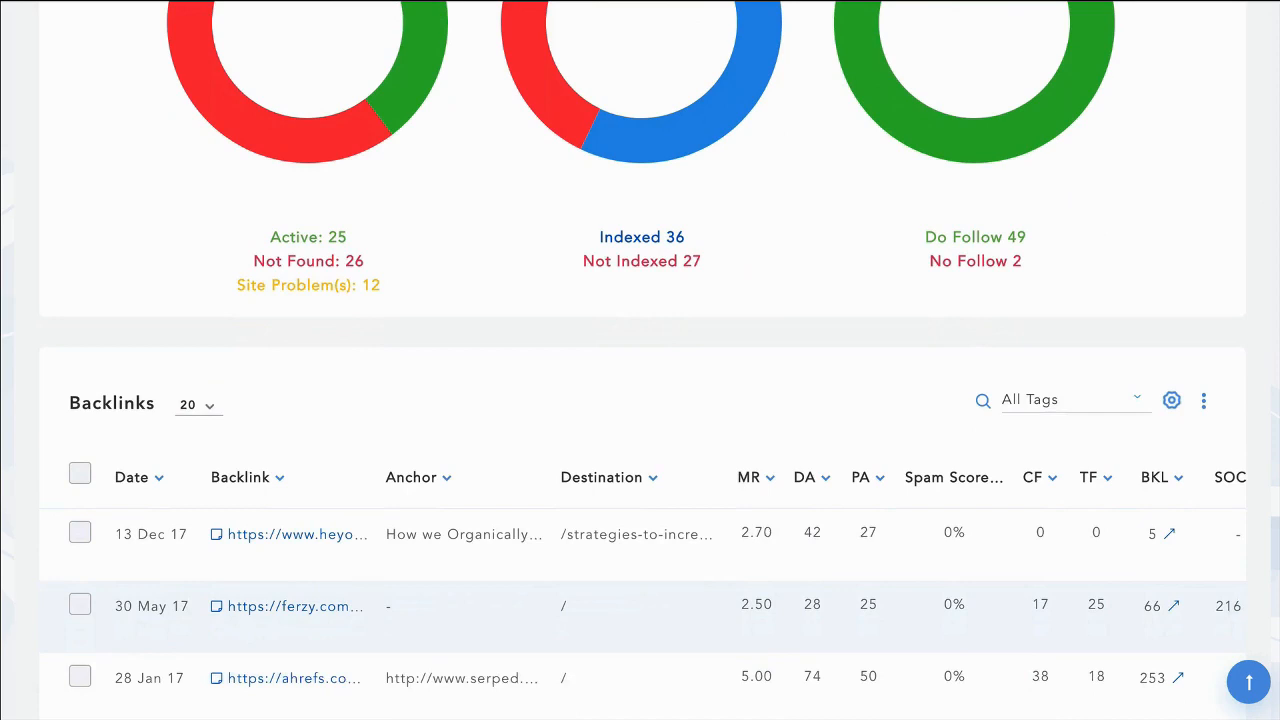
pyautogui.scroll(-3)
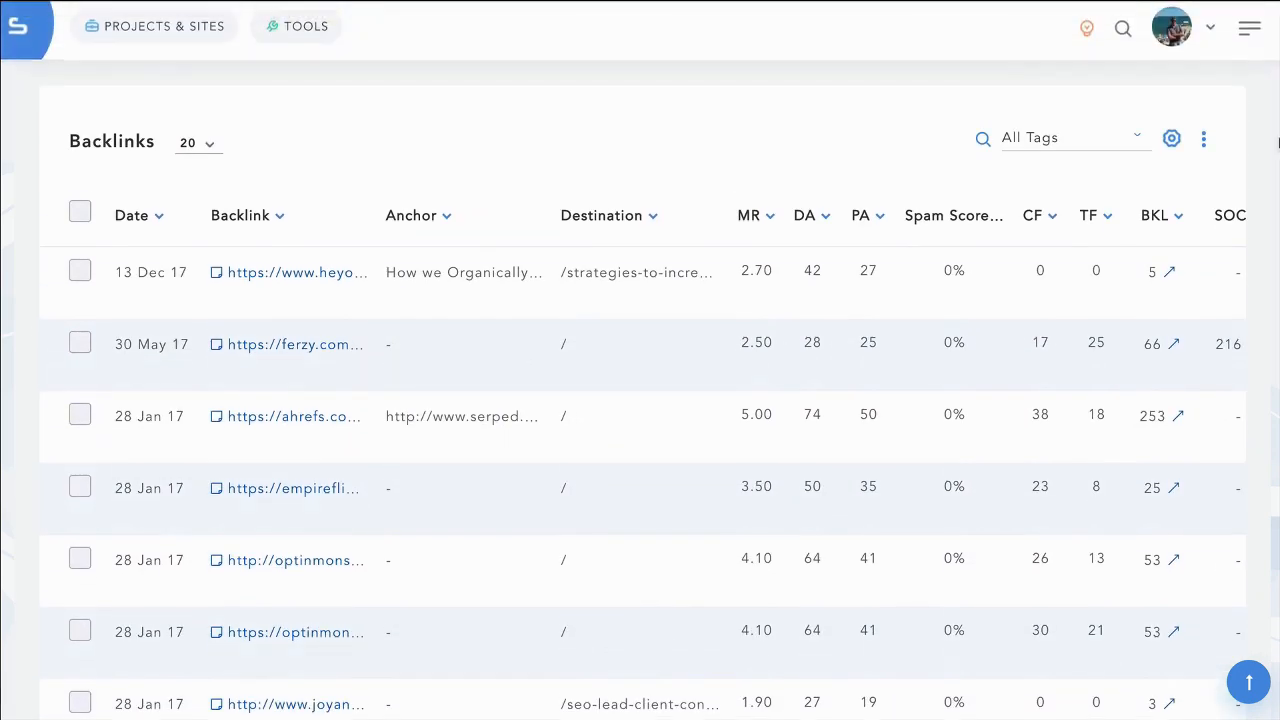
pyautogui.scroll(-3)
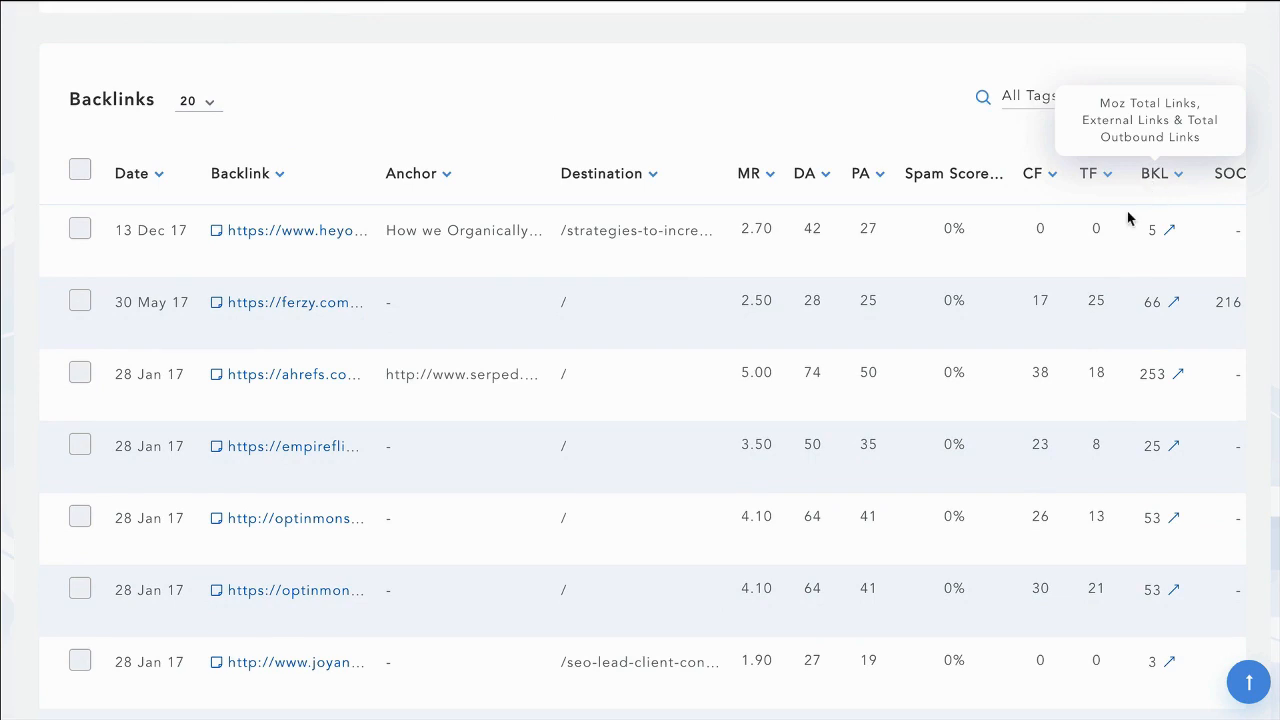
pyautogui.moveTo(617, 248)
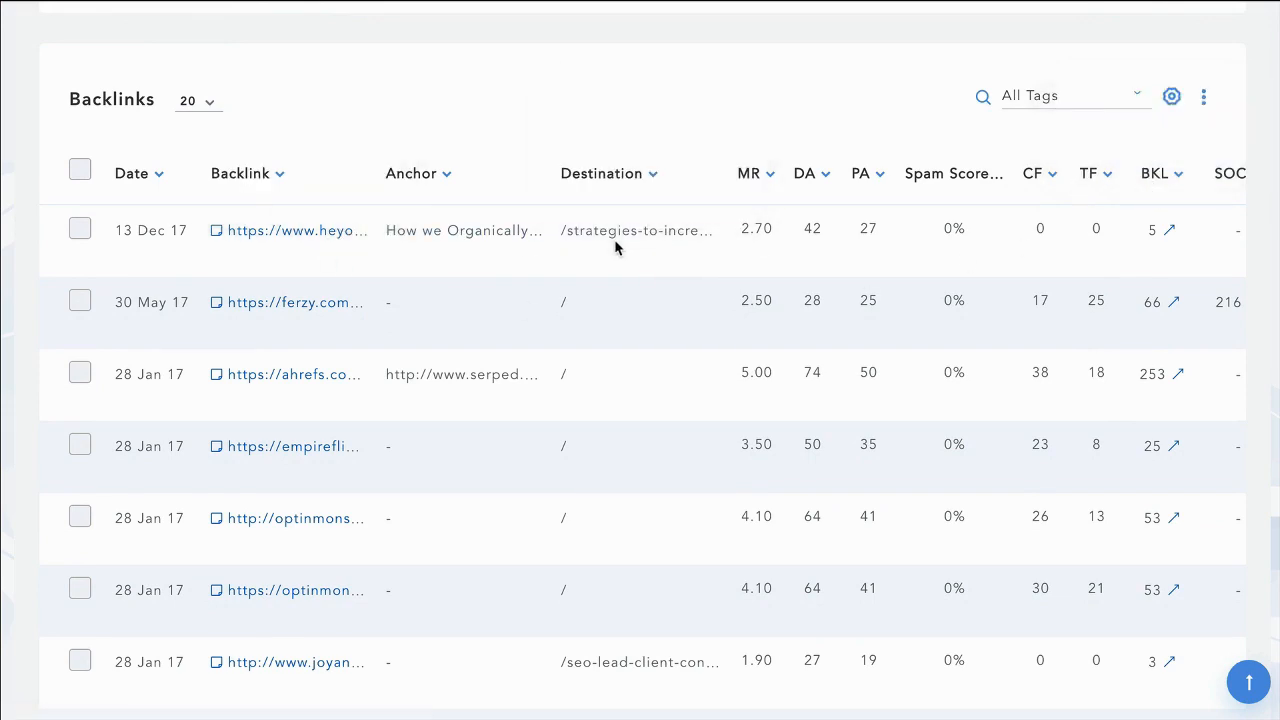
pyautogui.hscroll(3)
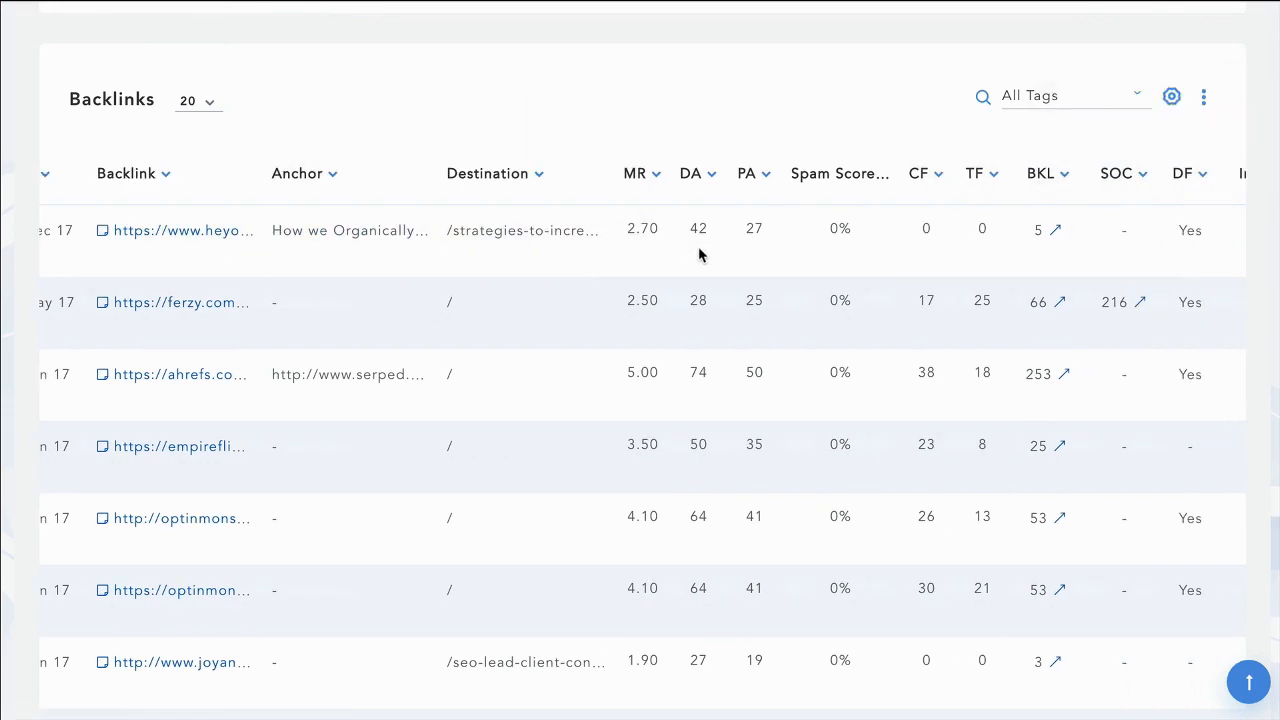
pyautogui.hscroll(3)
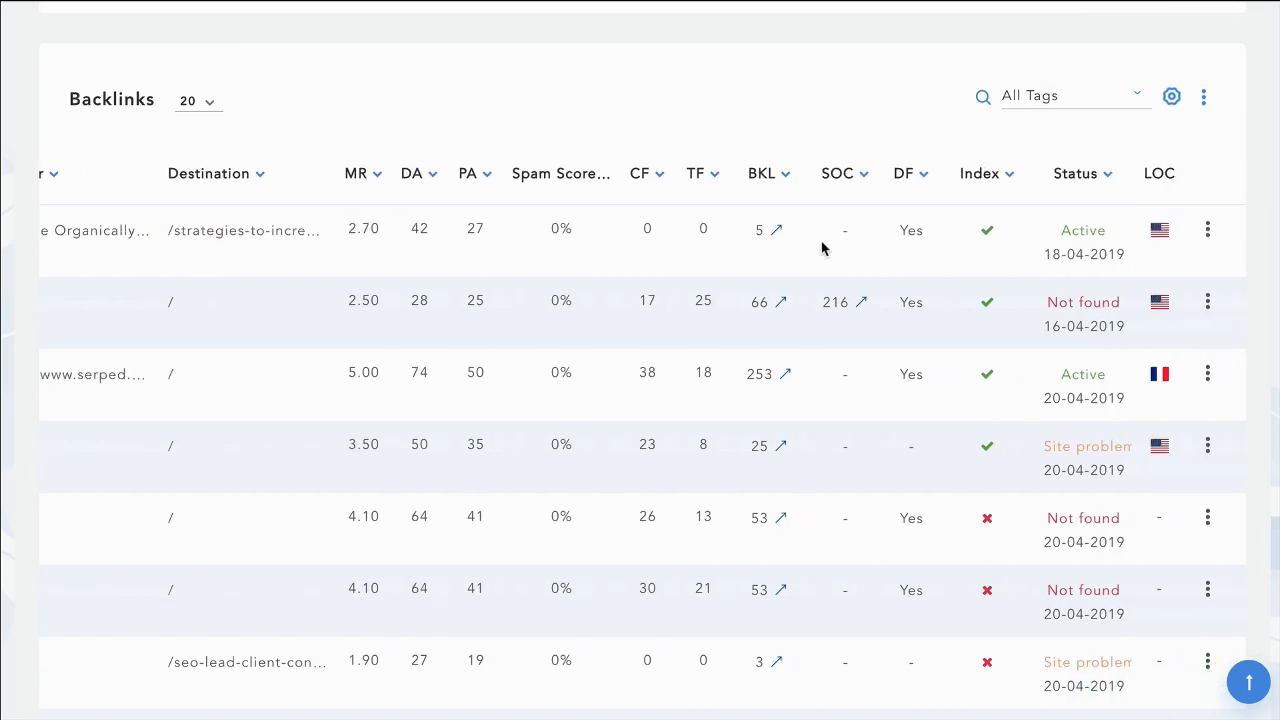
pyautogui.scroll(-3)
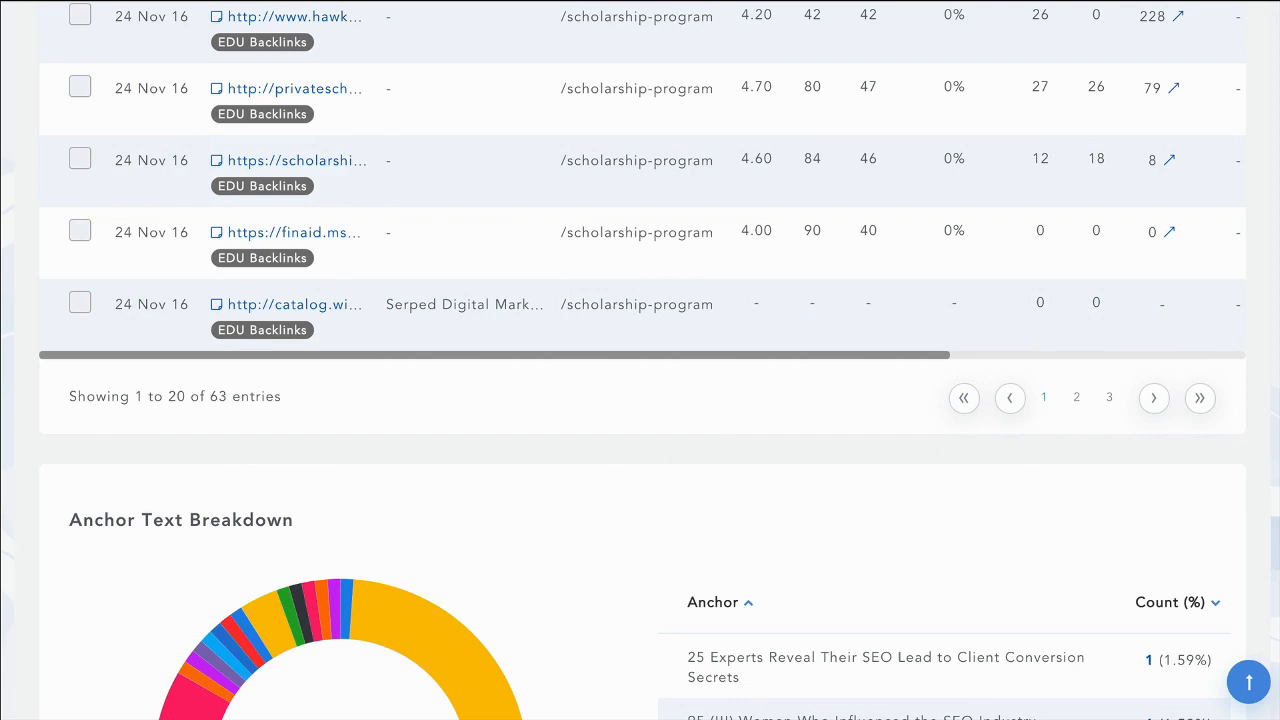
pyautogui.scroll(-3)
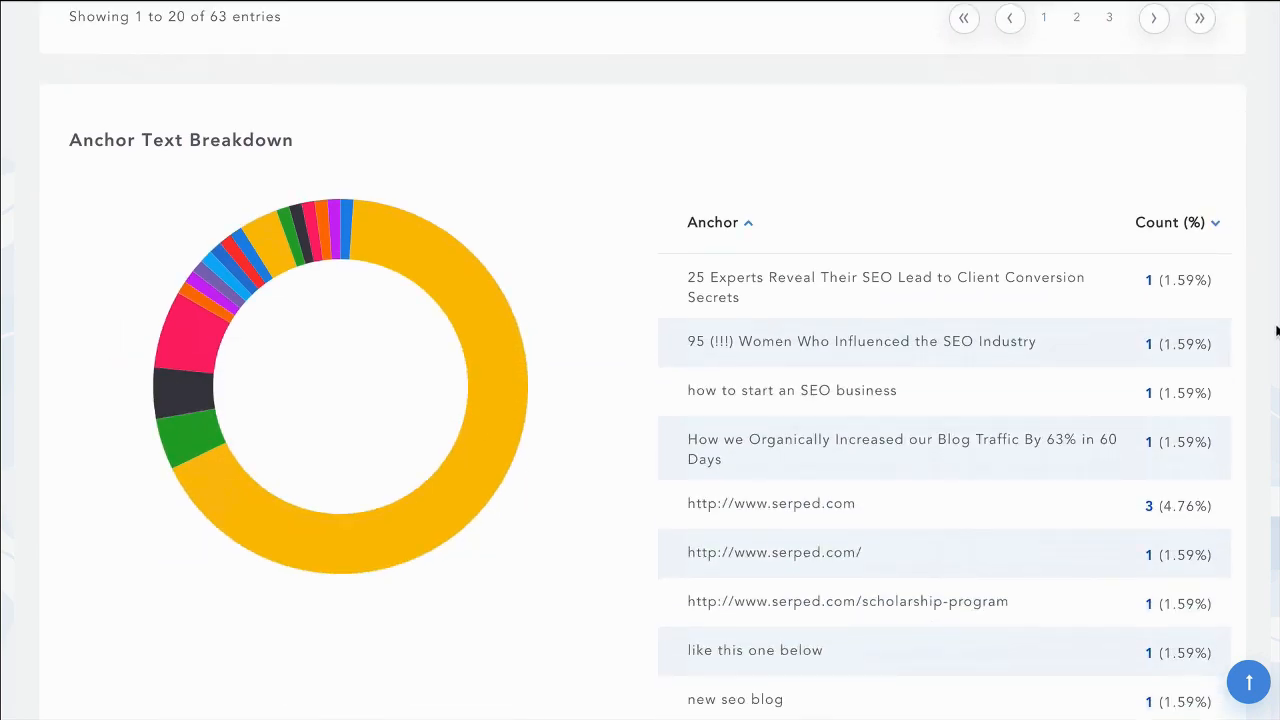
pyautogui.scroll(-3)
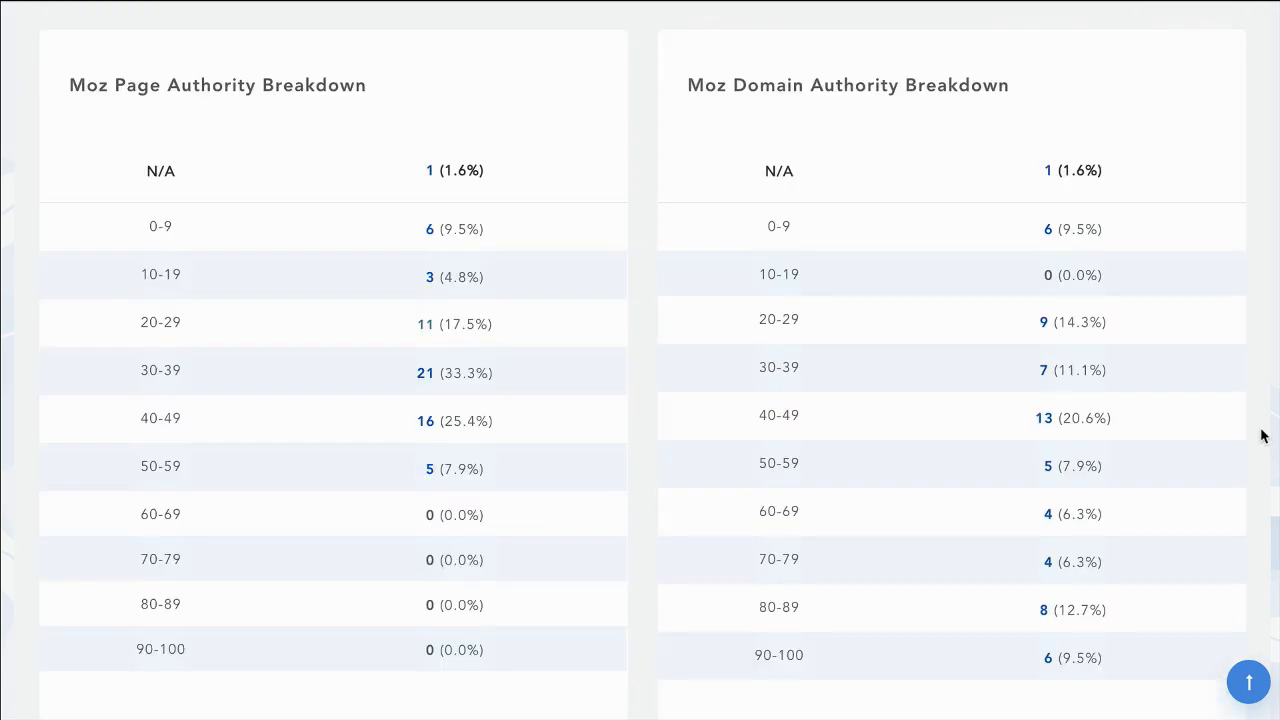
pyautogui.scroll(-3)
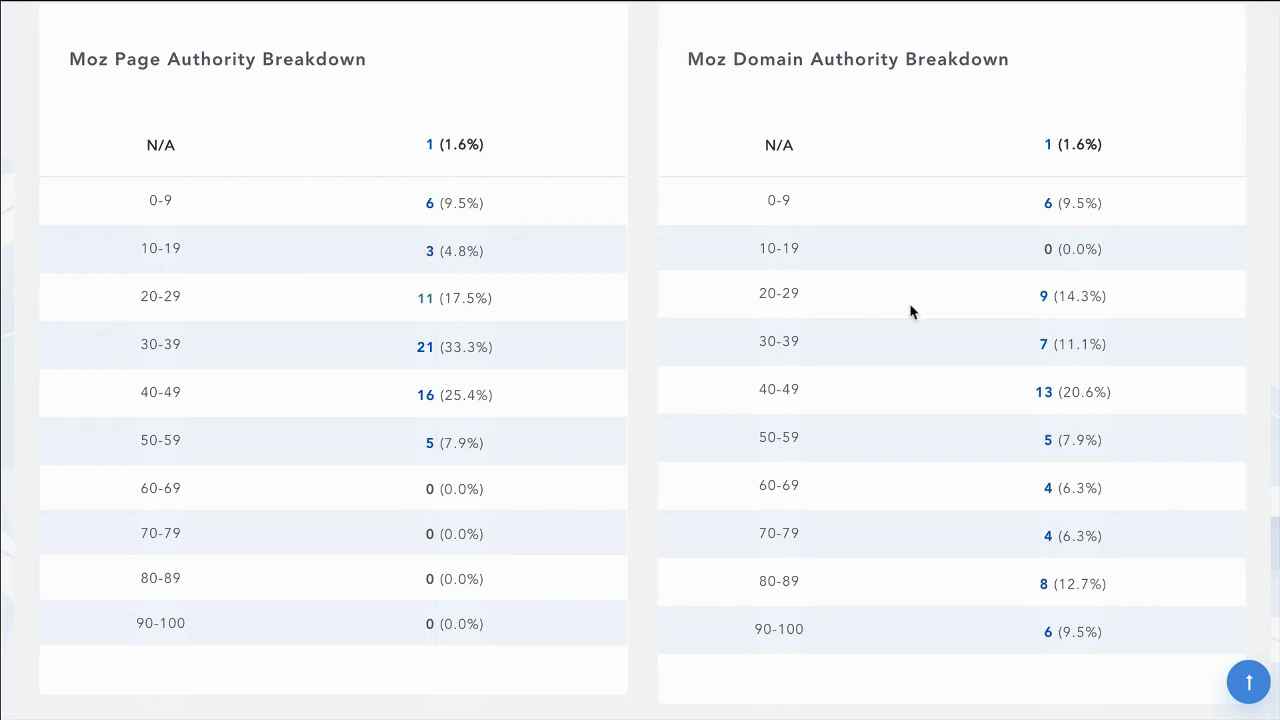
pyautogui.scroll(-3)
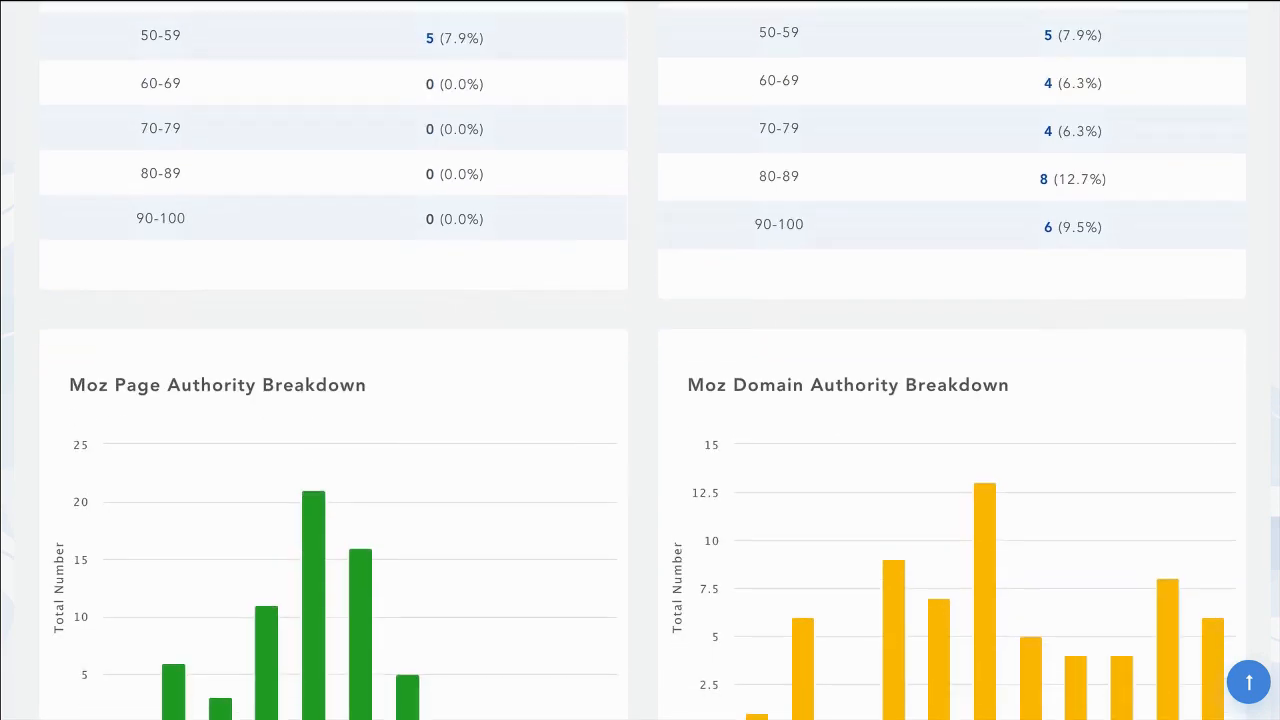
pyautogui.scroll(-3)
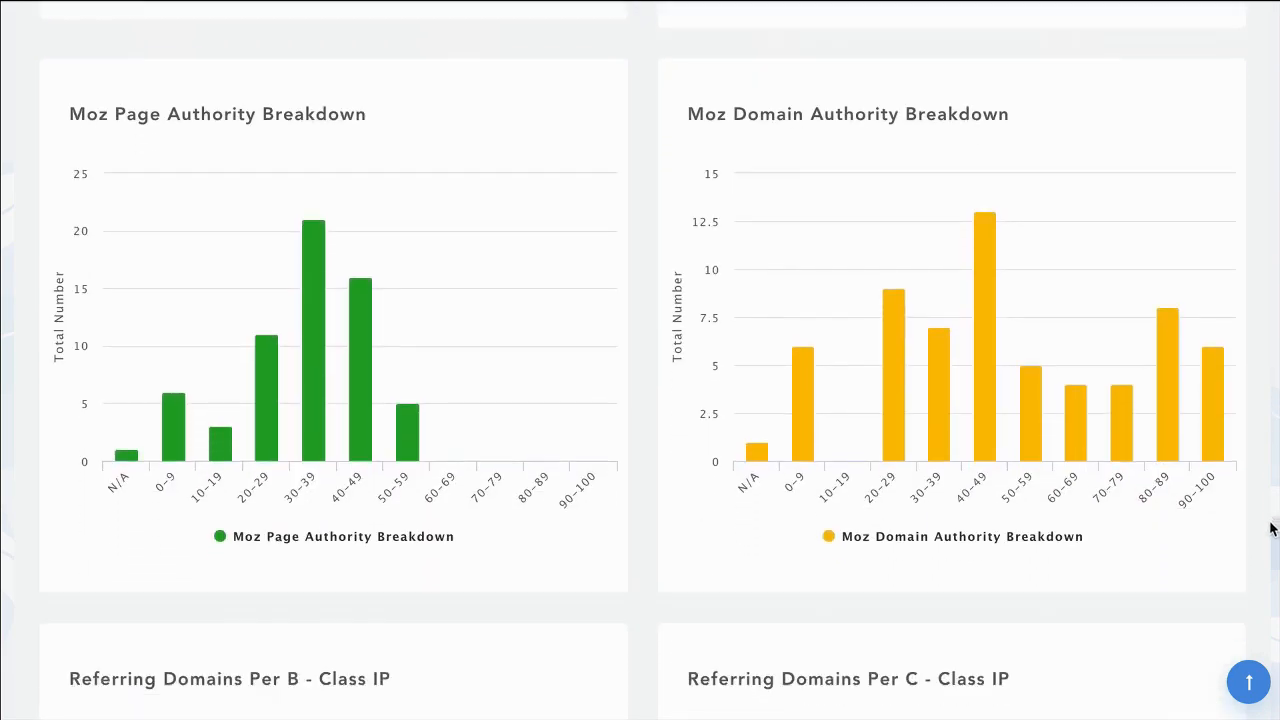
pyautogui.scroll(-3)
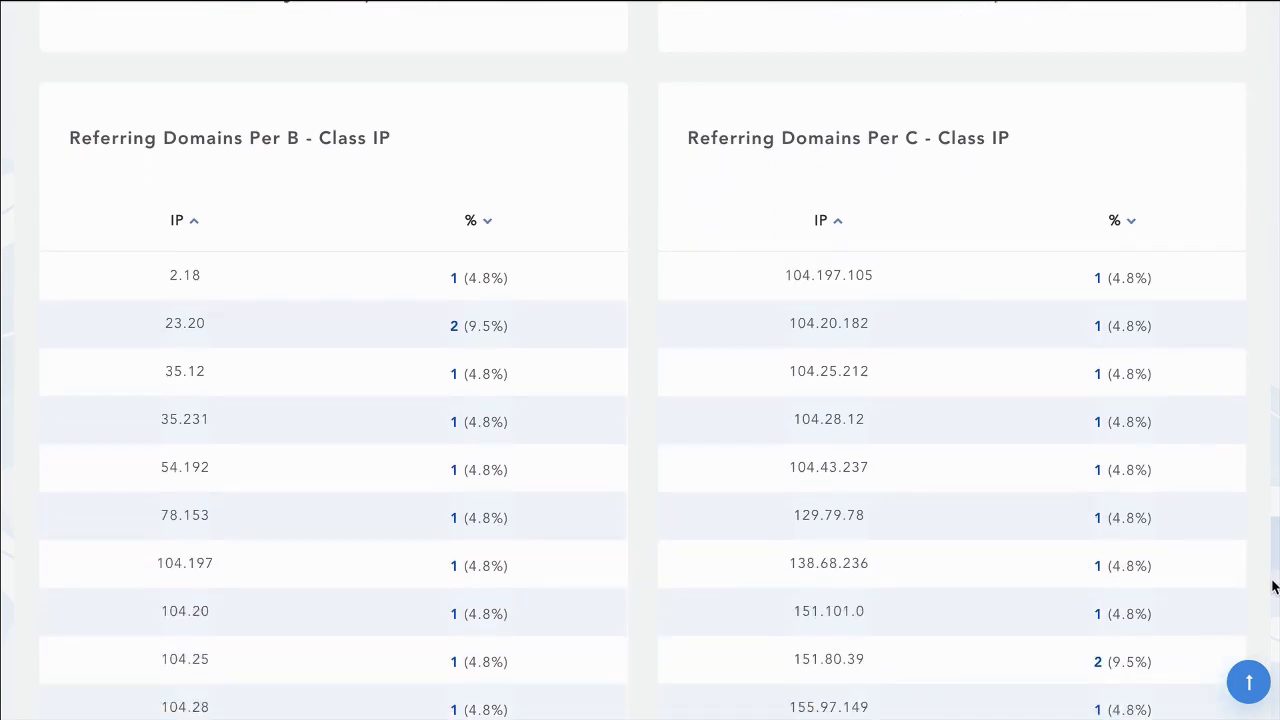
pyautogui.scroll(-3)
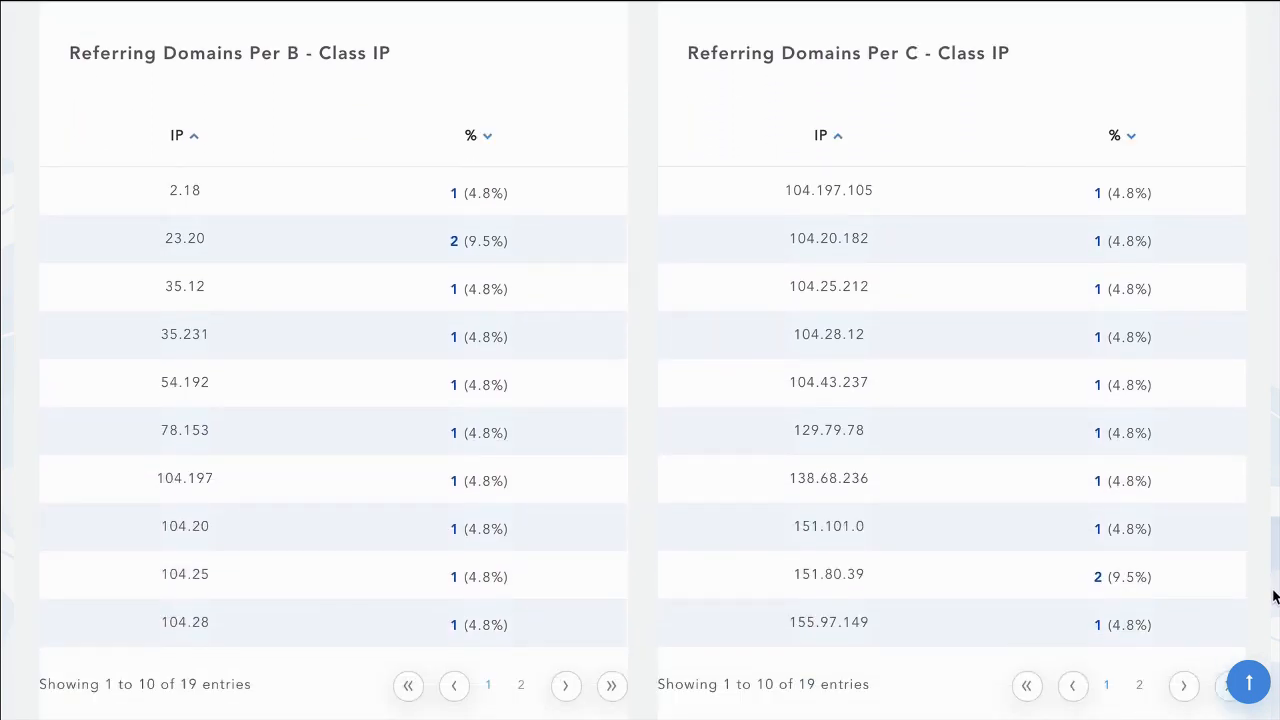
pyautogui.scroll(-3)
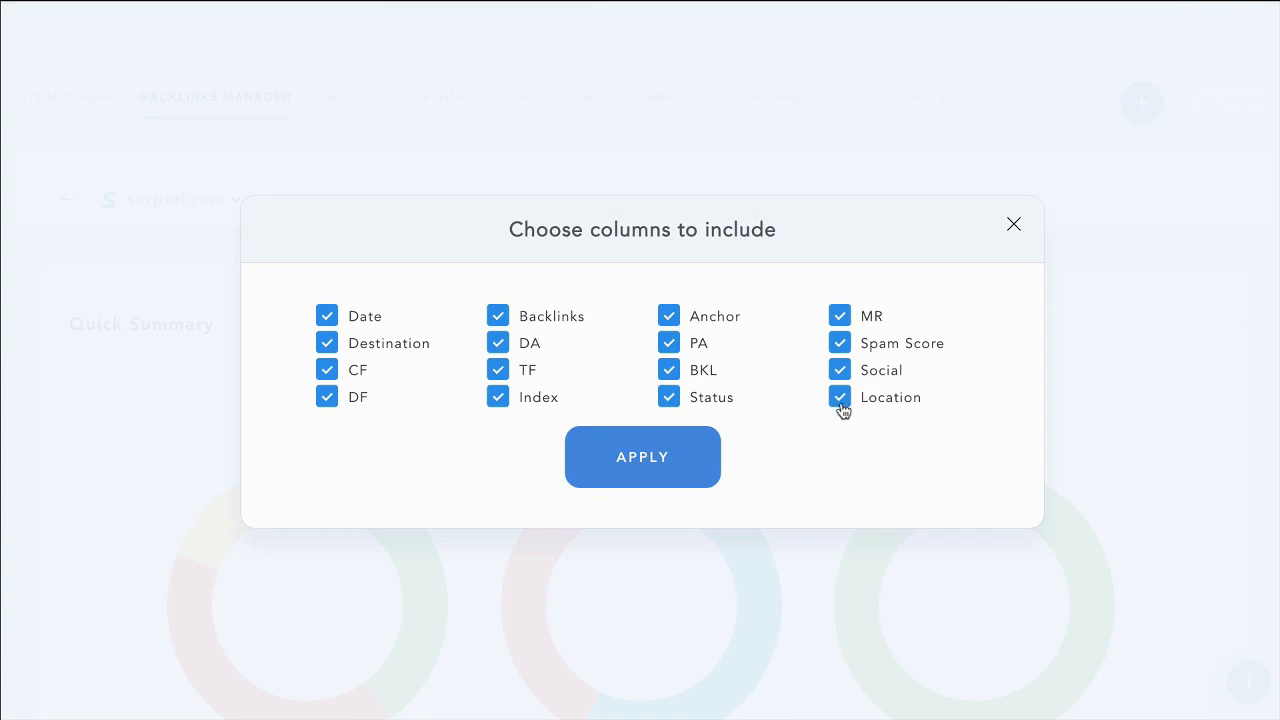
pyautogui.moveTo(875, 400)
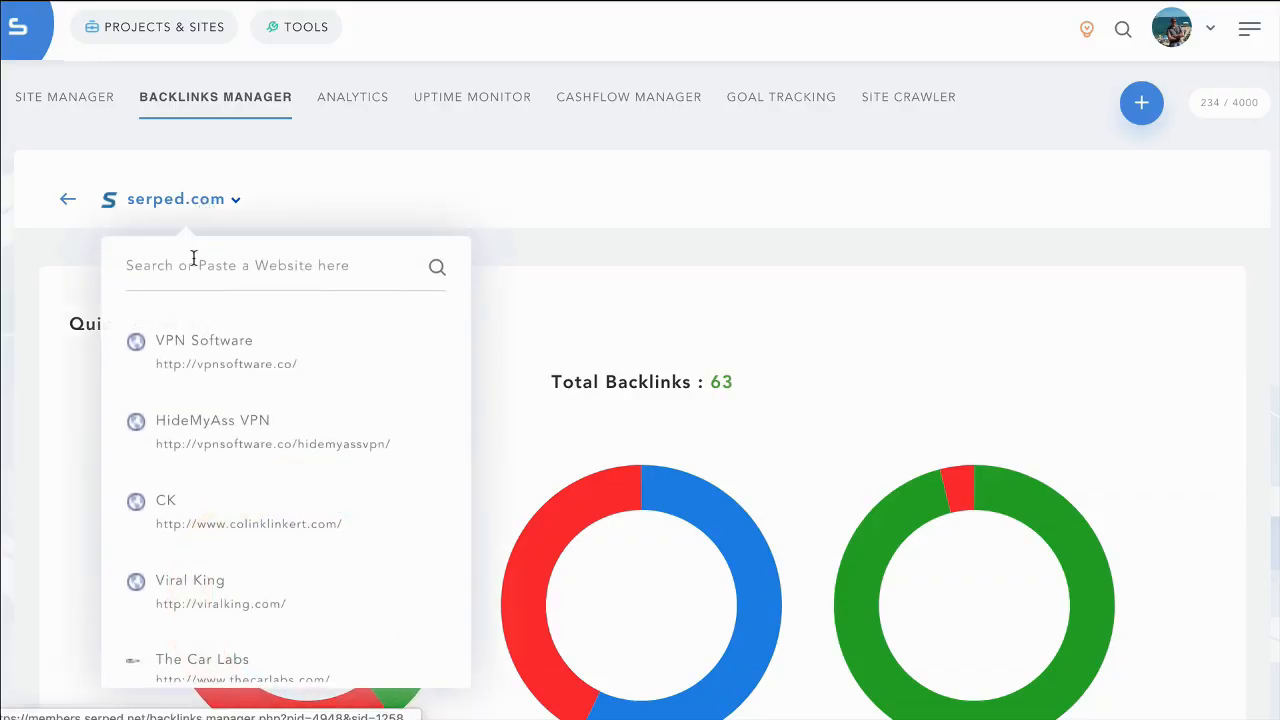
# Close the tracked-sites list and bring up the Projects & Sites address lookup.
pyautogui.click(432, 202)
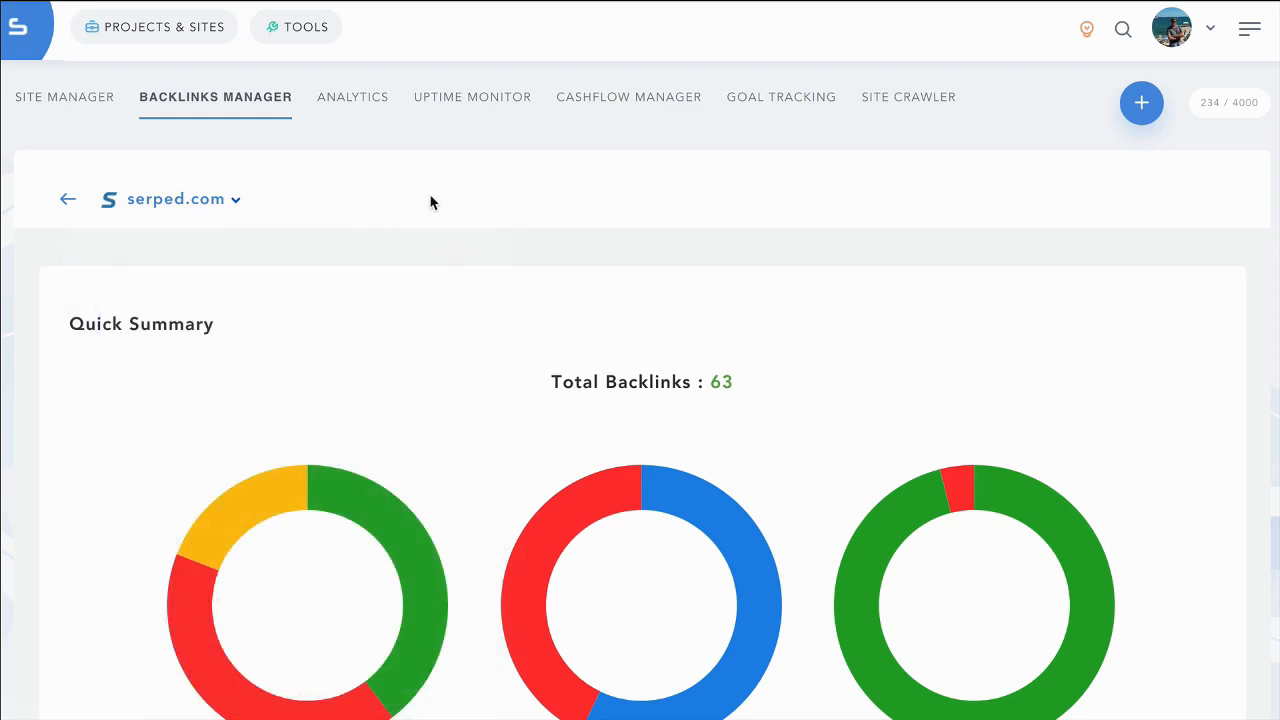
pyautogui.click(153, 27)
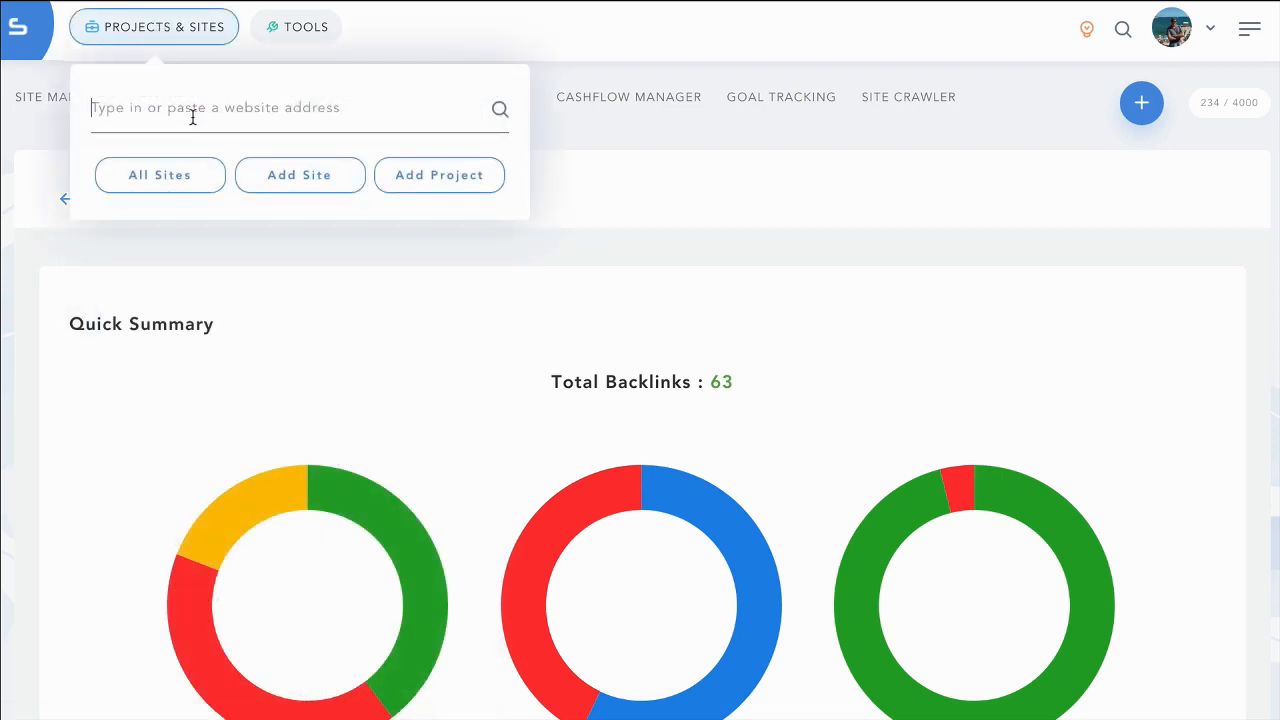
pyautogui.write('https://www.hbo.com/')
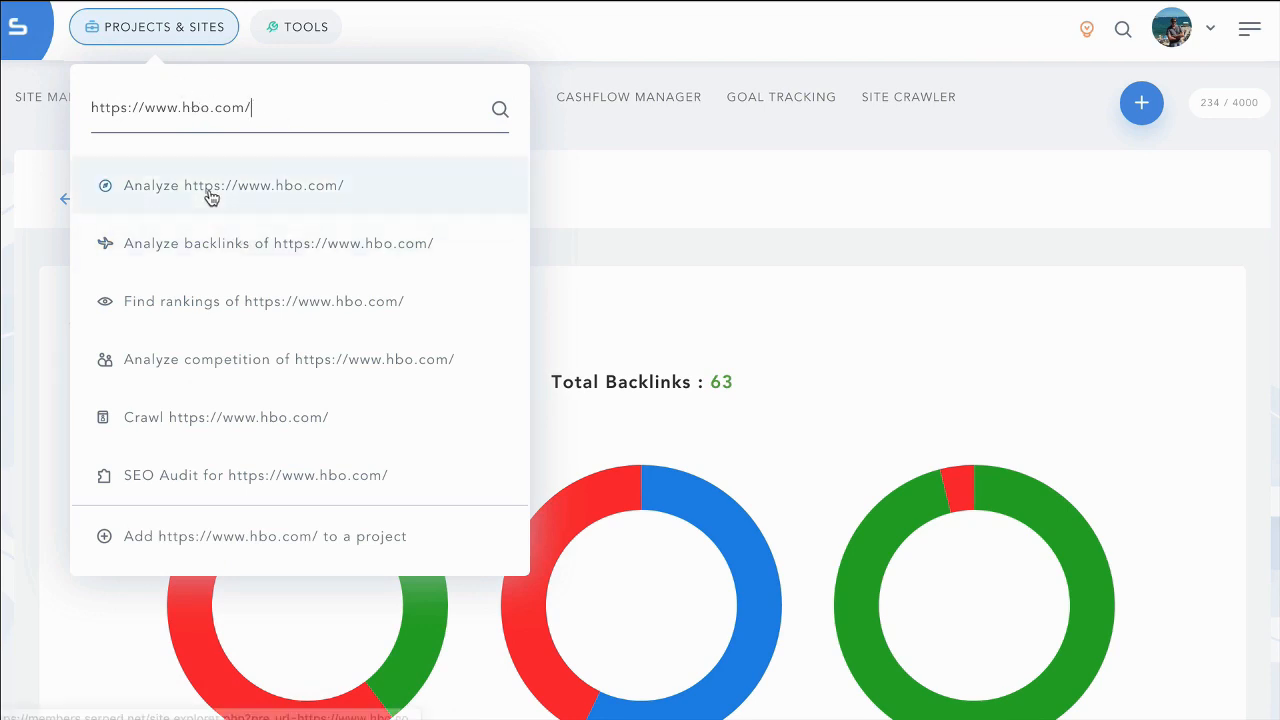
pyautogui.click(234, 185)
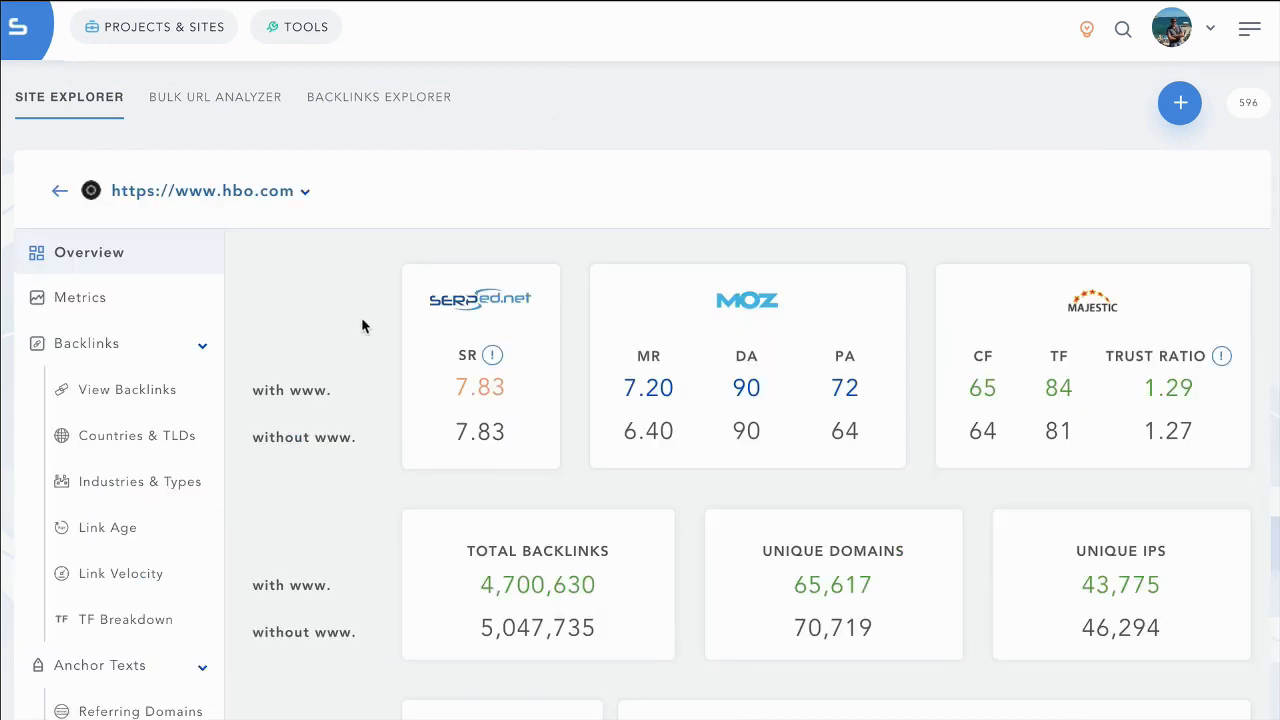
pyautogui.moveTo(641, 425)
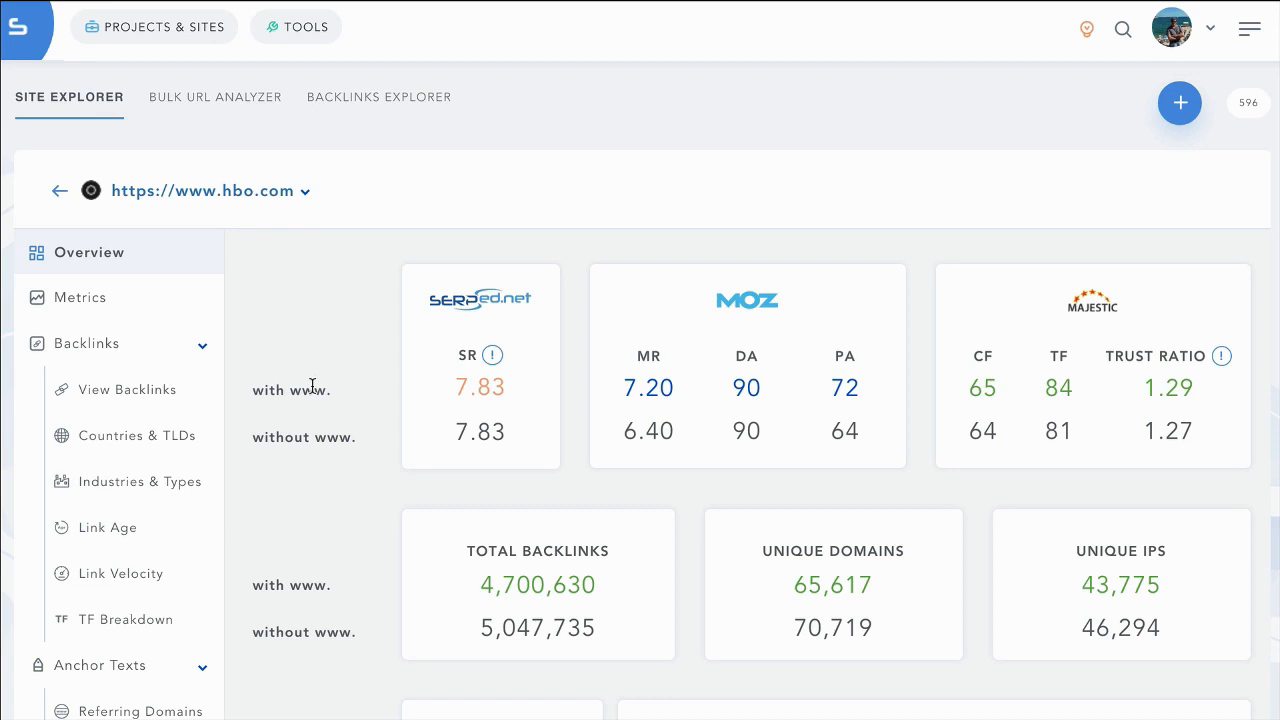
pyautogui.moveTo(234, 203)
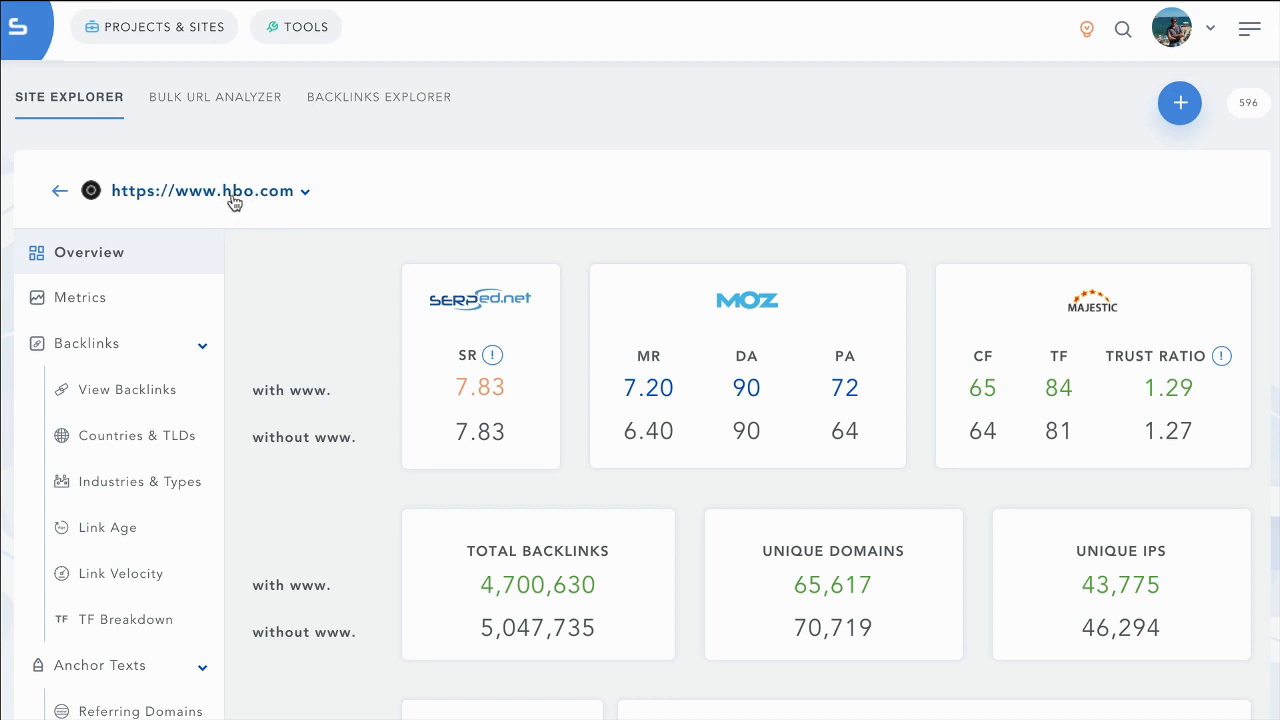
pyautogui.moveTo(306, 395)
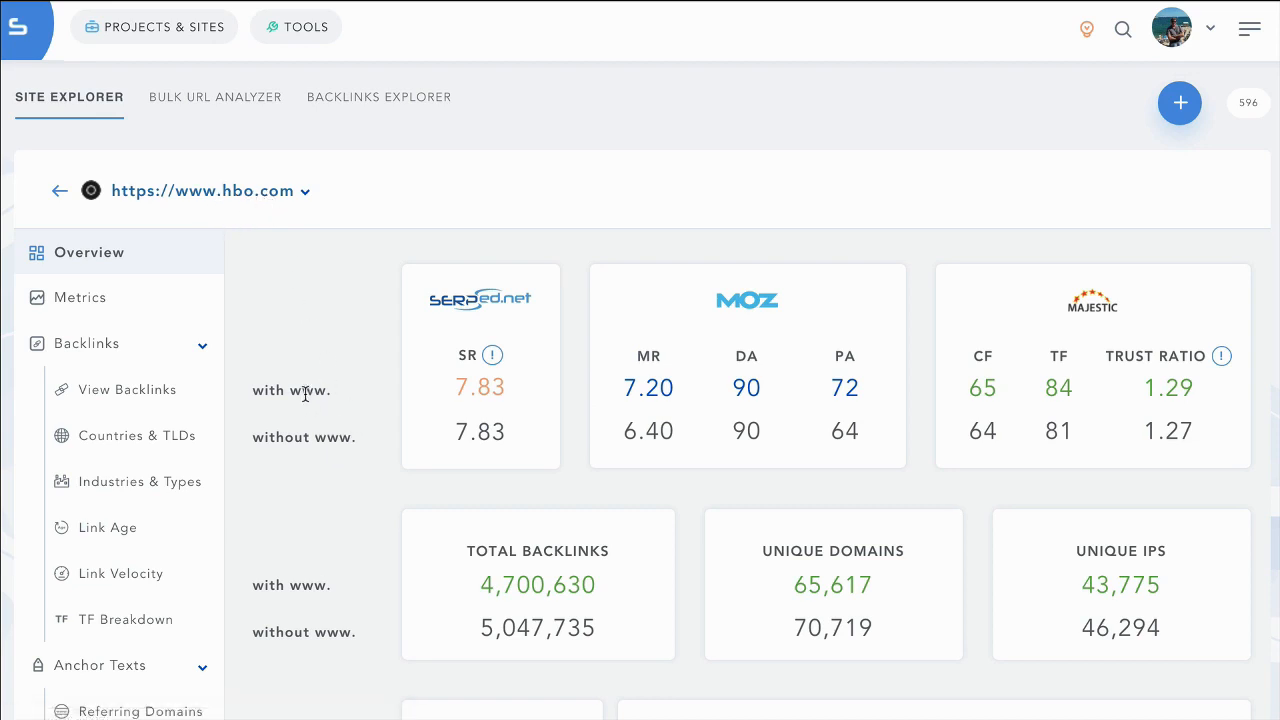
pyautogui.moveTo(262, 391)
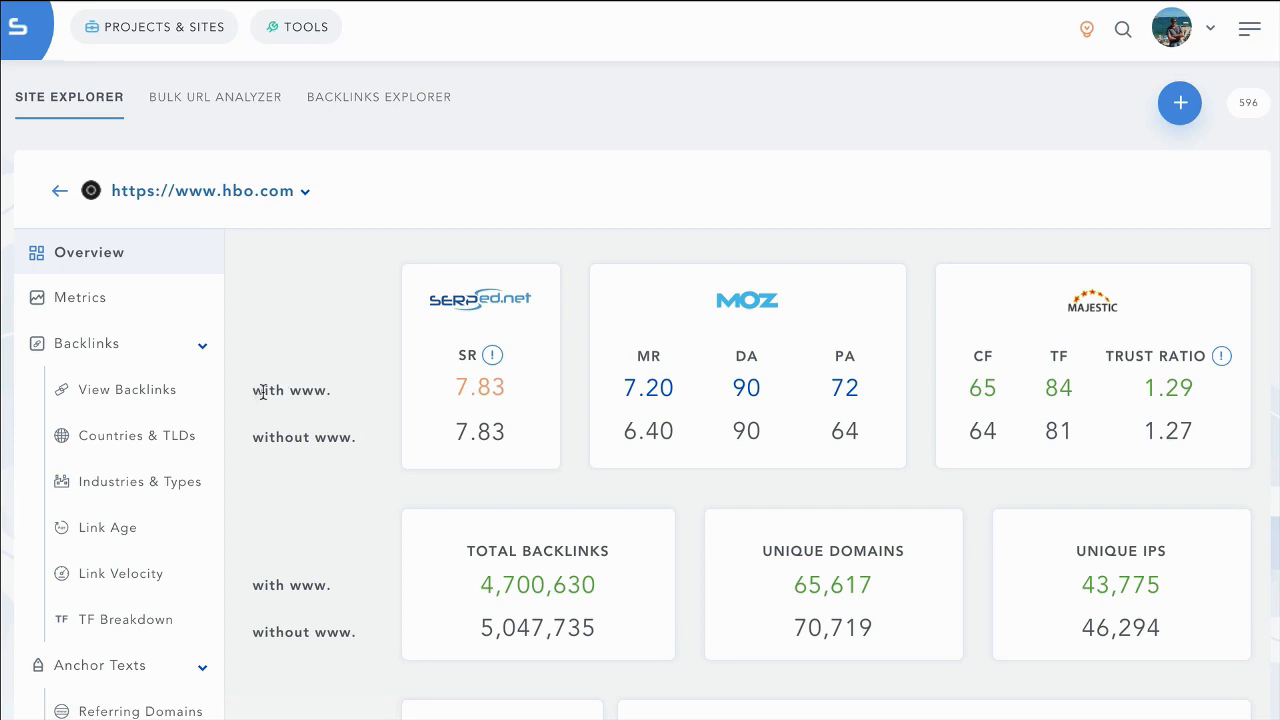
pyautogui.moveTo(350, 408)
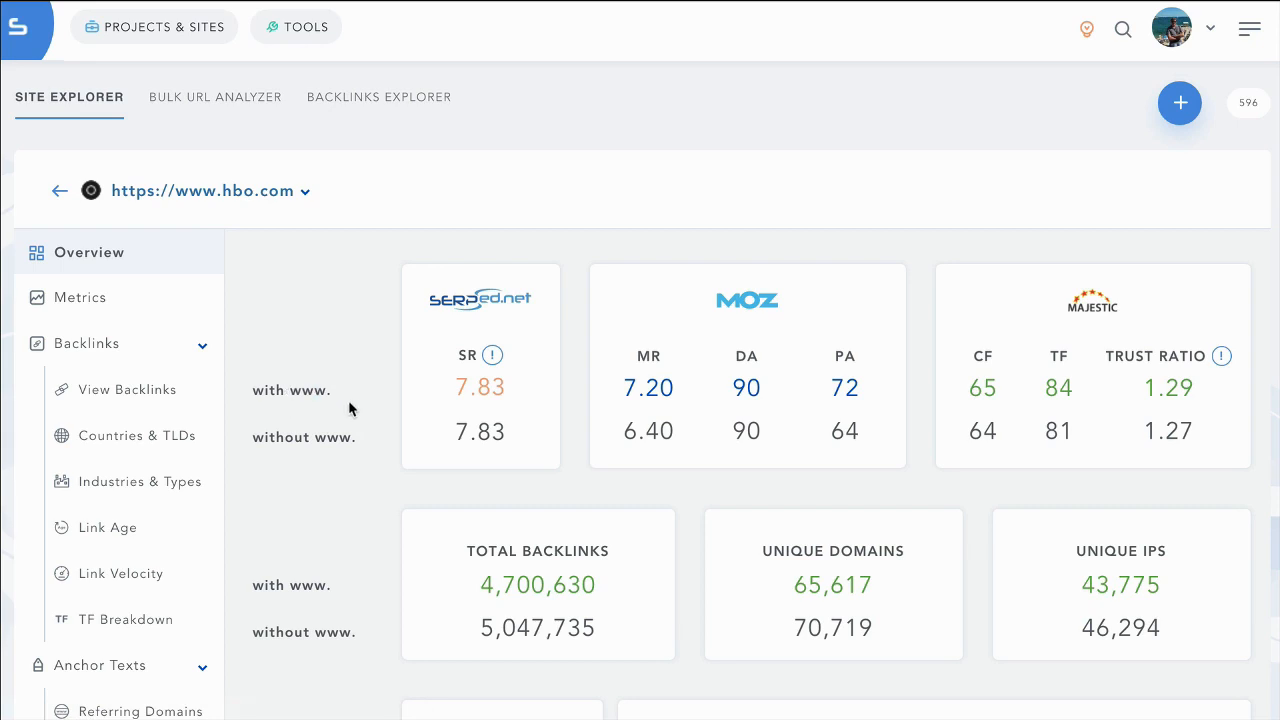
pyautogui.moveTo(268, 396)
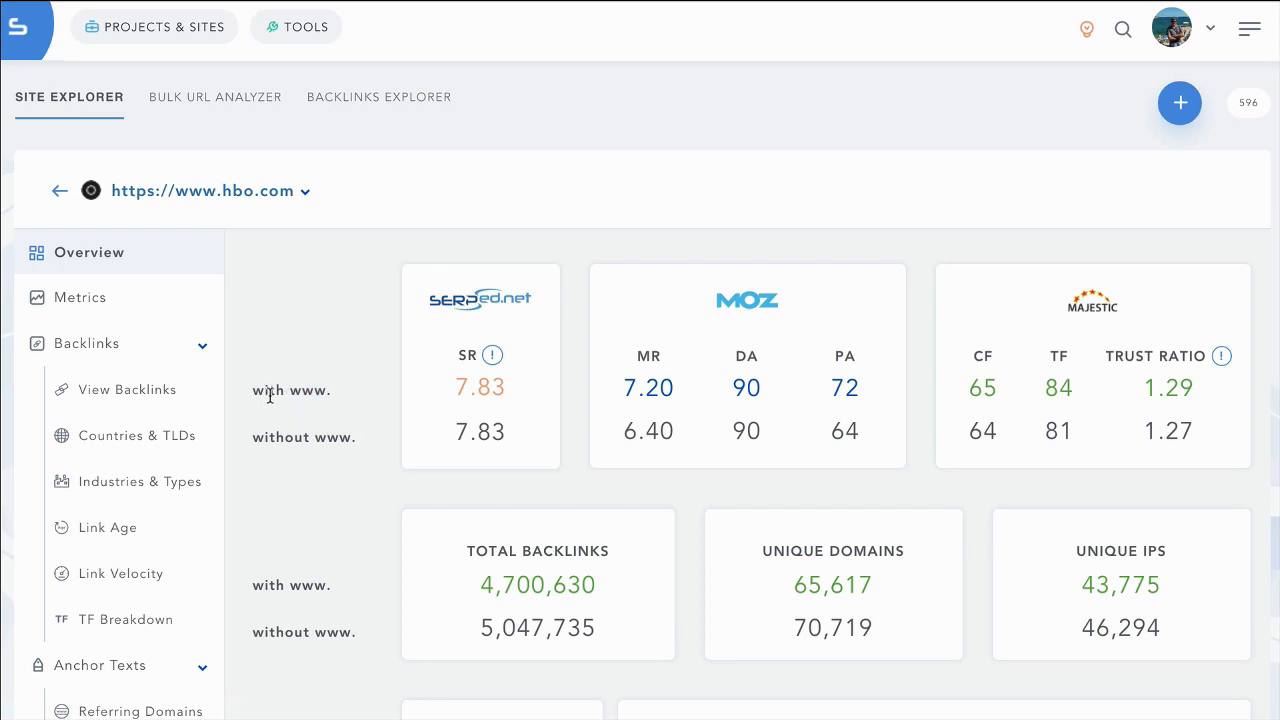
pyautogui.moveTo(528, 392)
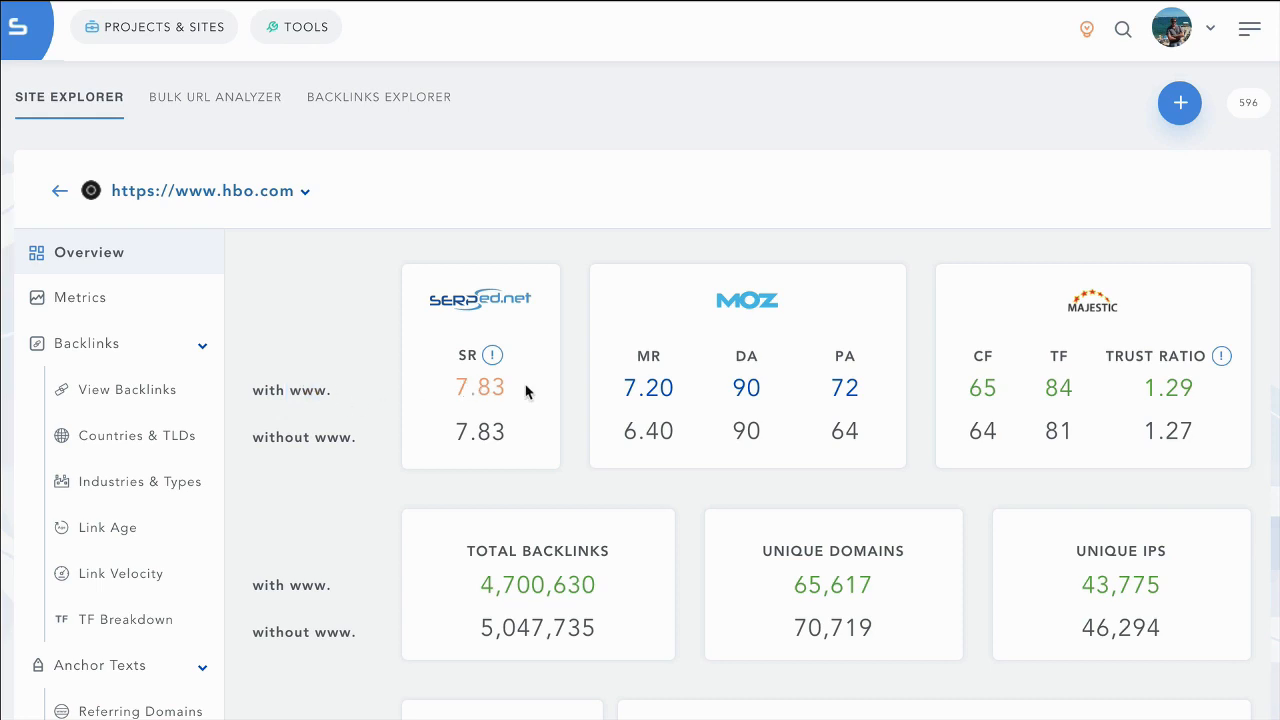
pyautogui.moveTo(477, 394)
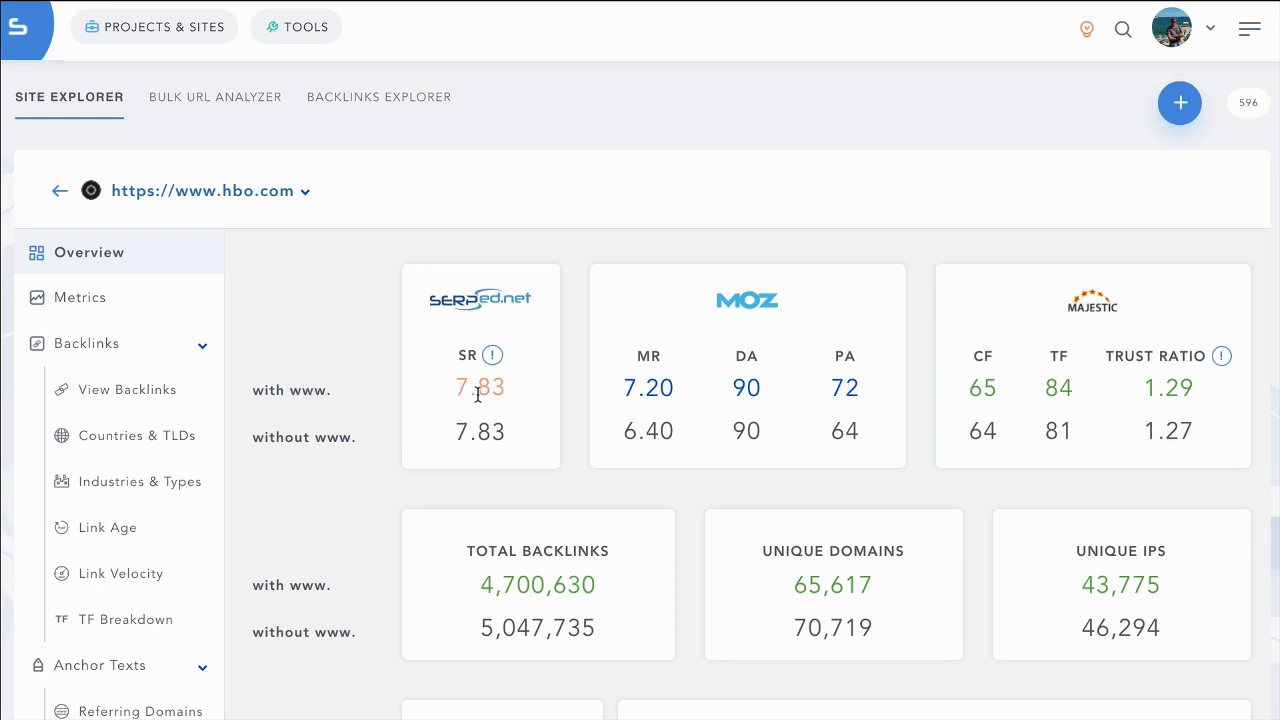
pyautogui.moveTo(874, 541)
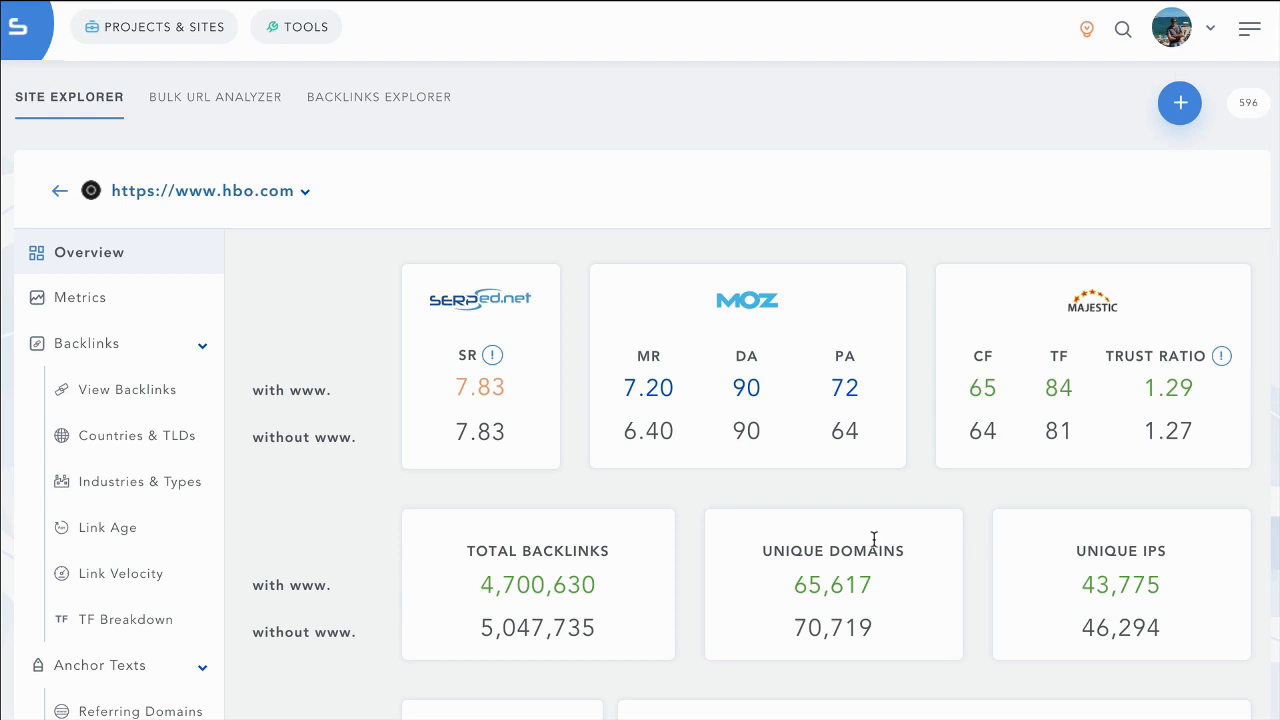
pyautogui.scroll(-3)
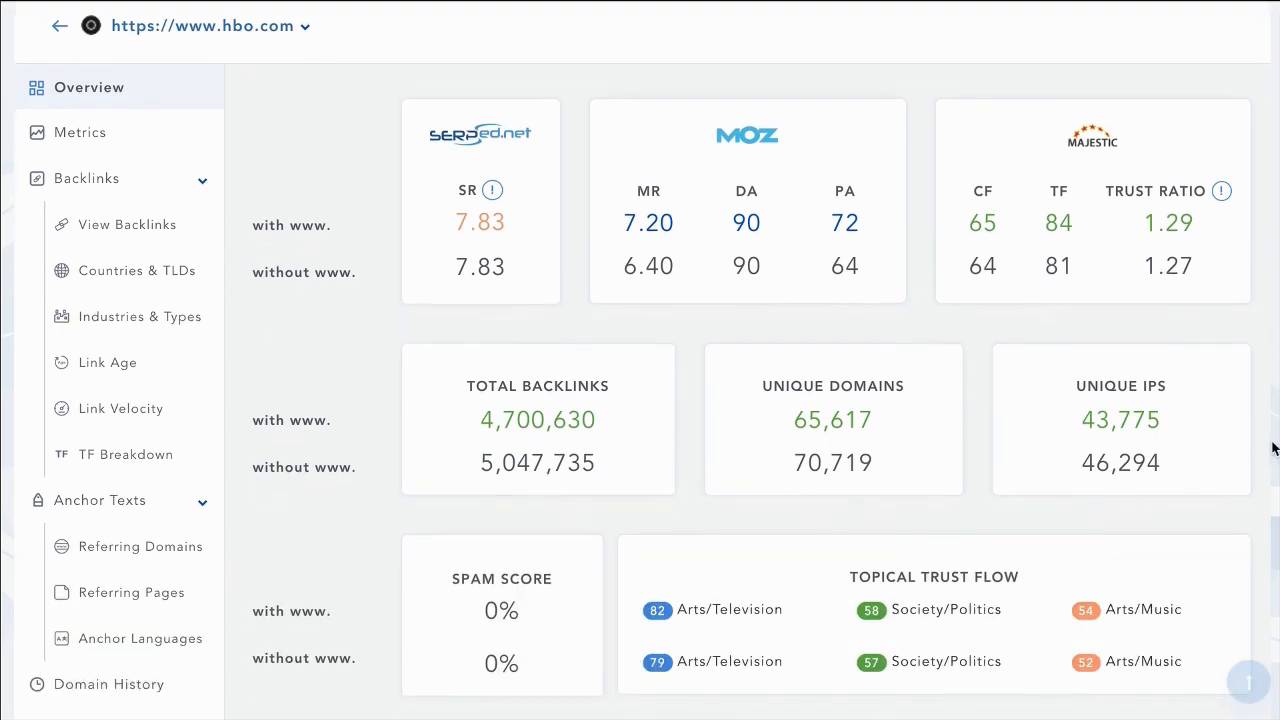
pyautogui.scroll(-3)
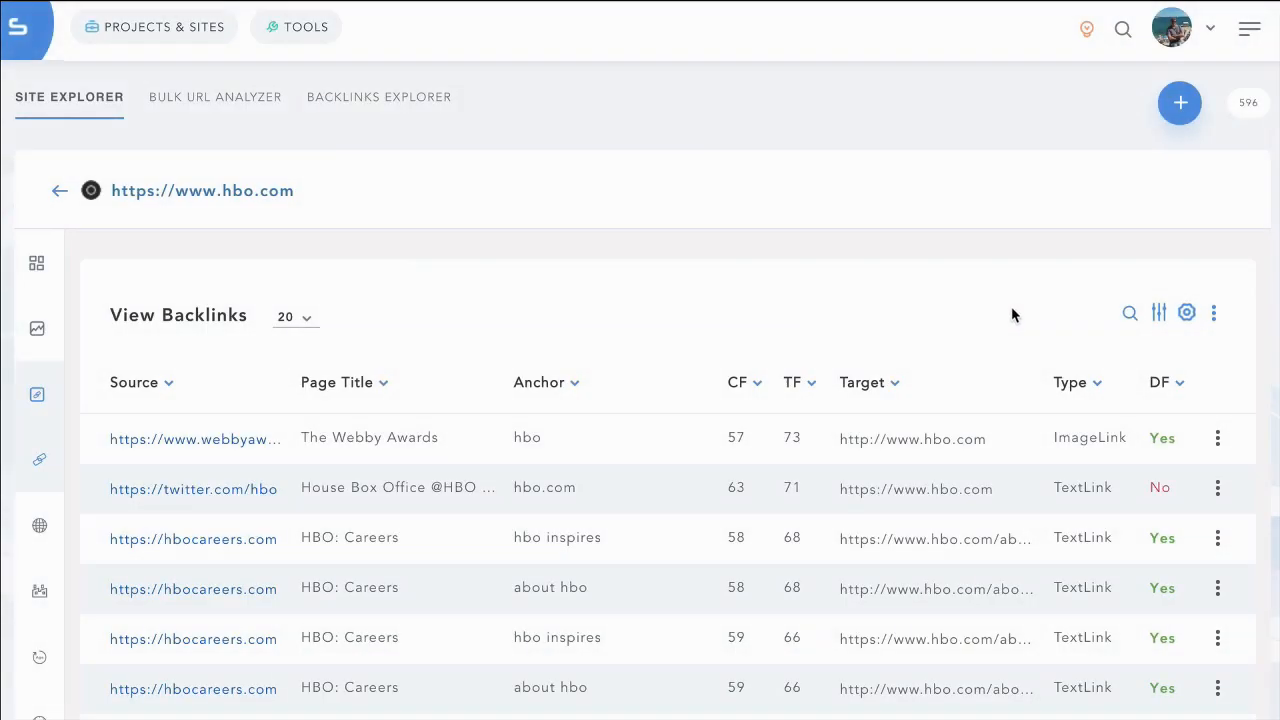
# Try the hbo.com backlink search and filter options, dismiss the filter, then scroll on.
pyautogui.click(1130, 313)
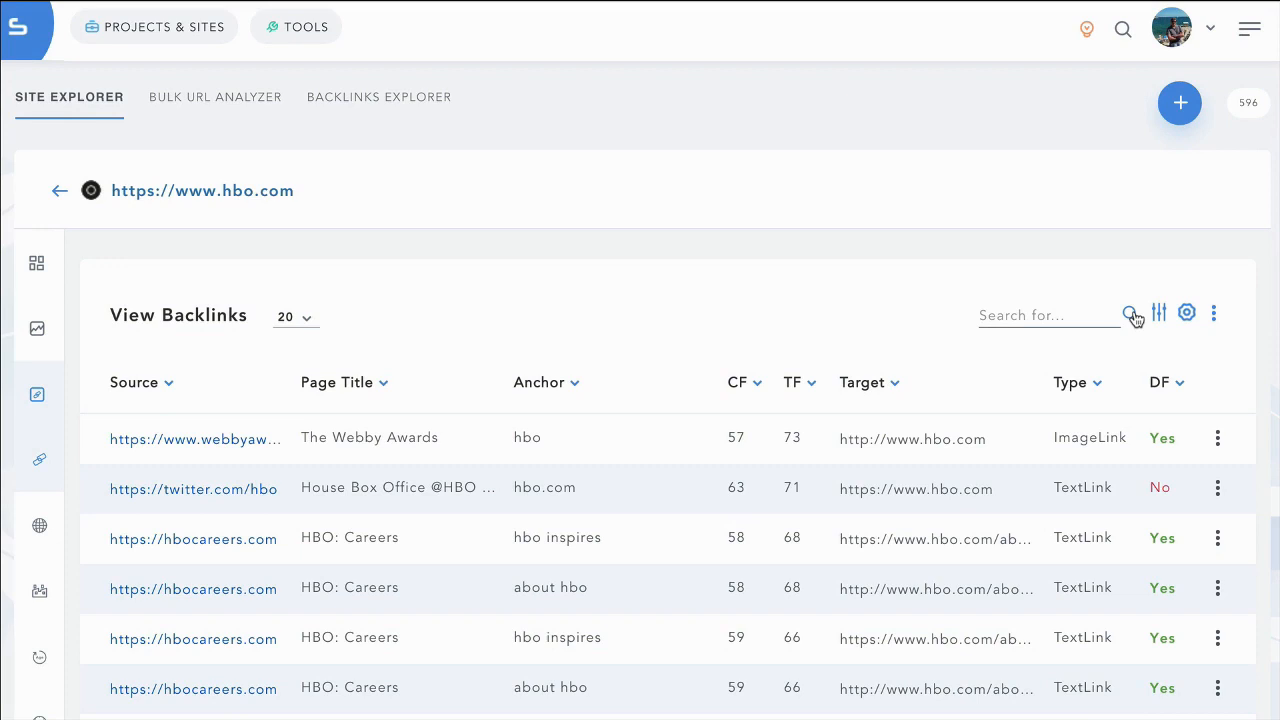
pyautogui.click(1158, 312)
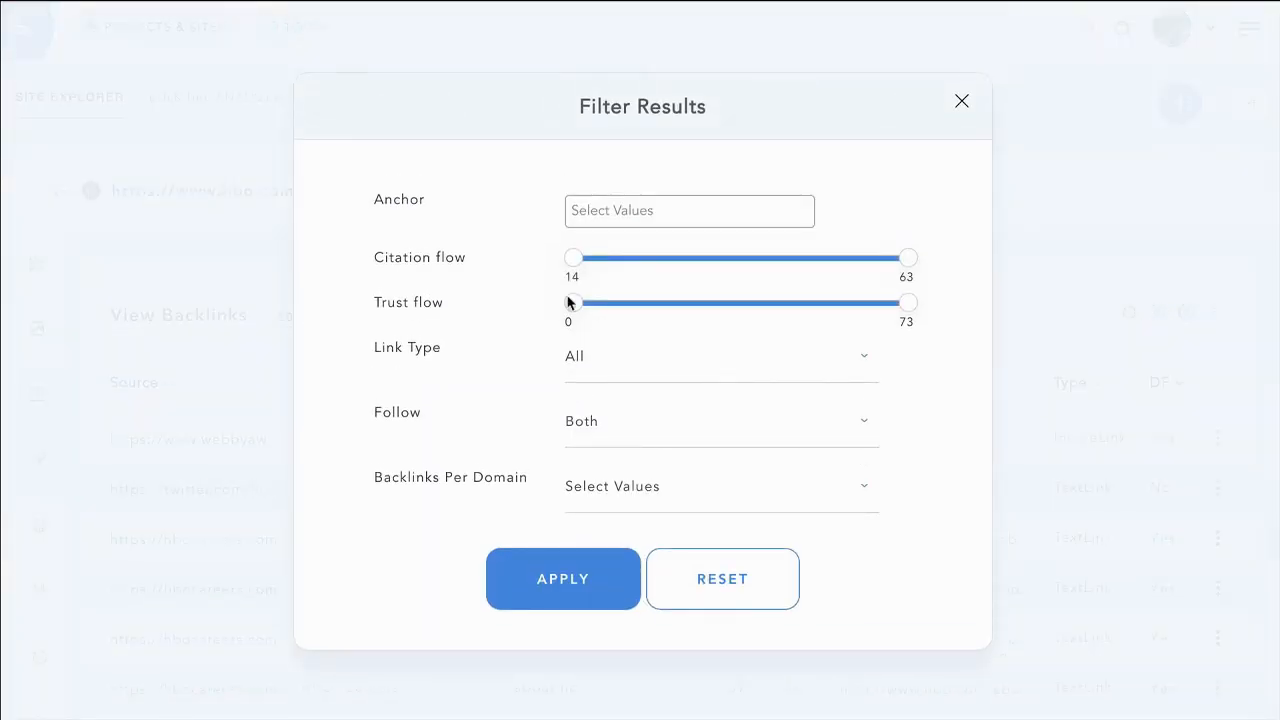
pyautogui.moveTo(564, 373)
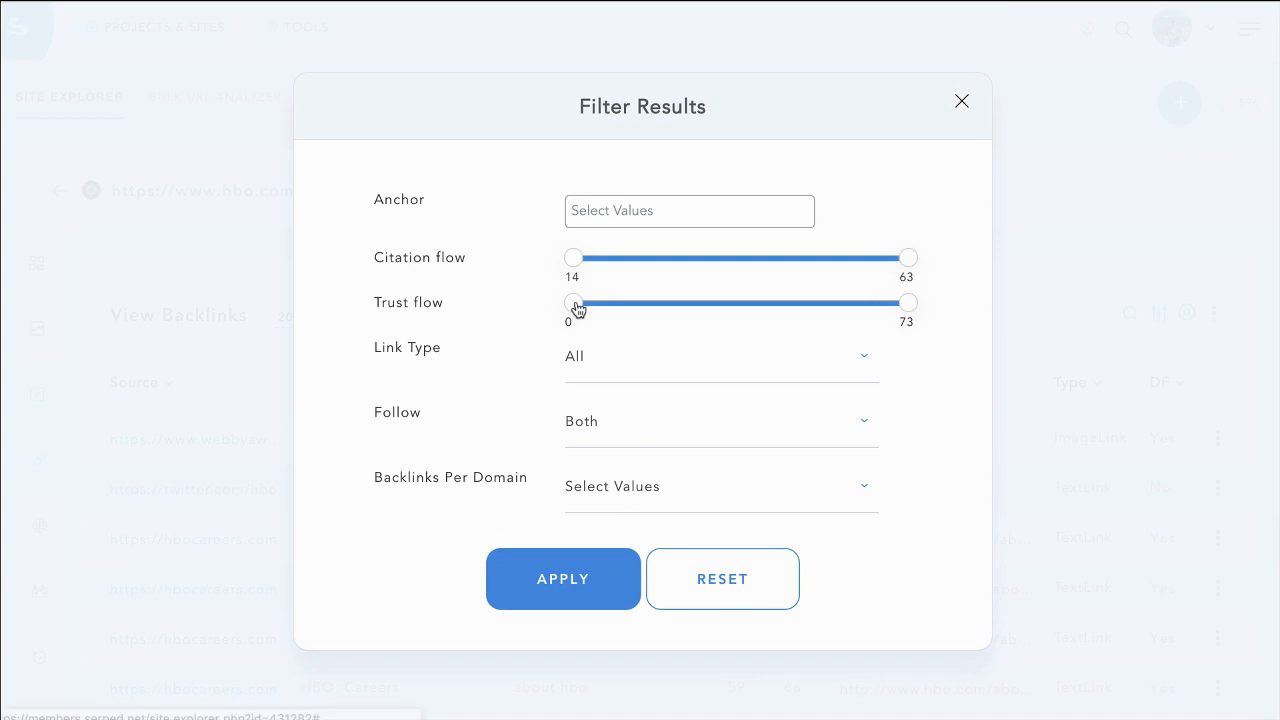
pyautogui.click(562, 578)
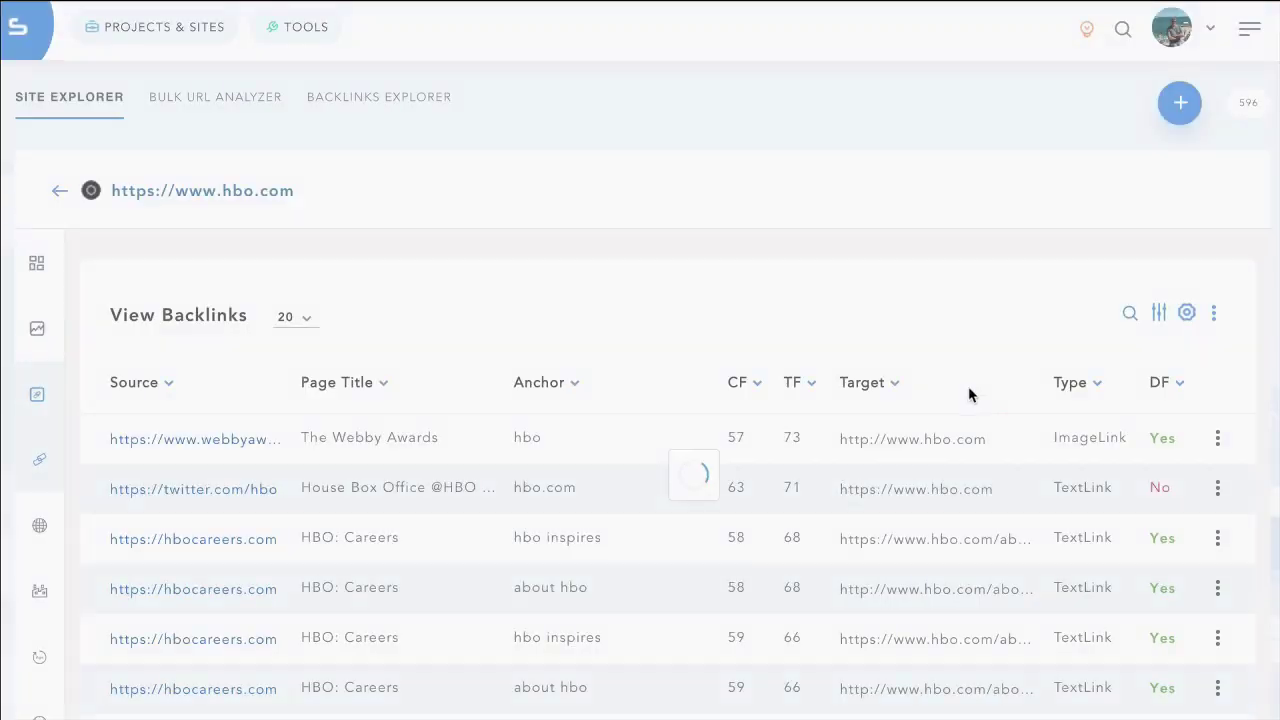
pyautogui.click(1215, 312)
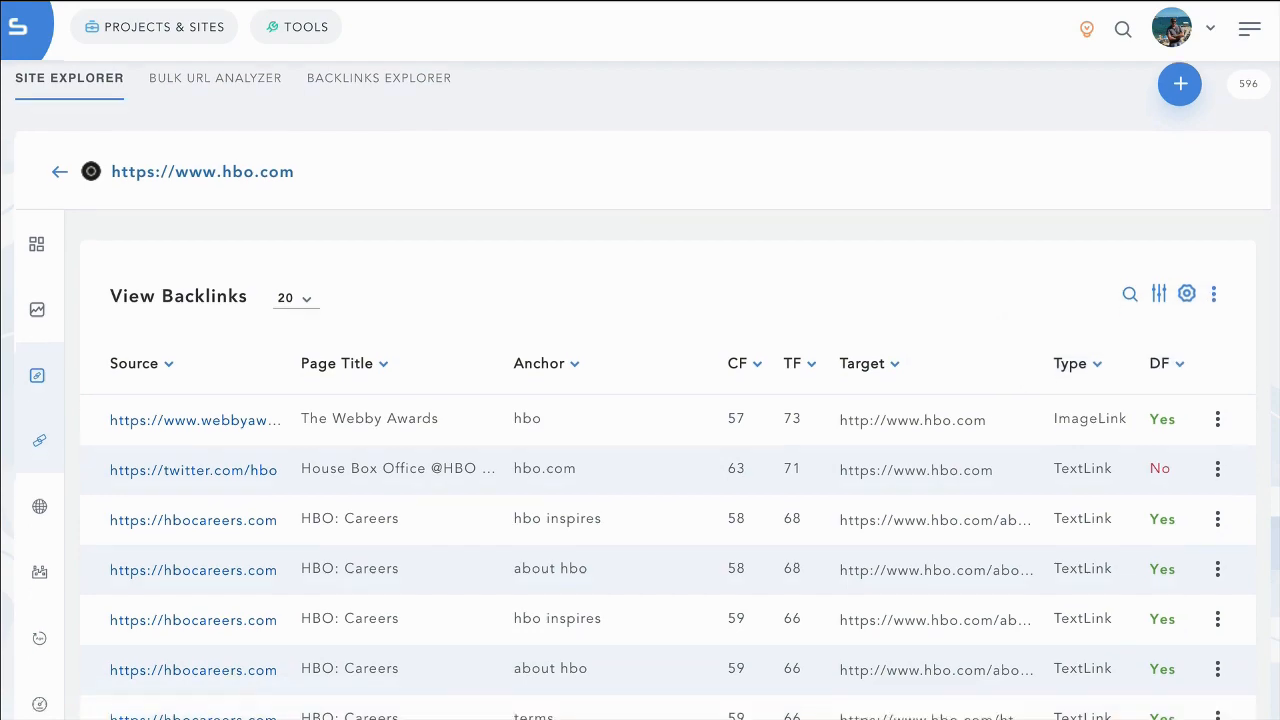
pyautogui.scroll(-3)
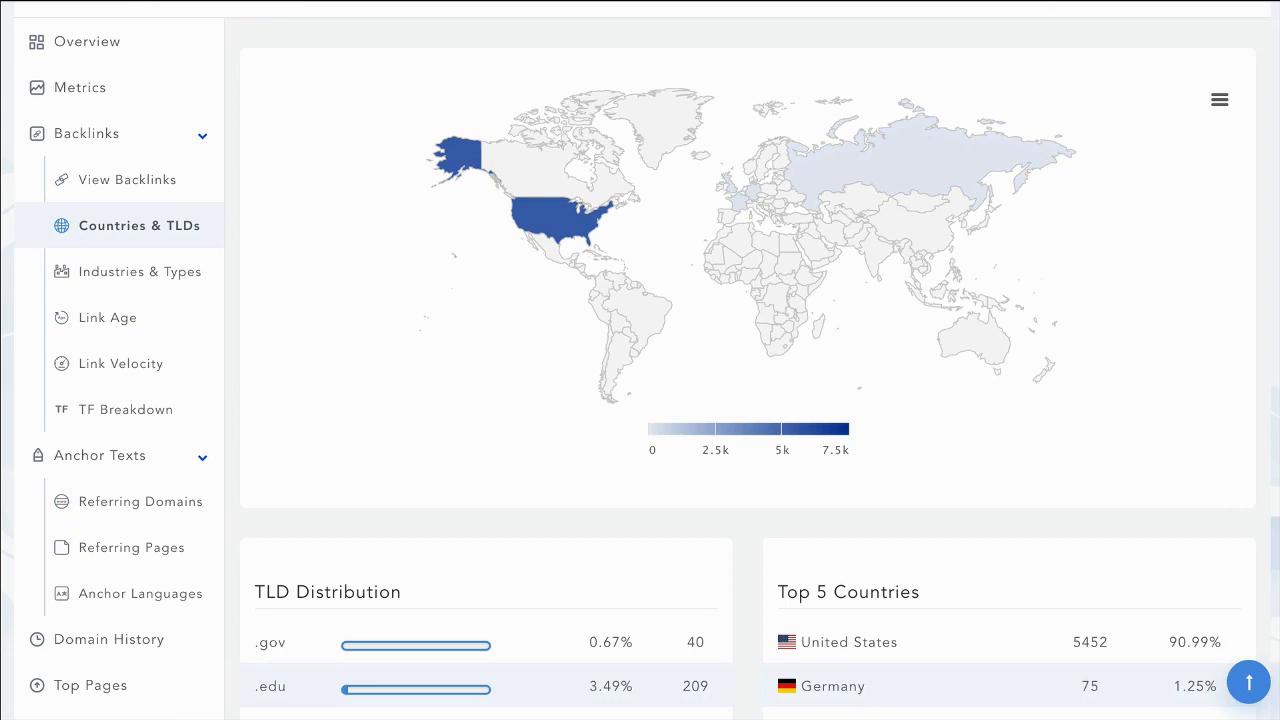
pyautogui.moveTo(1008, 258)
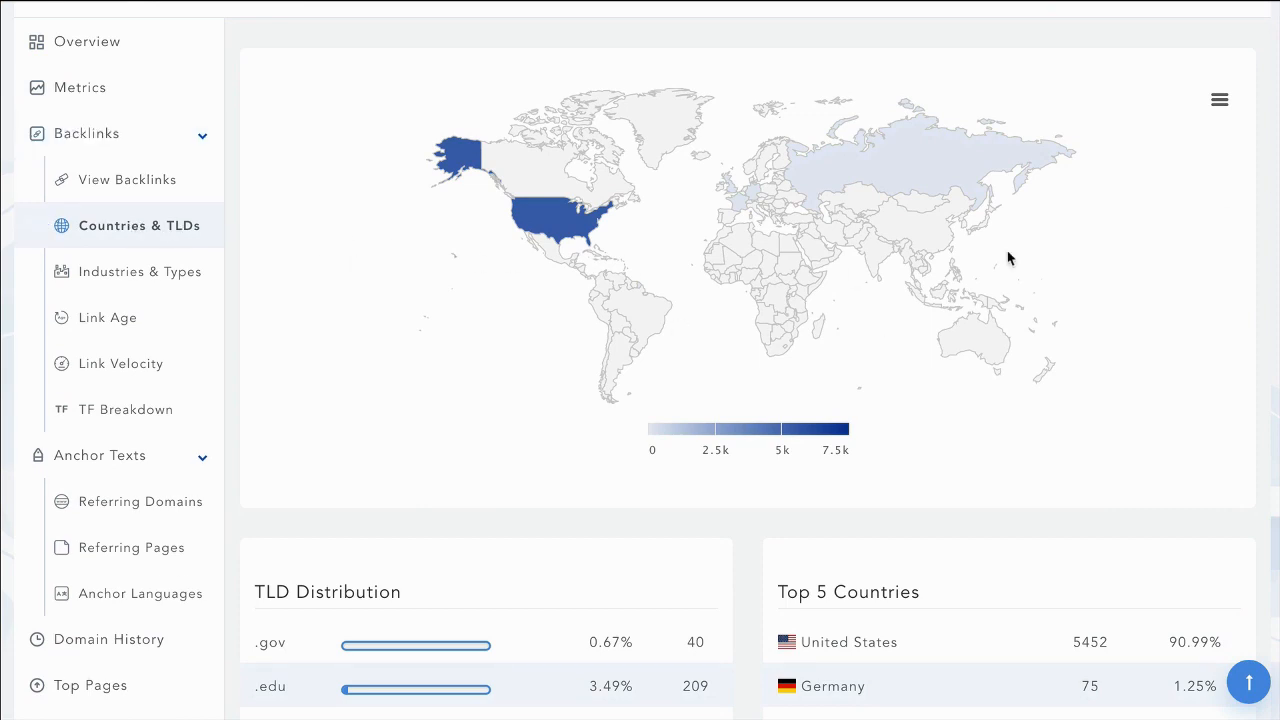
# Scroll hbo.com's country and industry breakdowns, then view backlinks grouped by link age.
pyautogui.scroll(-3)
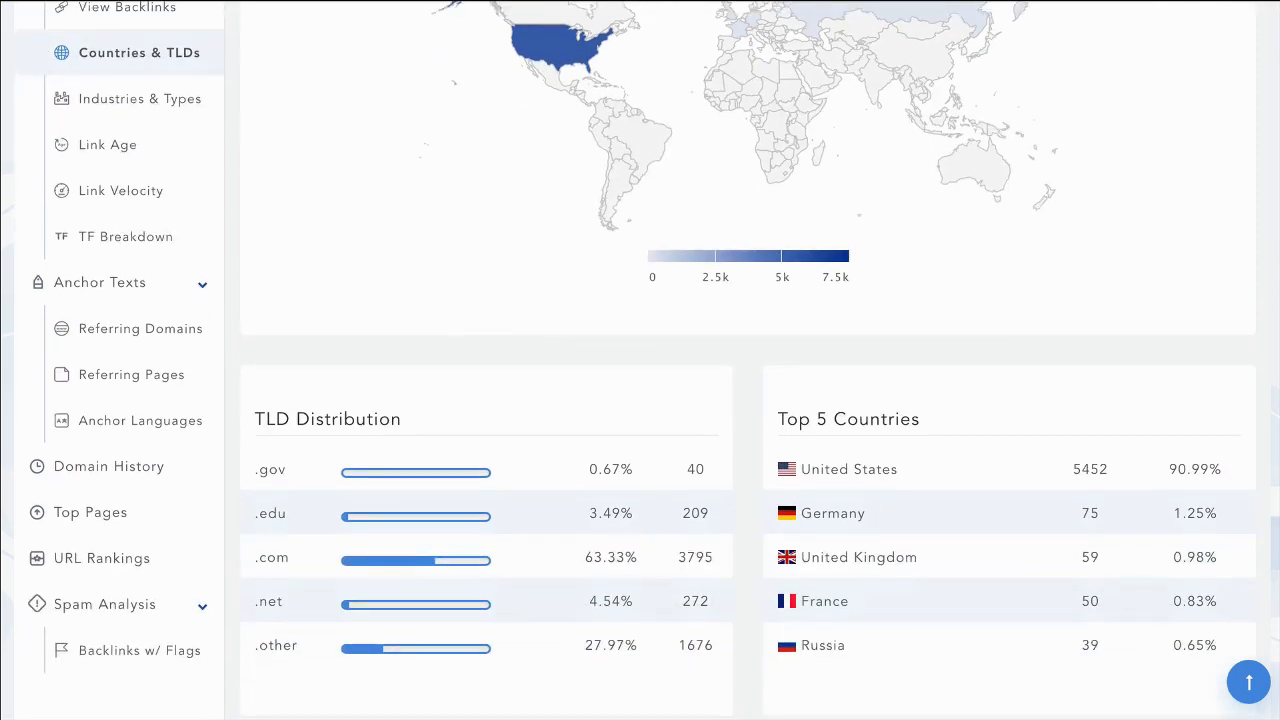
pyautogui.scroll(-3)
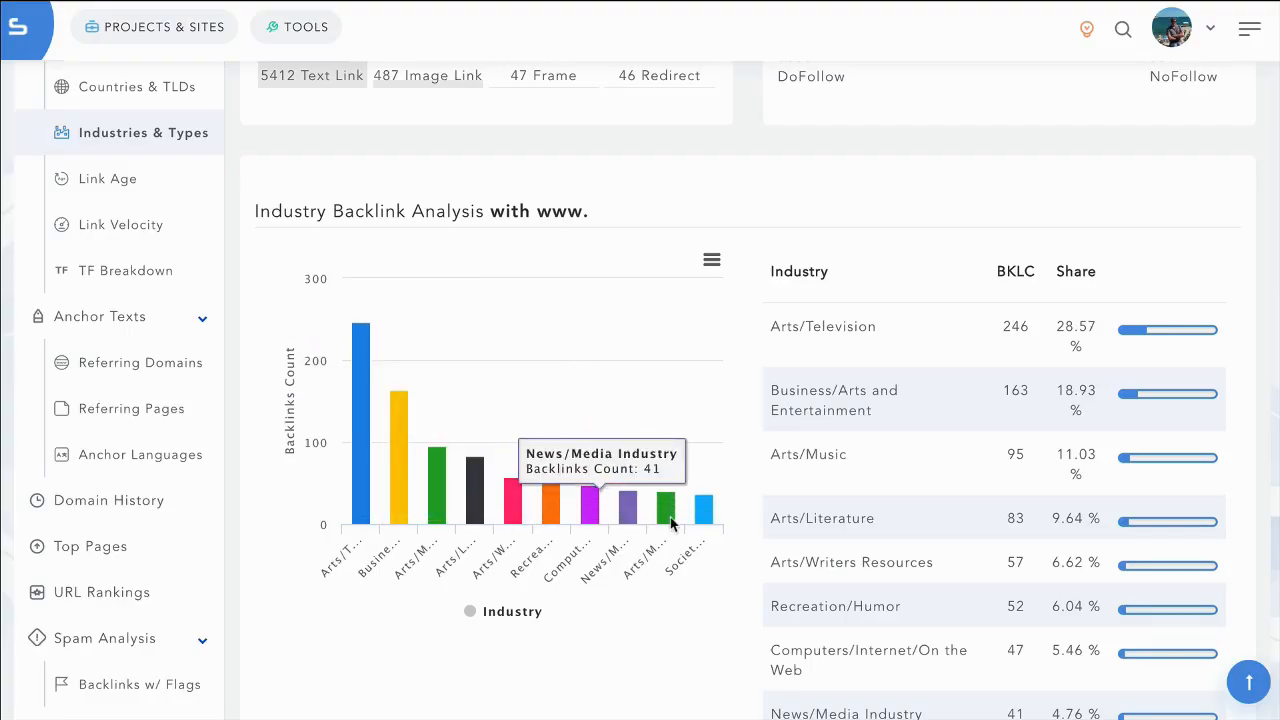
pyautogui.moveTo(125, 181)
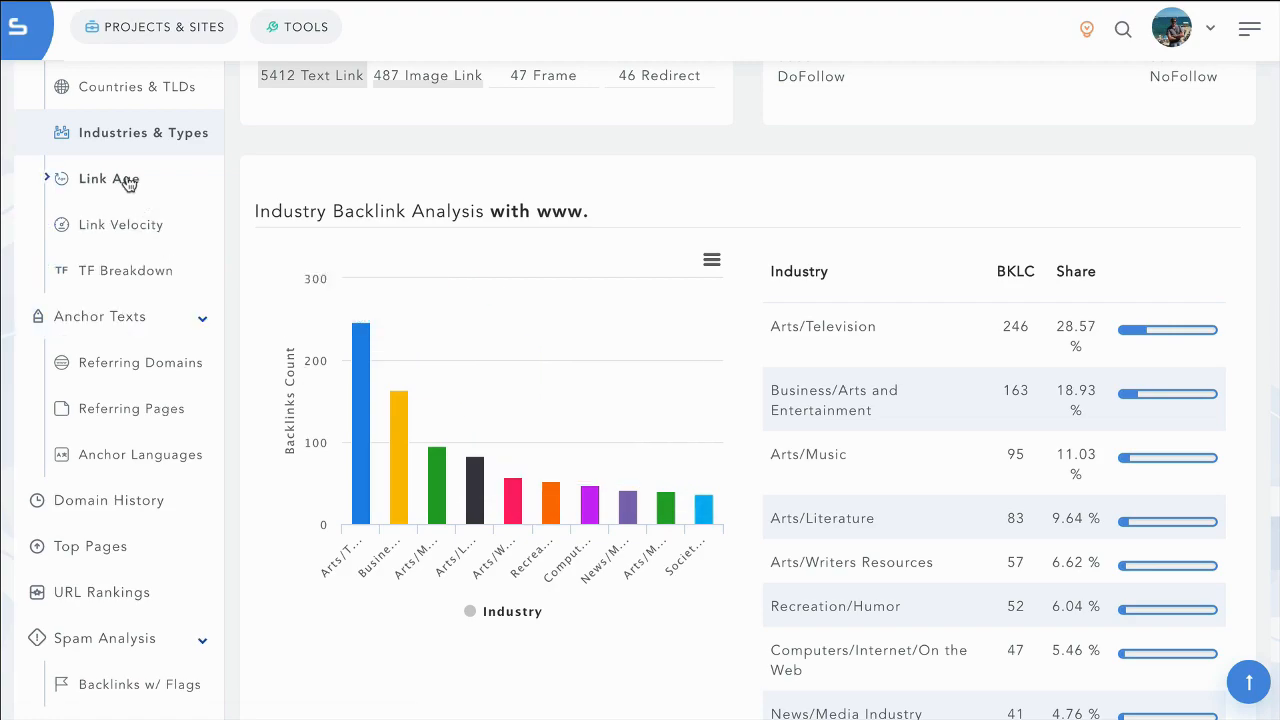
pyautogui.click(108, 178)
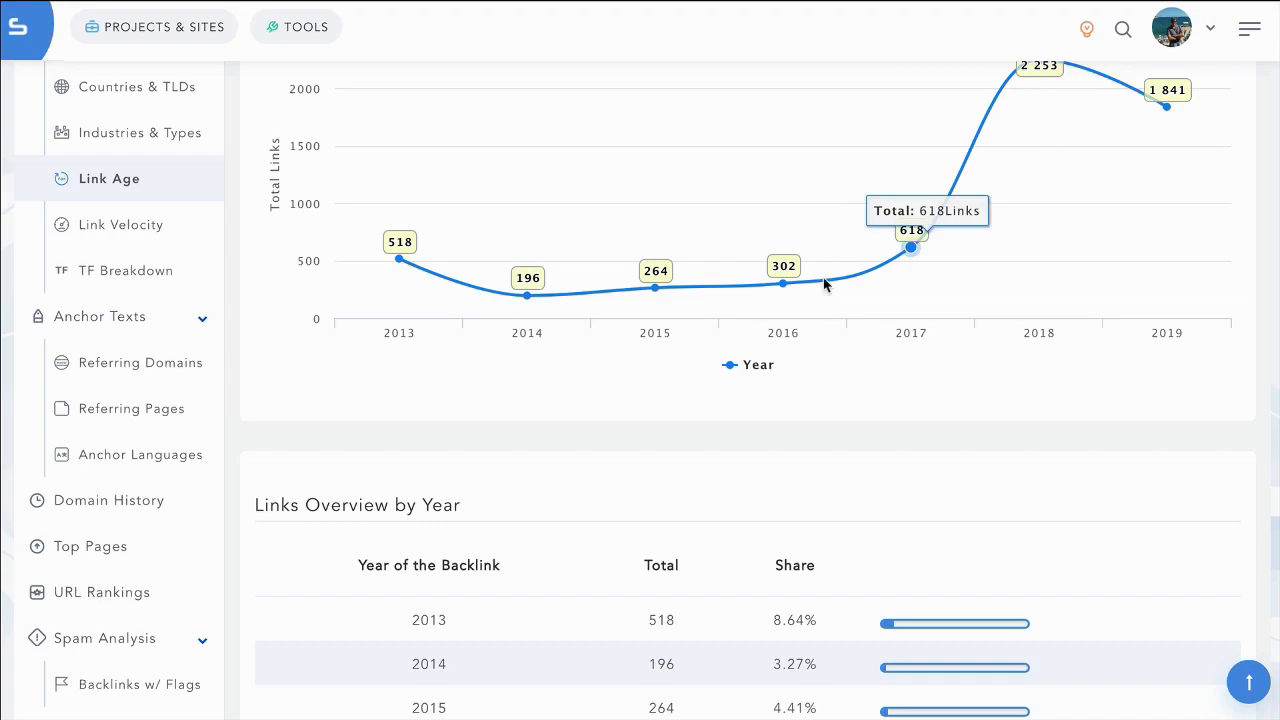
# View hbo.com's monthly link velocity, trust flow range breakdown and anchor language breakdown.
pyautogui.click(120, 224)
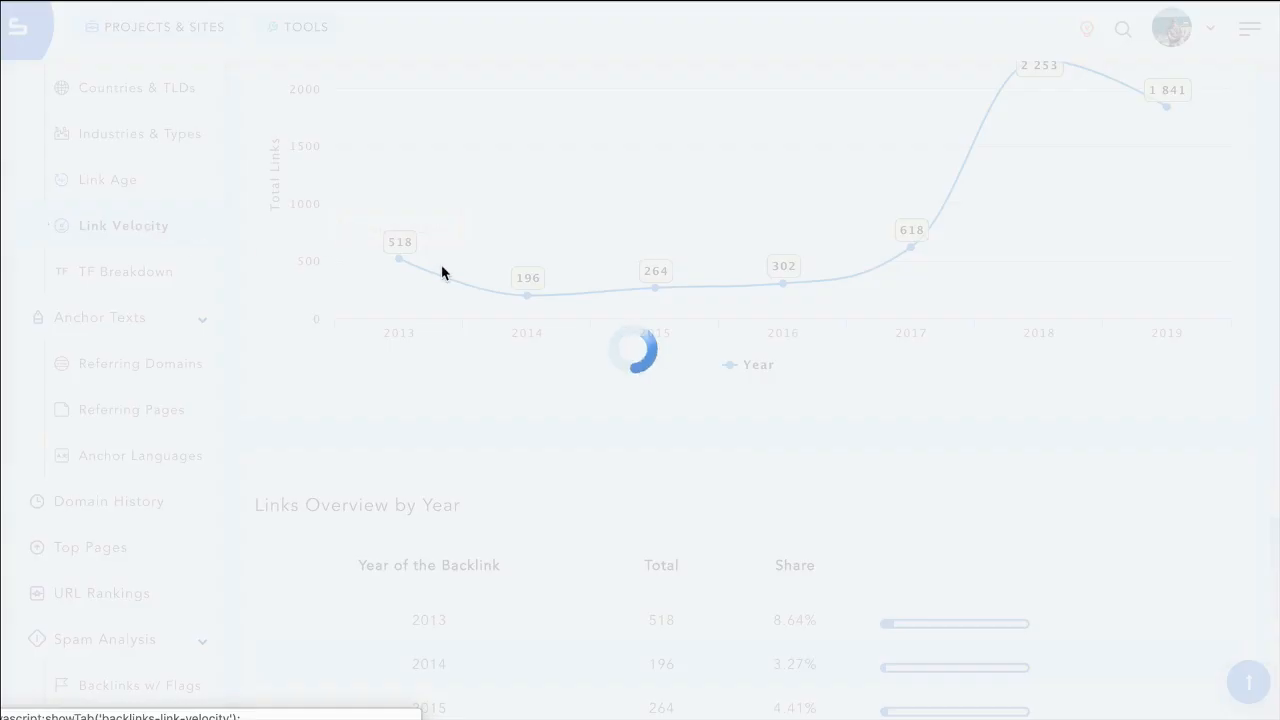
pyautogui.click(123, 225)
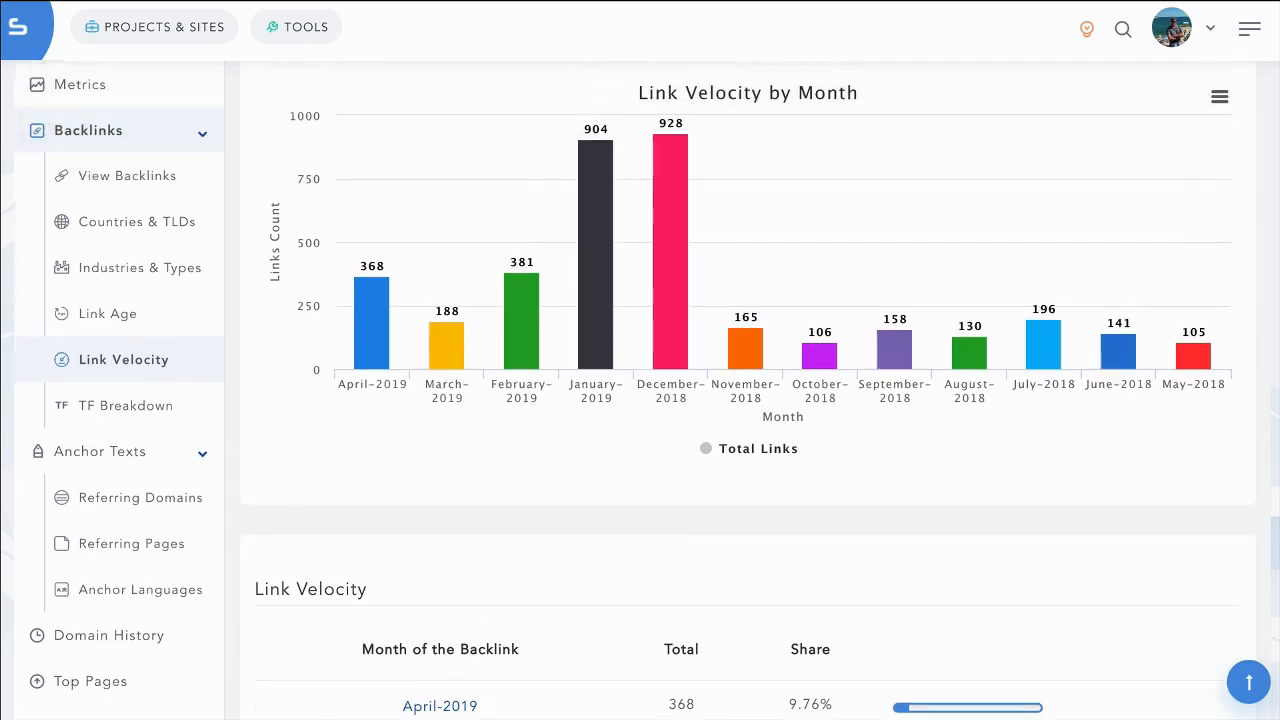
pyautogui.scroll(-3)
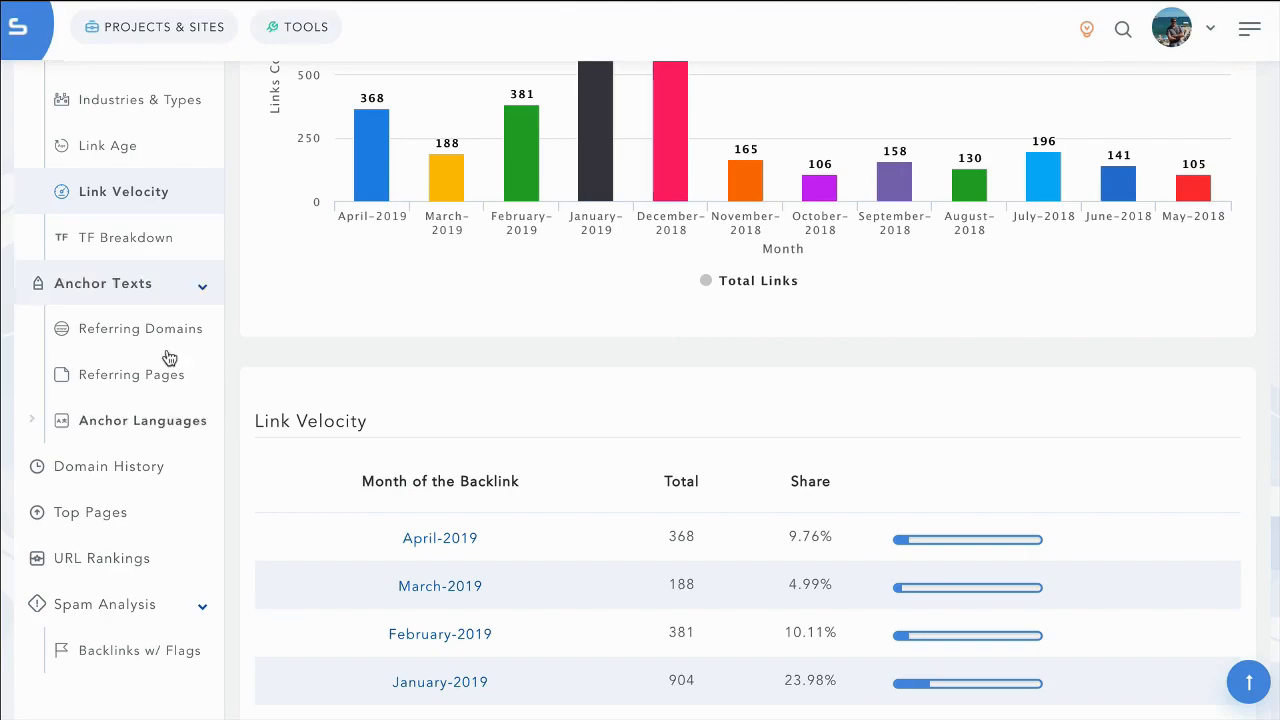
pyautogui.click(128, 237)
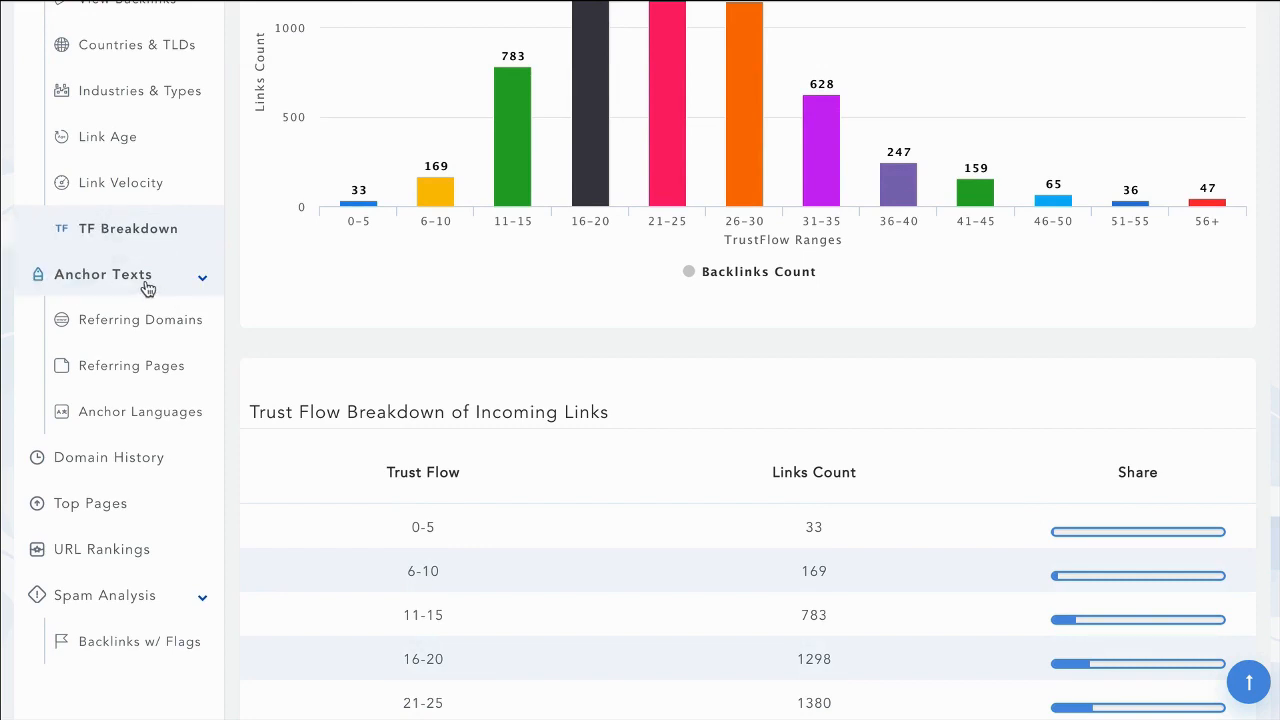
pyautogui.moveTo(137, 412)
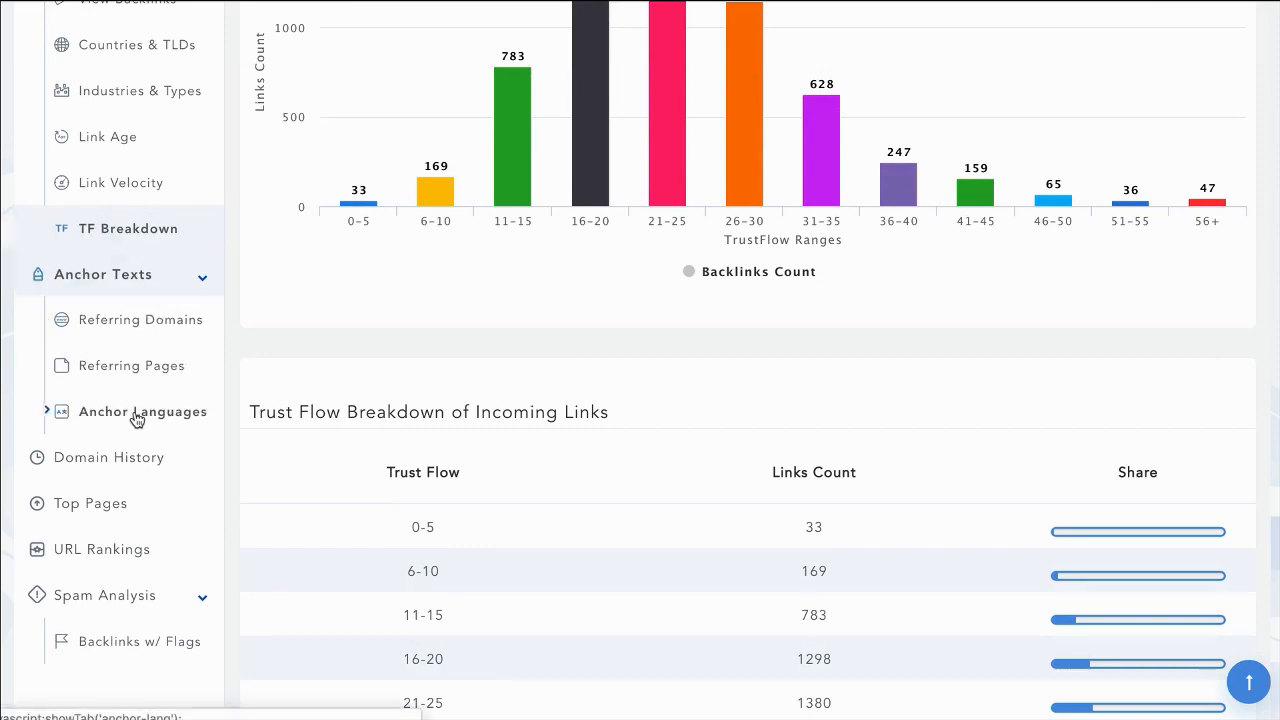
pyautogui.click(142, 412)
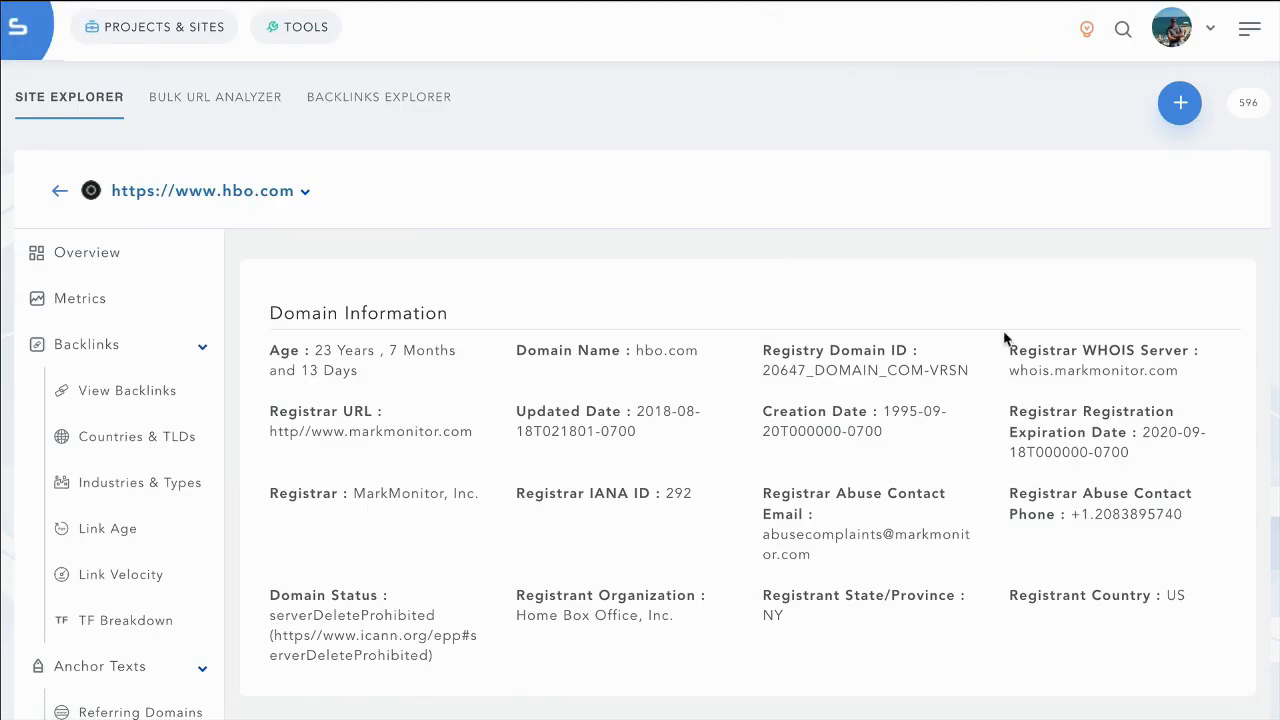
# Scroll hbo.com's domain information and screenshots, then view its Top Pages by authority.
pyautogui.scroll(-3)
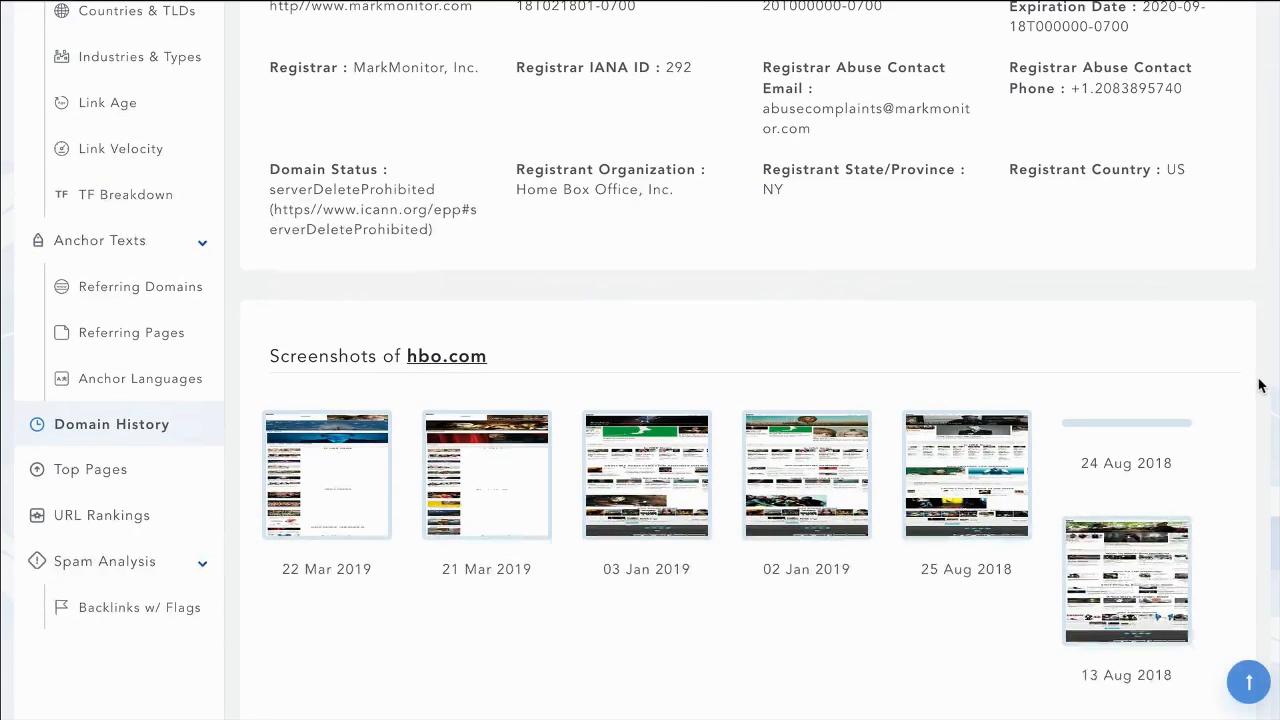
pyautogui.scroll(-3)
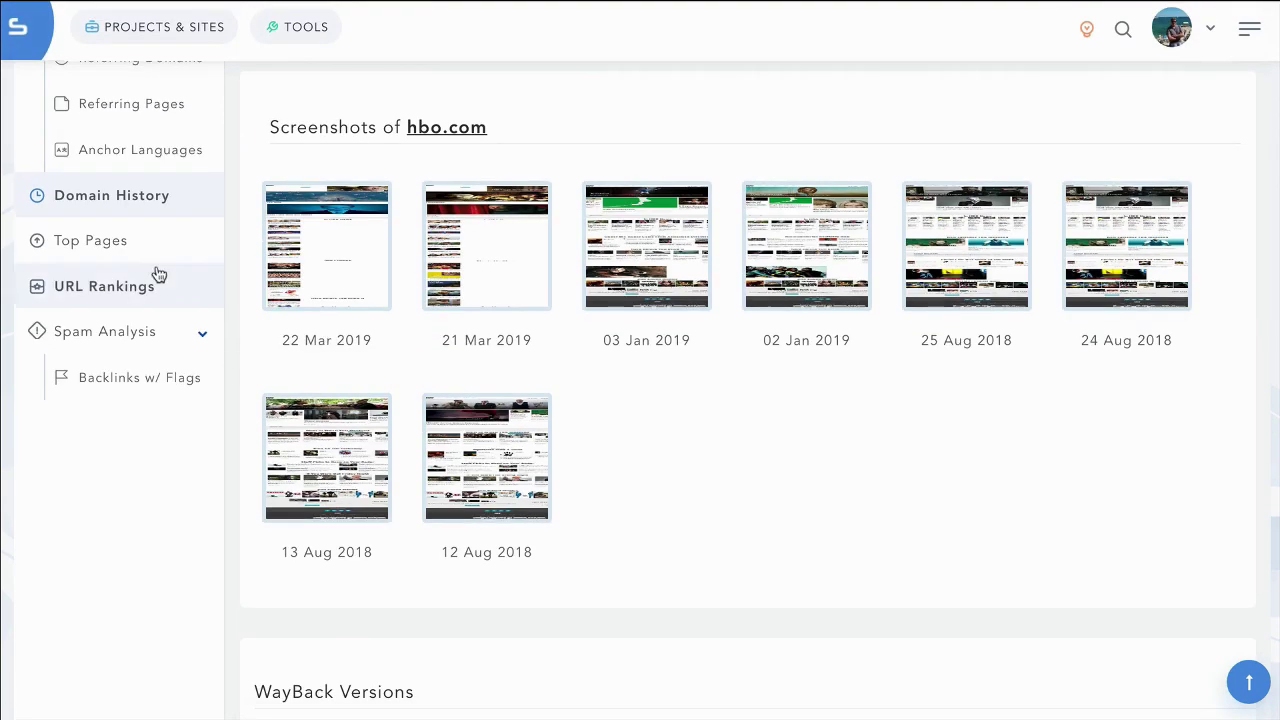
pyautogui.click(91, 240)
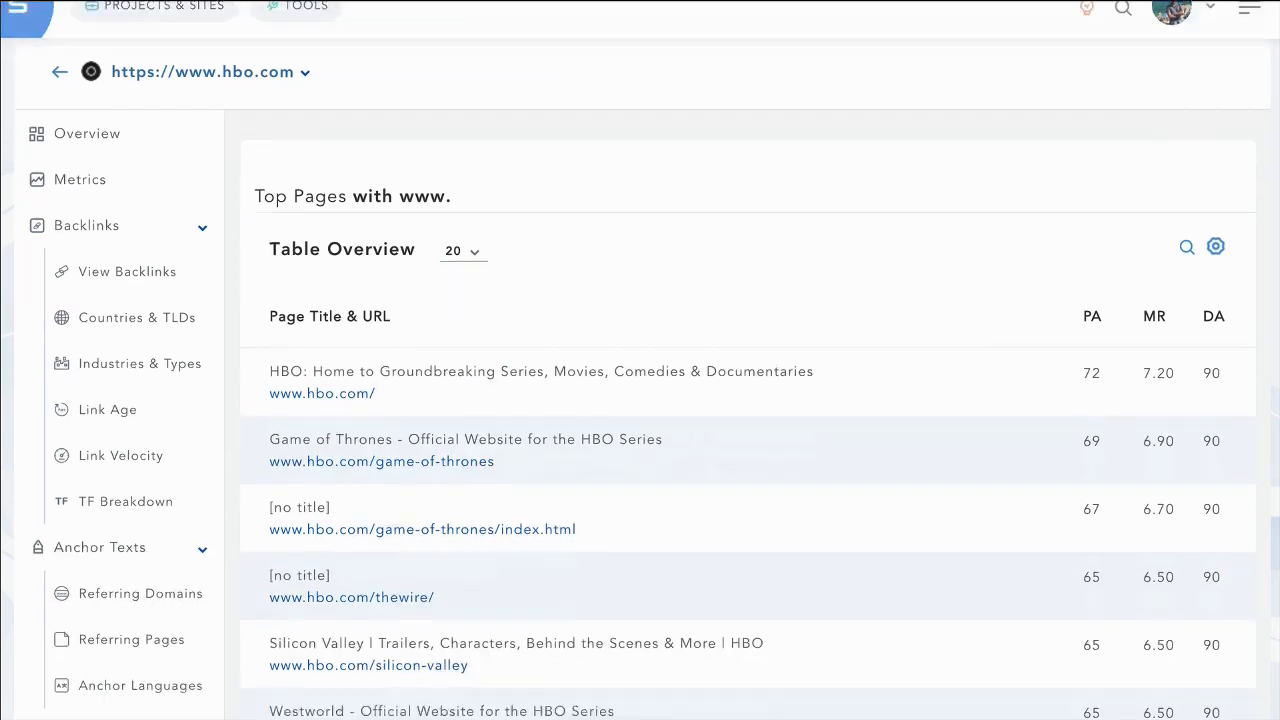
pyautogui.scroll(-3)
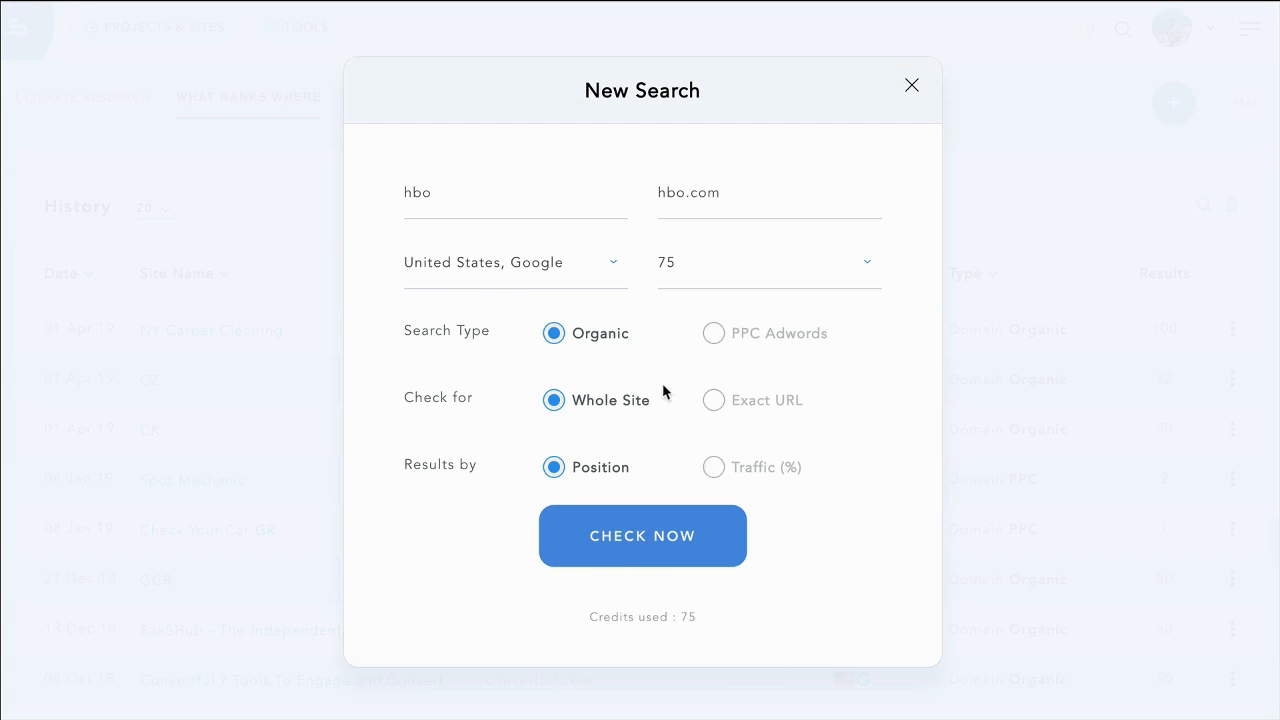
pyautogui.click(713, 467)
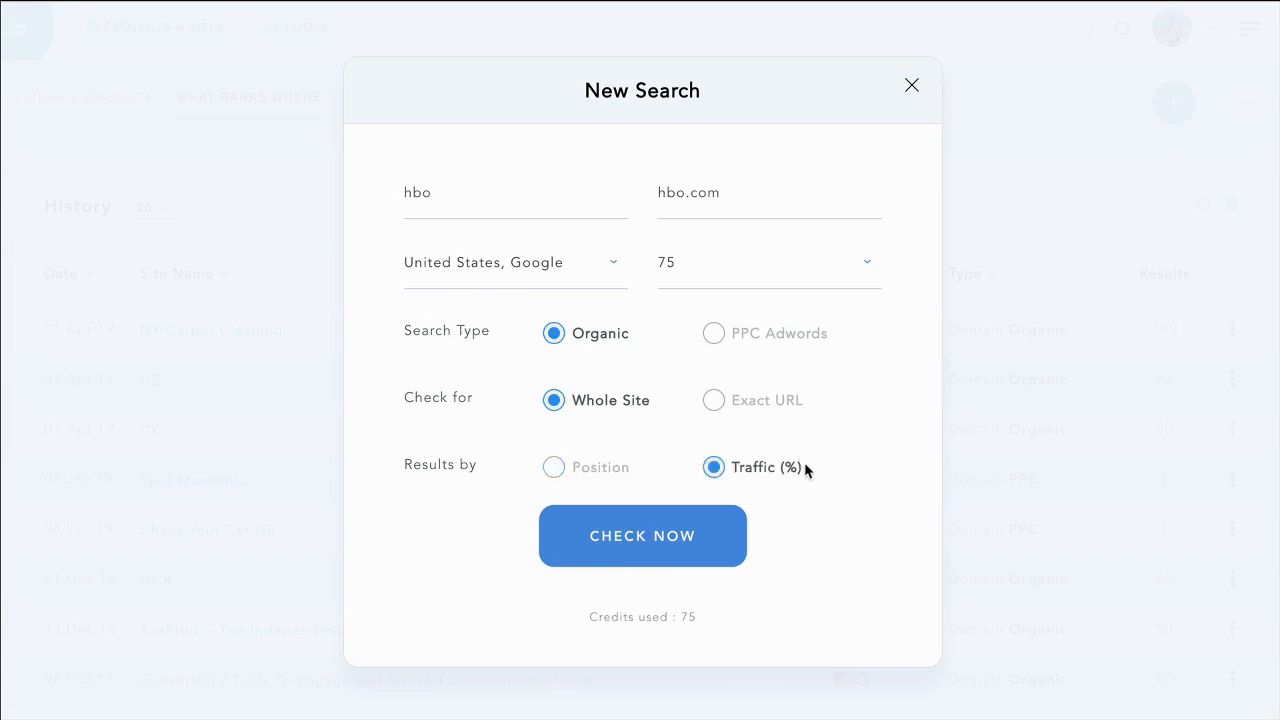
pyautogui.click(642, 536)
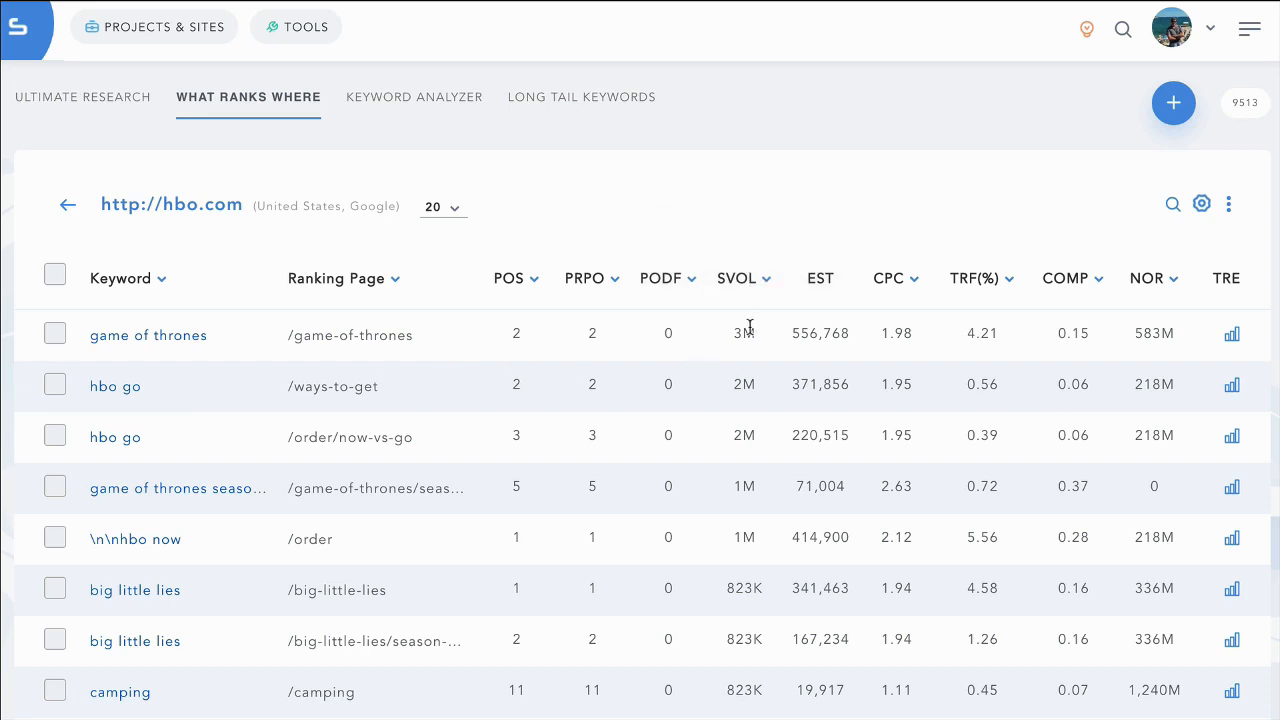
pyautogui.moveTo(1032, 285)
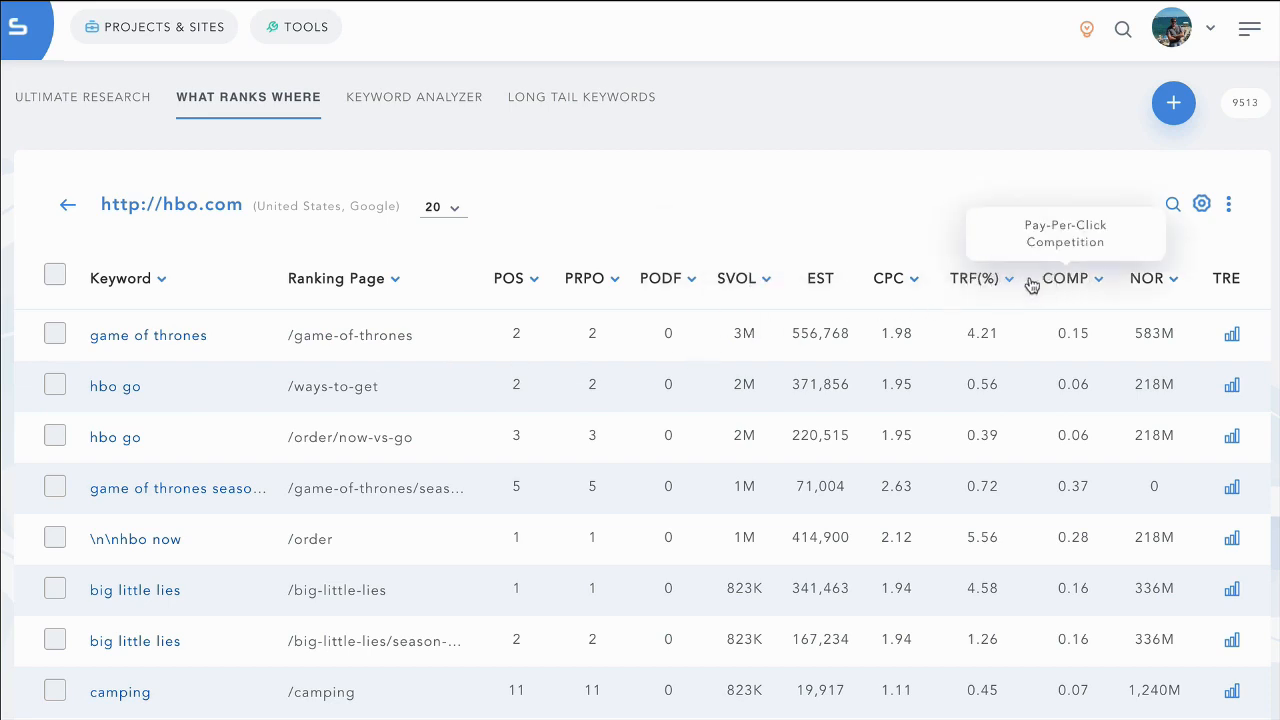
pyautogui.moveTo(814, 320)
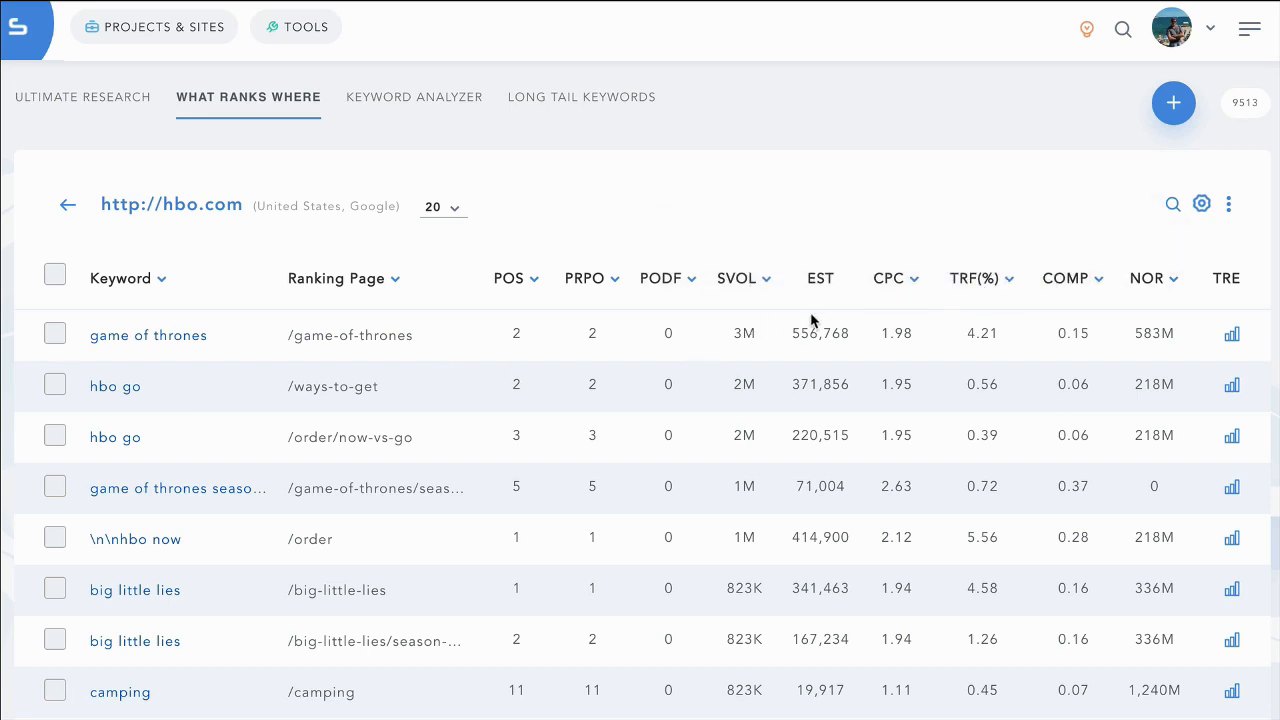
pyautogui.moveTo(796, 347)
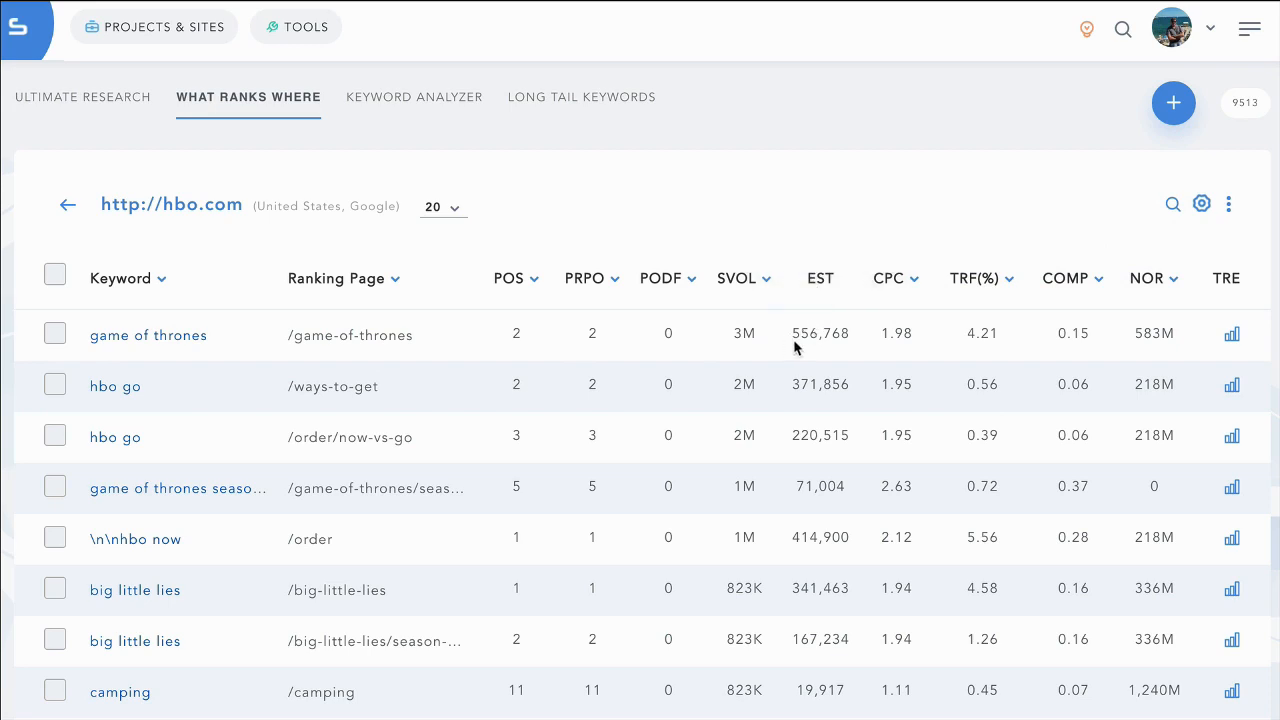
pyautogui.moveTo(515, 337)
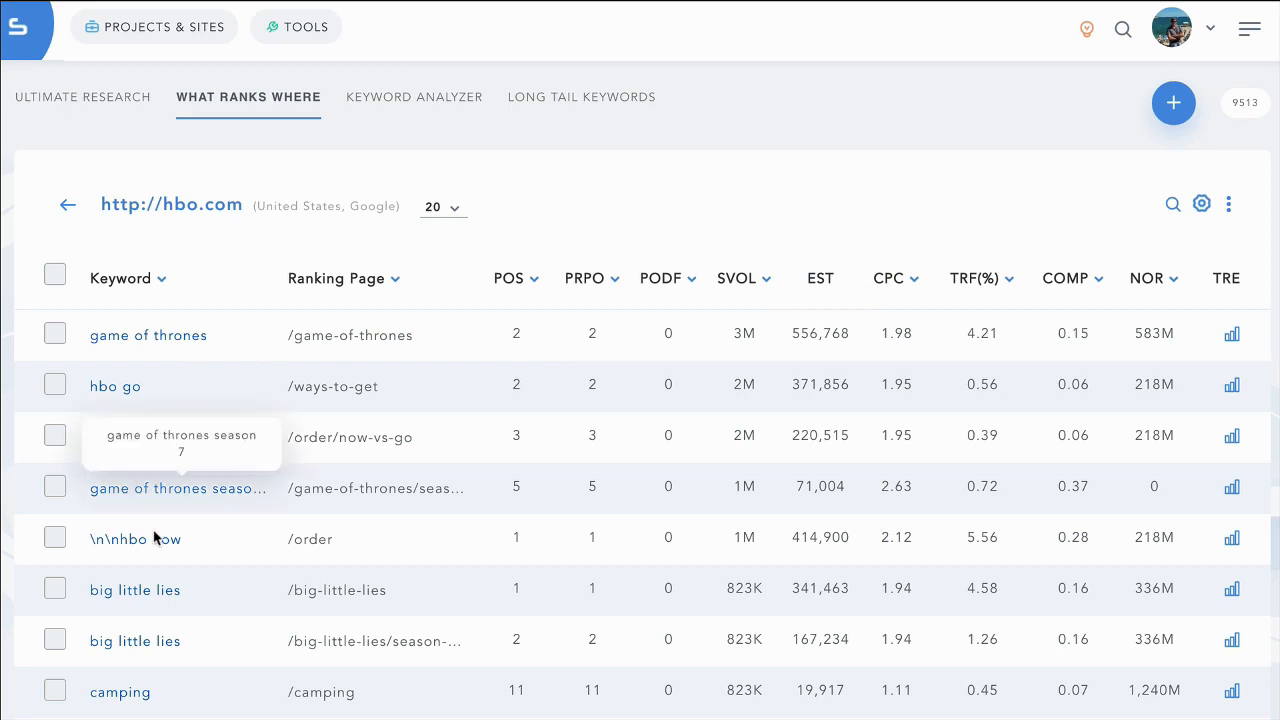
# Scroll the What Ranks Where table and open the 'game of thrones' keyword's SERP analysis.
pyautogui.scroll(-3)
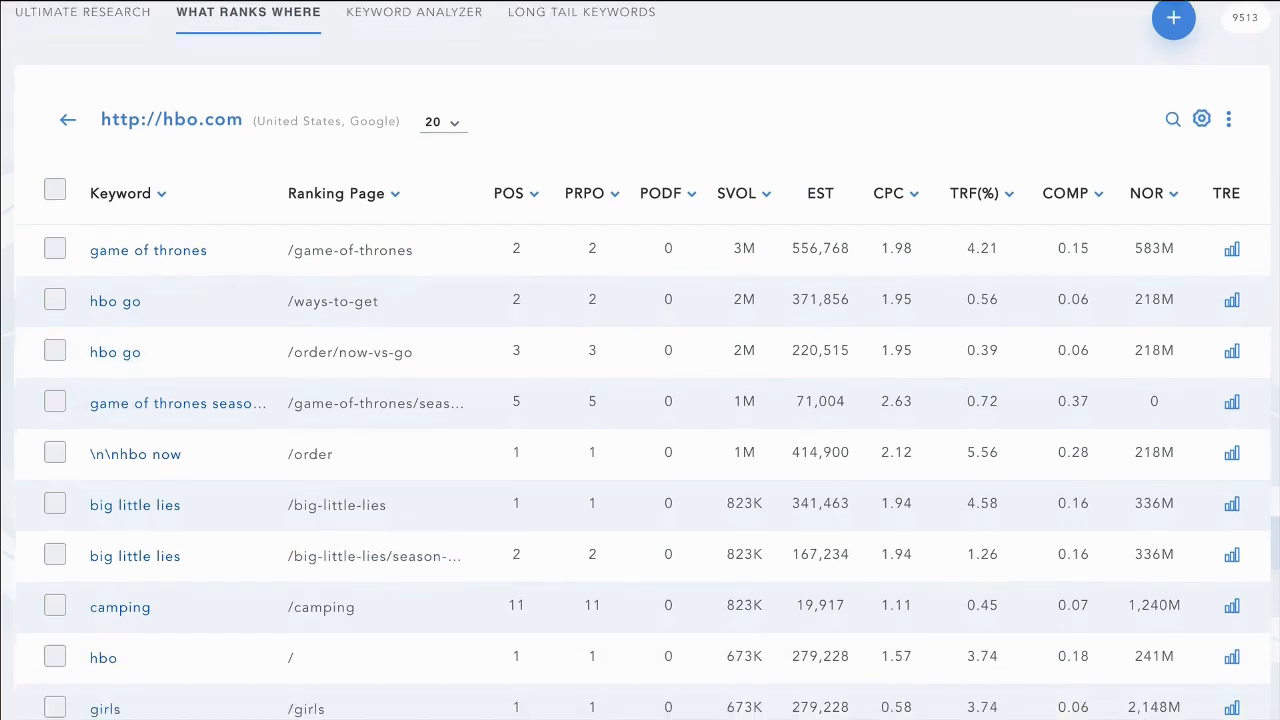
pyautogui.scroll(-3)
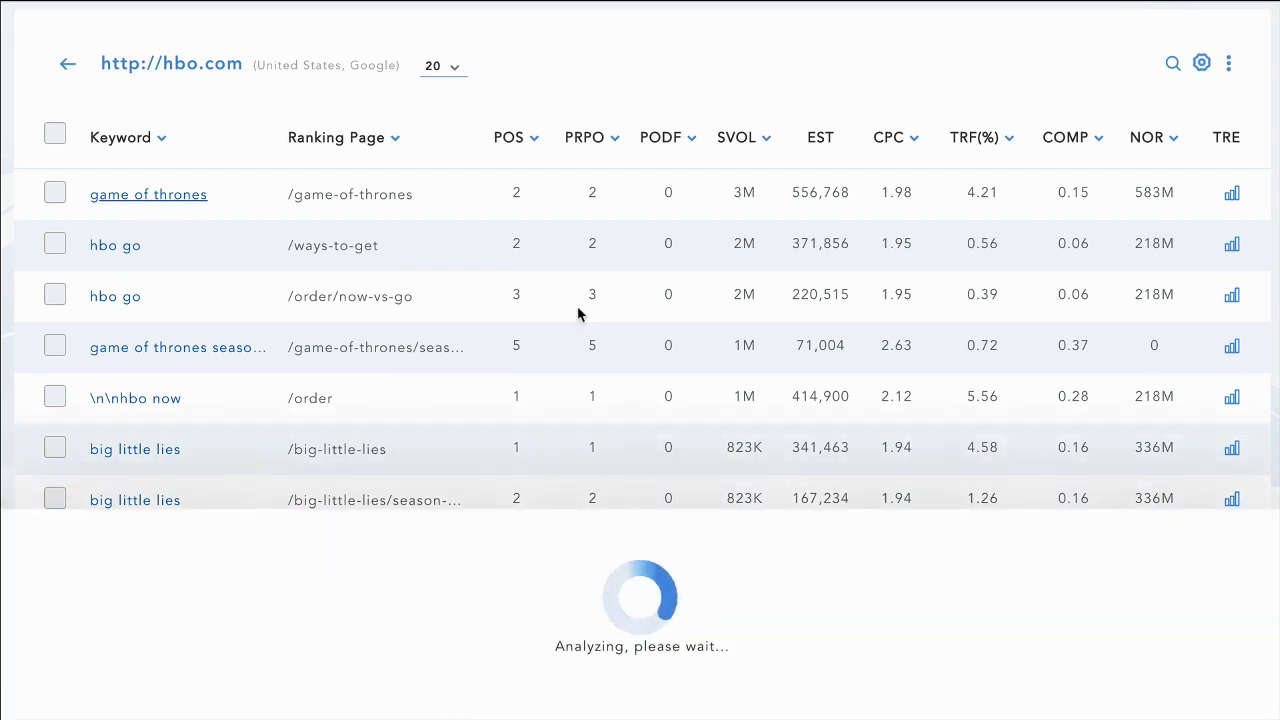
pyautogui.moveTo(577, 300)
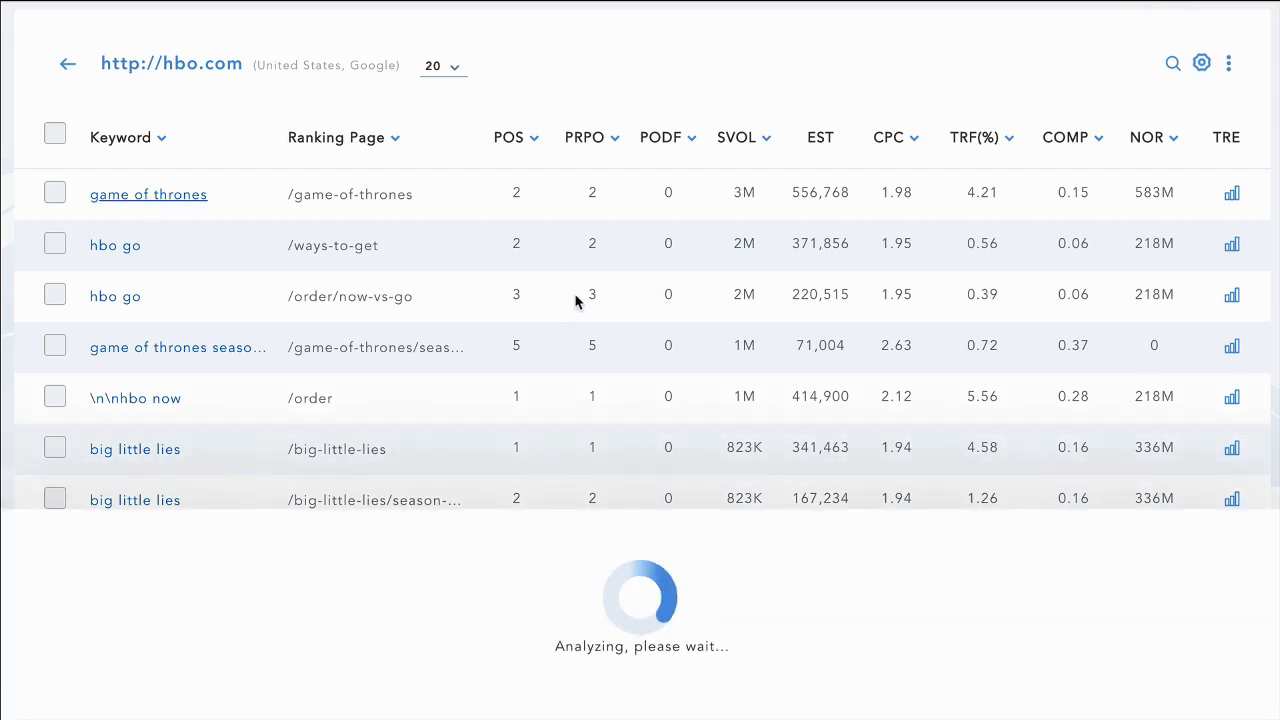
pyautogui.moveTo(910, 274)
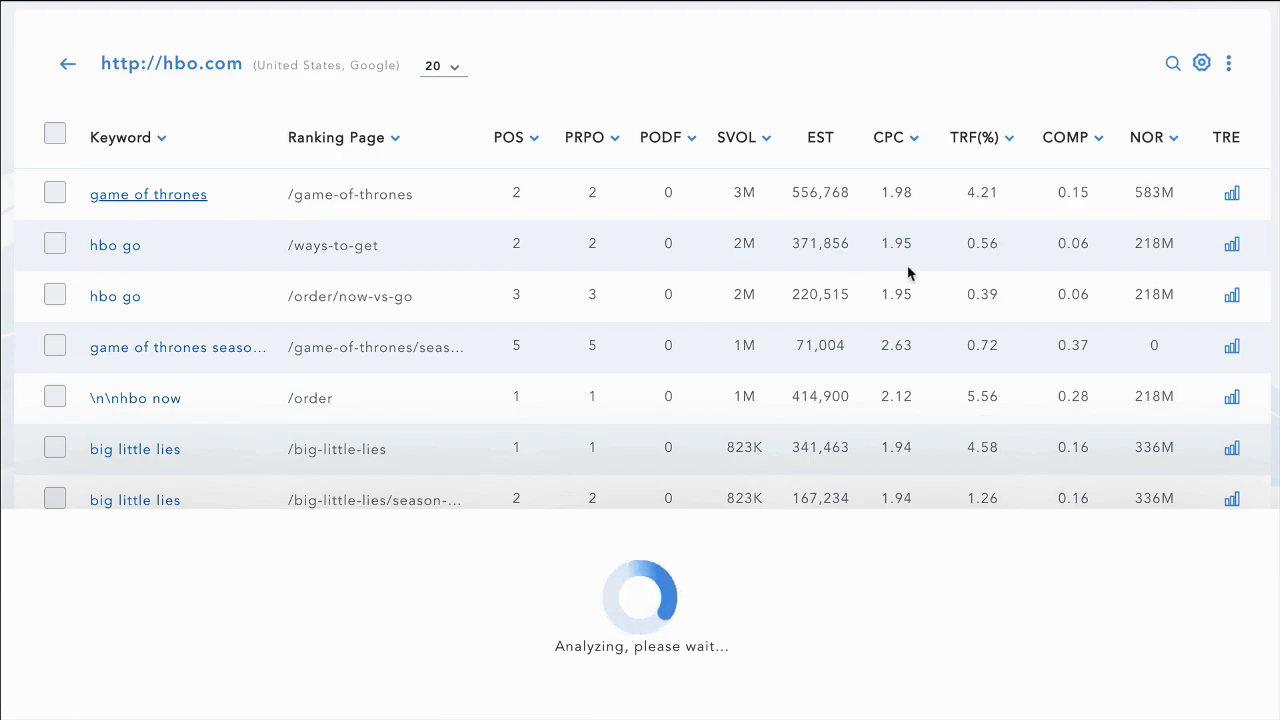
pyautogui.click(148, 194)
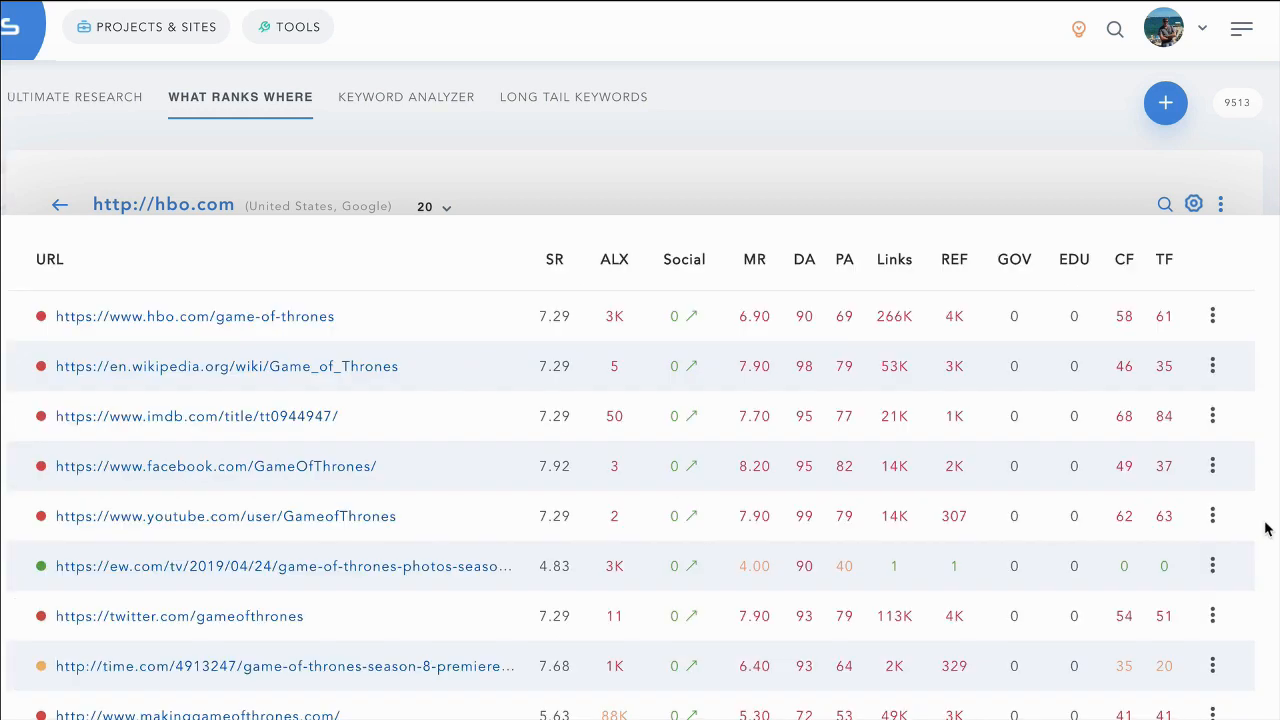
pyautogui.moveTo(857, 267)
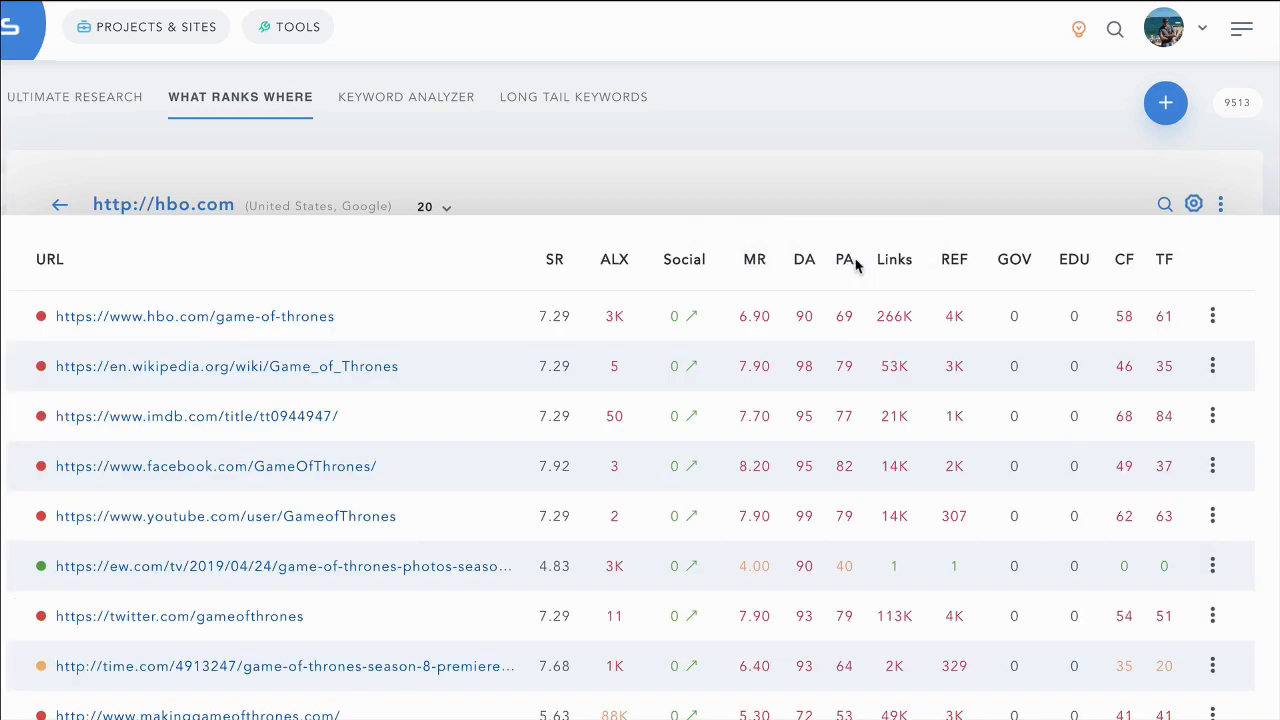
pyautogui.moveTo(1154, 264)
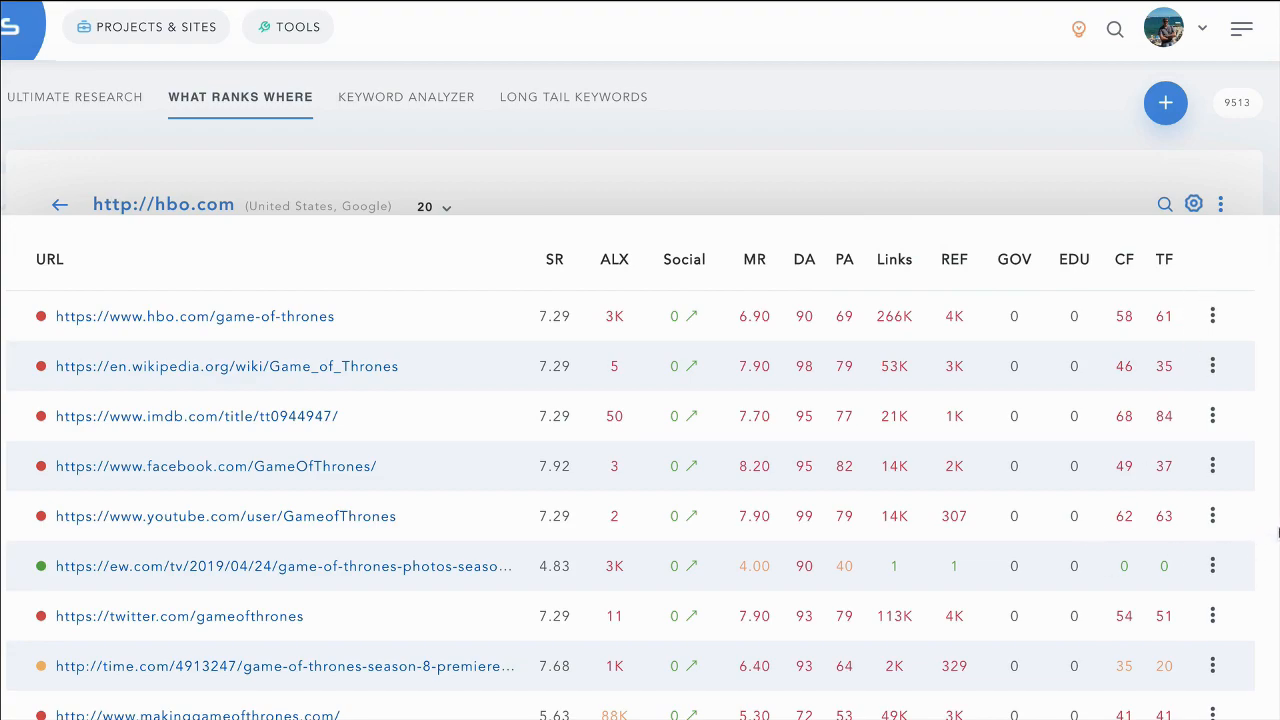
# Start a single-keyword search for 'game of thrones' and reveal the advanced search options.
pyautogui.click(1165, 102)
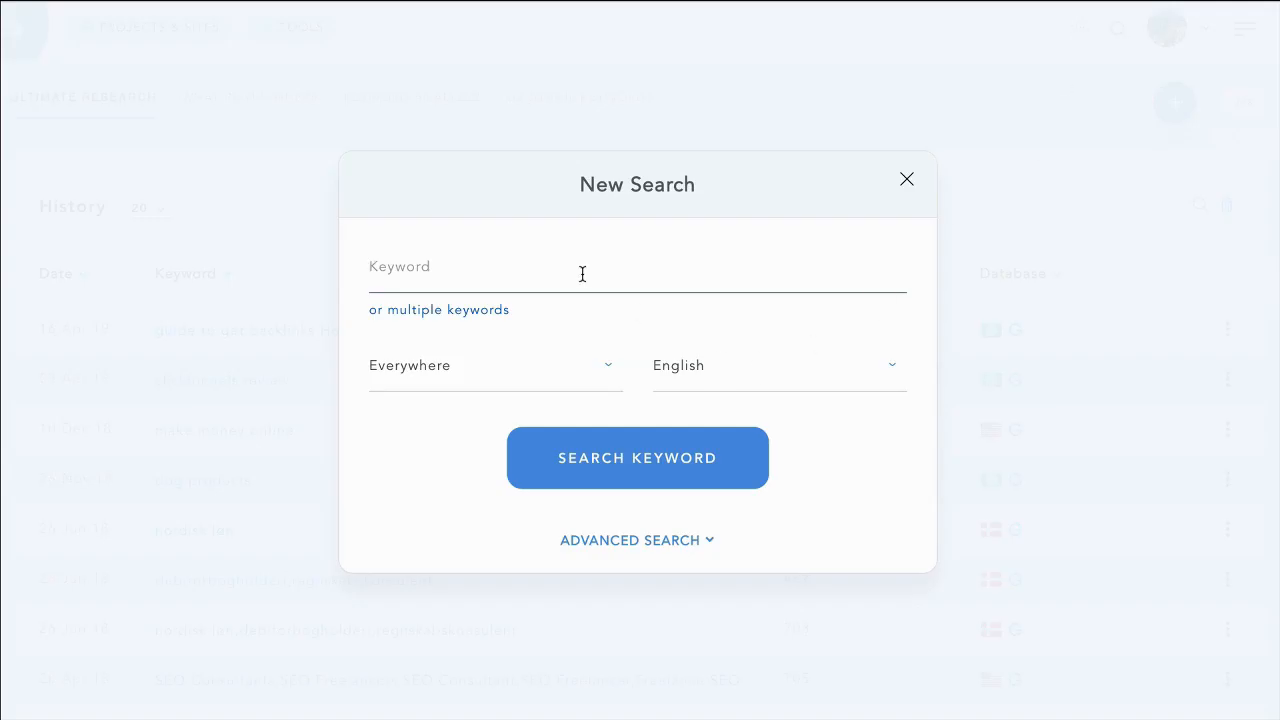
pyautogui.click(438, 309)
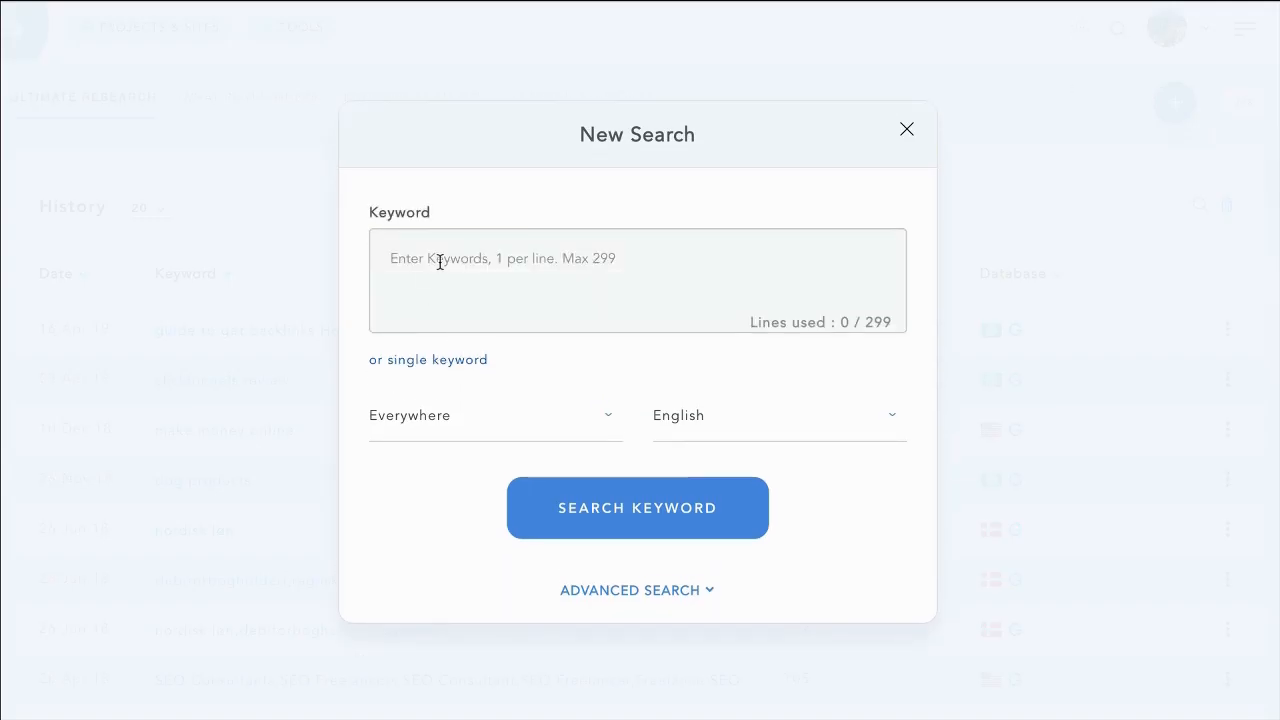
pyautogui.click(428, 359)
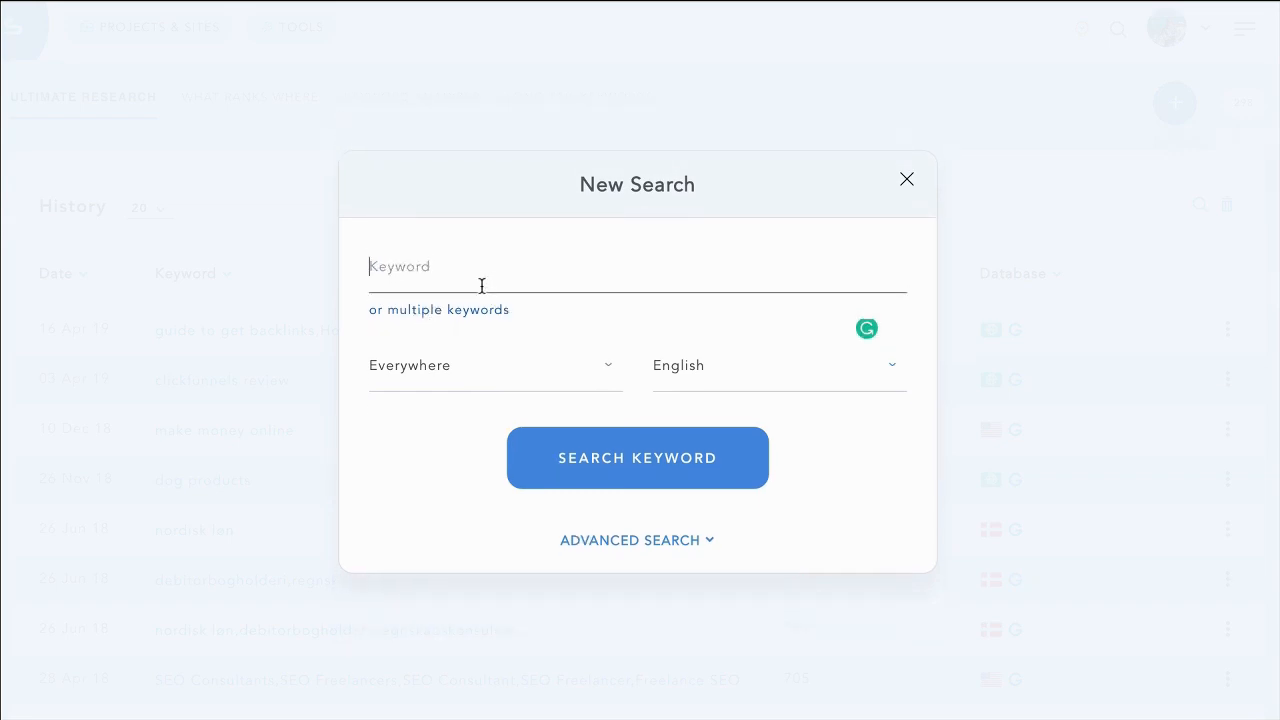
pyautogui.write('game of')
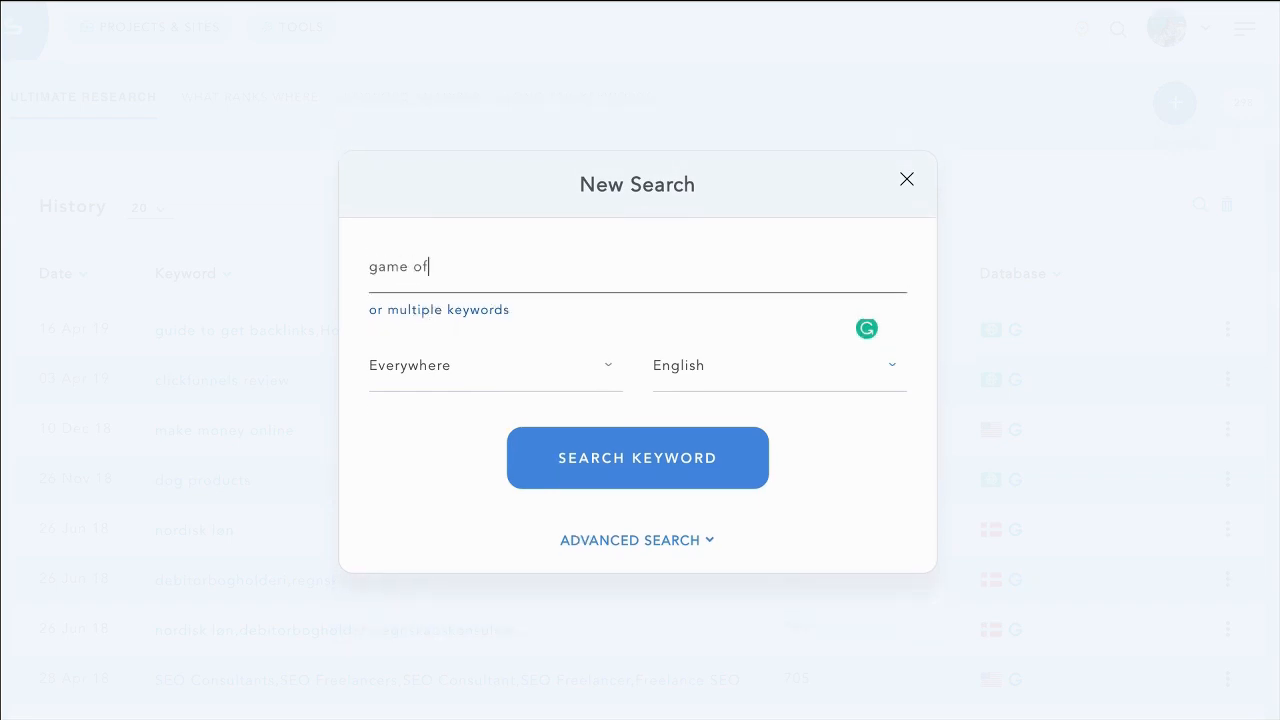
pyautogui.click(494, 365)
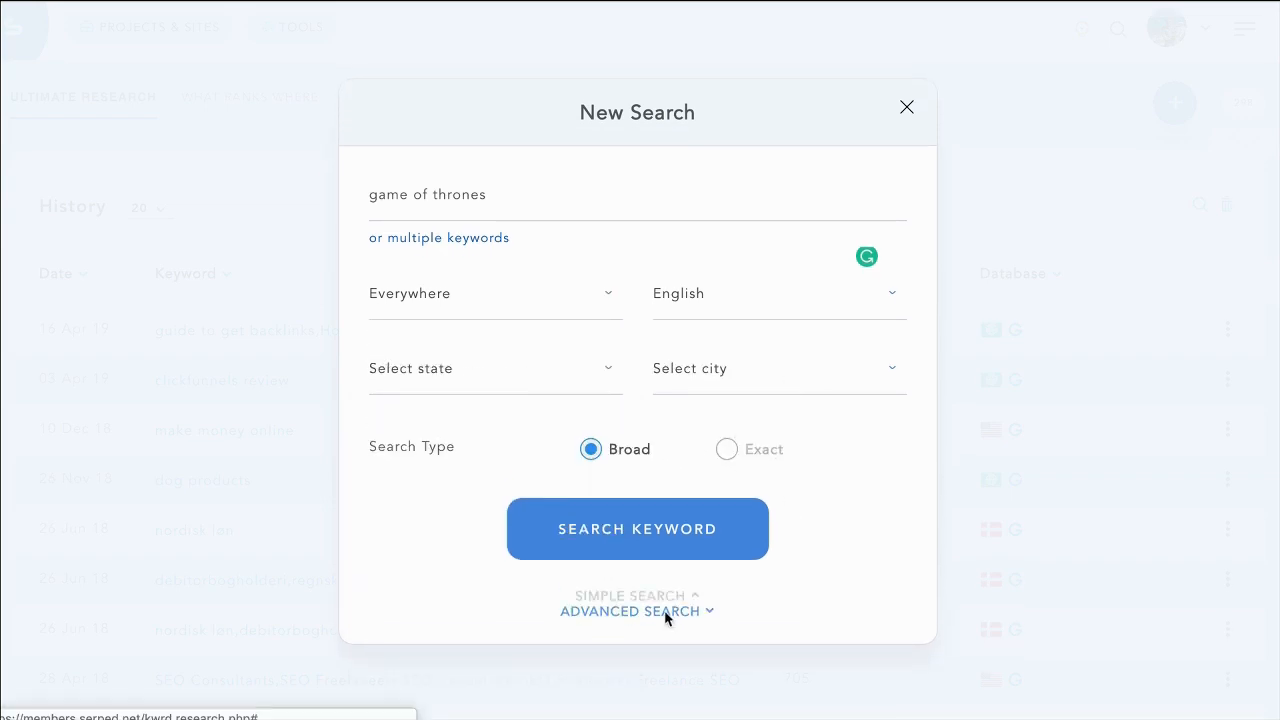
# Run the game of thrones keyword search and open its Revenue Calculator.
pyautogui.click(637, 529)
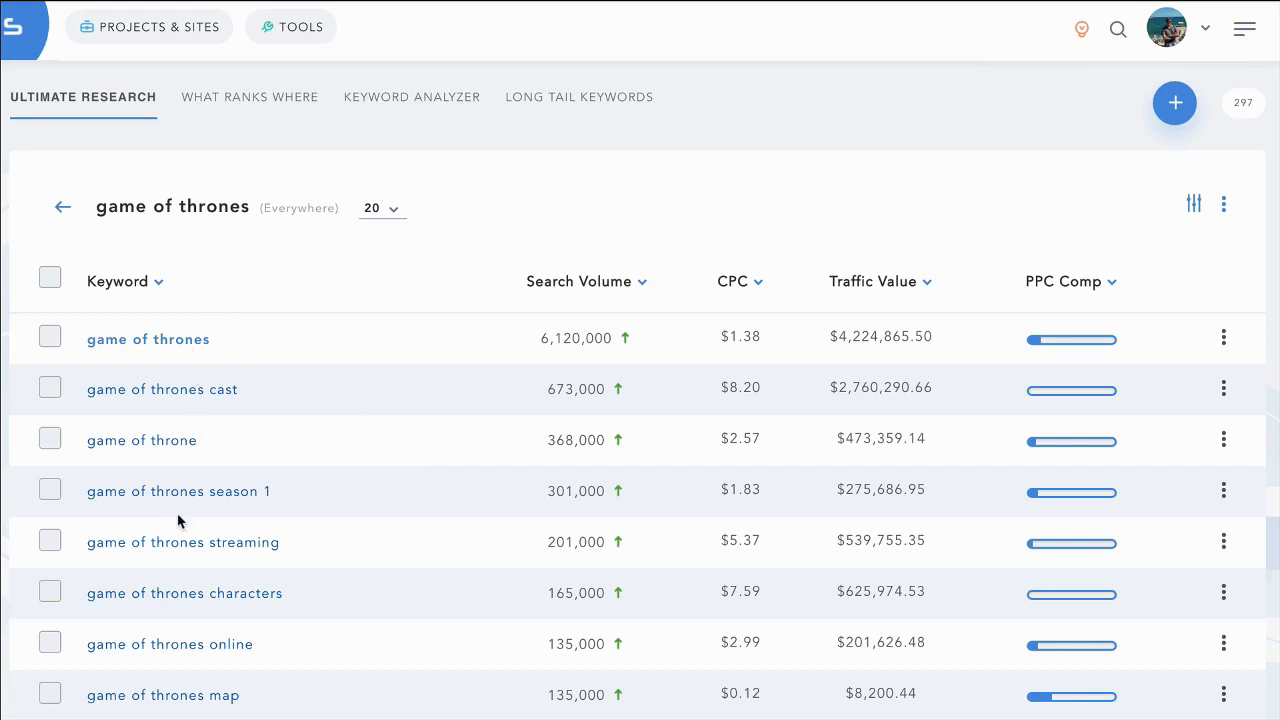
pyautogui.moveTo(540, 365)
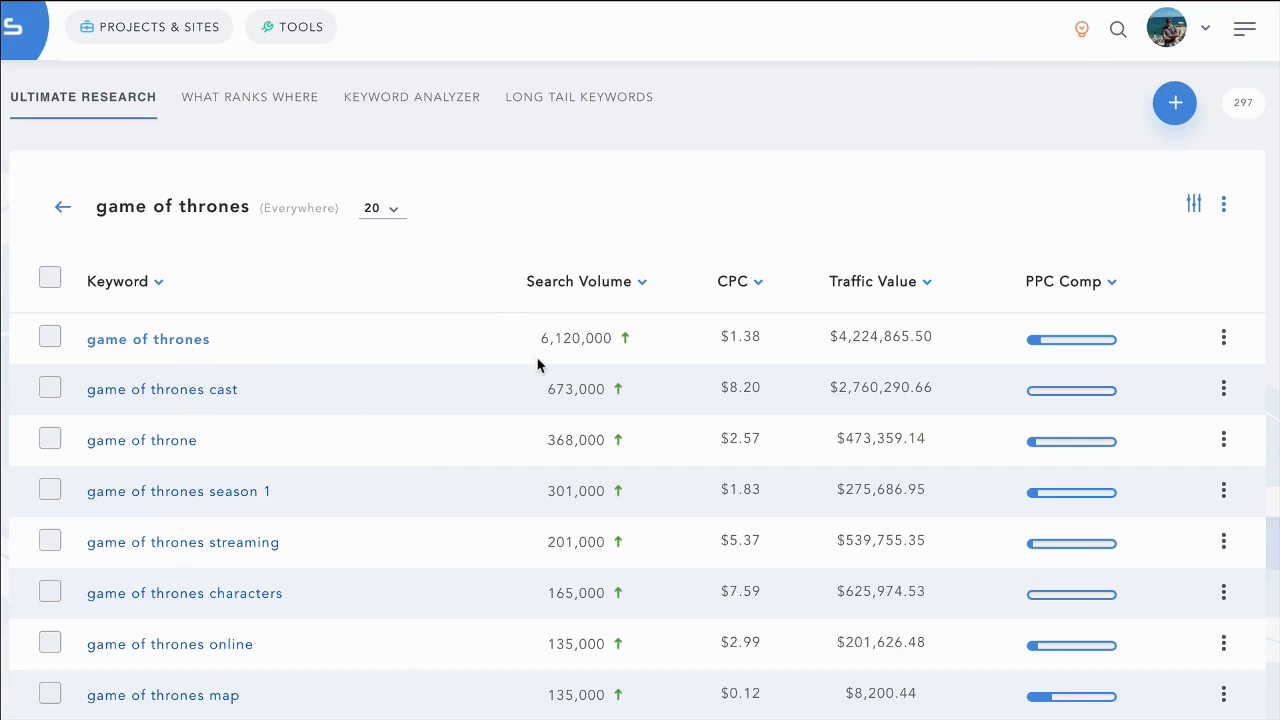
pyautogui.moveTo(580, 345)
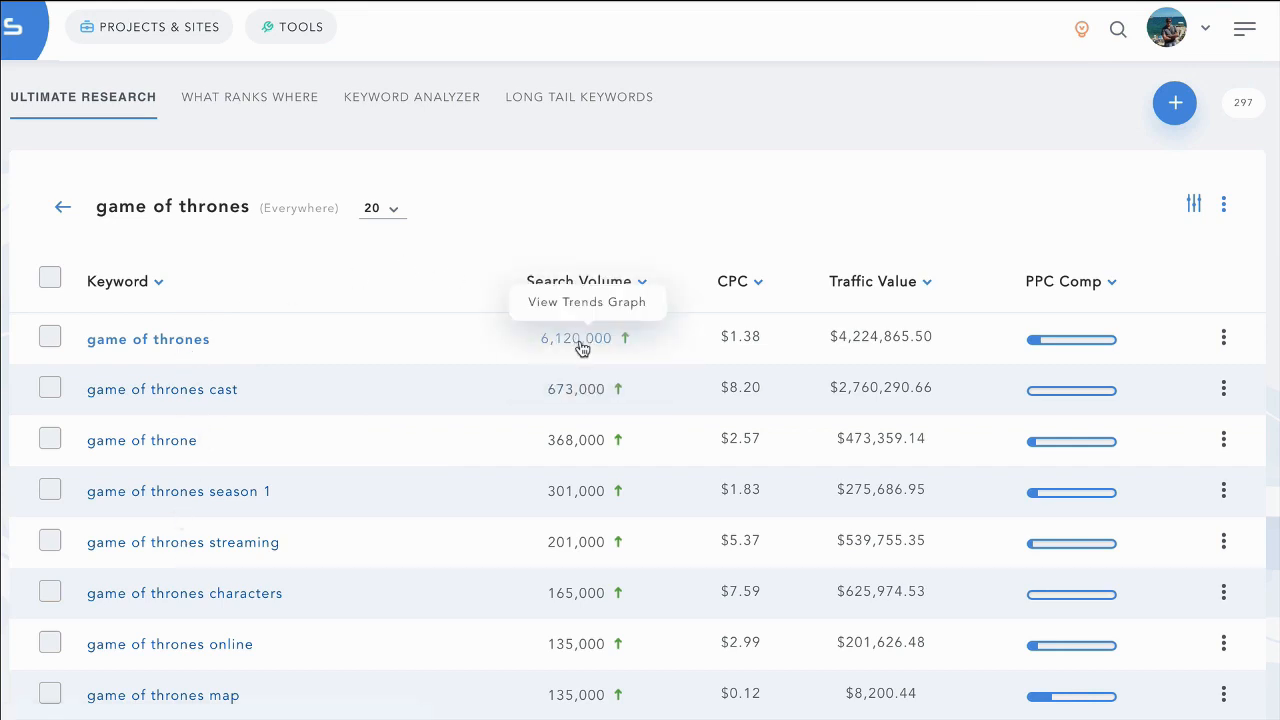
pyautogui.click(587, 301)
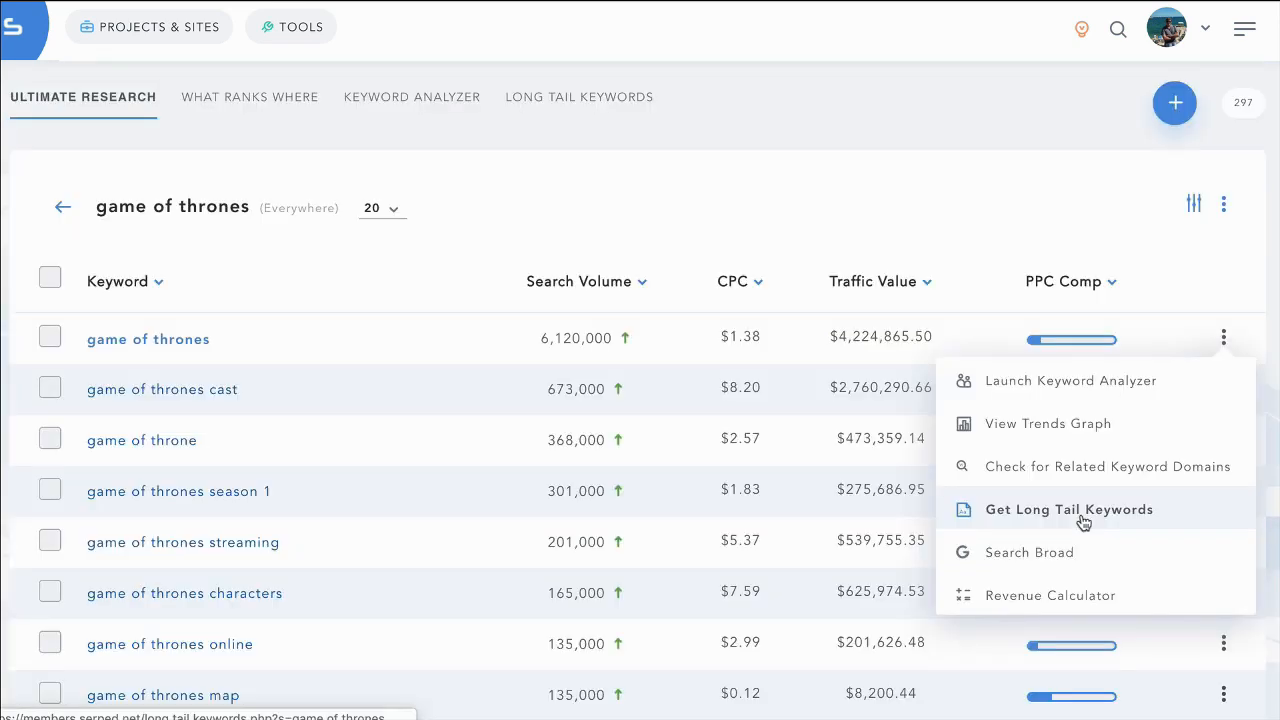
pyautogui.moveTo(1070, 598)
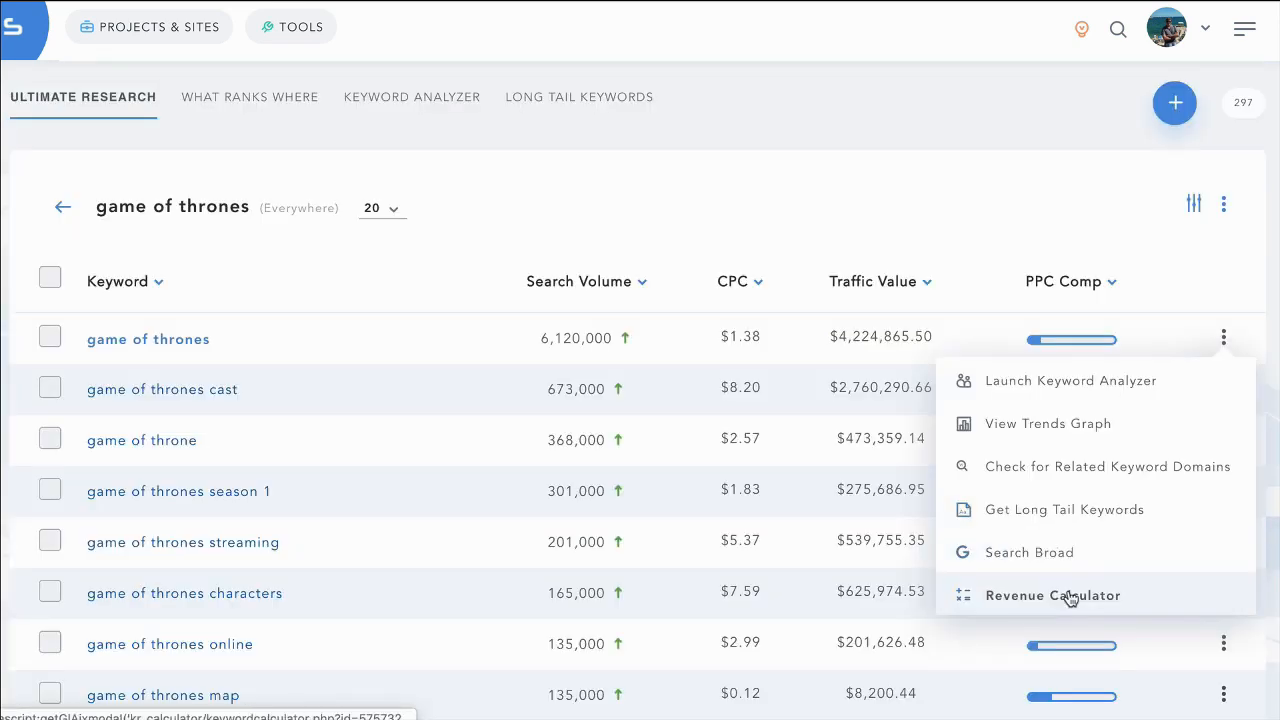
pyautogui.click(1052, 595)
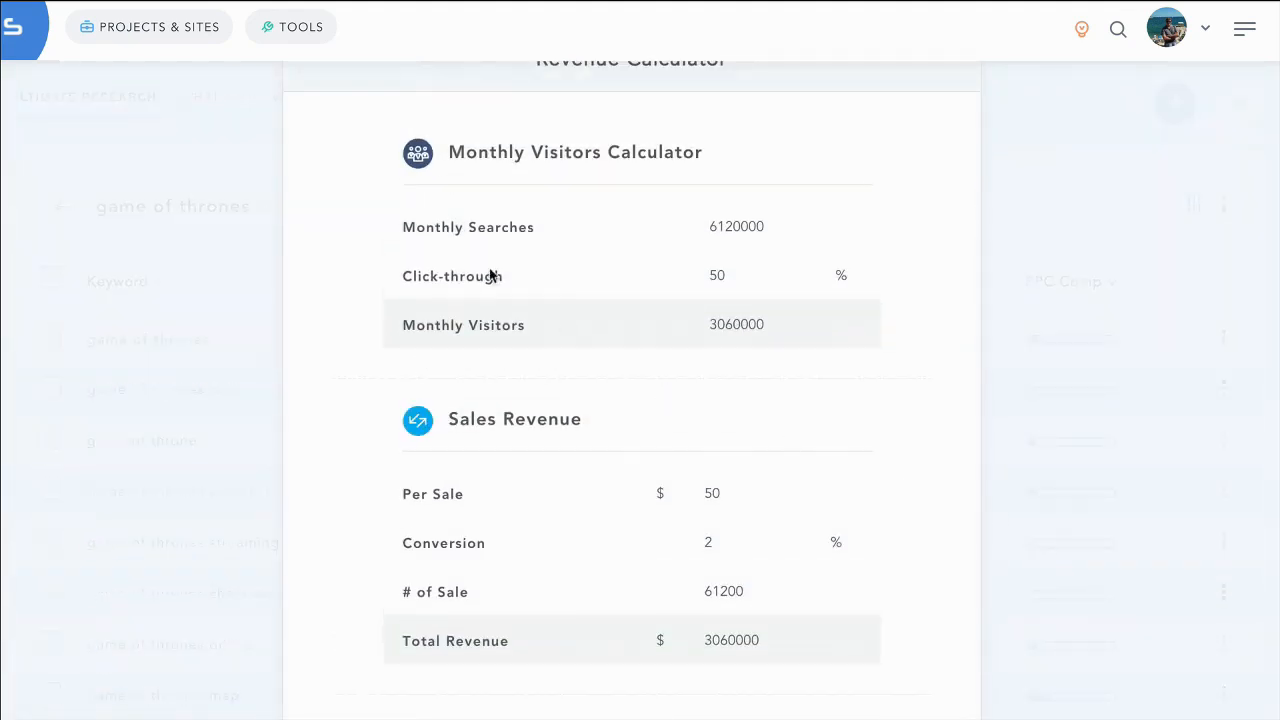
pyautogui.moveTo(1081, 359)
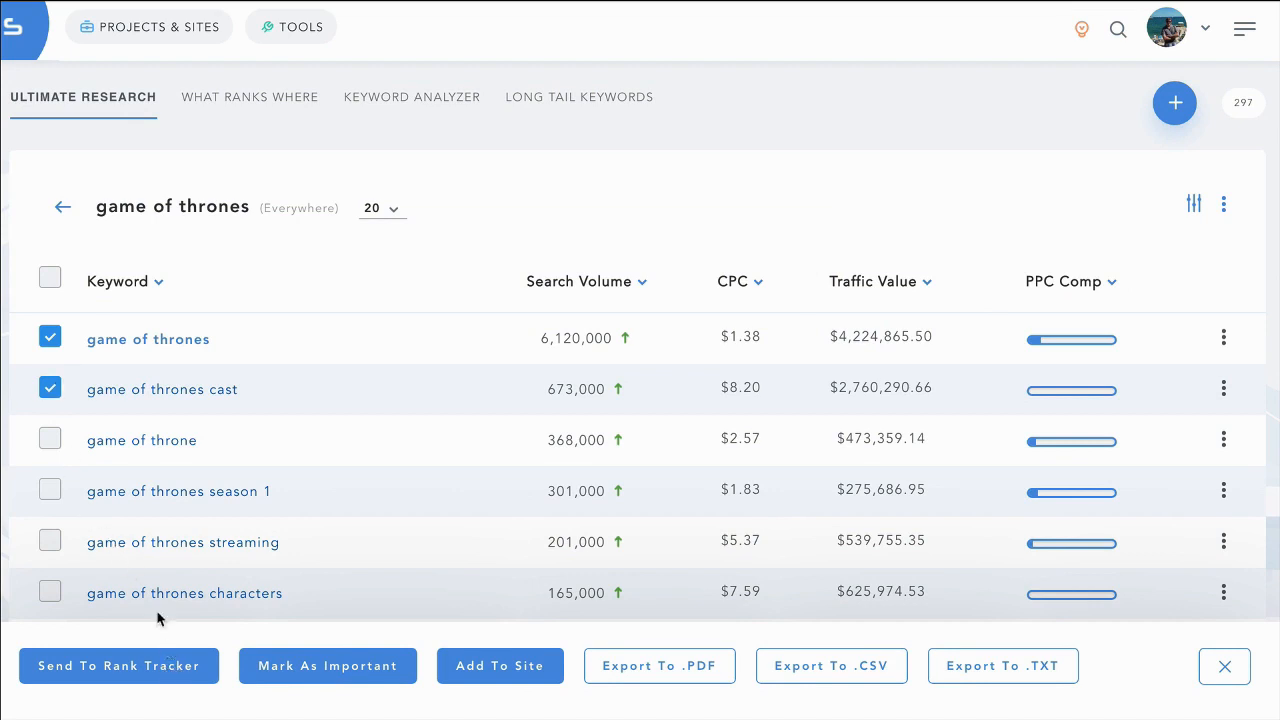
# Uncheck the game of thrones cast keyword, send the rest to Rank Tracker, and scroll its keyword list.
pyautogui.click(50, 388)
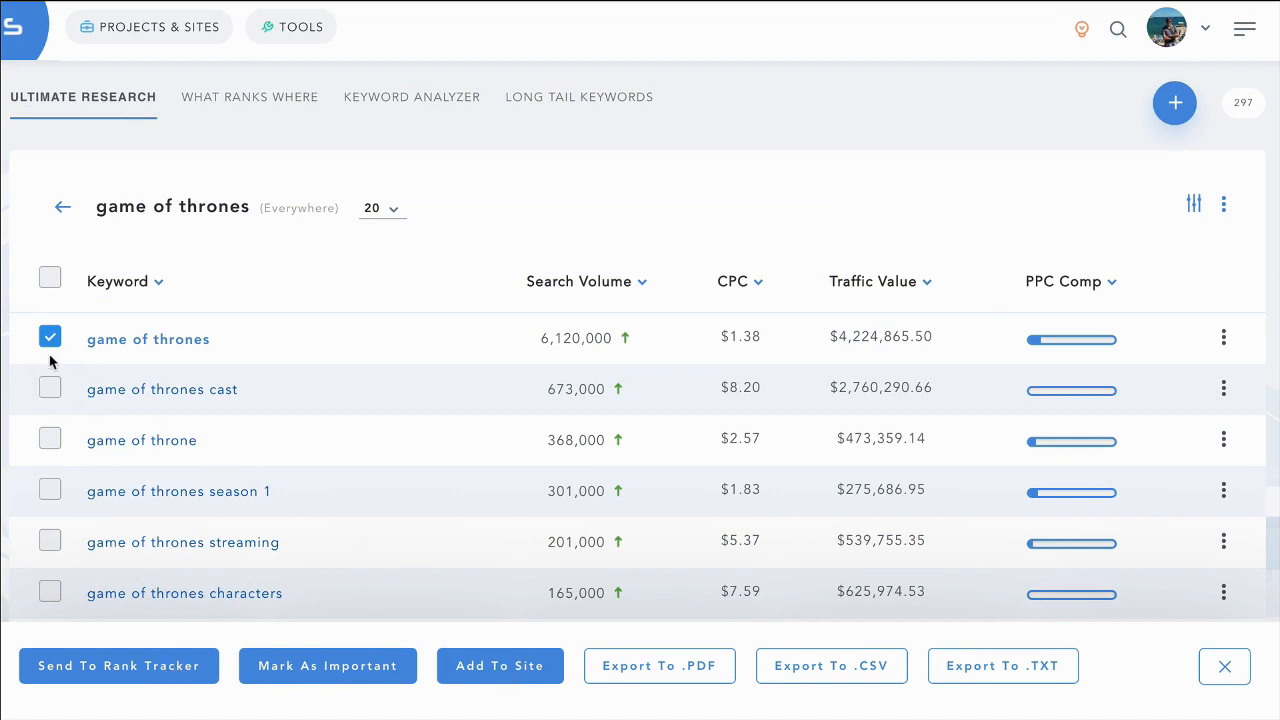
pyautogui.click(118, 665)
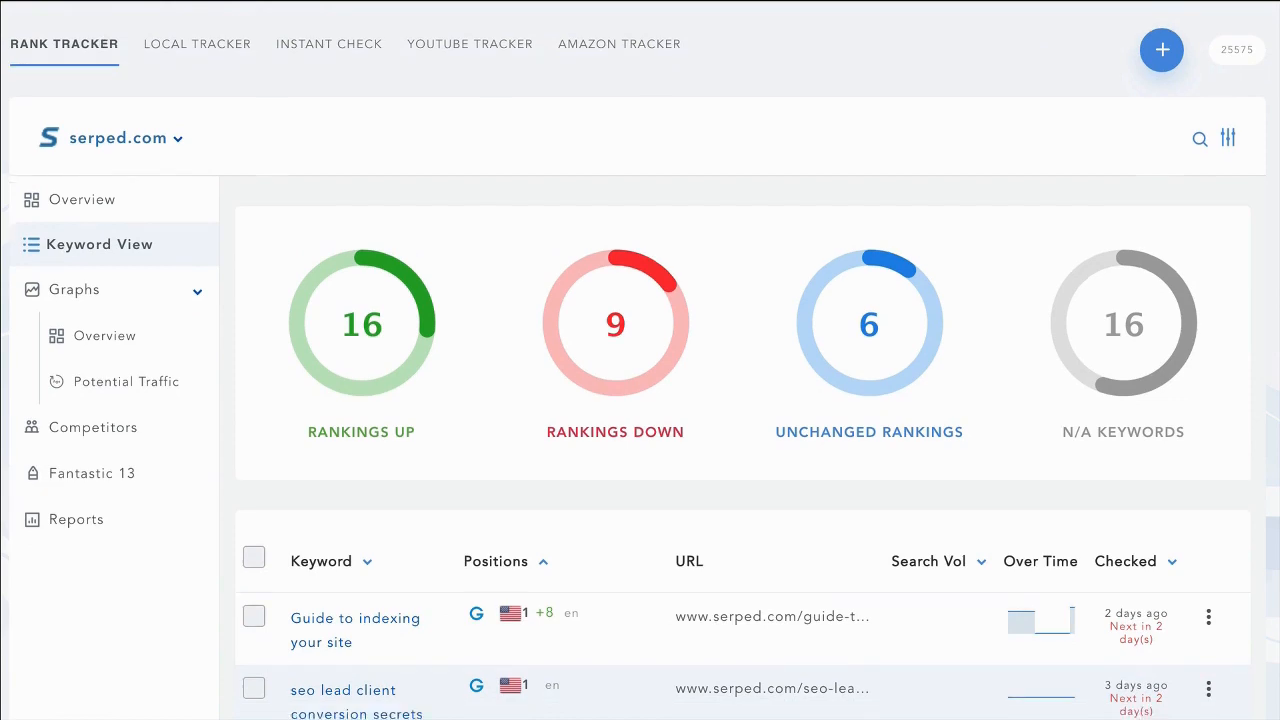
pyautogui.scroll(-3)
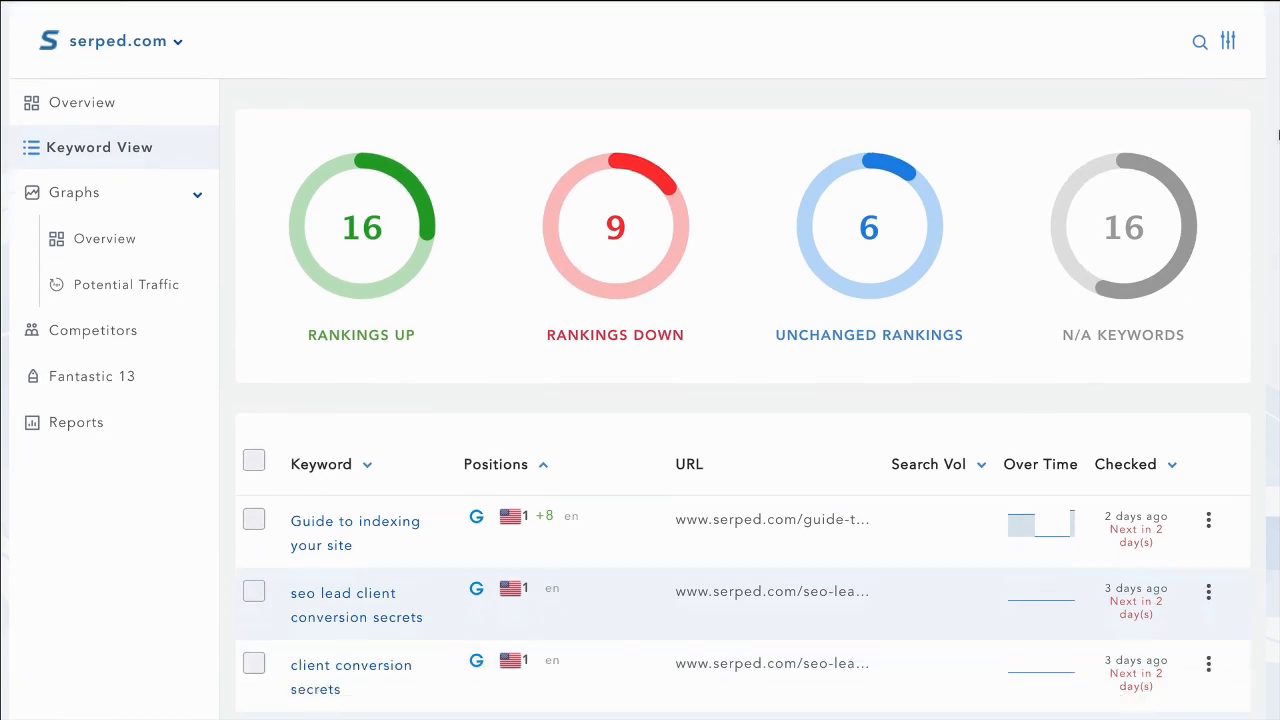
pyautogui.moveTo(972, 284)
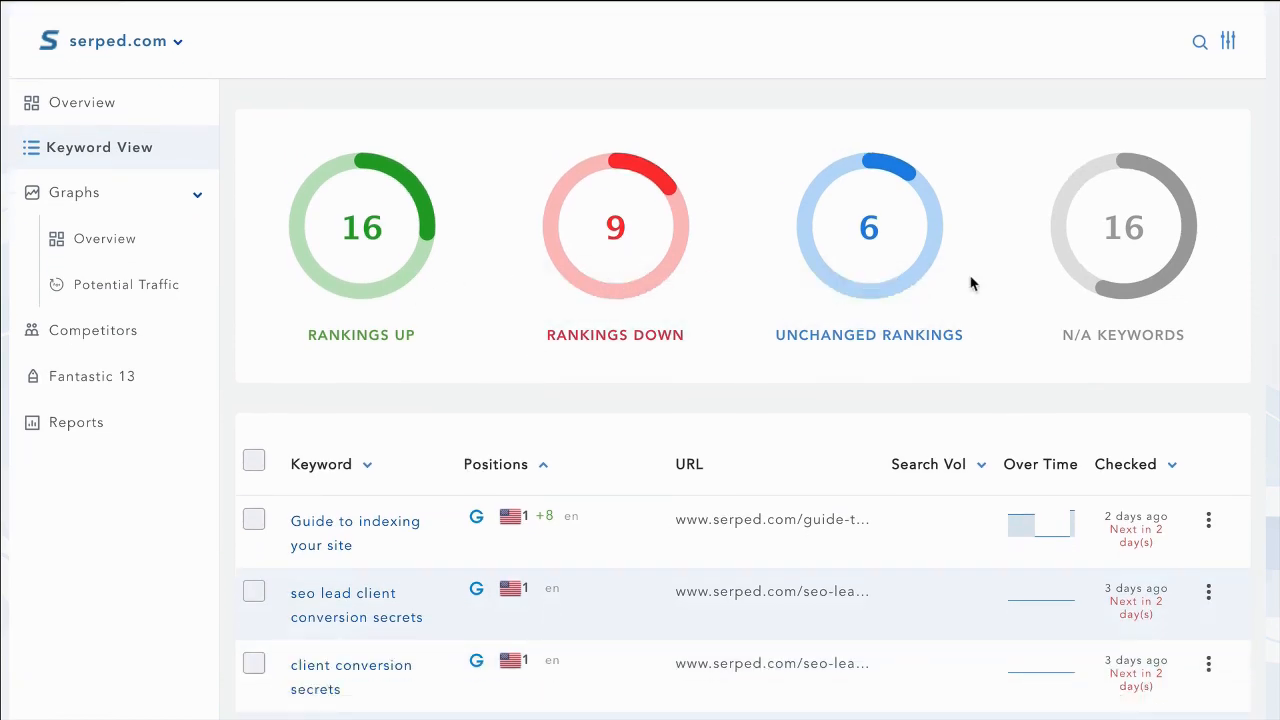
pyautogui.scroll(-3)
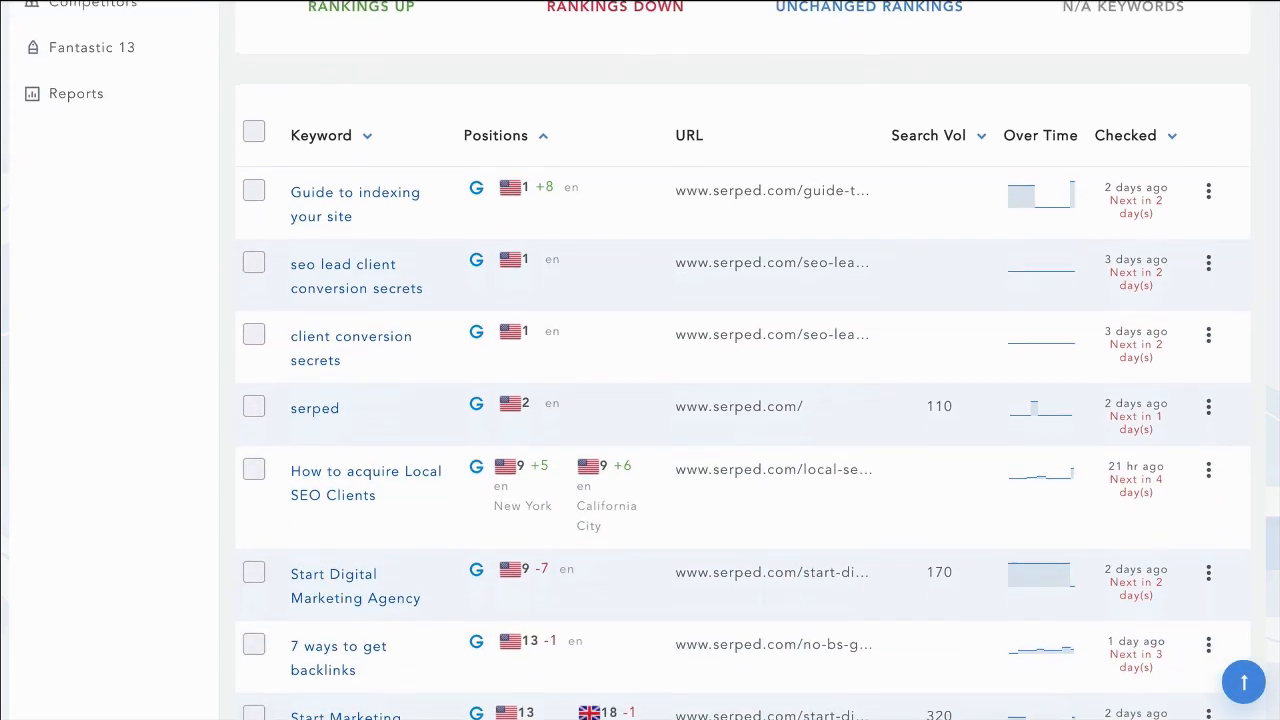
pyautogui.scroll(-3)
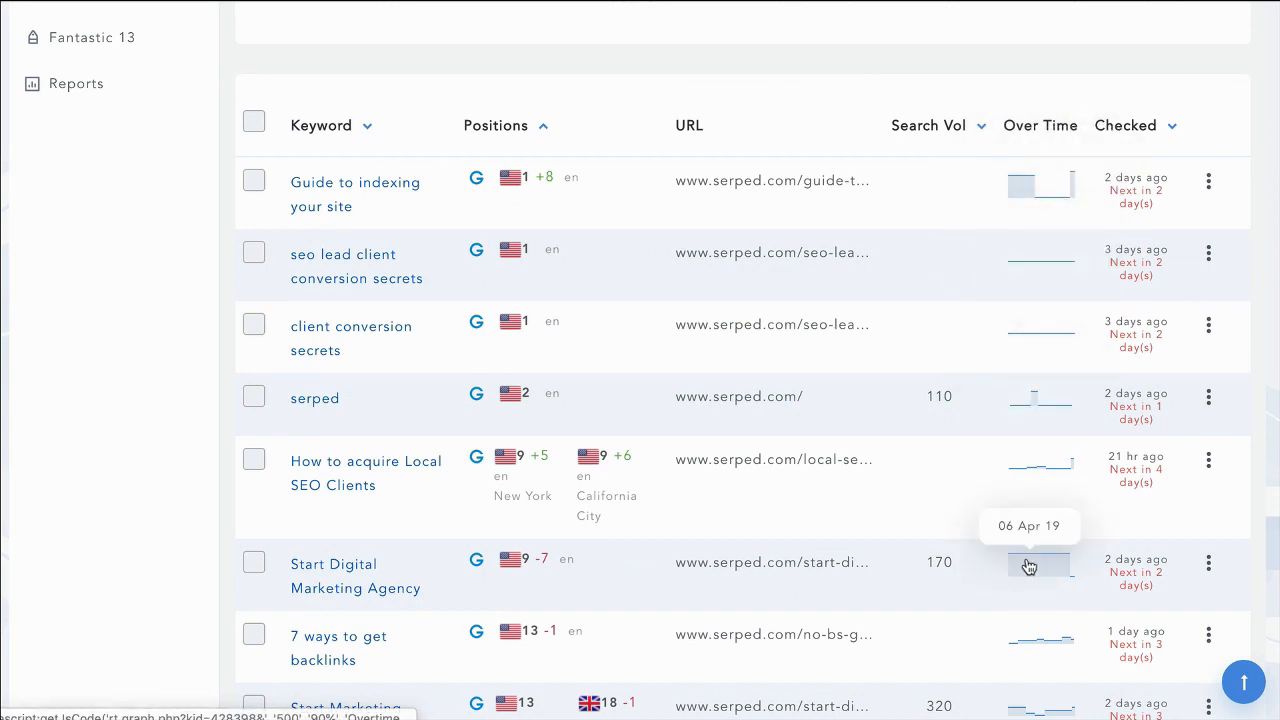
# View the Start Digital Marketing Agency ranking graph, check its date ranges, then close it.
pyautogui.click(1030, 566)
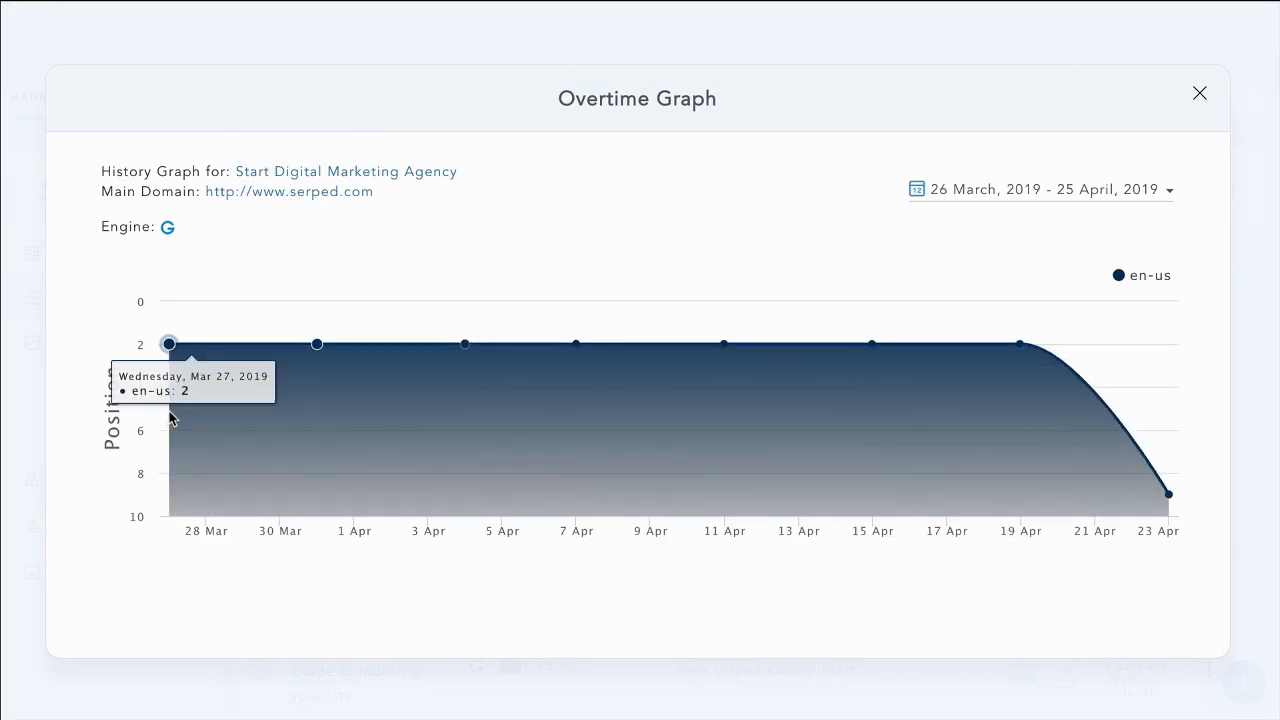
pyautogui.moveTo(1168, 494)
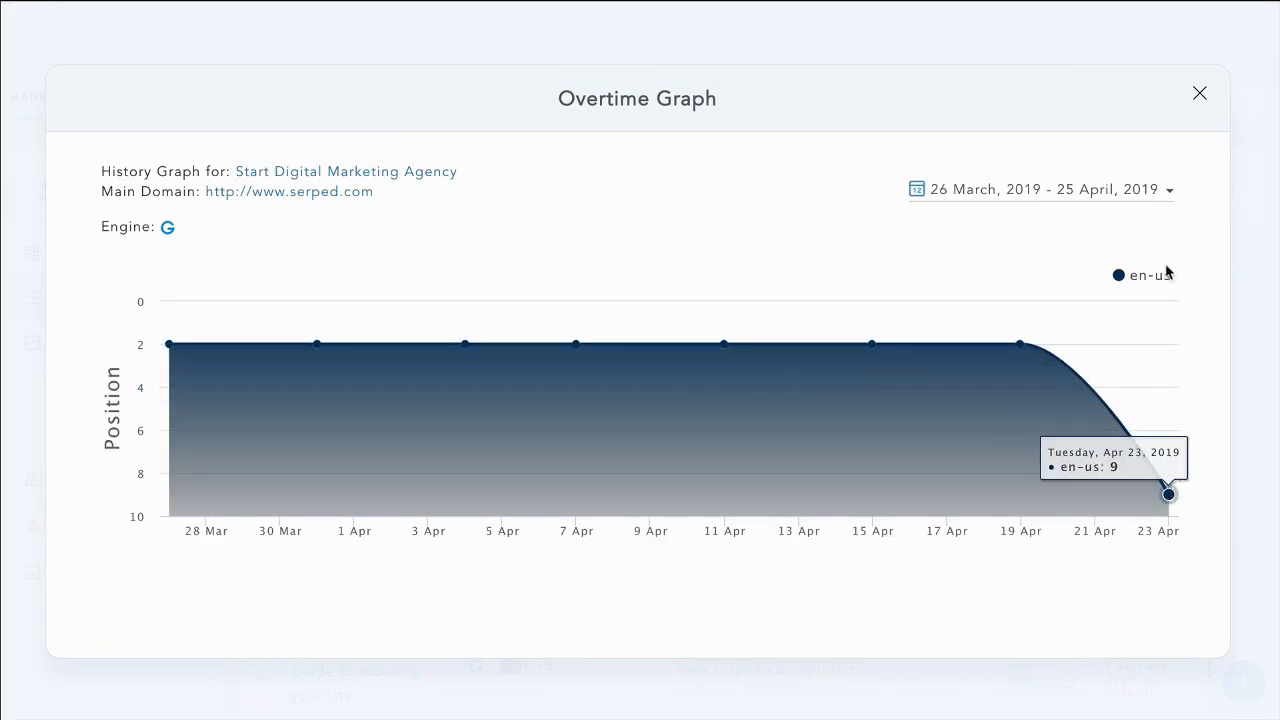
pyautogui.click(1171, 190)
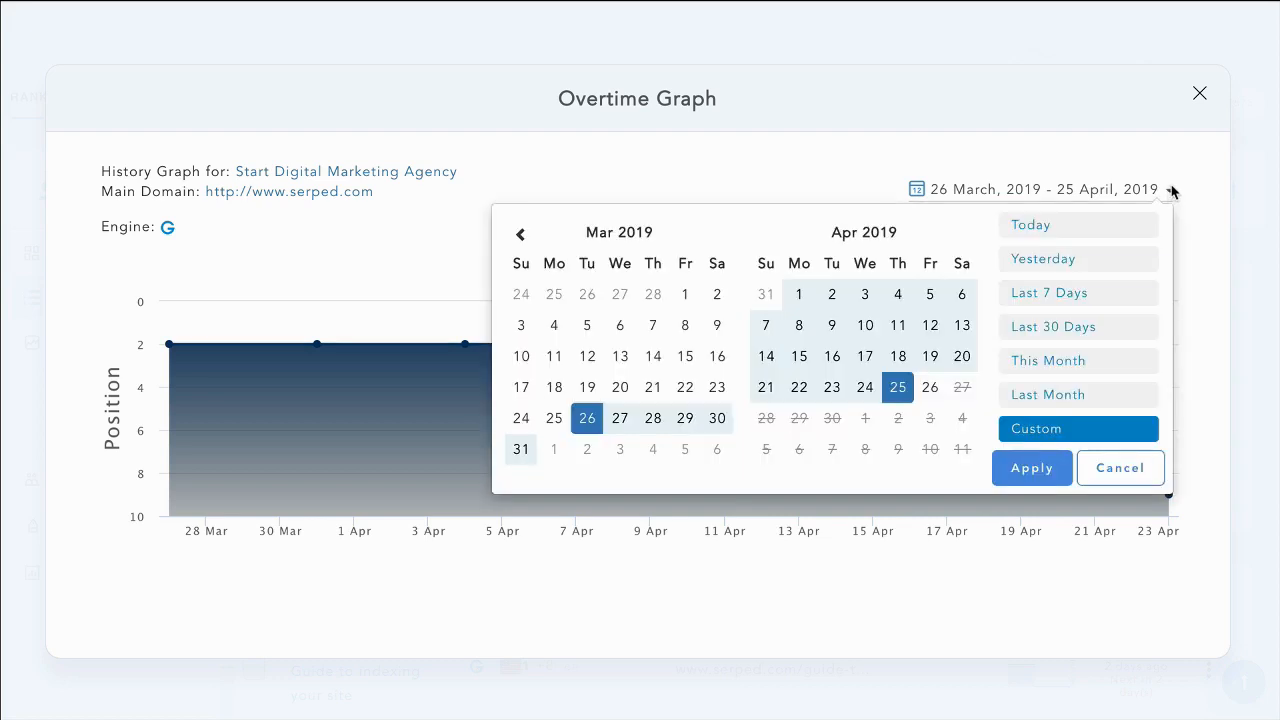
pyautogui.click(1199, 93)
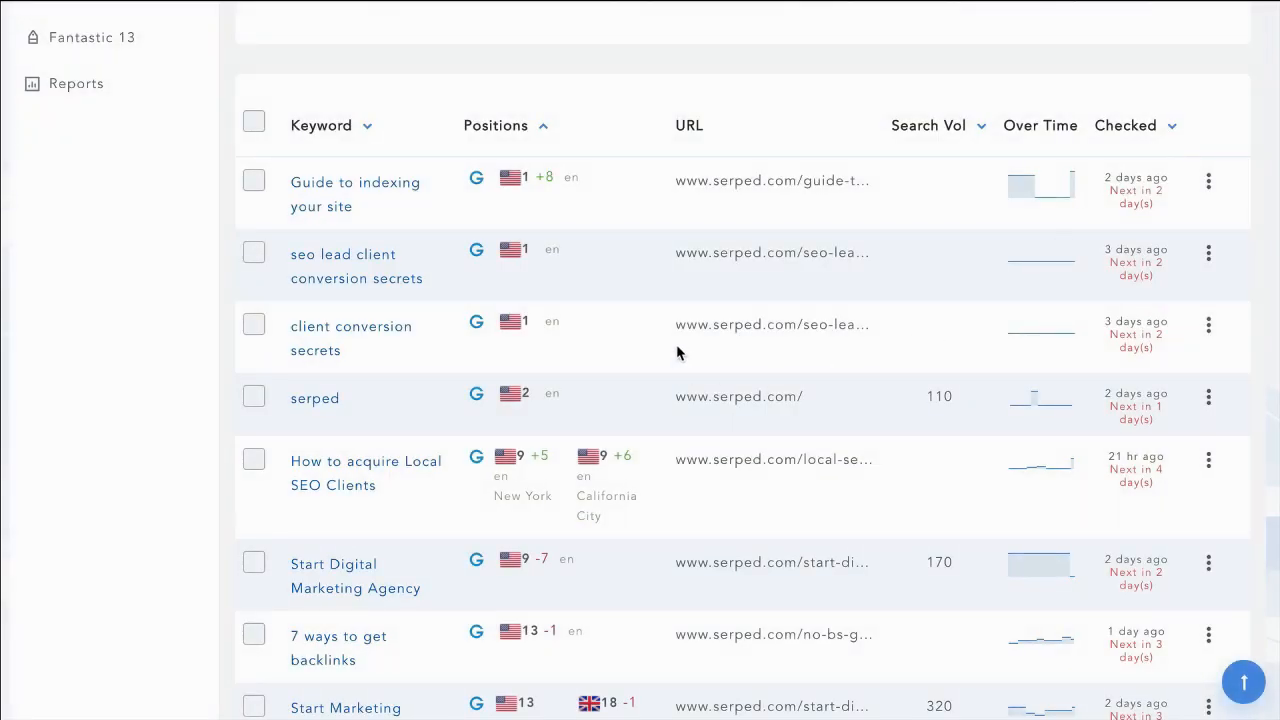
pyautogui.moveTo(1150, 225)
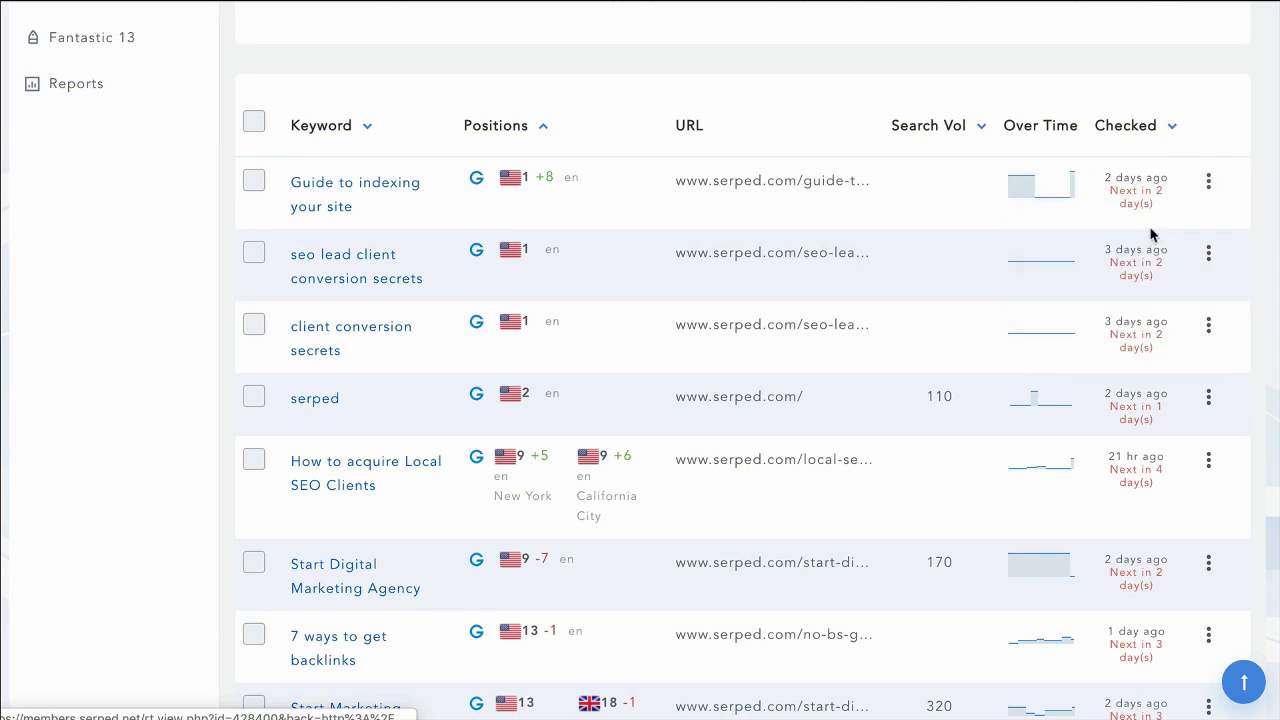
# Open the 'Guide to indexing your site' history, check date ranges, and scroll through notes and ranking table.
pyautogui.click(355, 194)
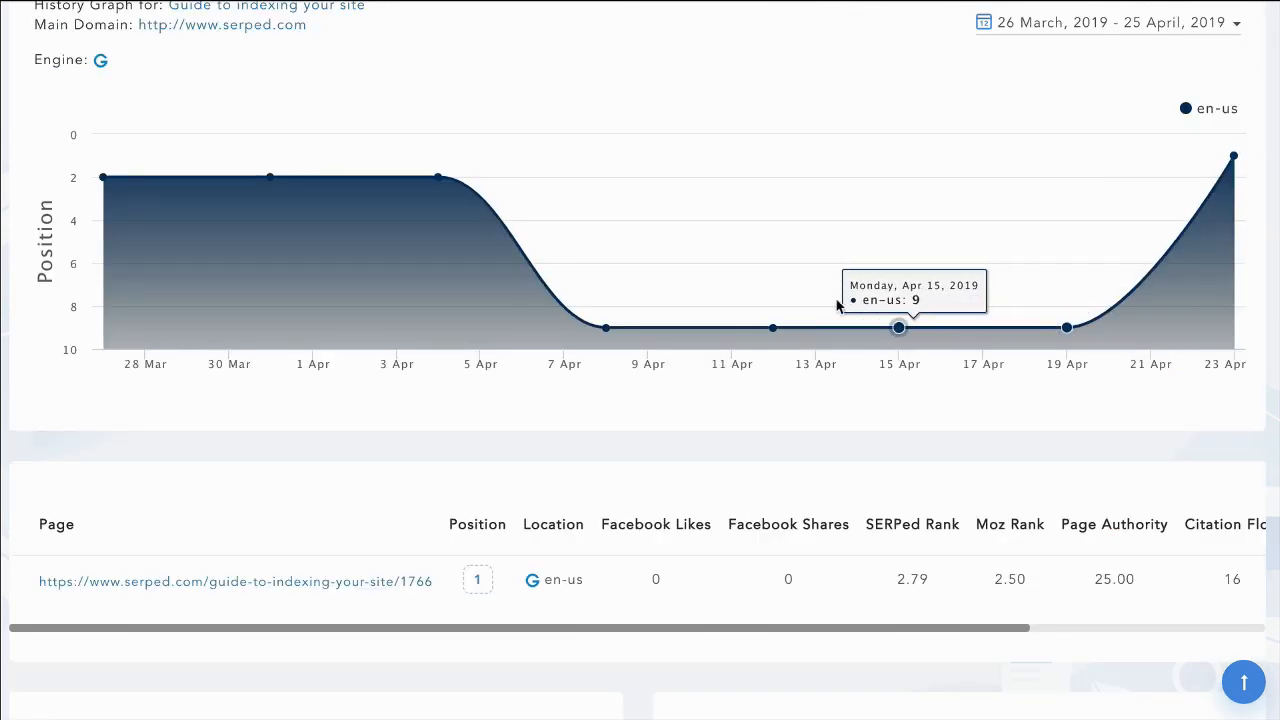
pyautogui.moveTo(1233, 153)
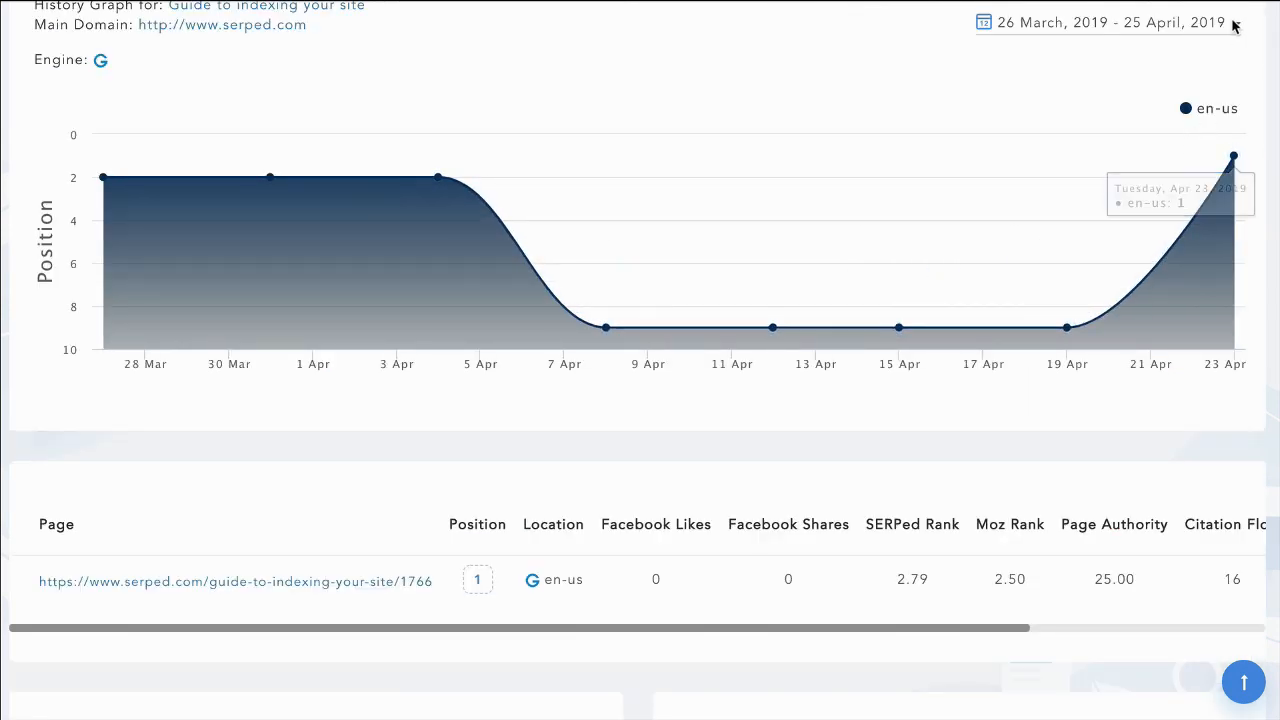
pyautogui.click(1110, 23)
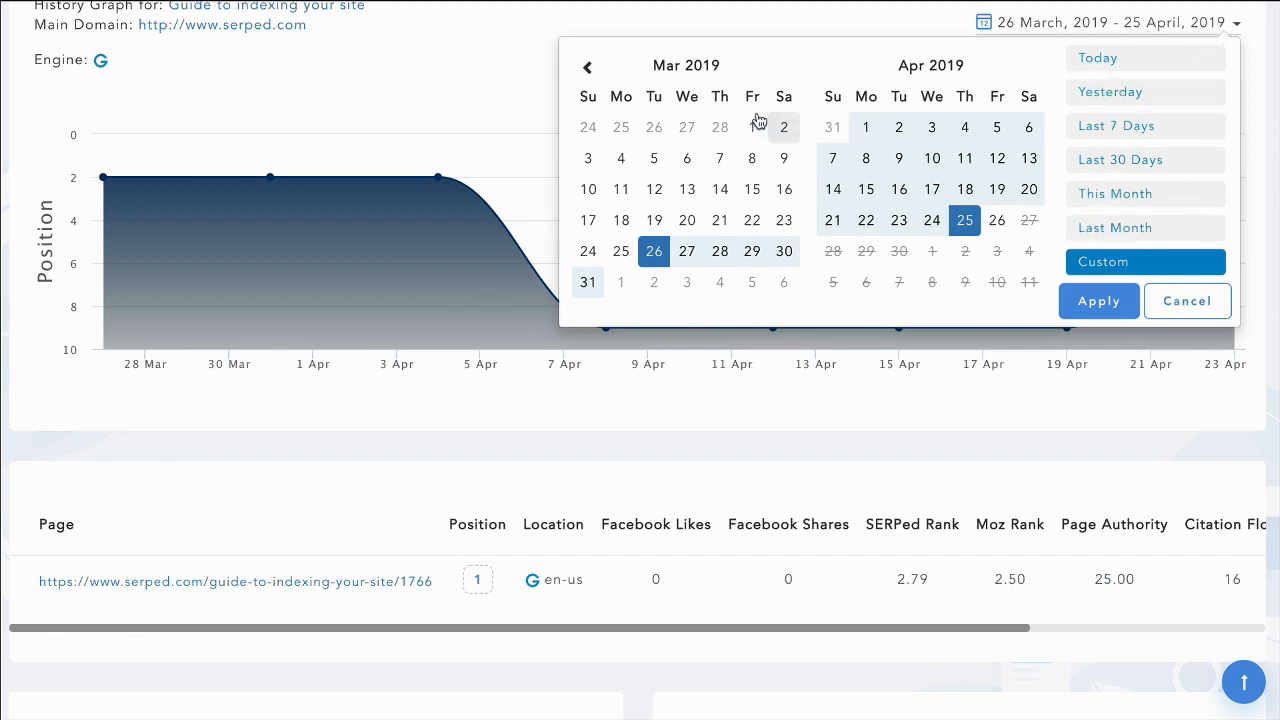
pyautogui.scroll(-3)
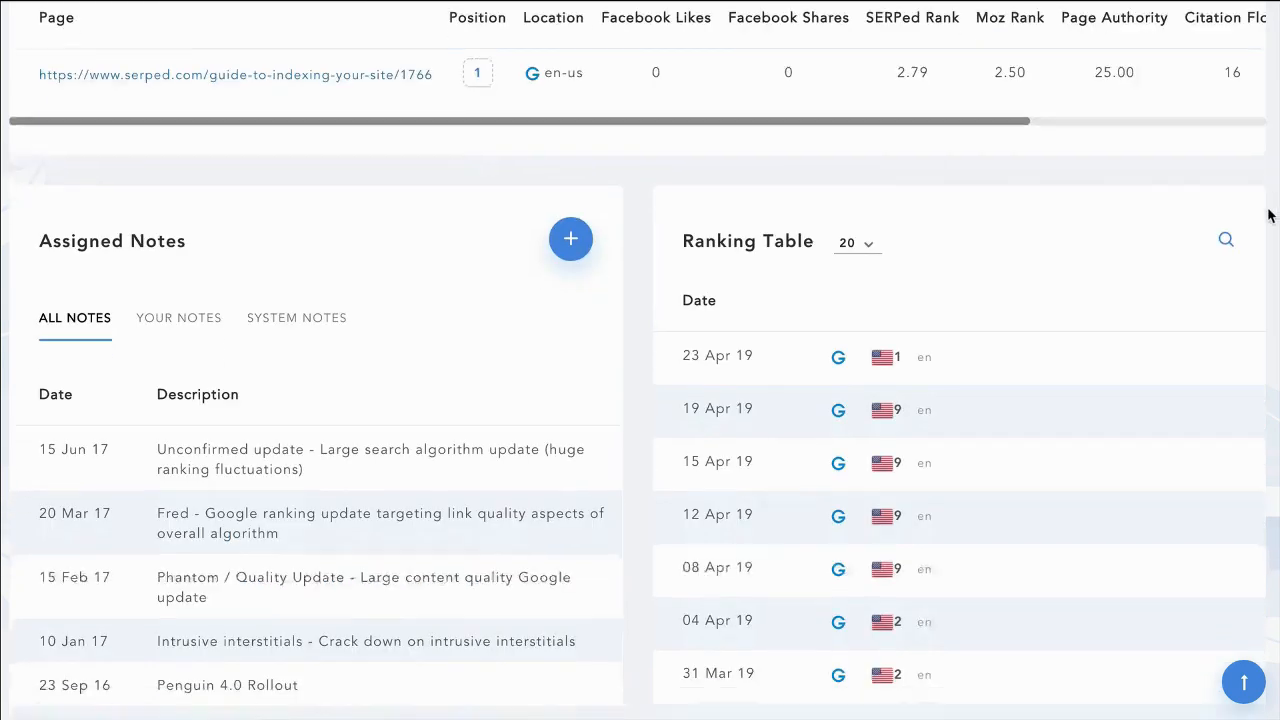
pyautogui.scroll(-3)
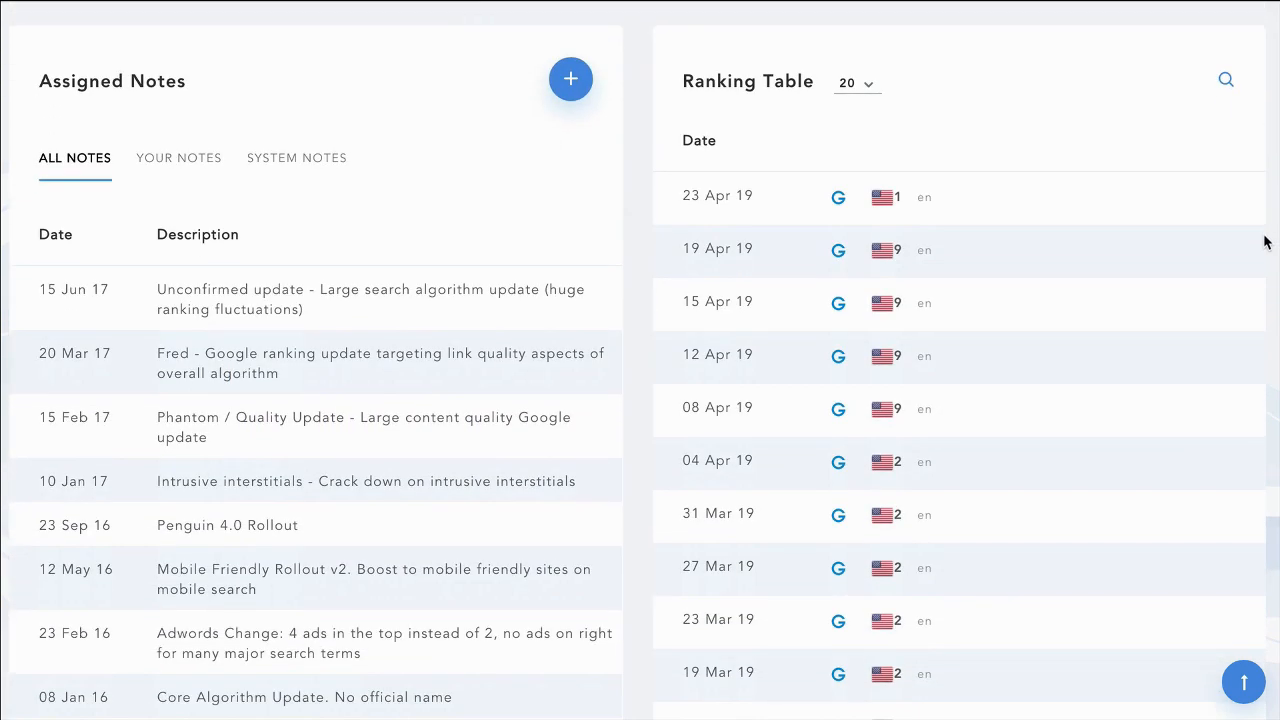
pyautogui.scroll(-3)
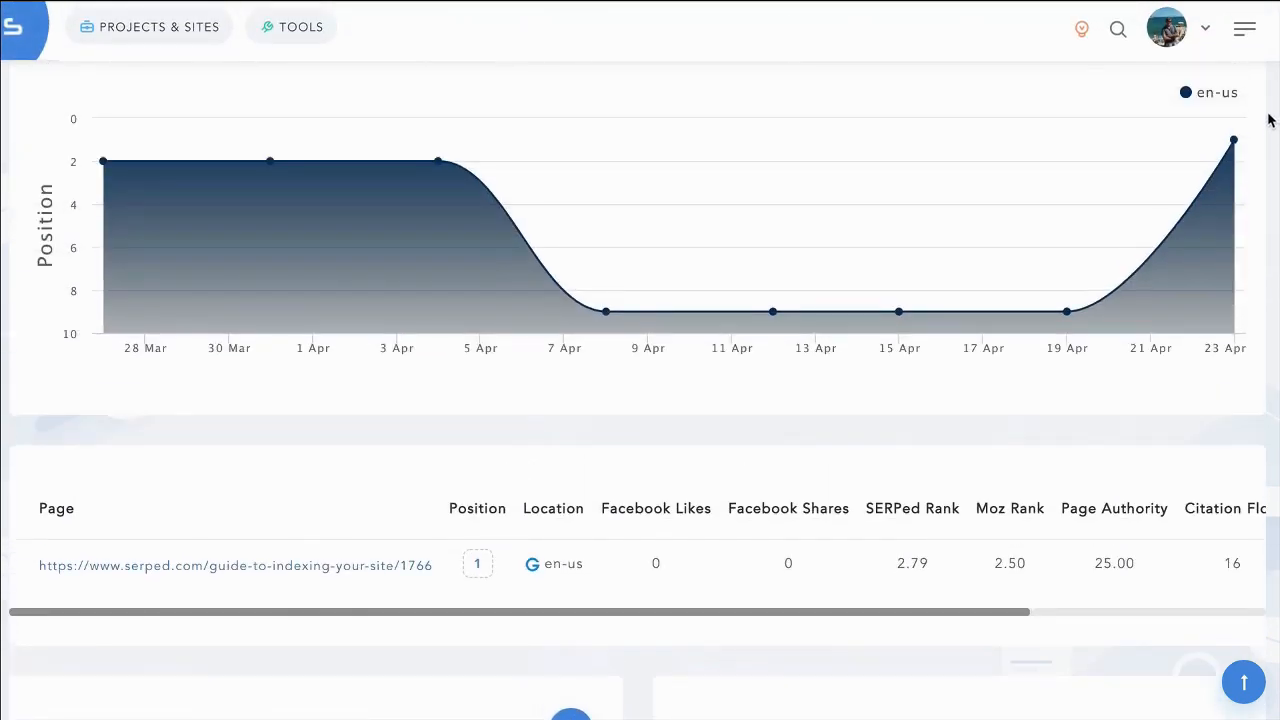
pyautogui.scroll(-3)
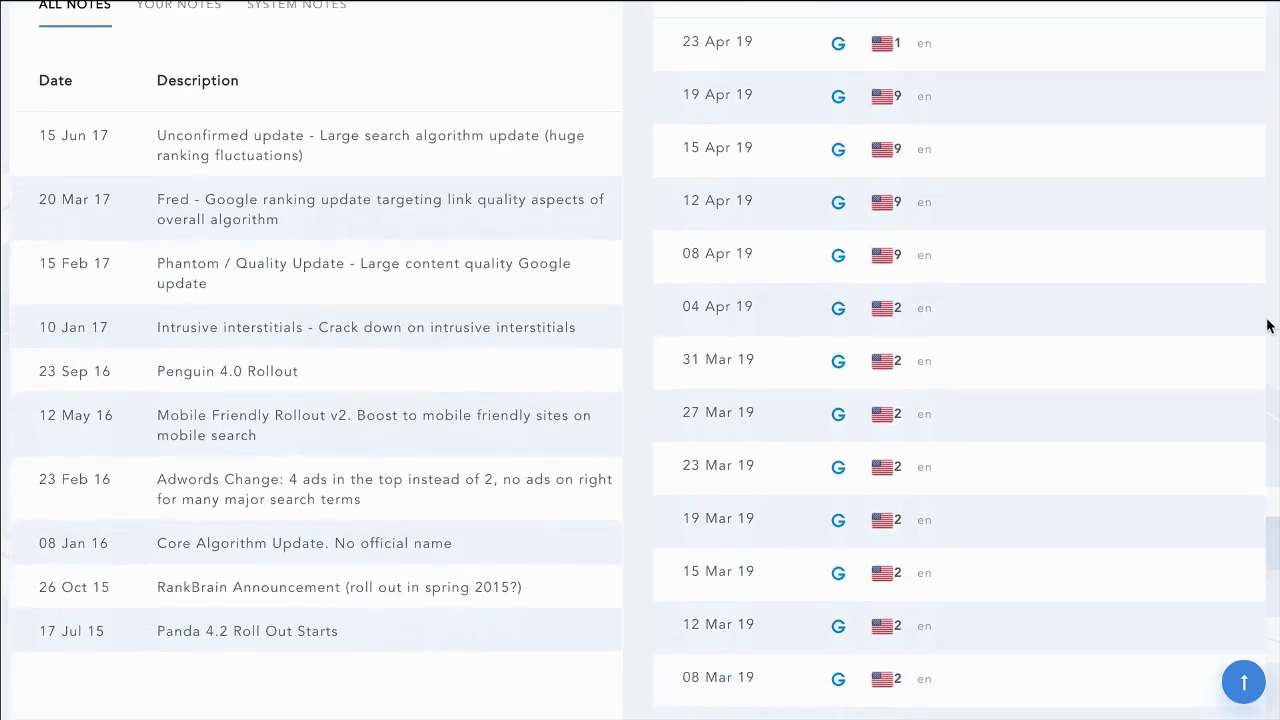
pyautogui.scroll(-3)
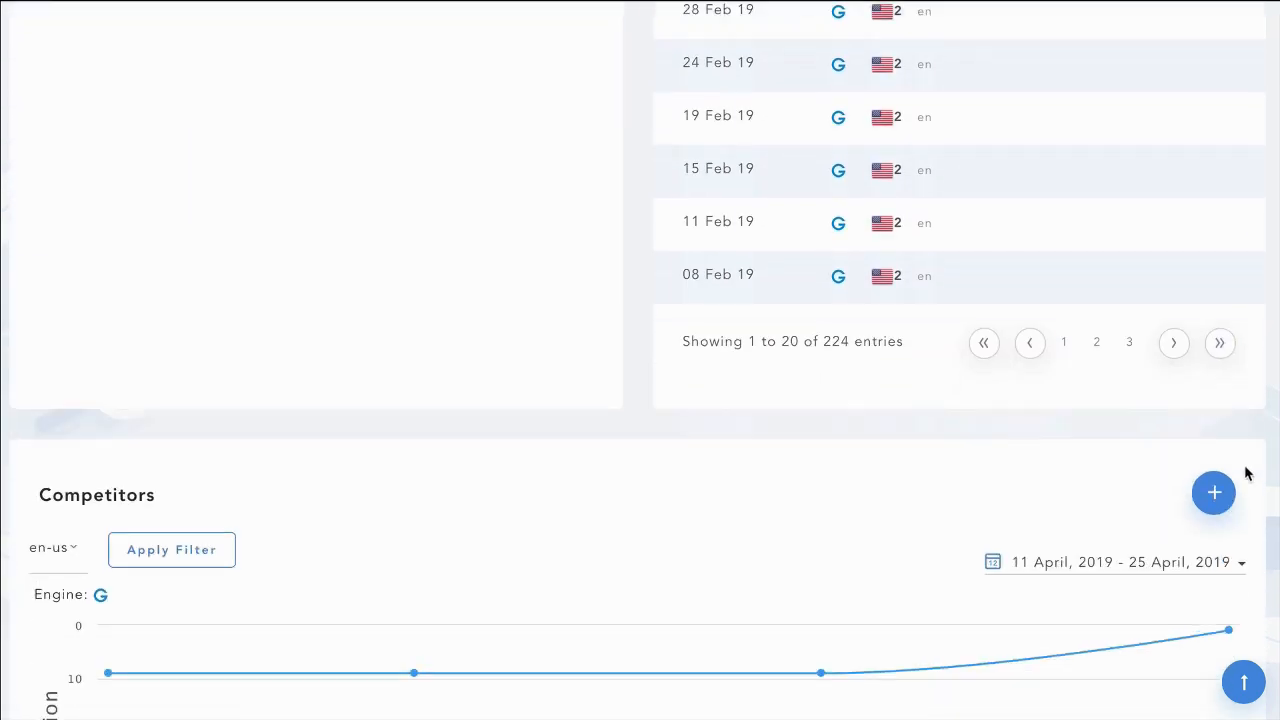
pyautogui.scroll(-3)
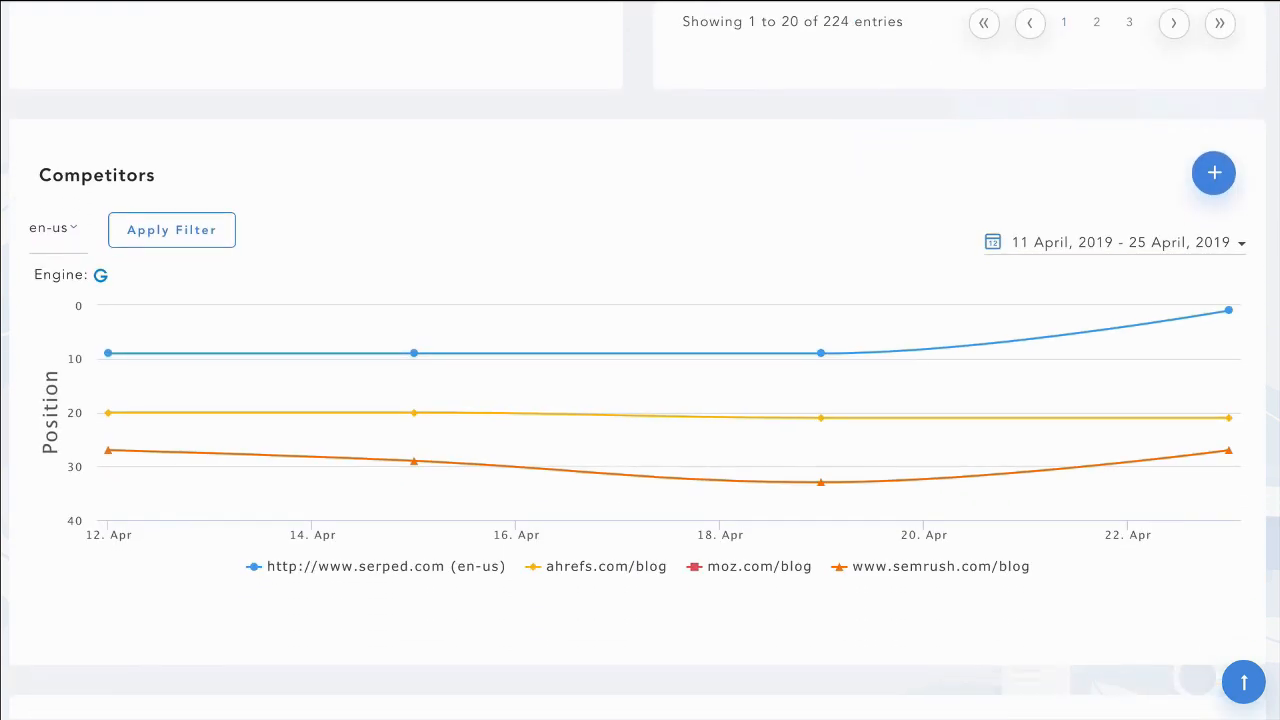
pyautogui.scroll(-3)
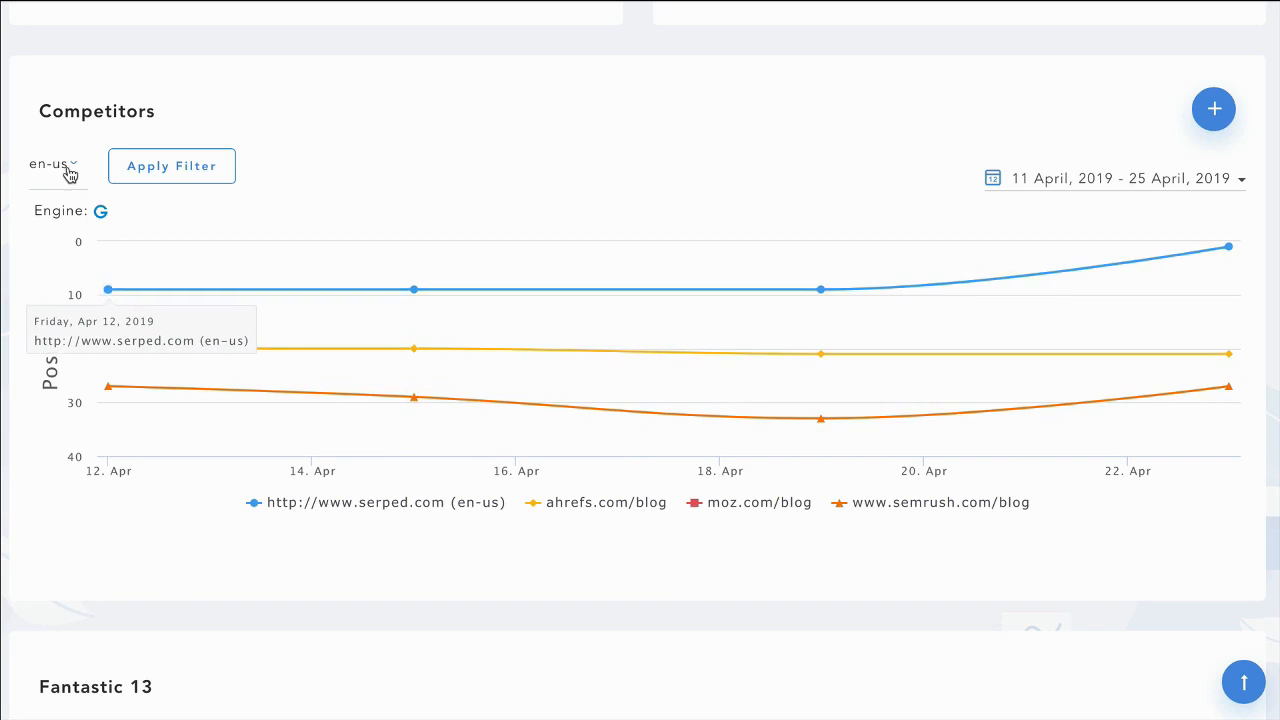
pyautogui.click(171, 166)
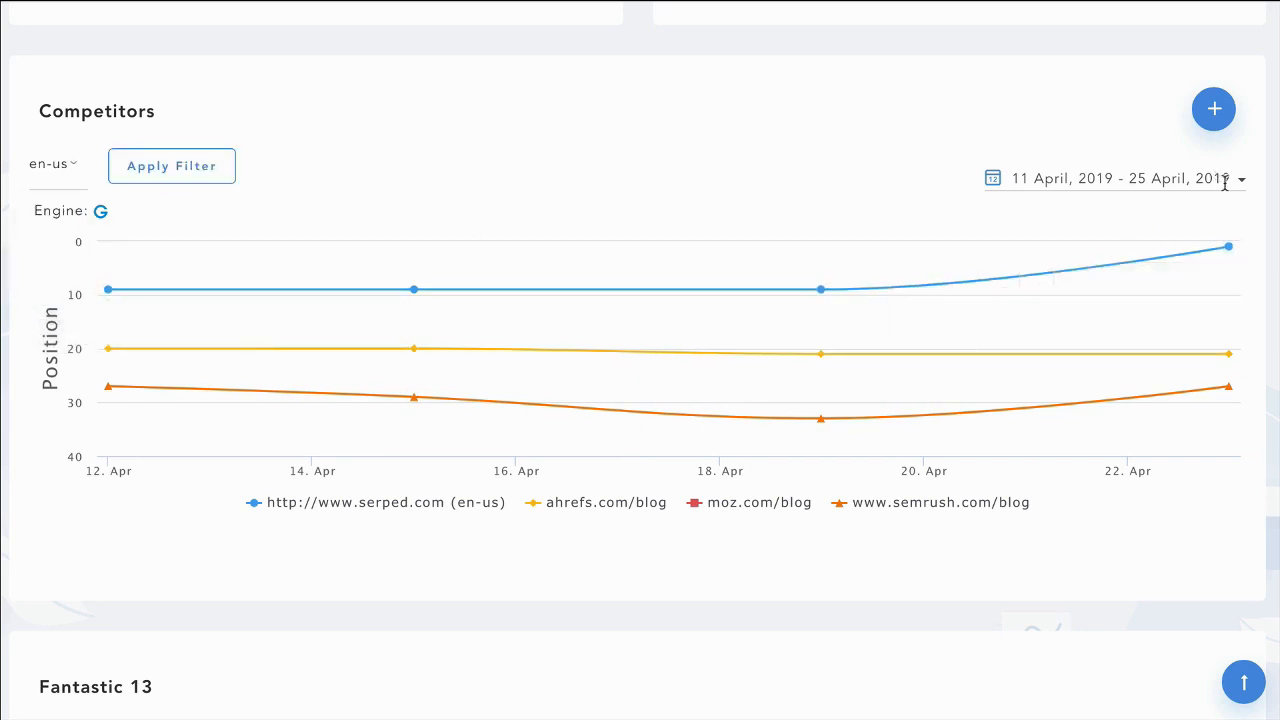
pyautogui.scroll(-3)
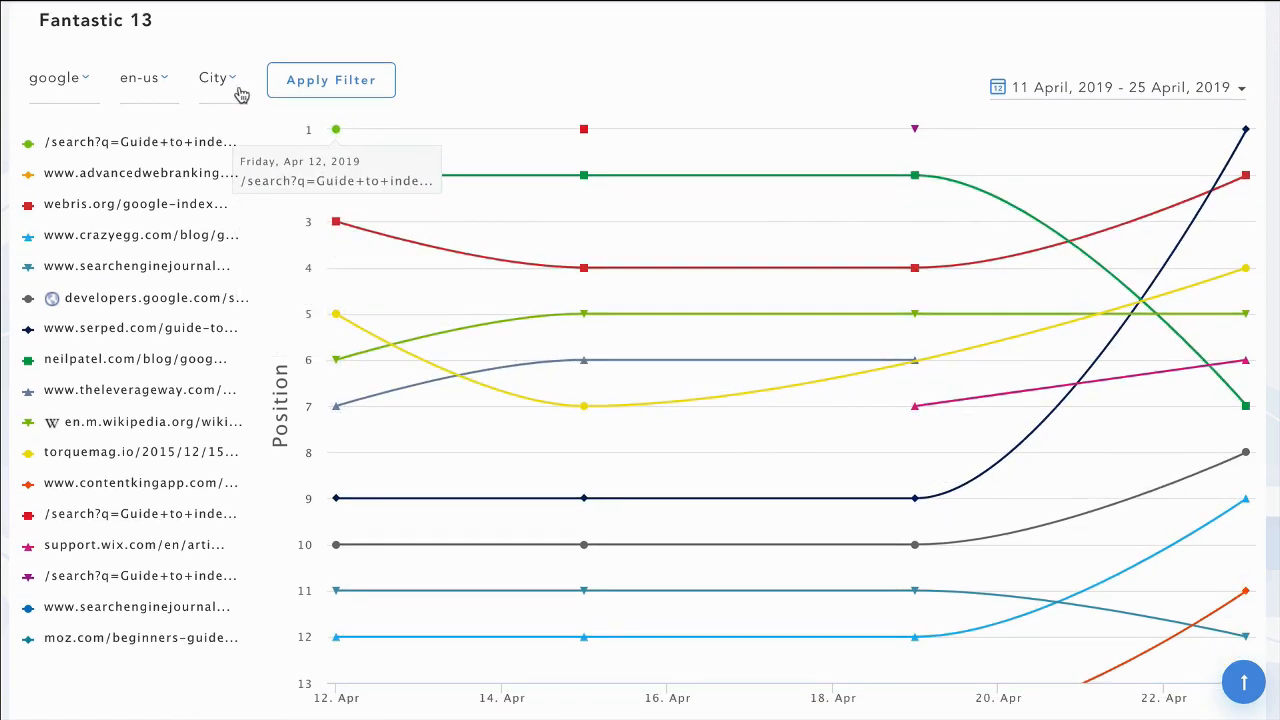
pyautogui.moveTo(143, 90)
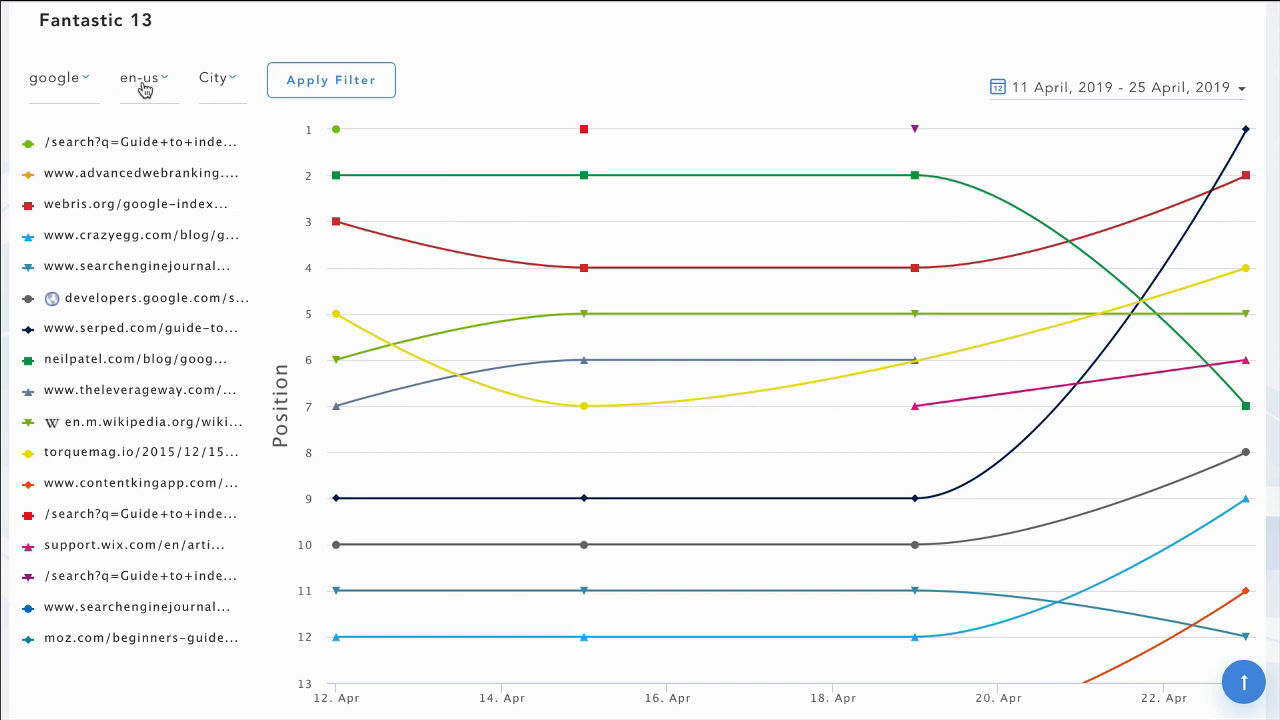
pyautogui.moveTo(583, 175)
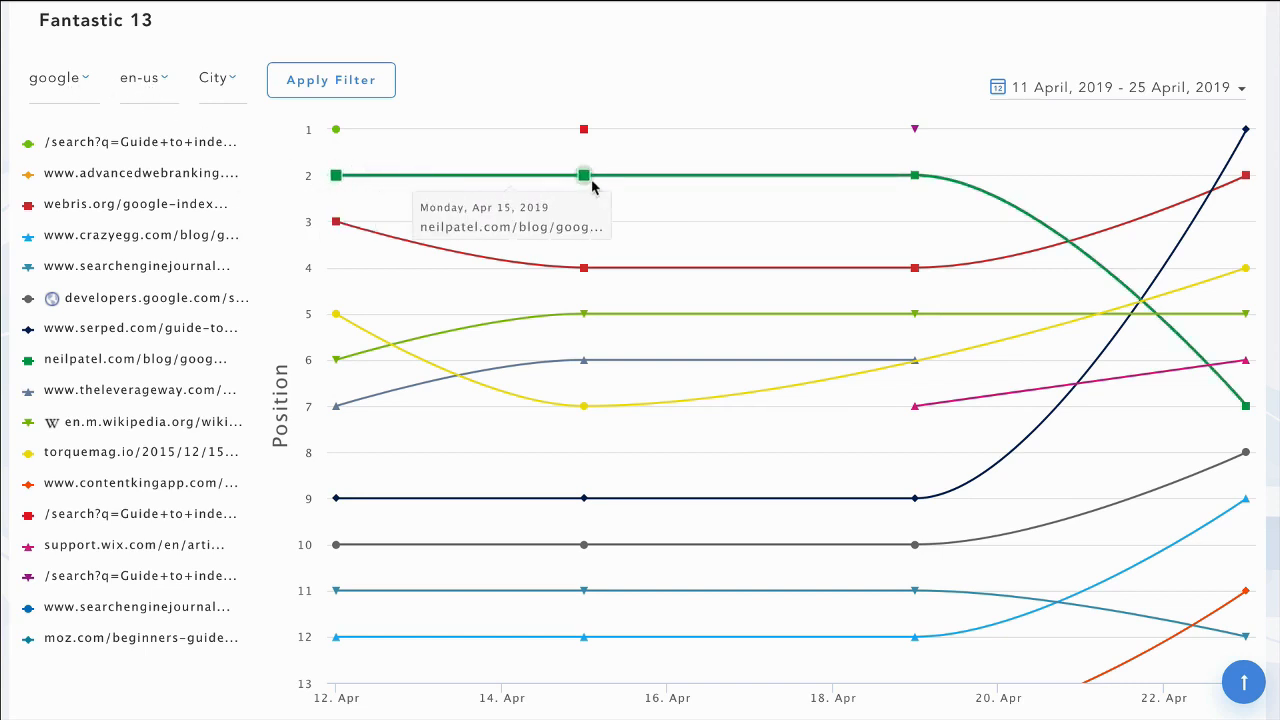
pyautogui.moveTo(913, 177)
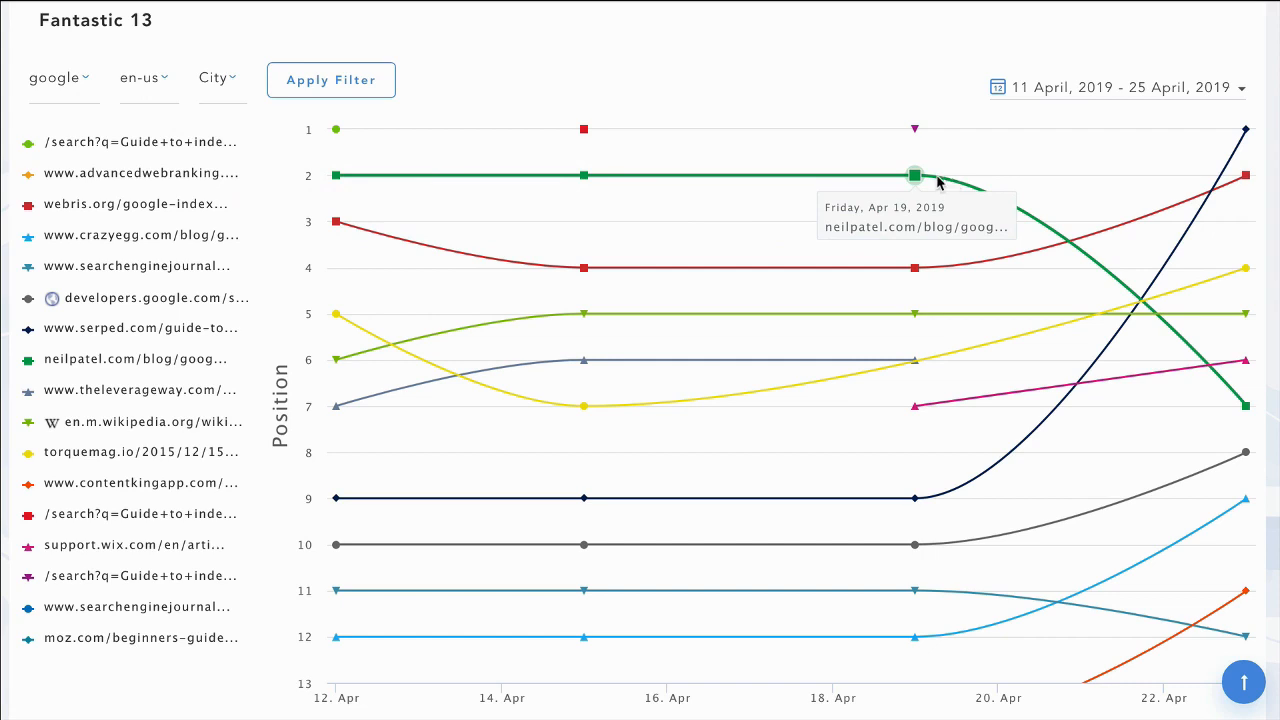
pyautogui.moveTo(142, 235)
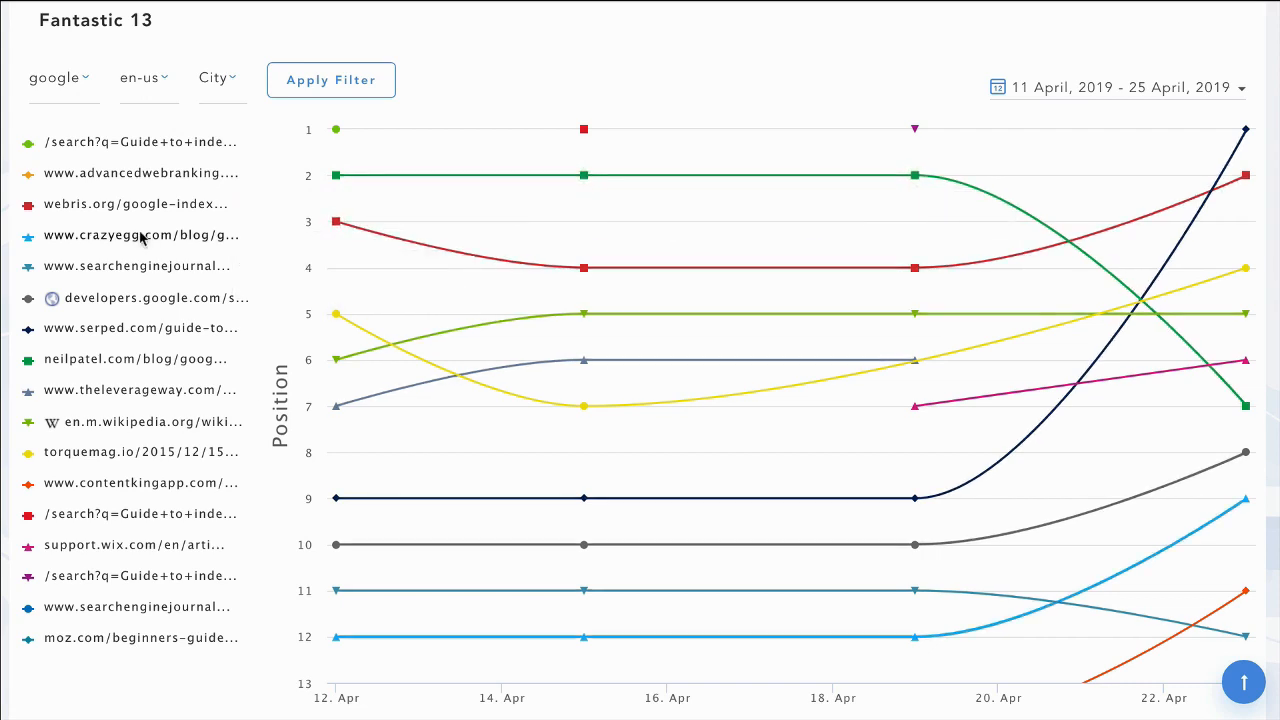
# Isolate the webris.org/google-index/ line in the Fantastic 13 chart.
pyautogui.click(135, 203)
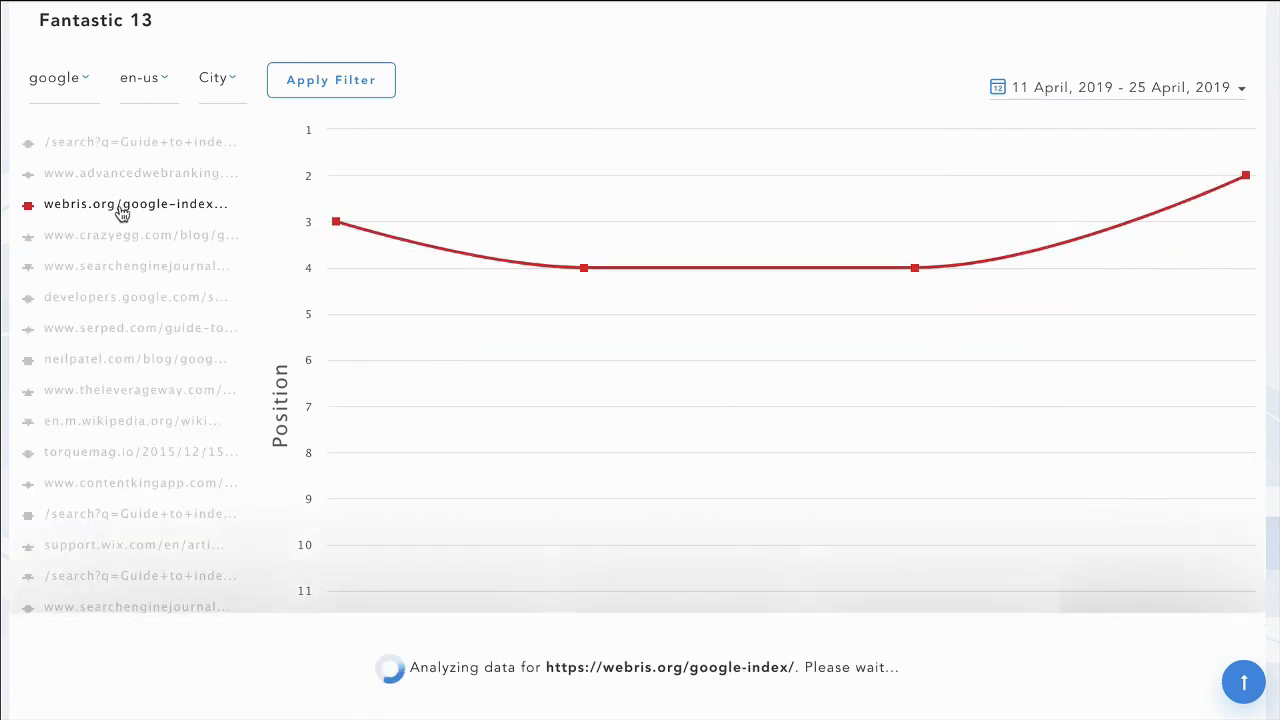
pyautogui.moveTo(584, 267)
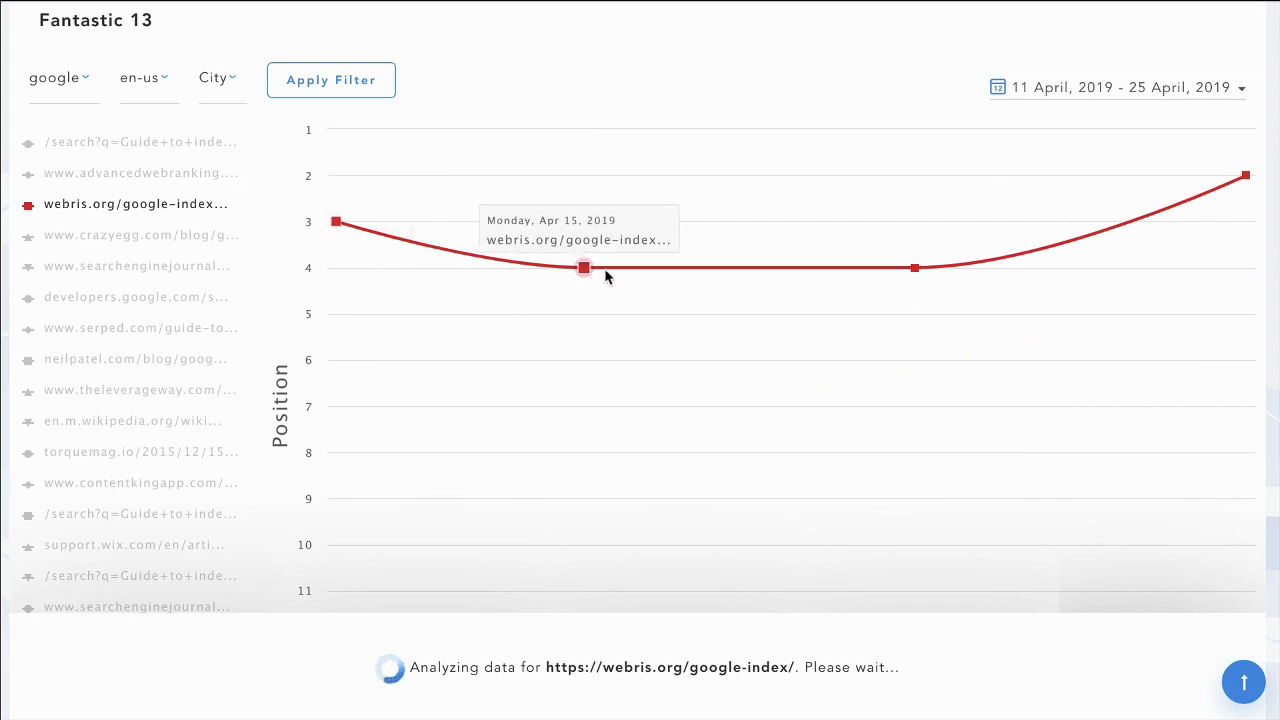
pyautogui.moveTo(1246, 175)
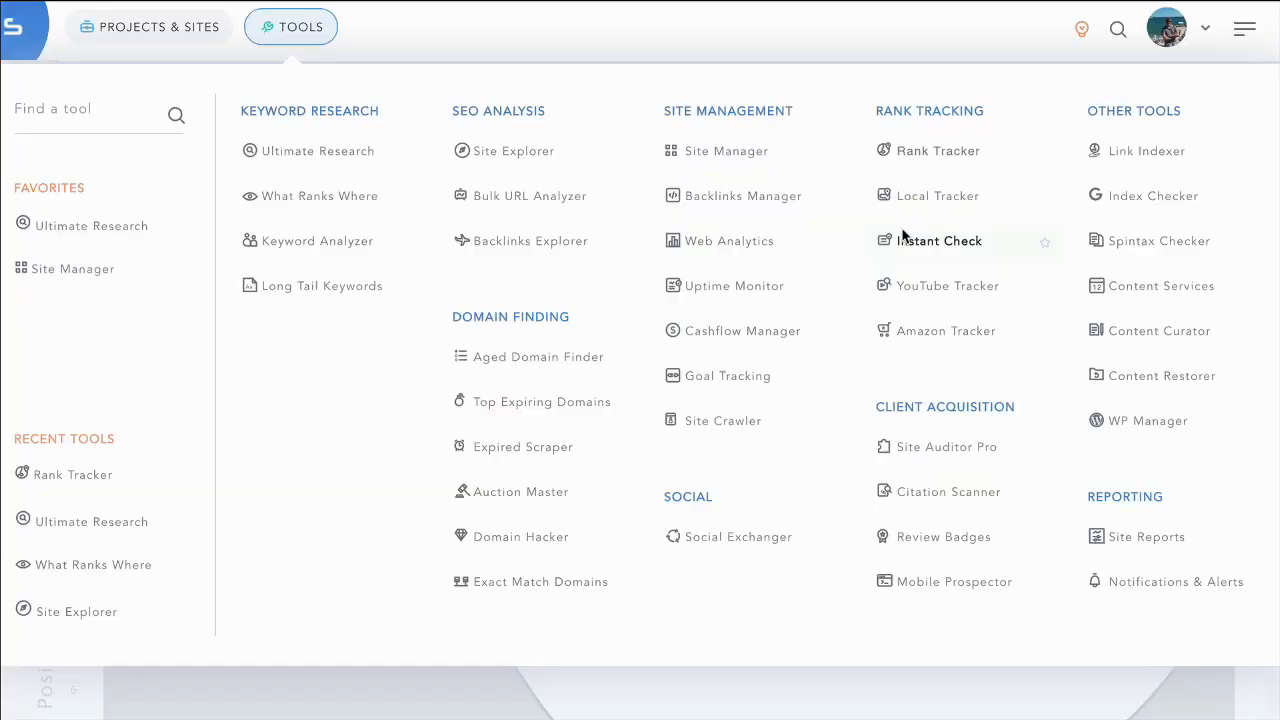
pyautogui.moveTo(665, 286)
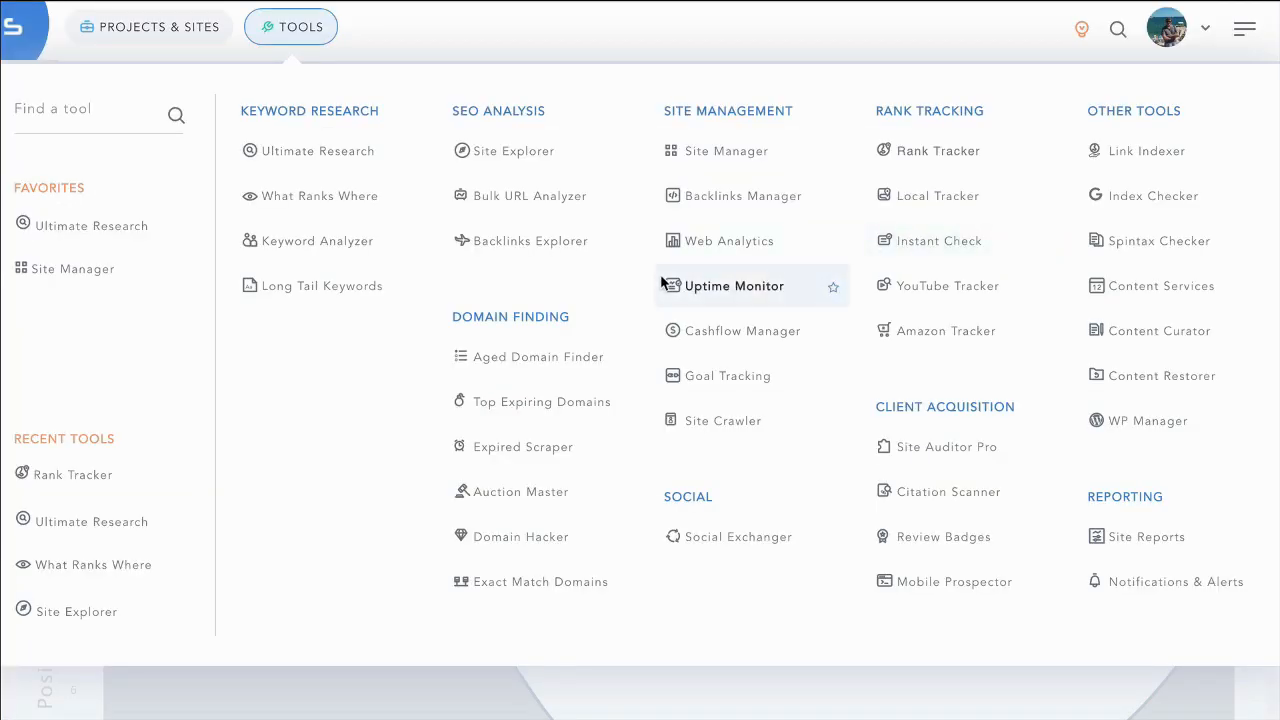
pyautogui.moveTo(674, 312)
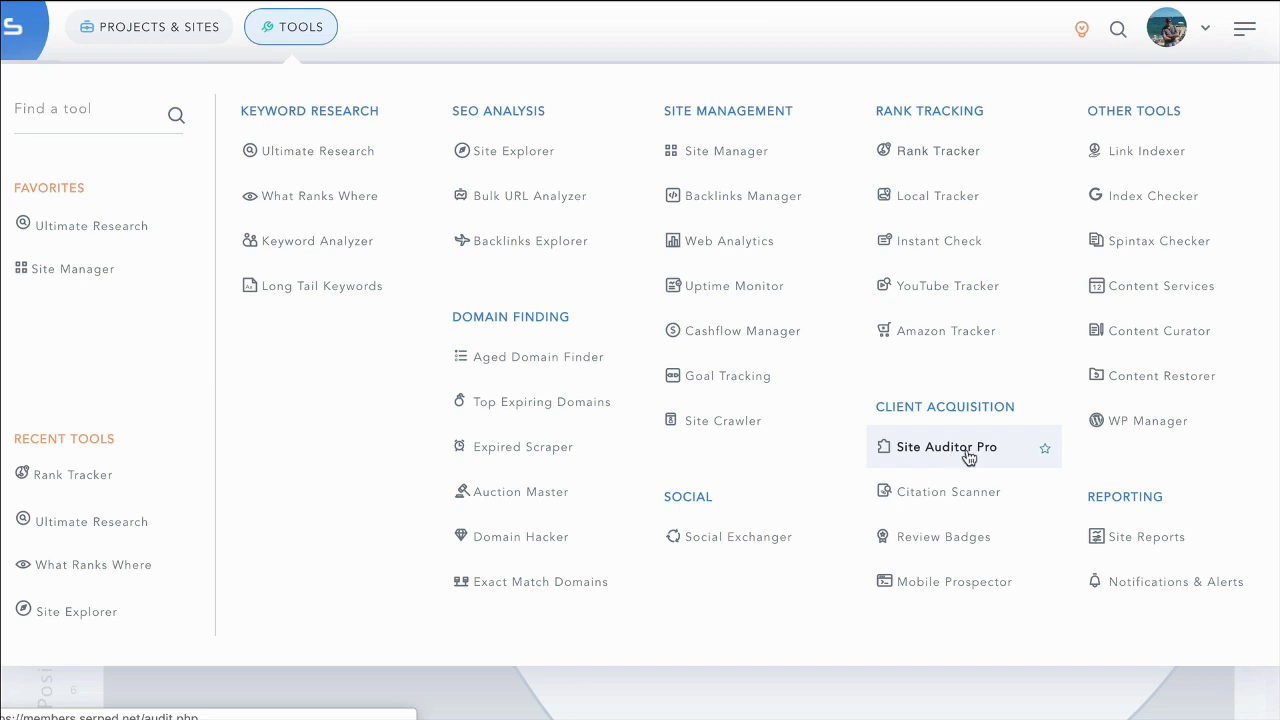
pyautogui.moveTo(955, 503)
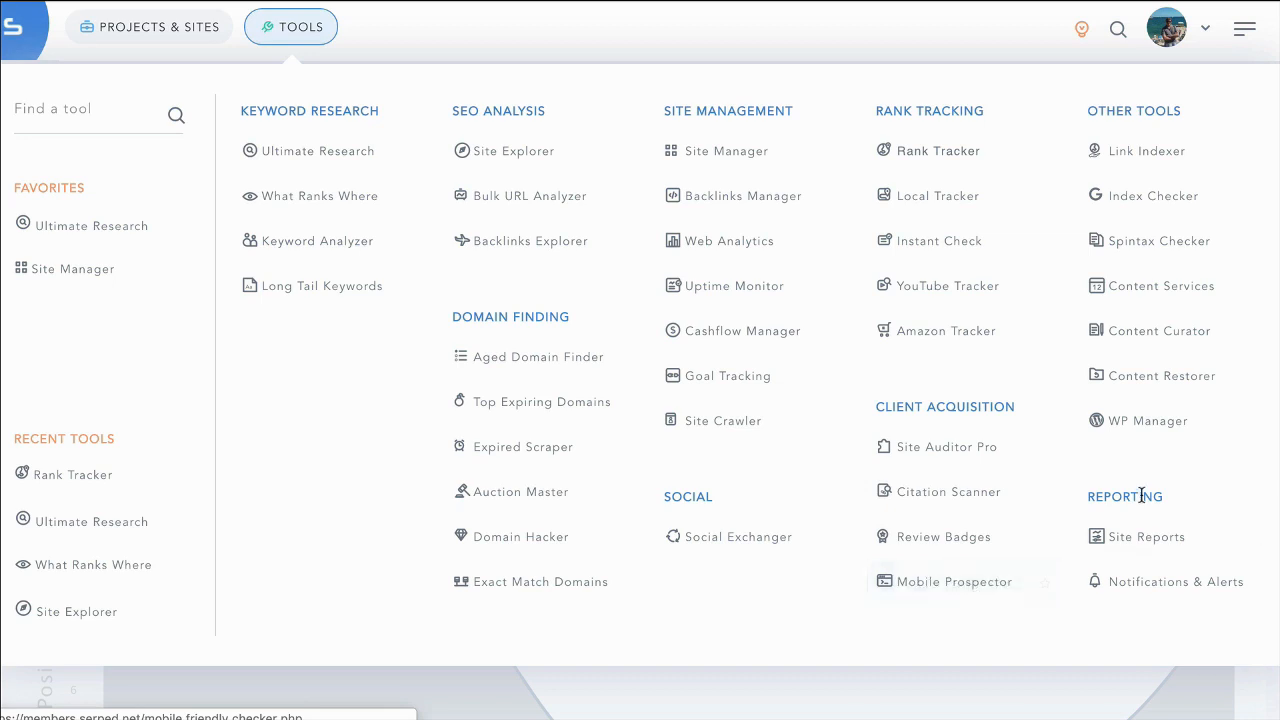
pyautogui.moveTo(1145, 582)
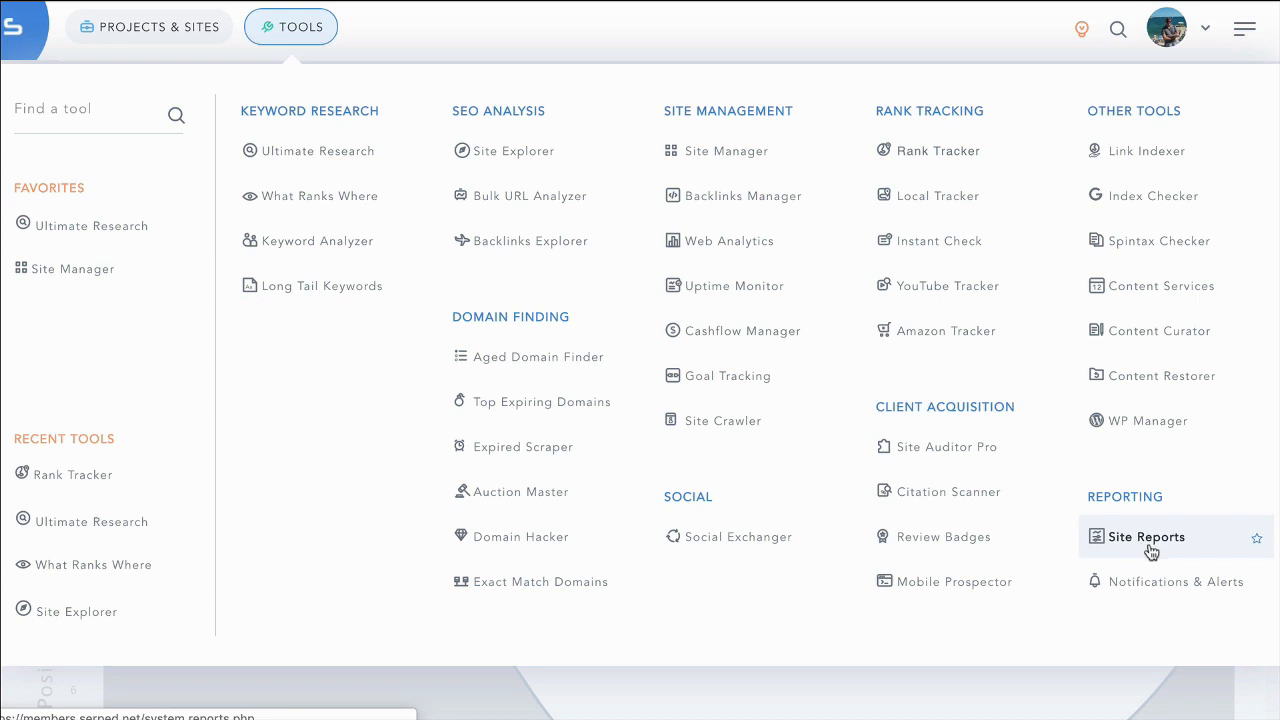
pyautogui.moveTo(1156, 548)
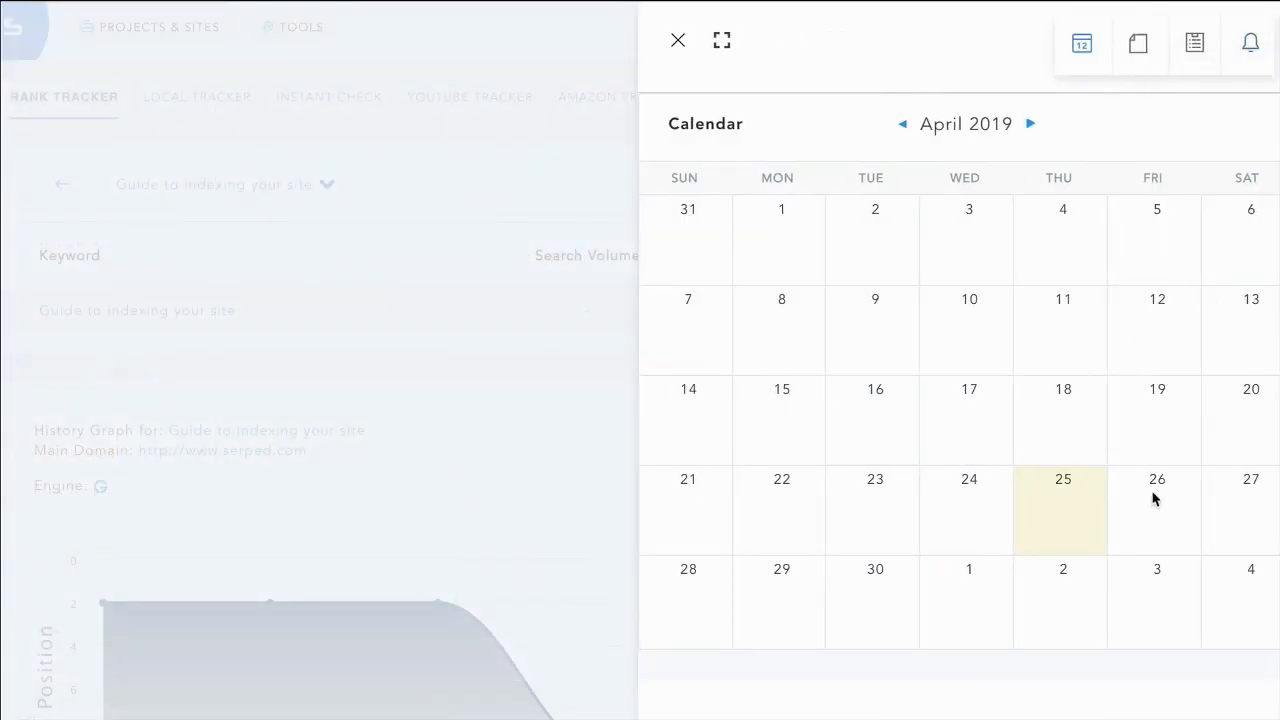
pyautogui.moveTo(1245, 42)
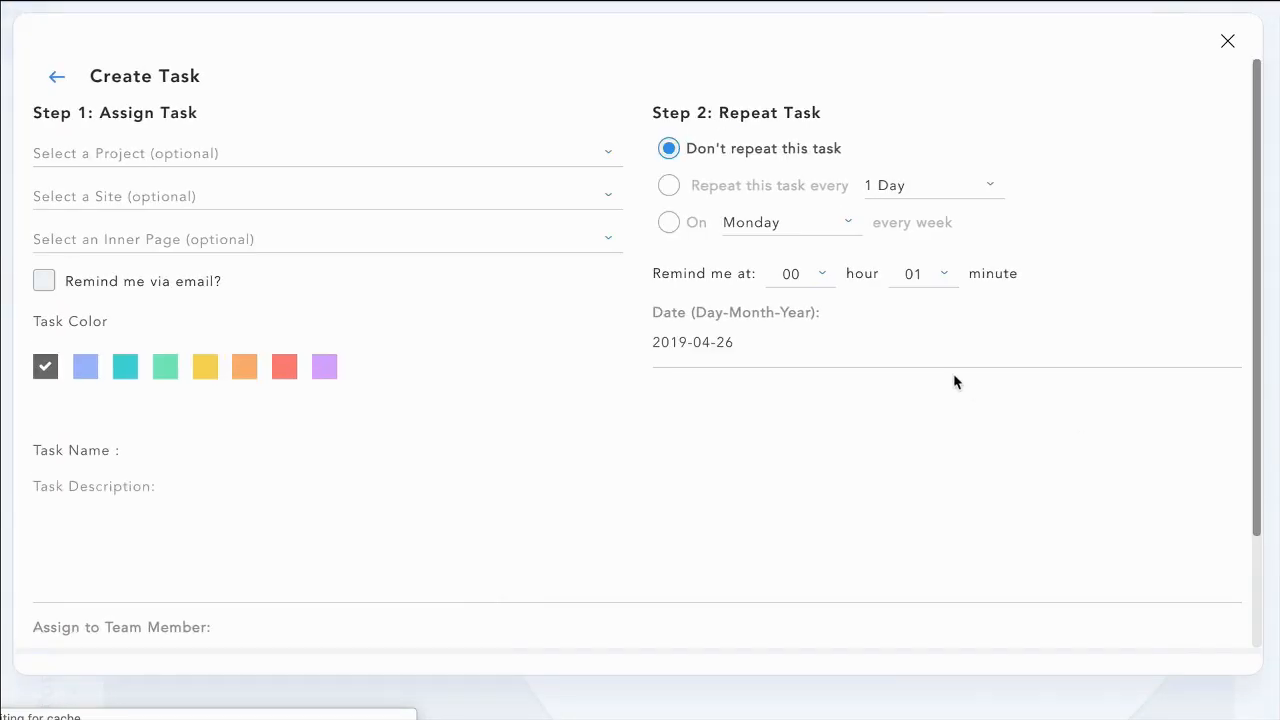
pyautogui.moveTo(635, 277)
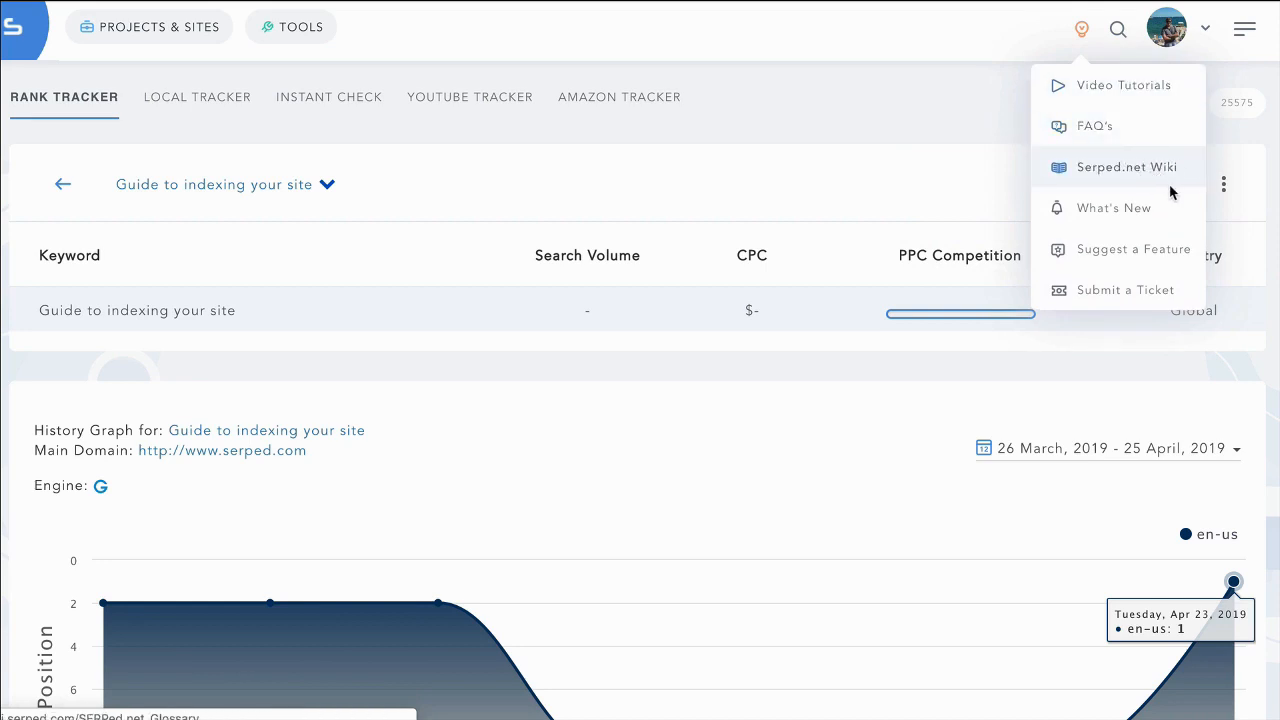
pyautogui.moveTo(1128, 291)
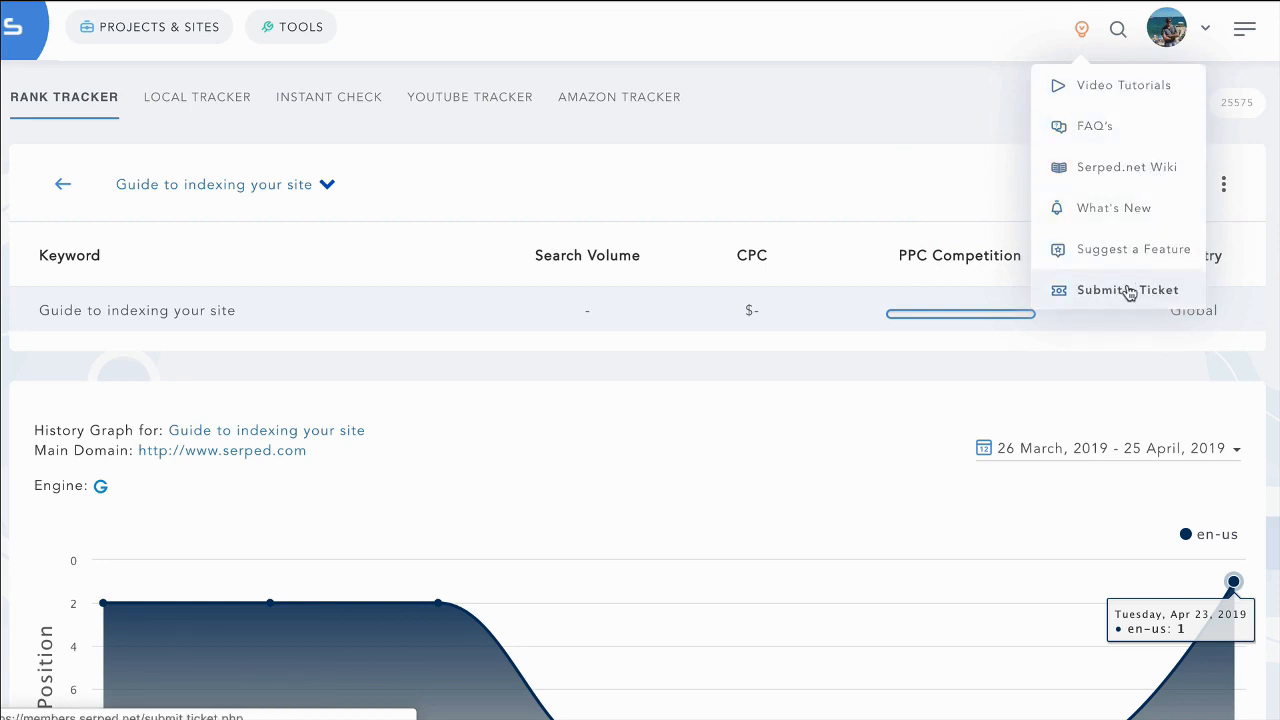